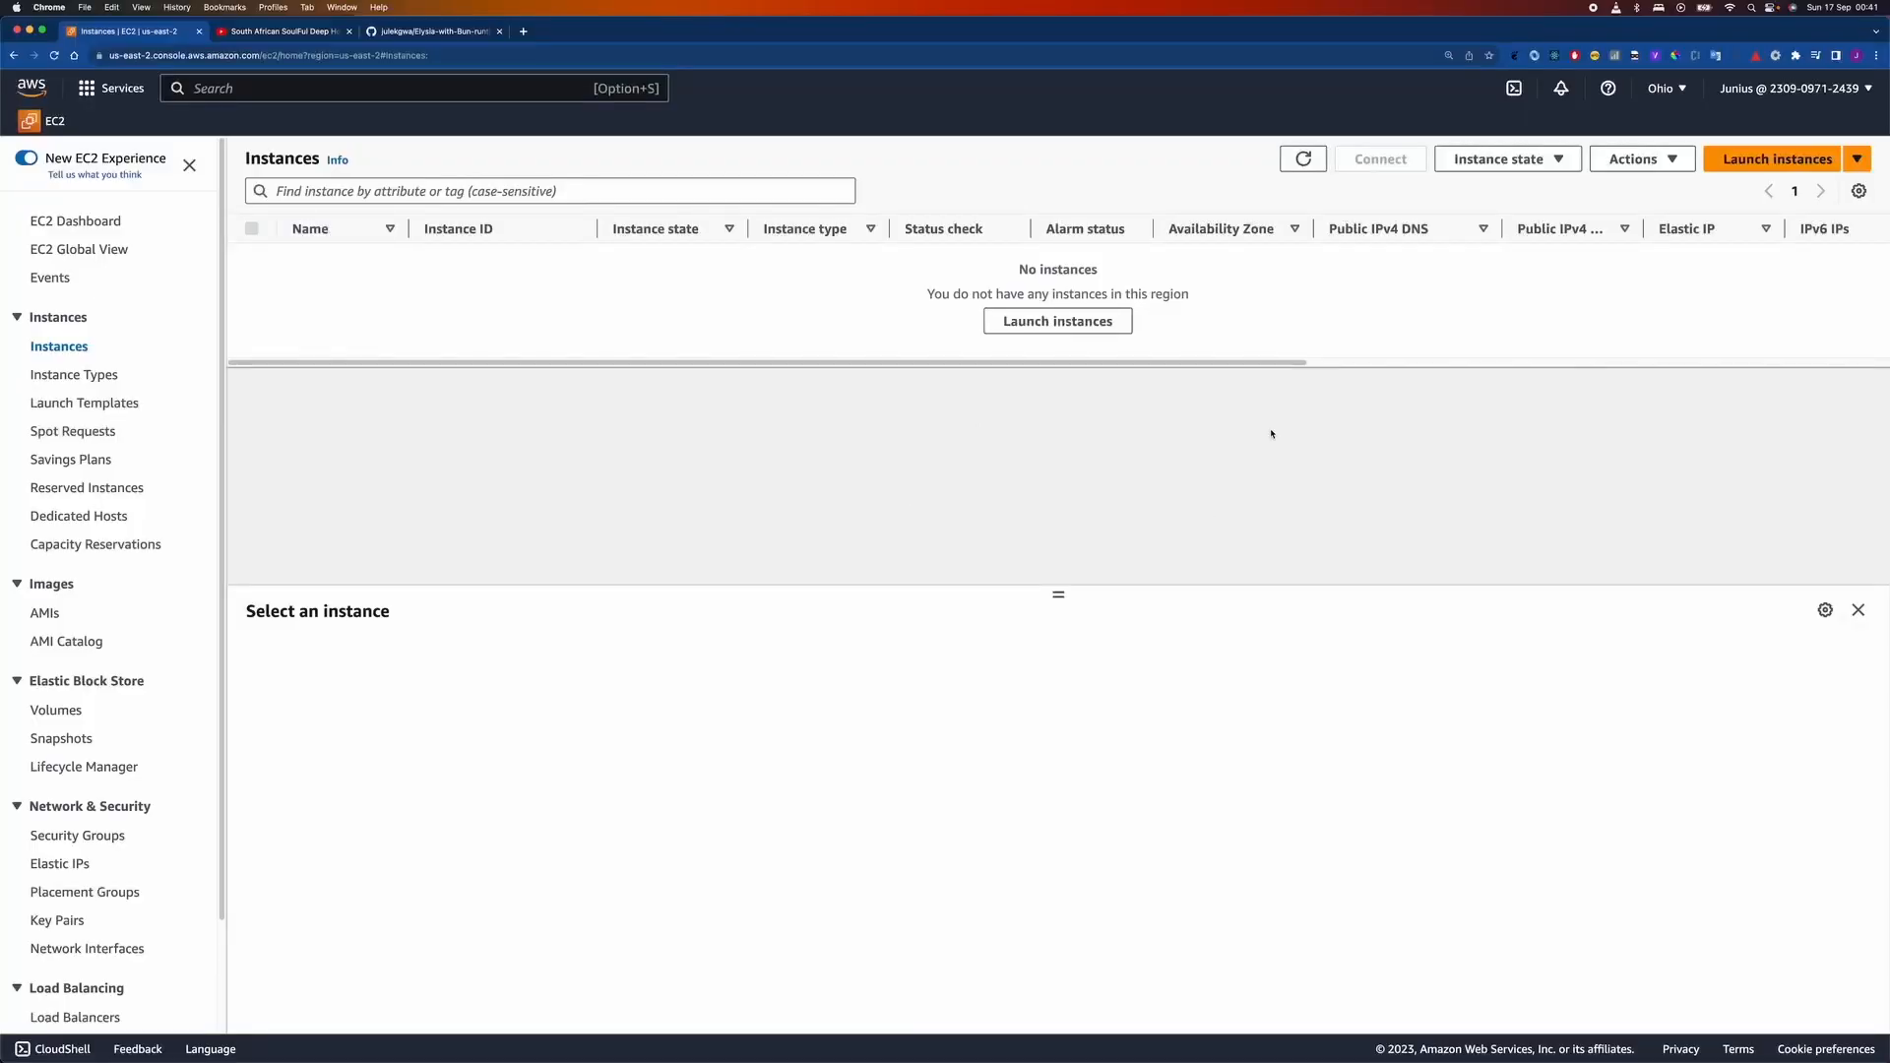
mouse_move(929, 520)
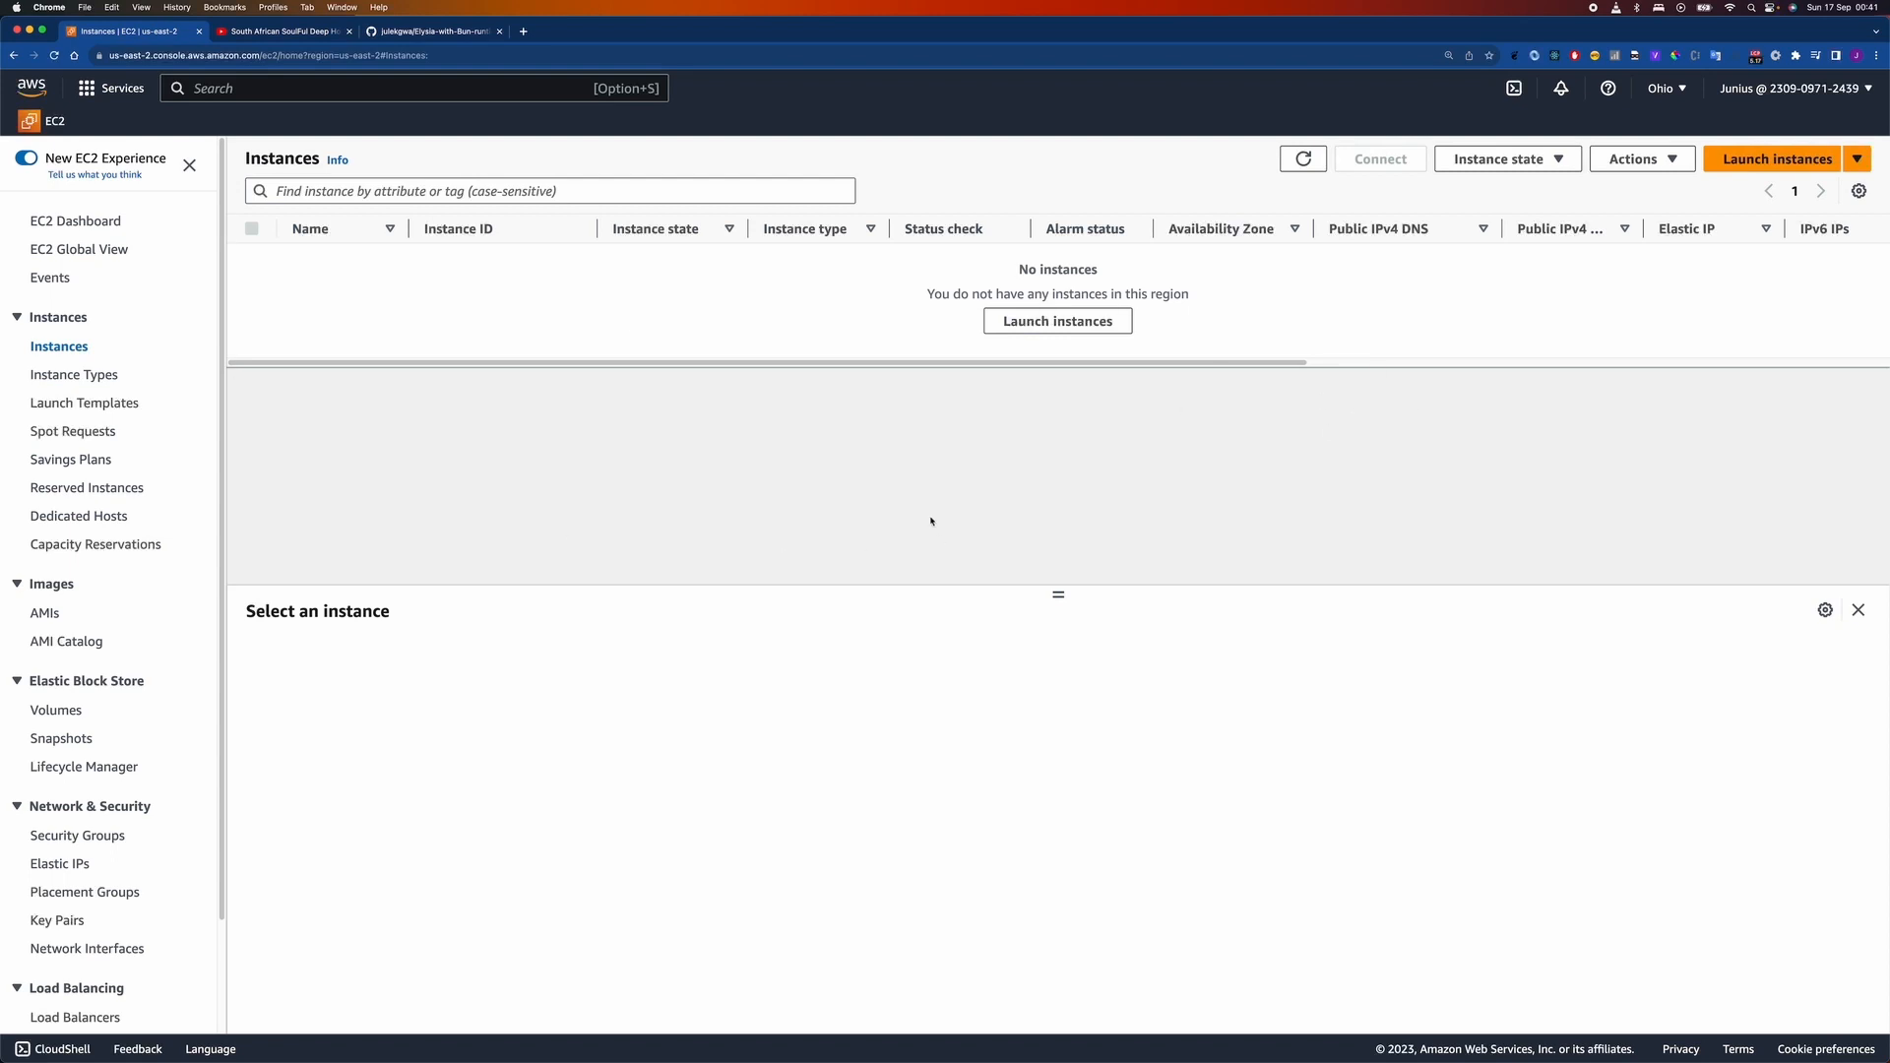
mouse_move(909, 474)
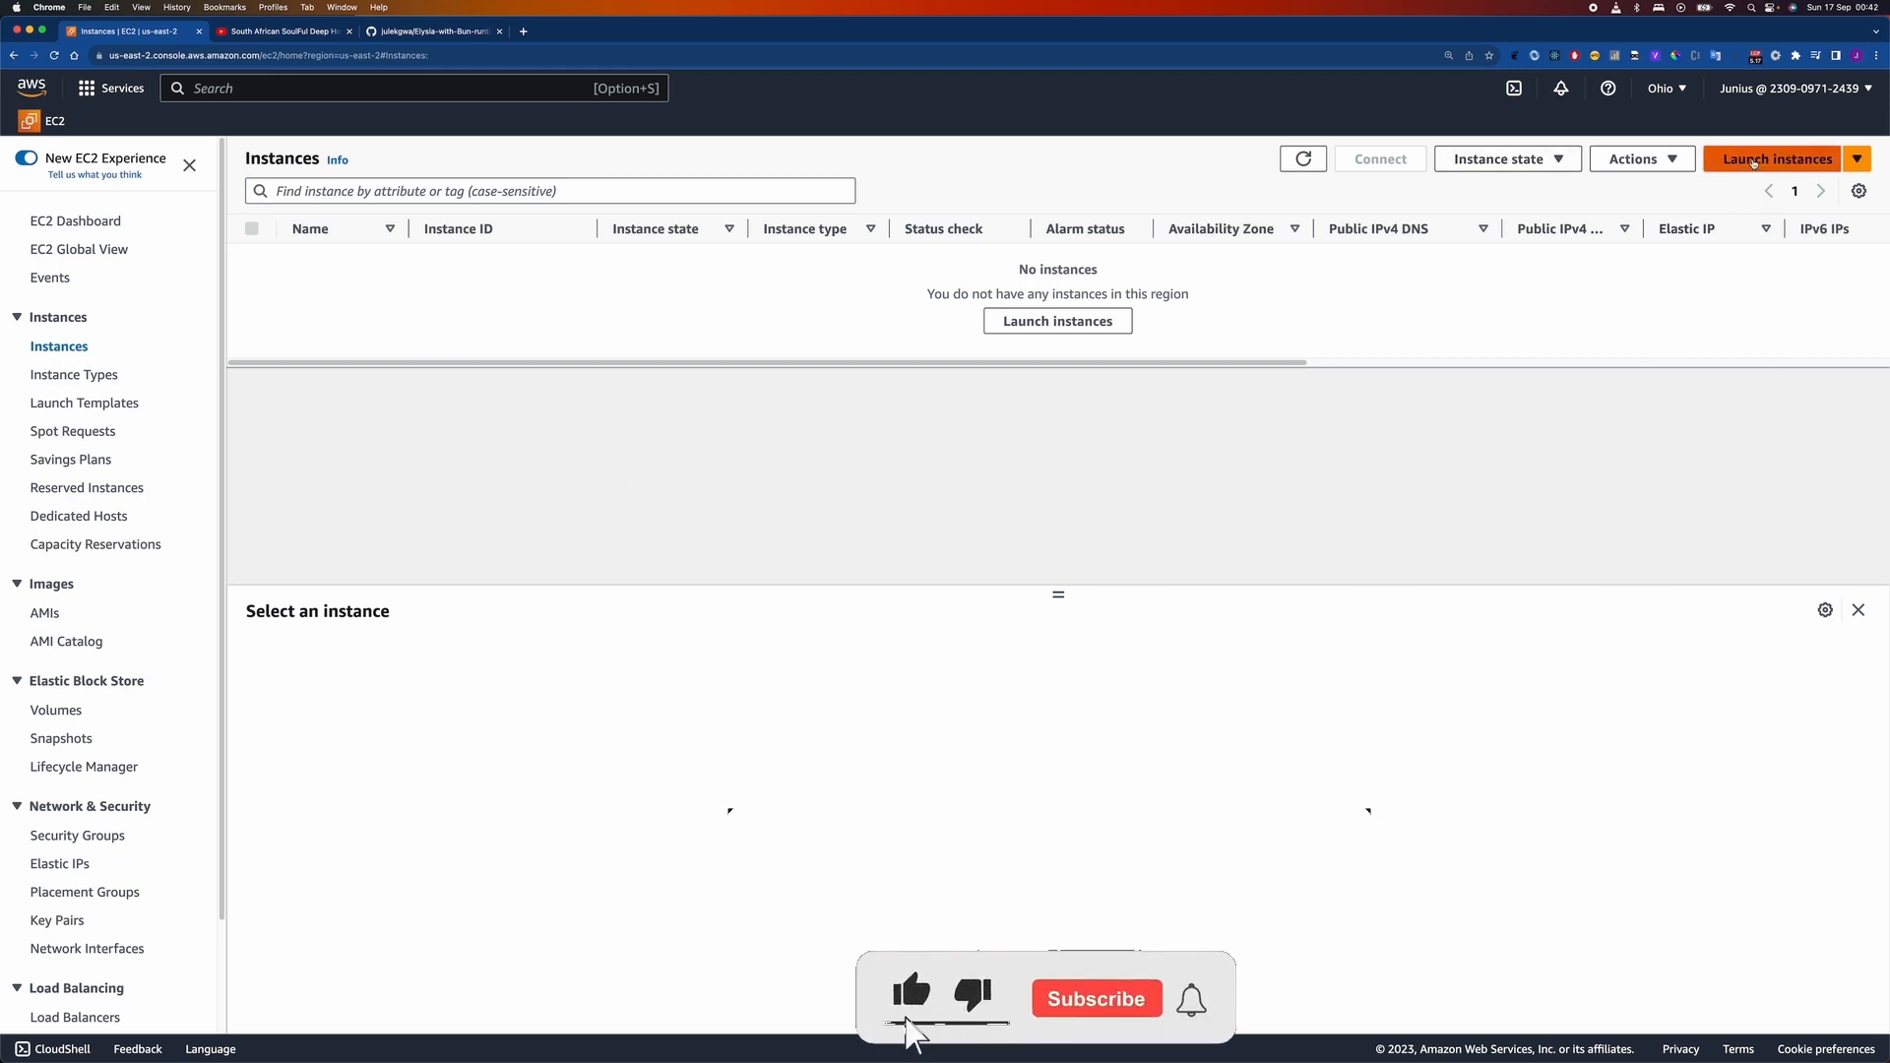
- Begin a new instance named Bun API on Amazon Linux 2023, t2.micro, and reach the key pair choices
click(1773, 157)
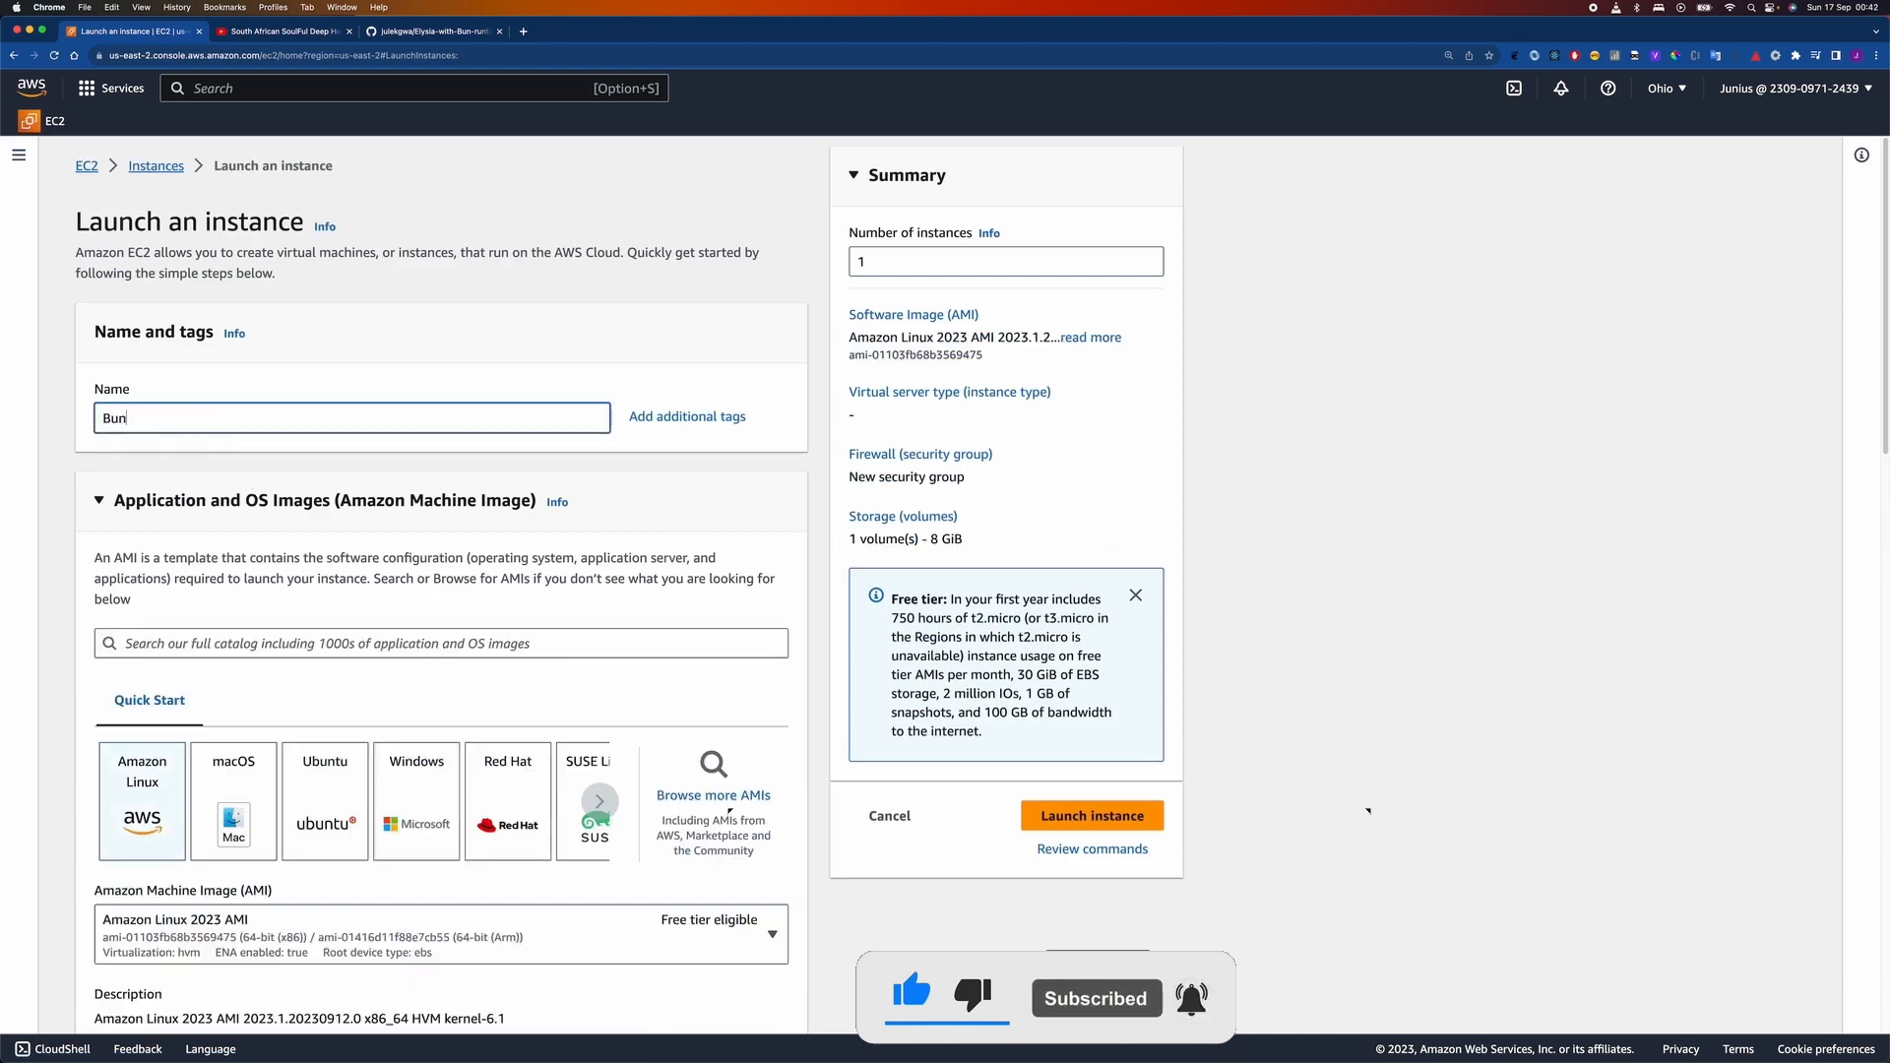
text(API)
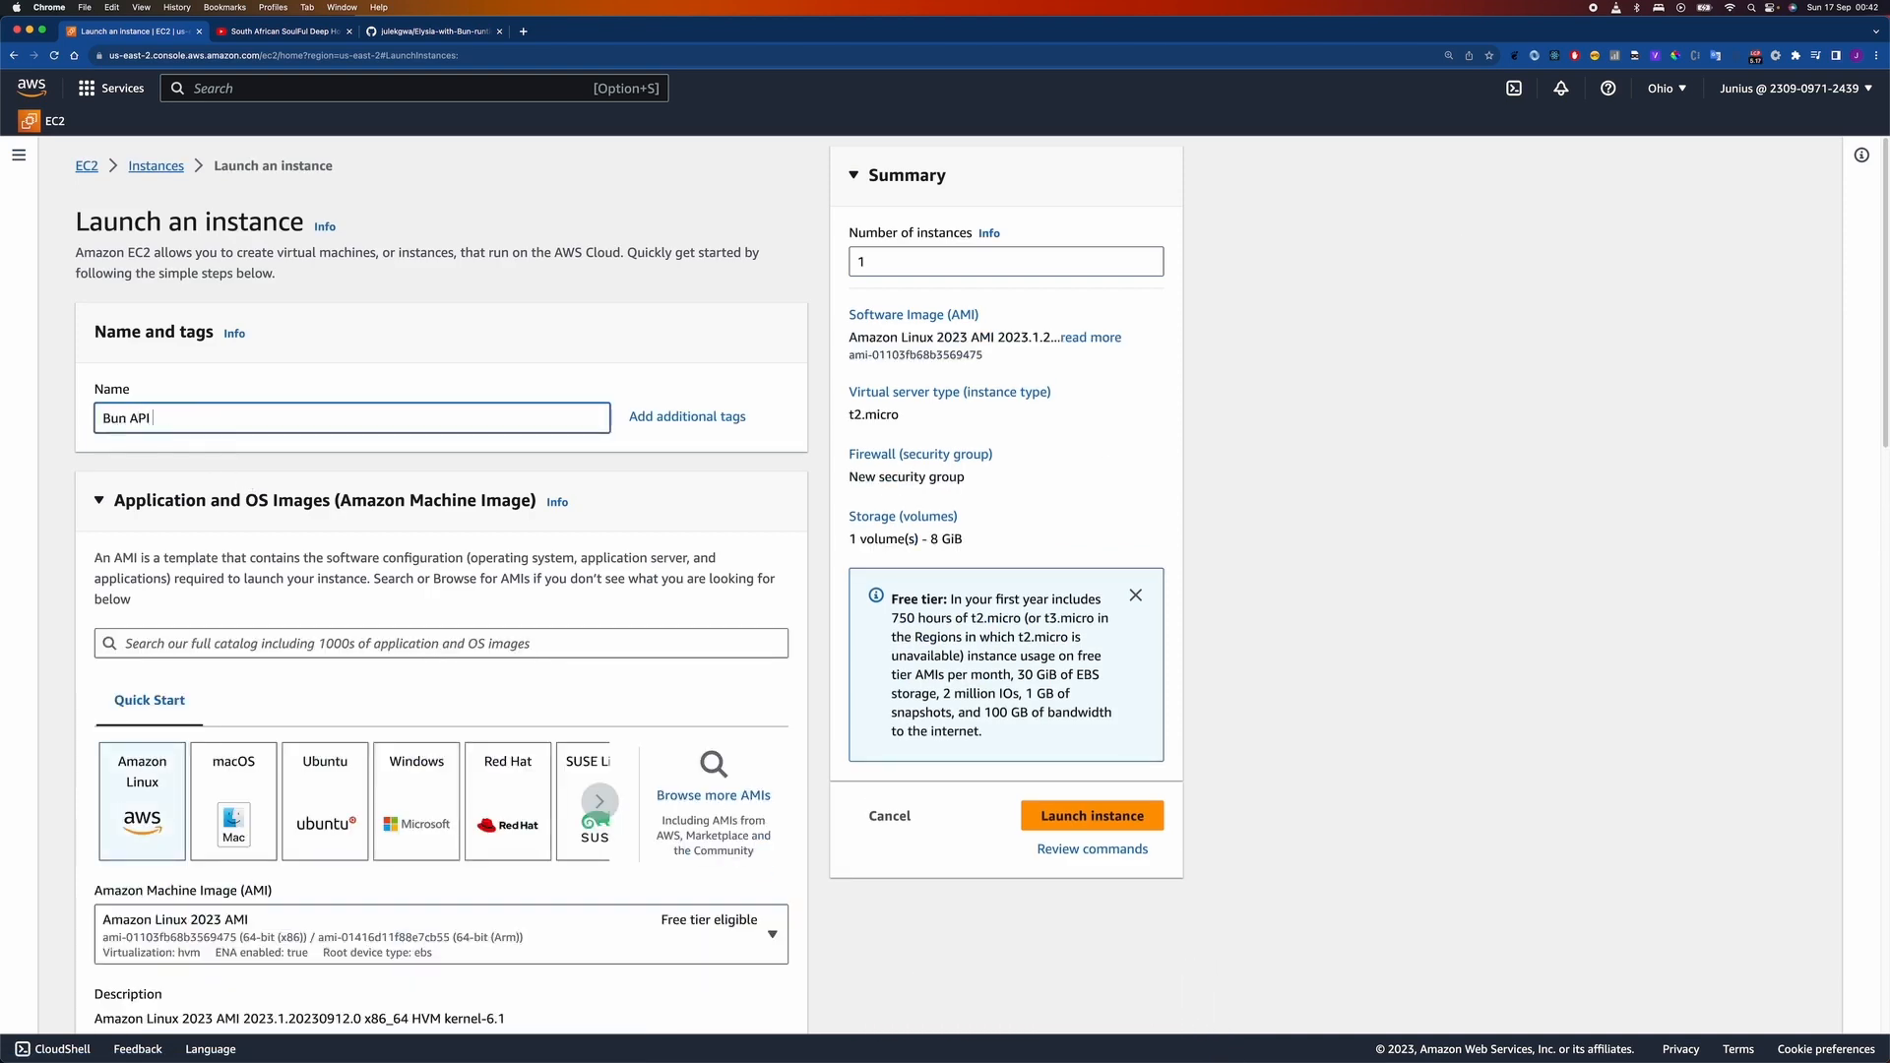
scroll(down, 3)
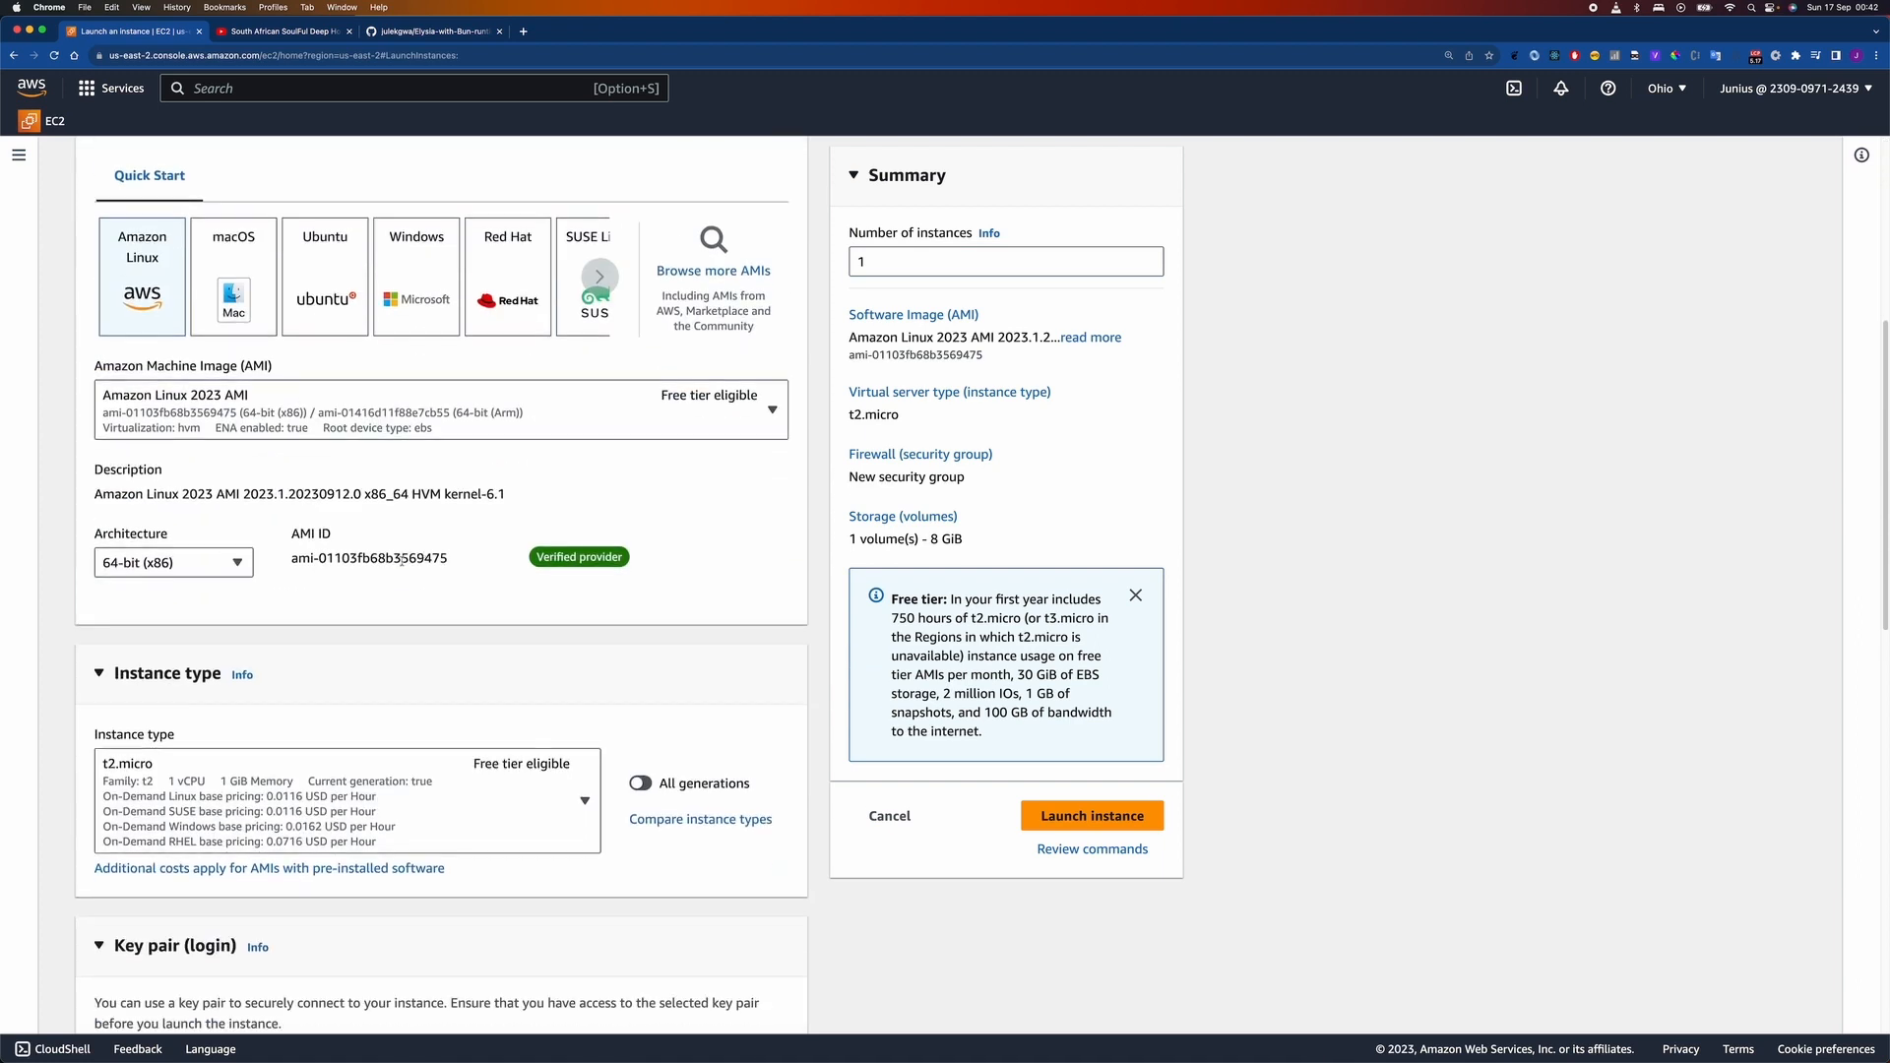
scroll(down, 3)
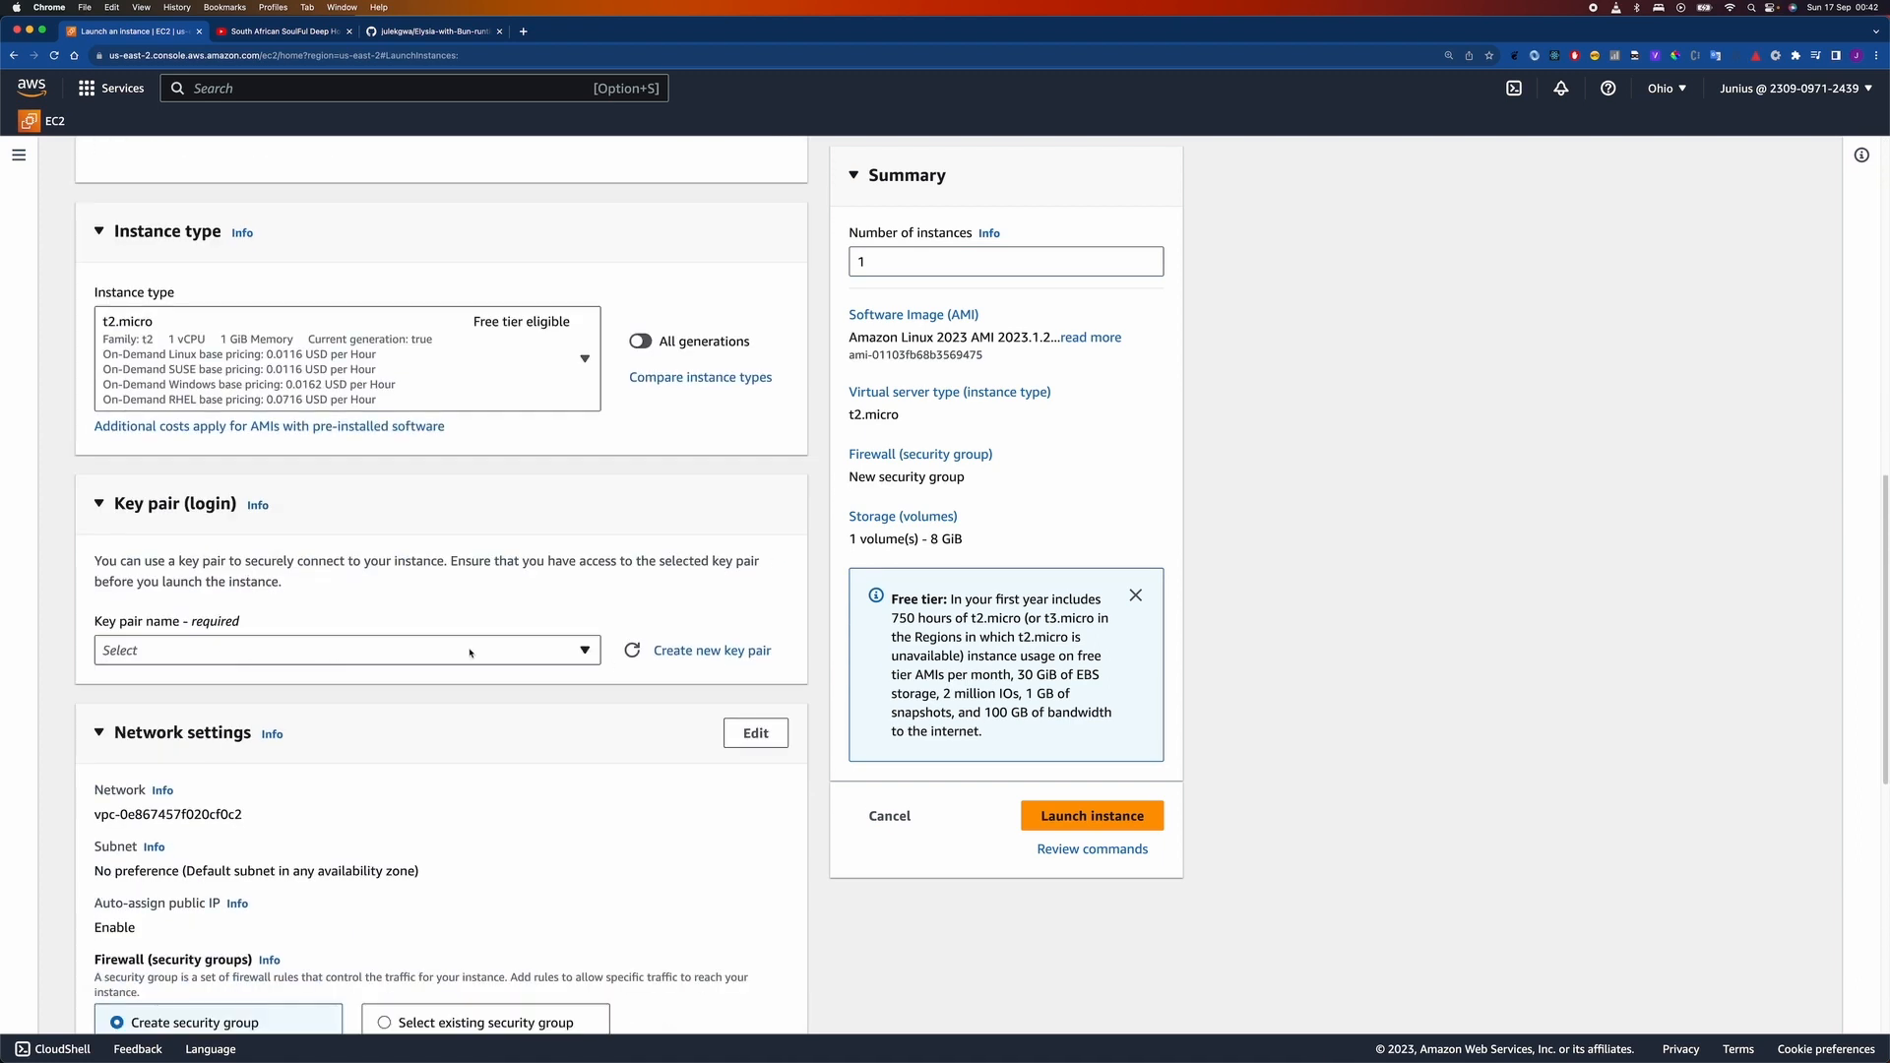
click(346, 650)
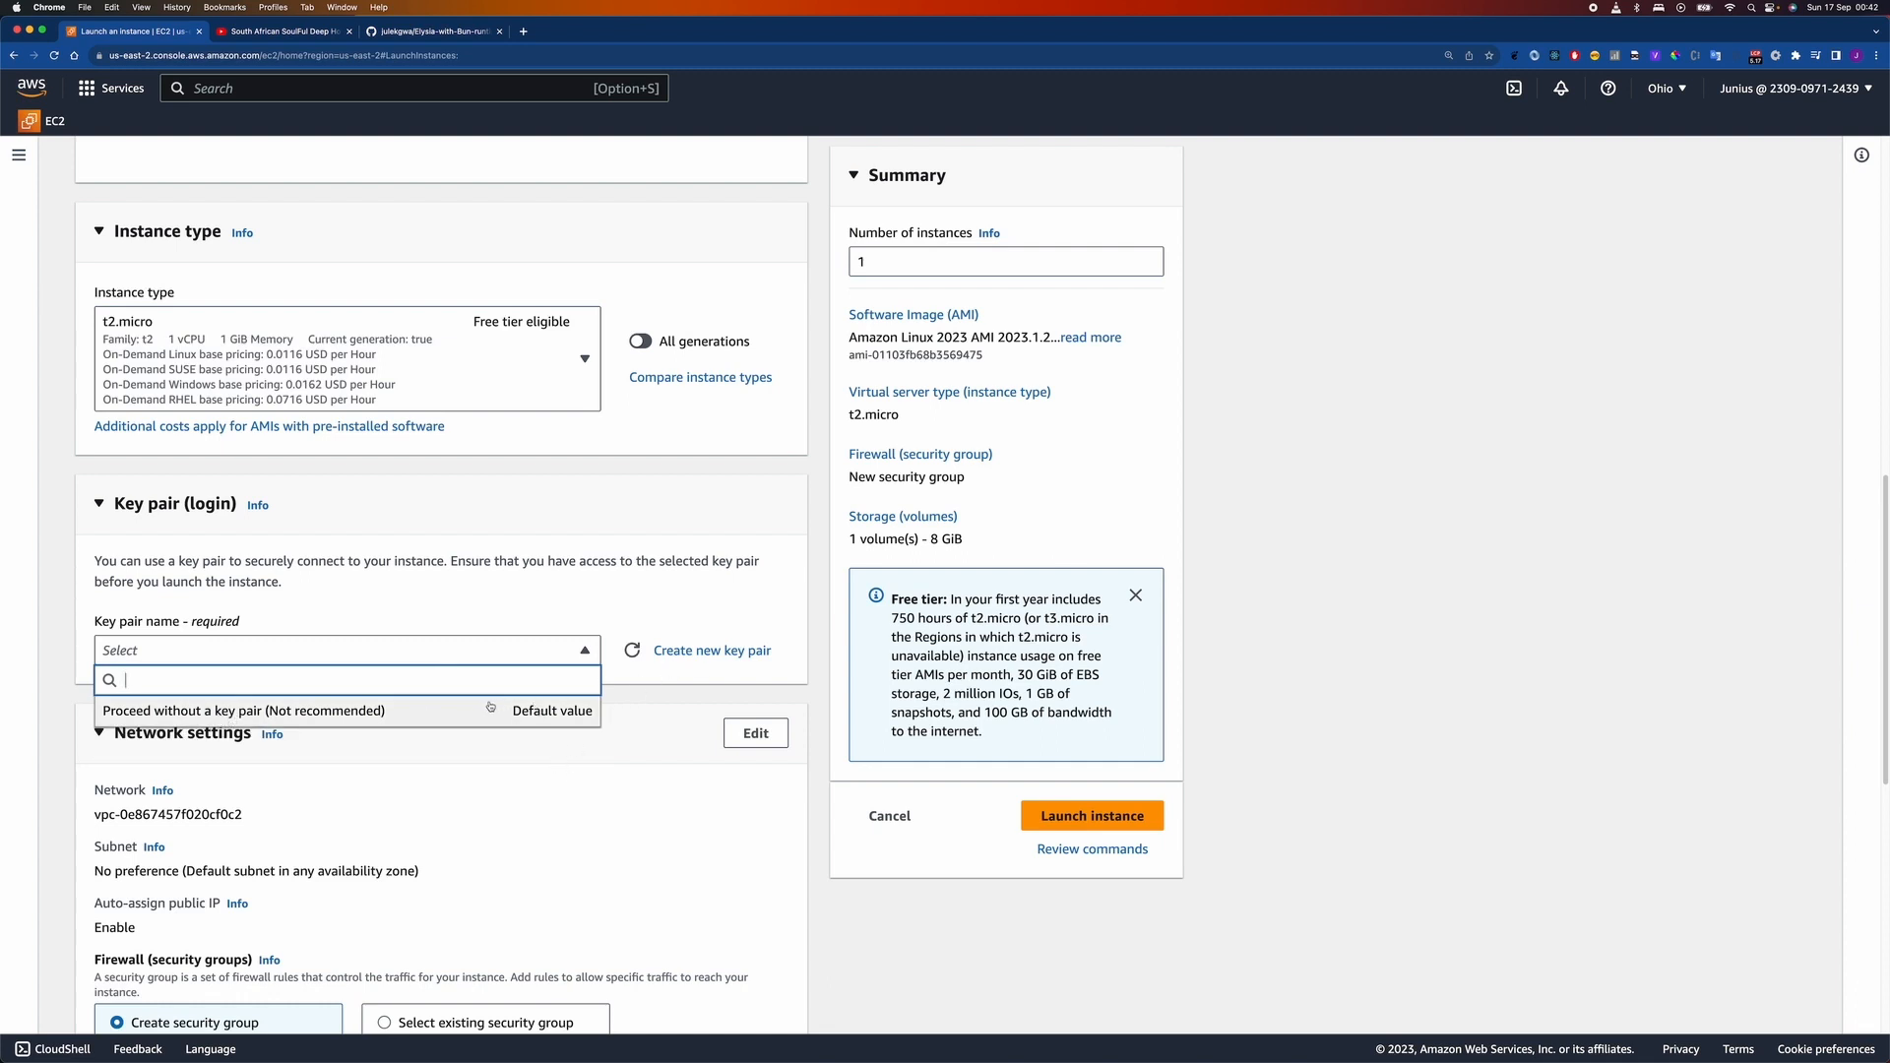
- Create an RSA key pair named bun, downloading bun.pem and selecting it for the instance
click(712, 650)
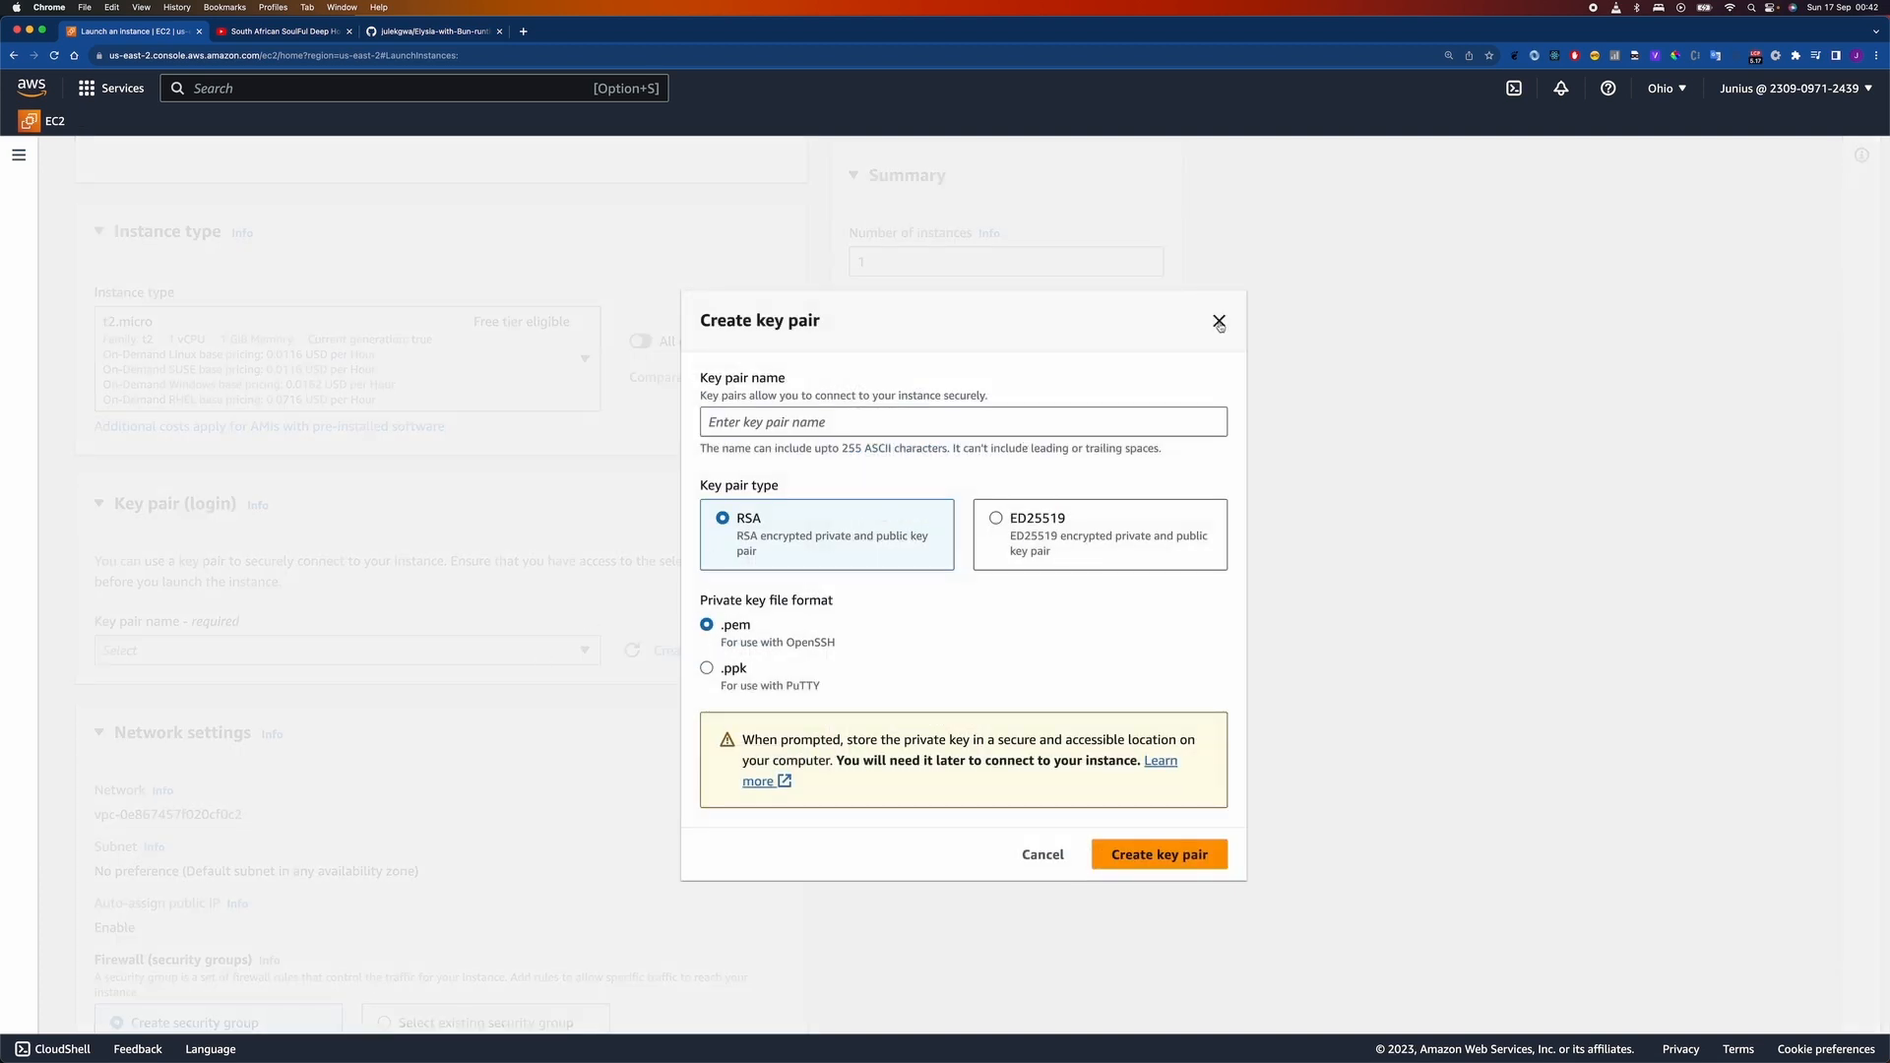
mouse_move(1228, 851)
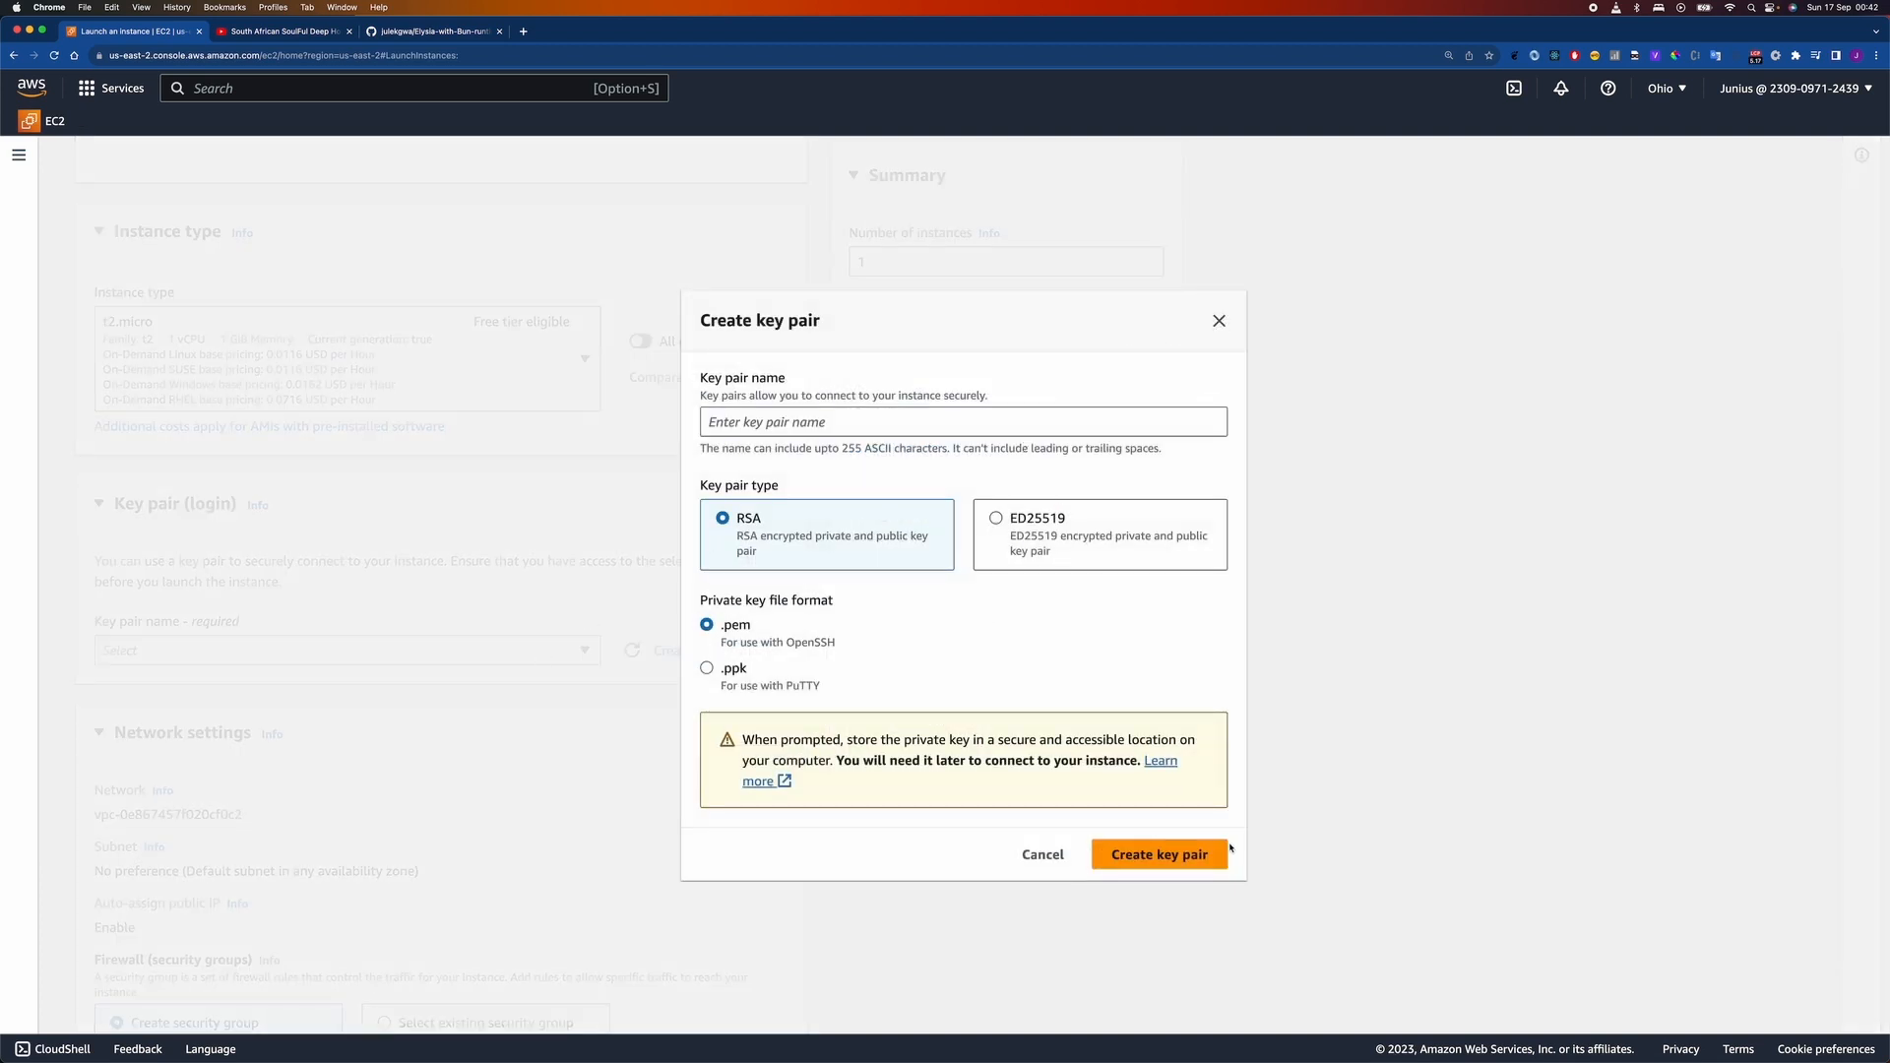
click(1157, 852)
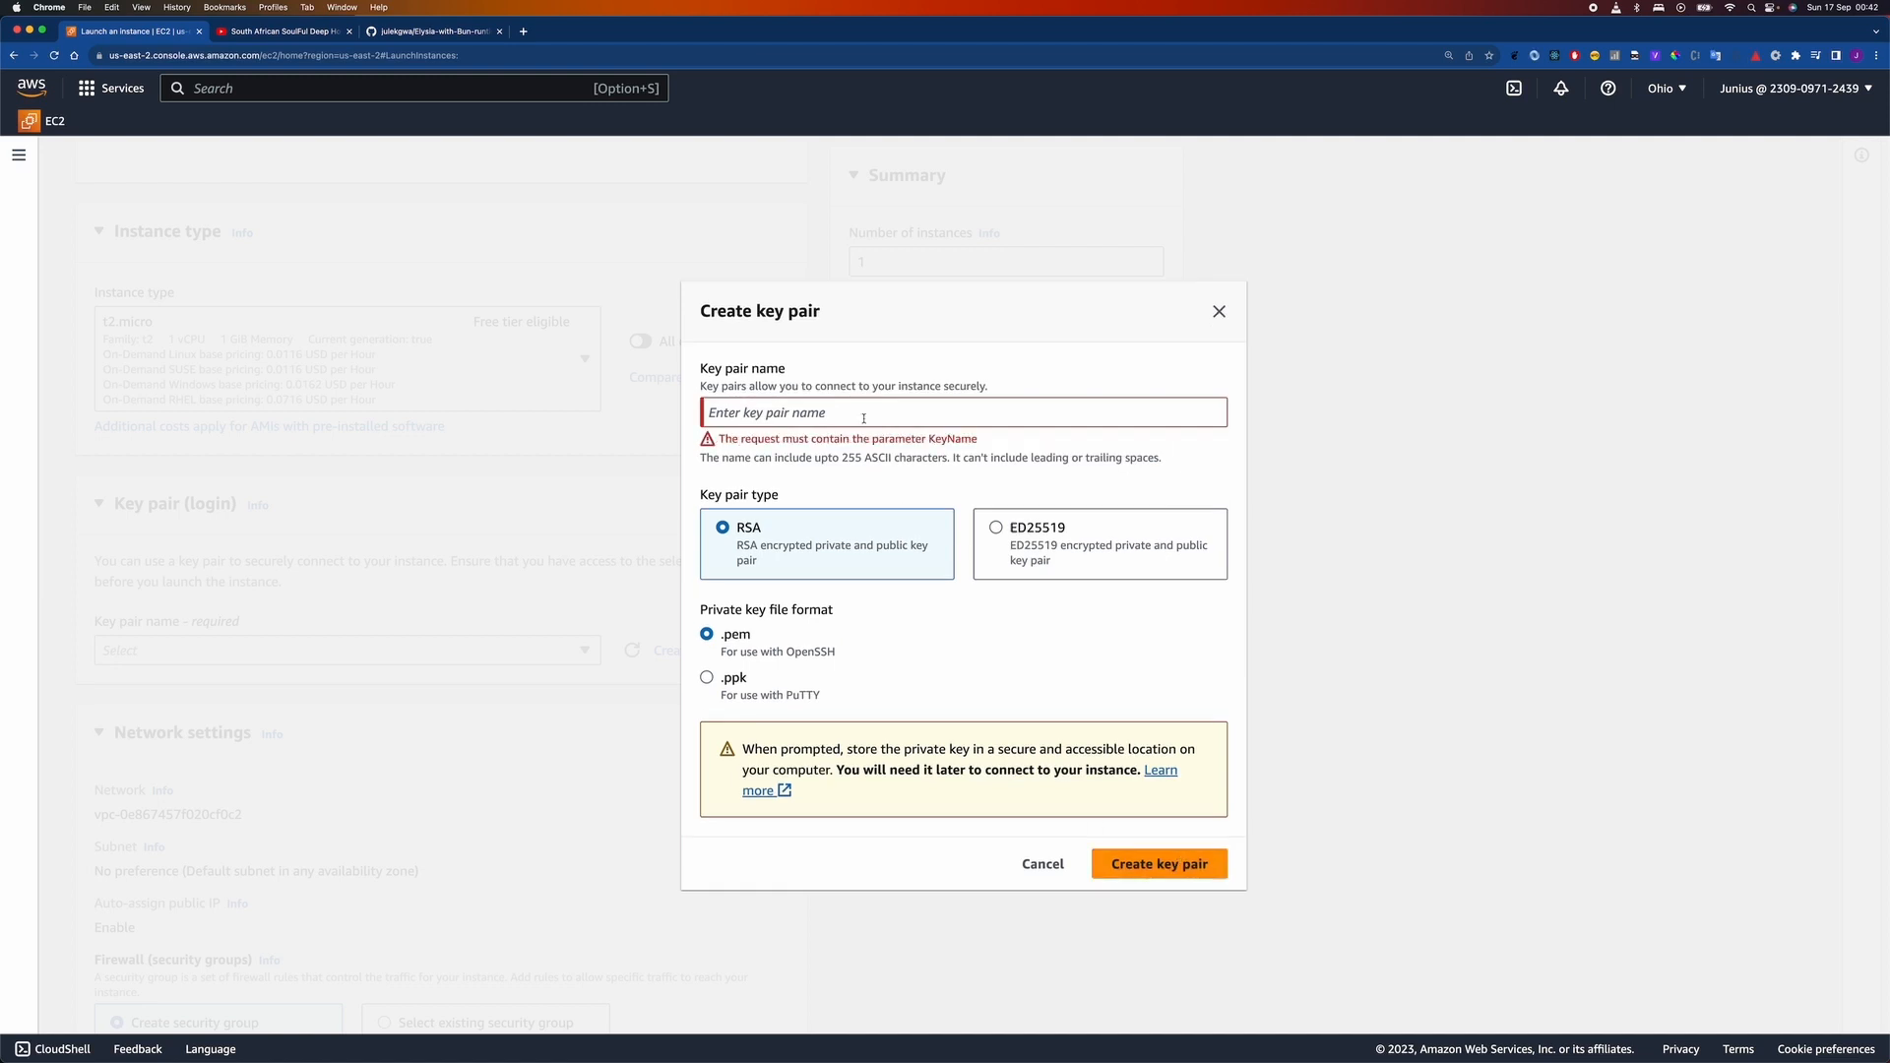
text(b)
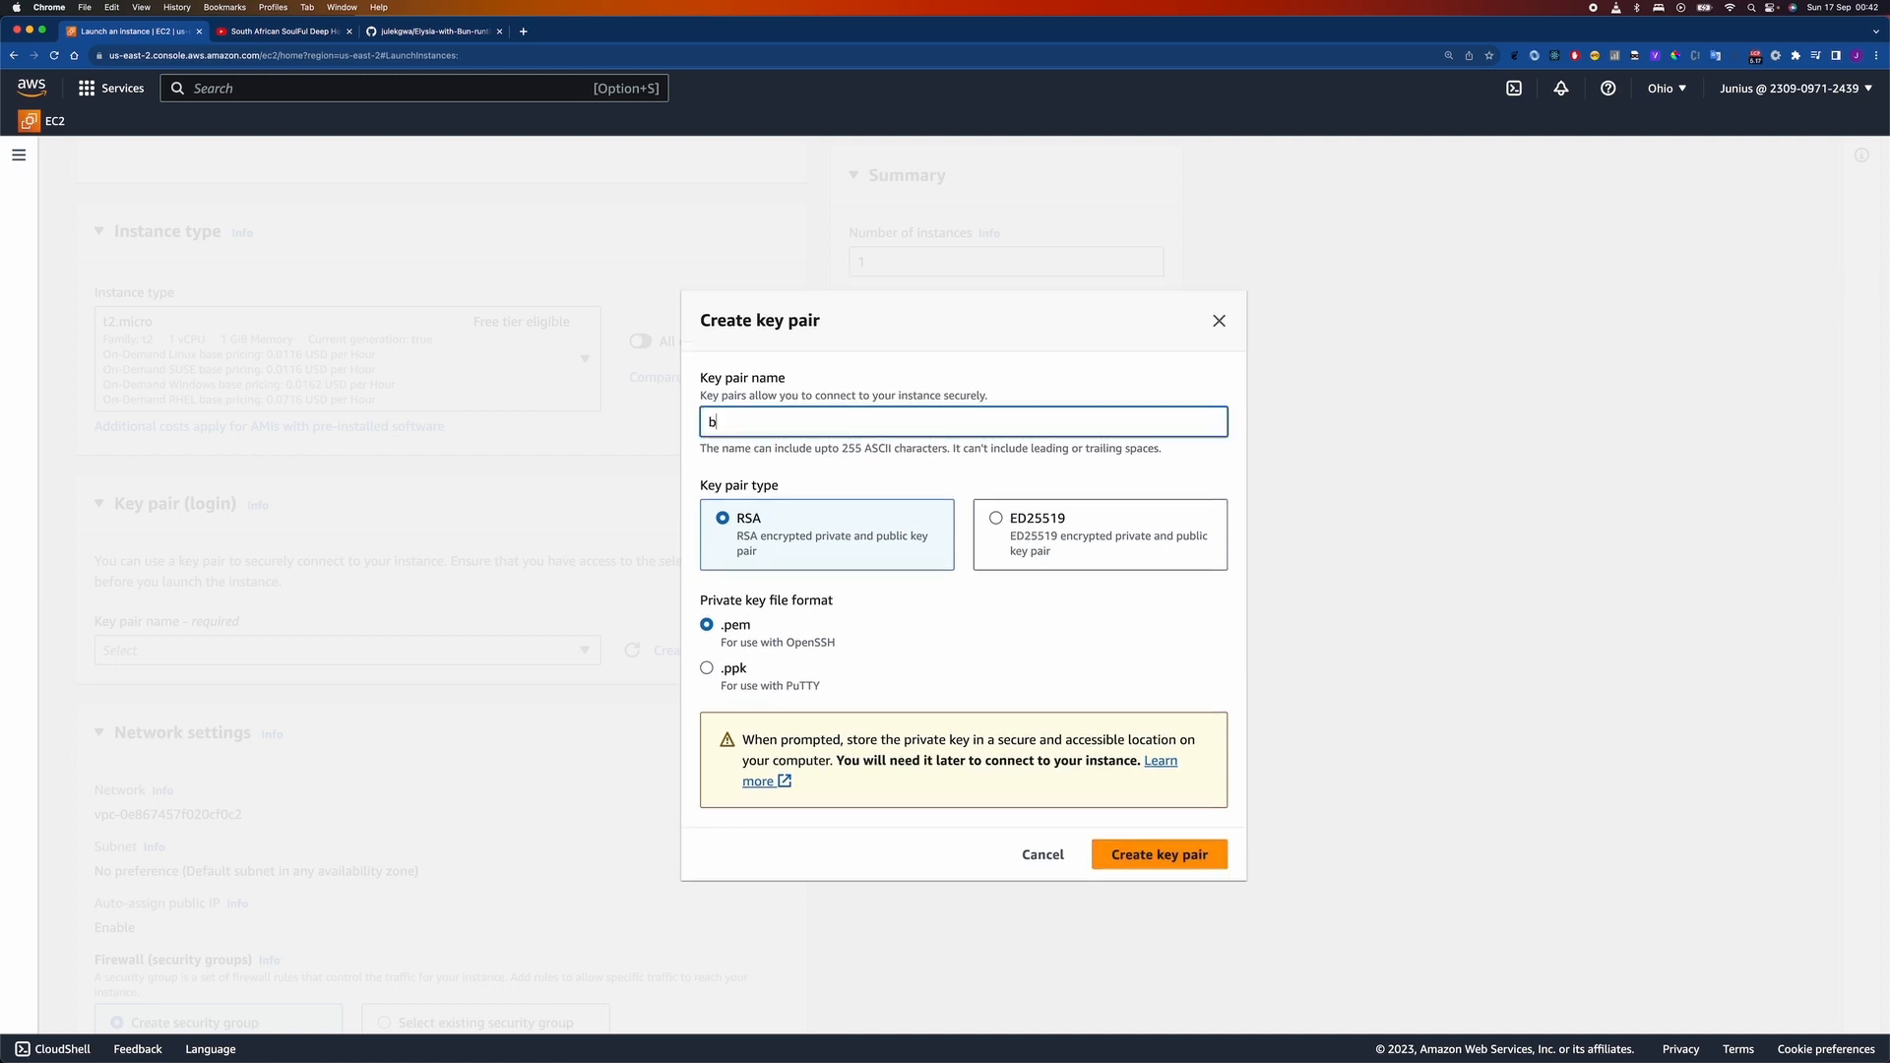
text(un)
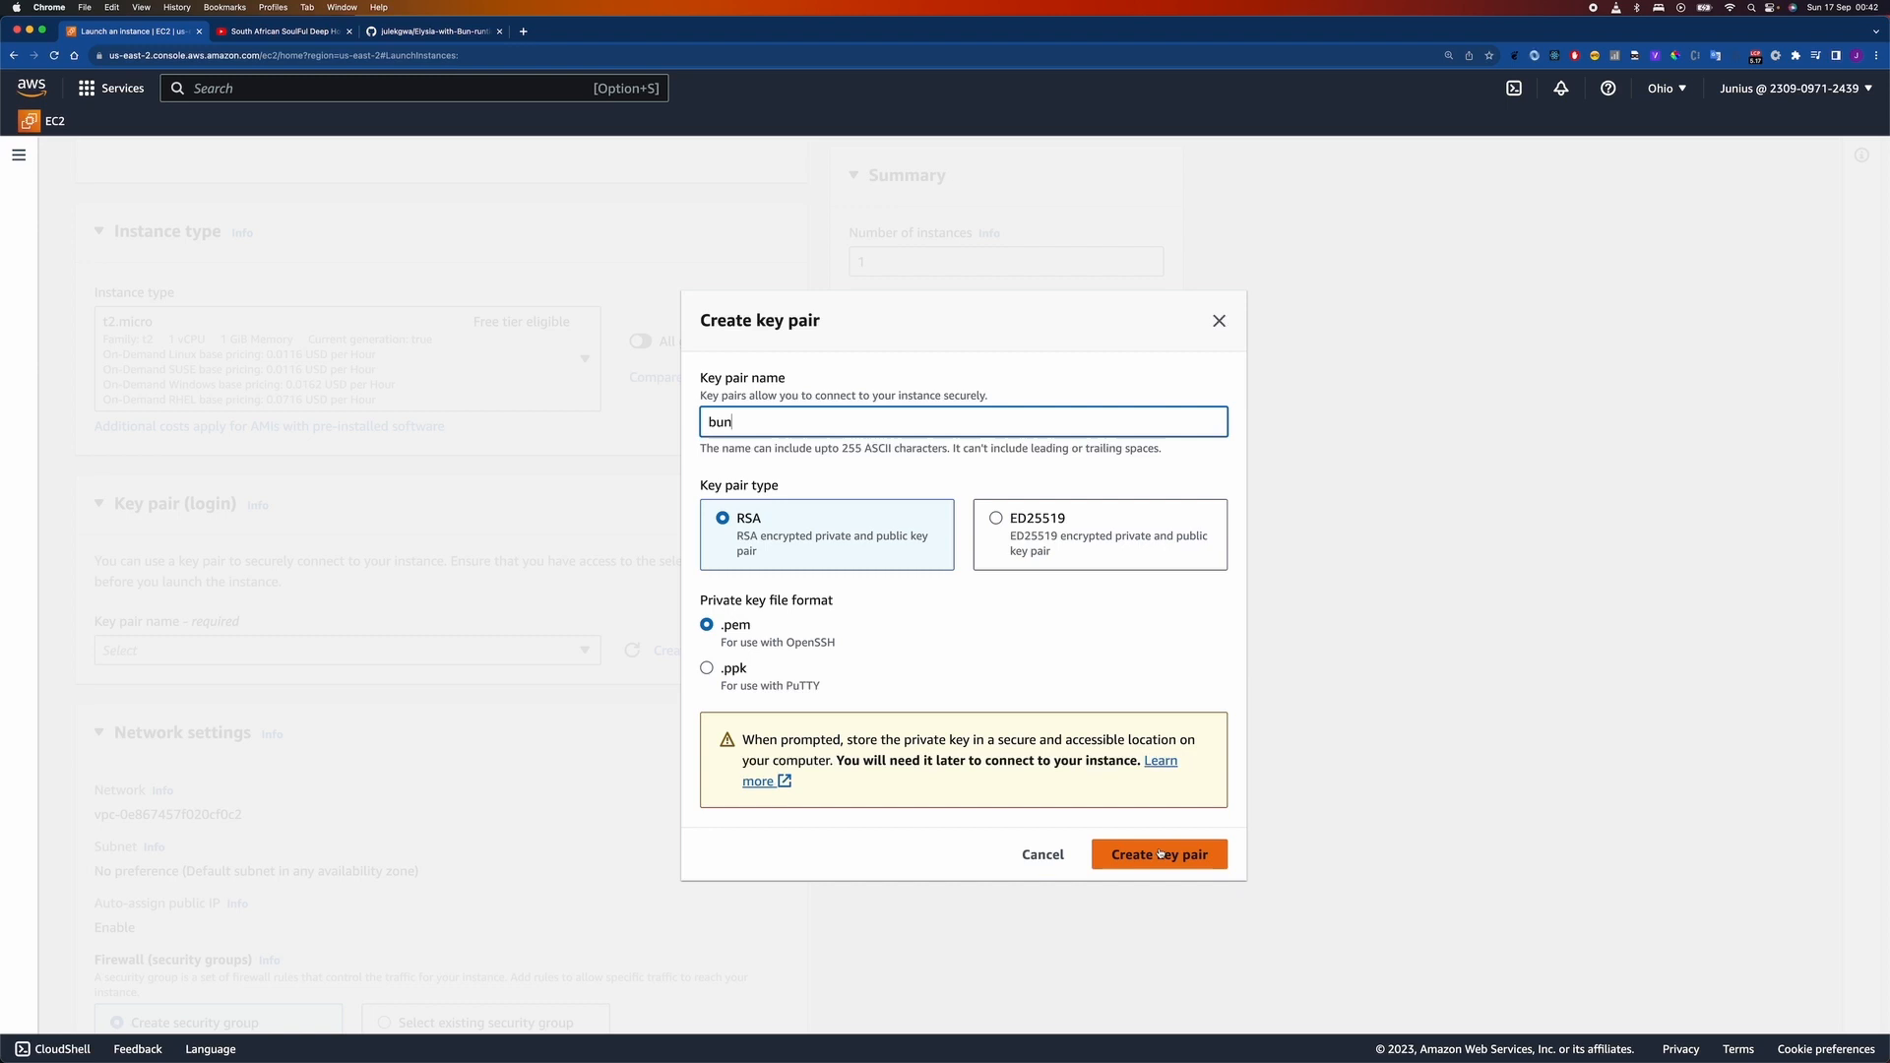
click(1158, 853)
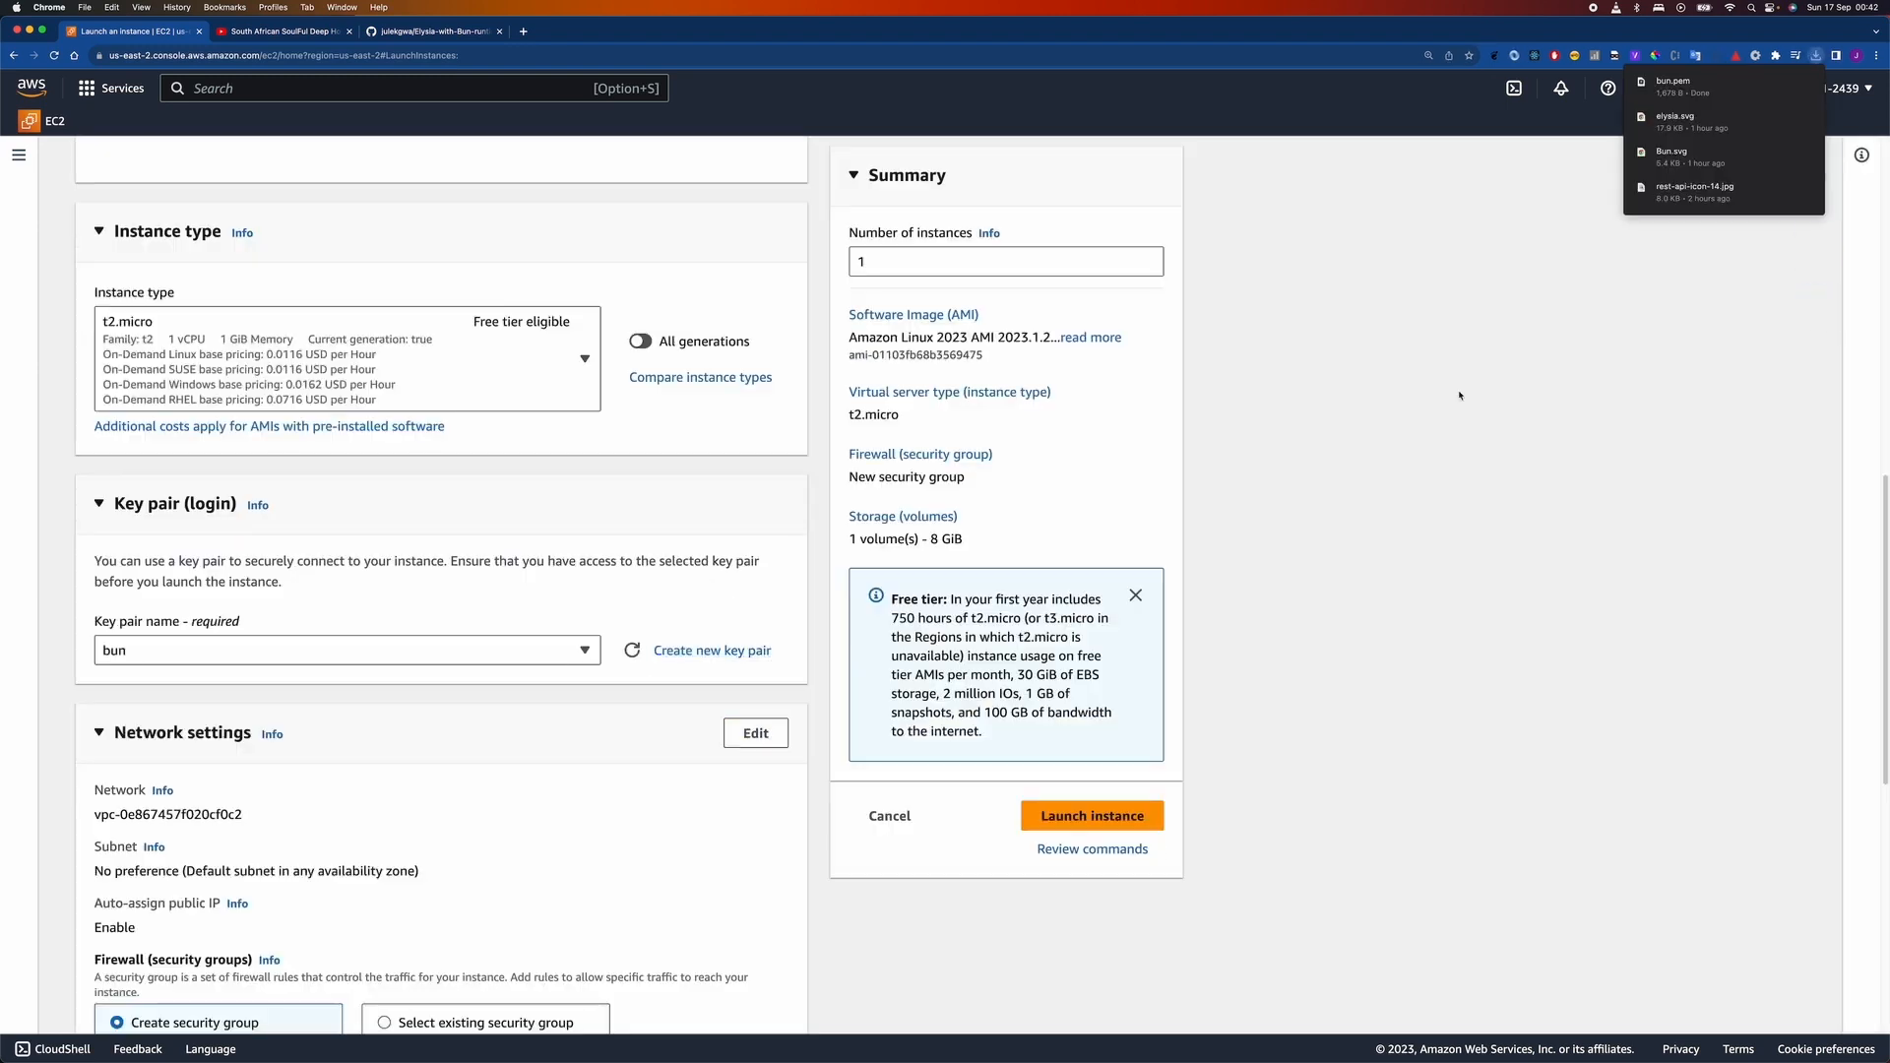
- Allow HTTP traffic from the internet and add a user-data script installing git and nginx
scroll(down, 3)
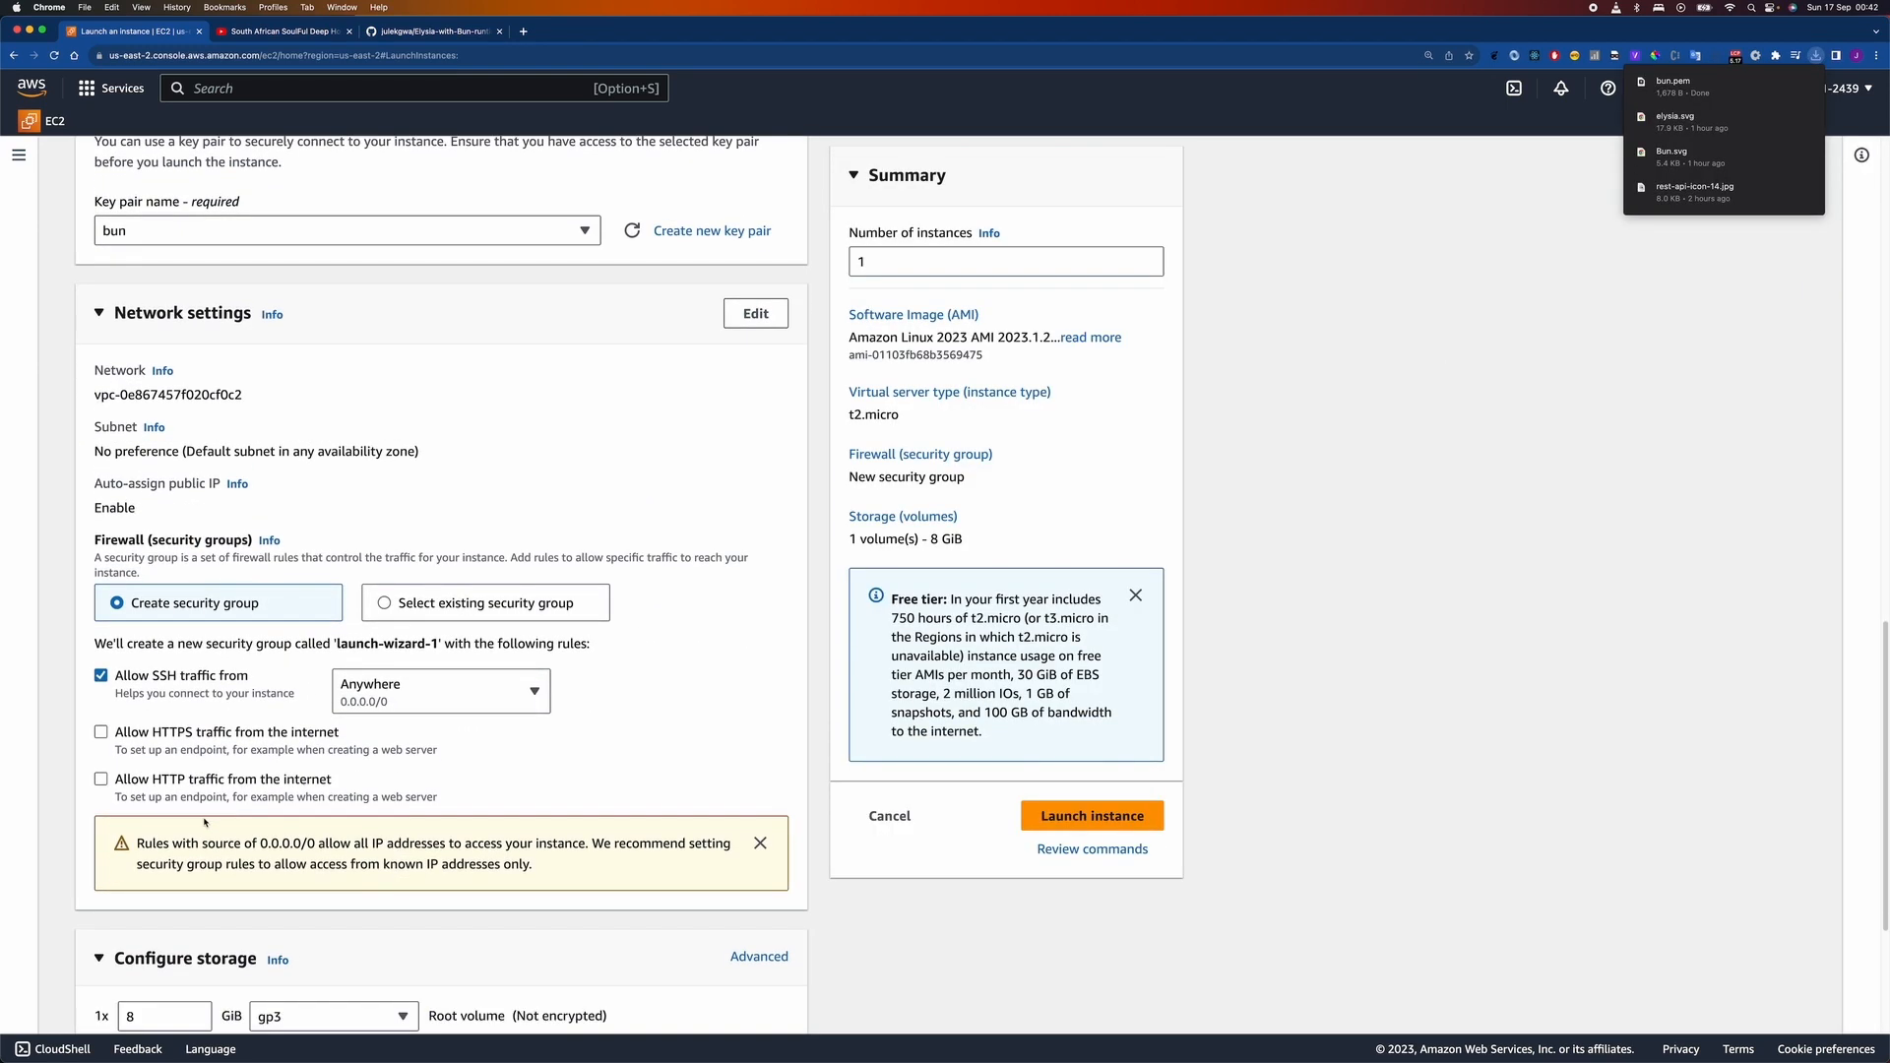
scroll(down, 3)
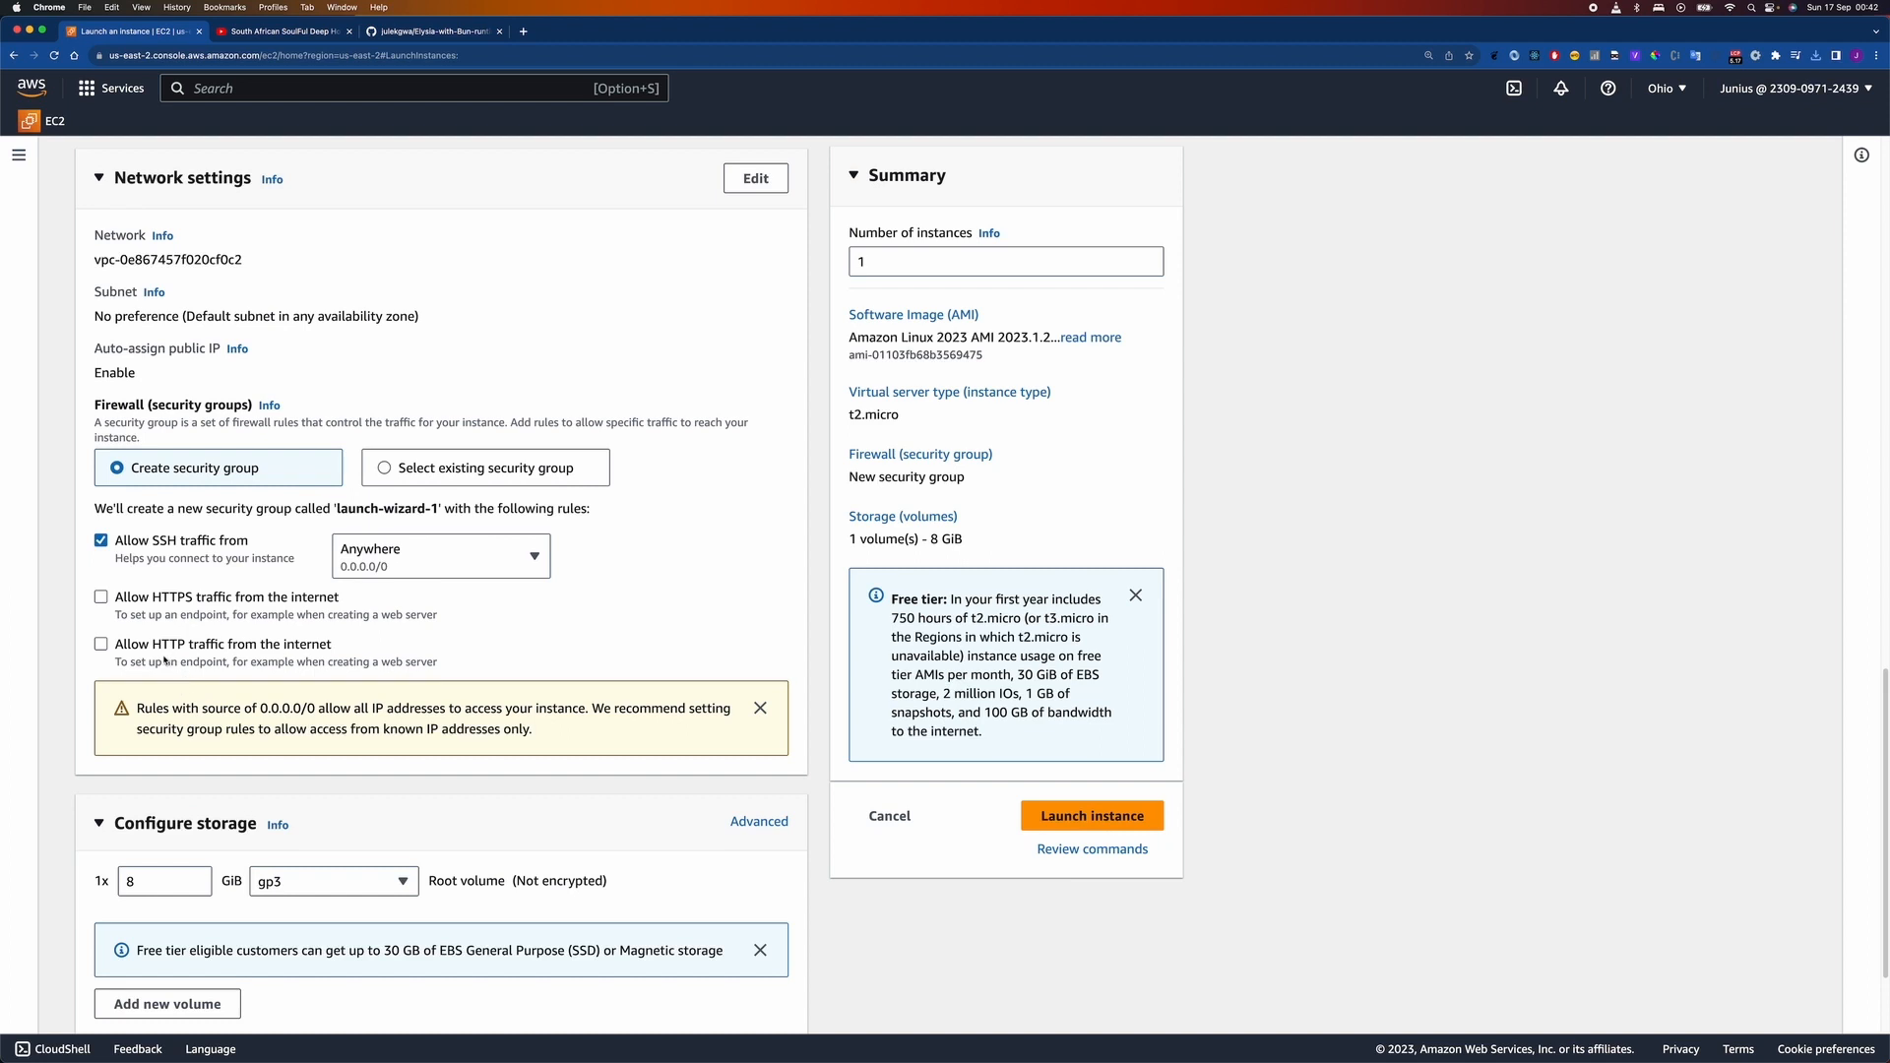
click(101, 642)
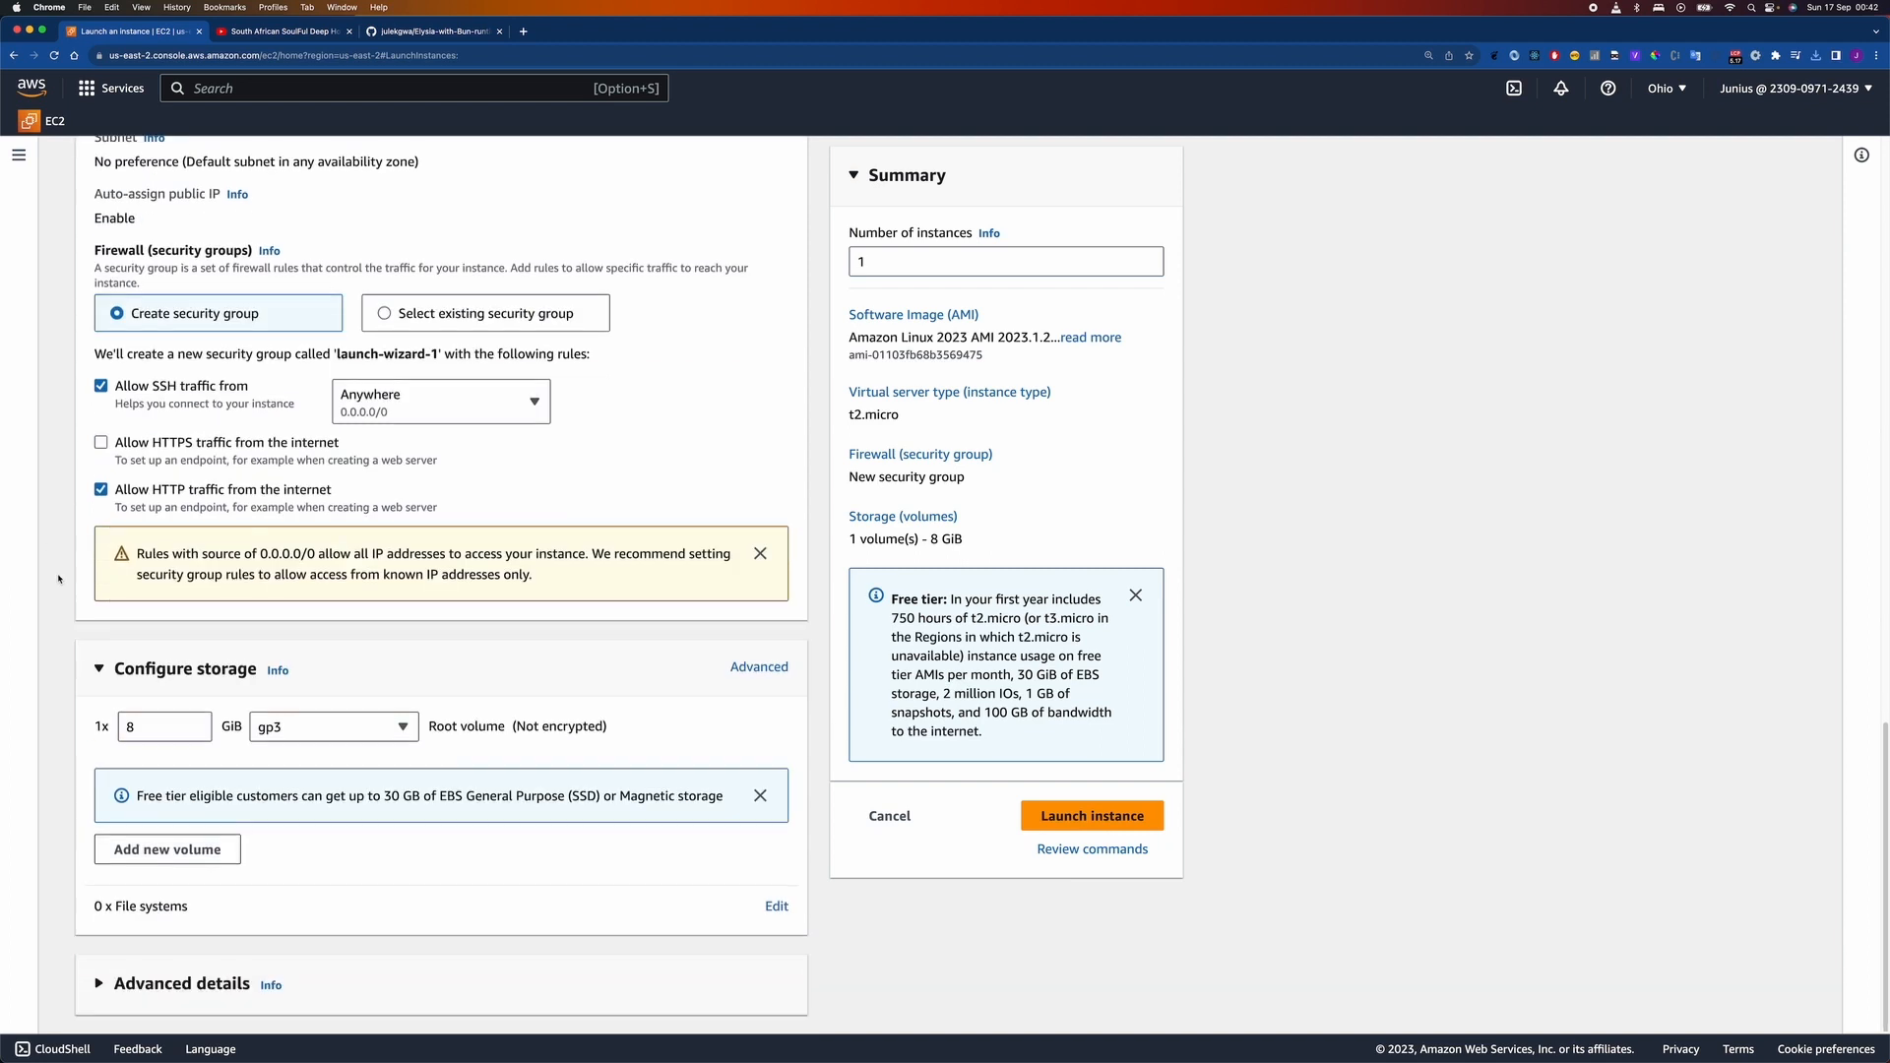
scroll(down, 3)
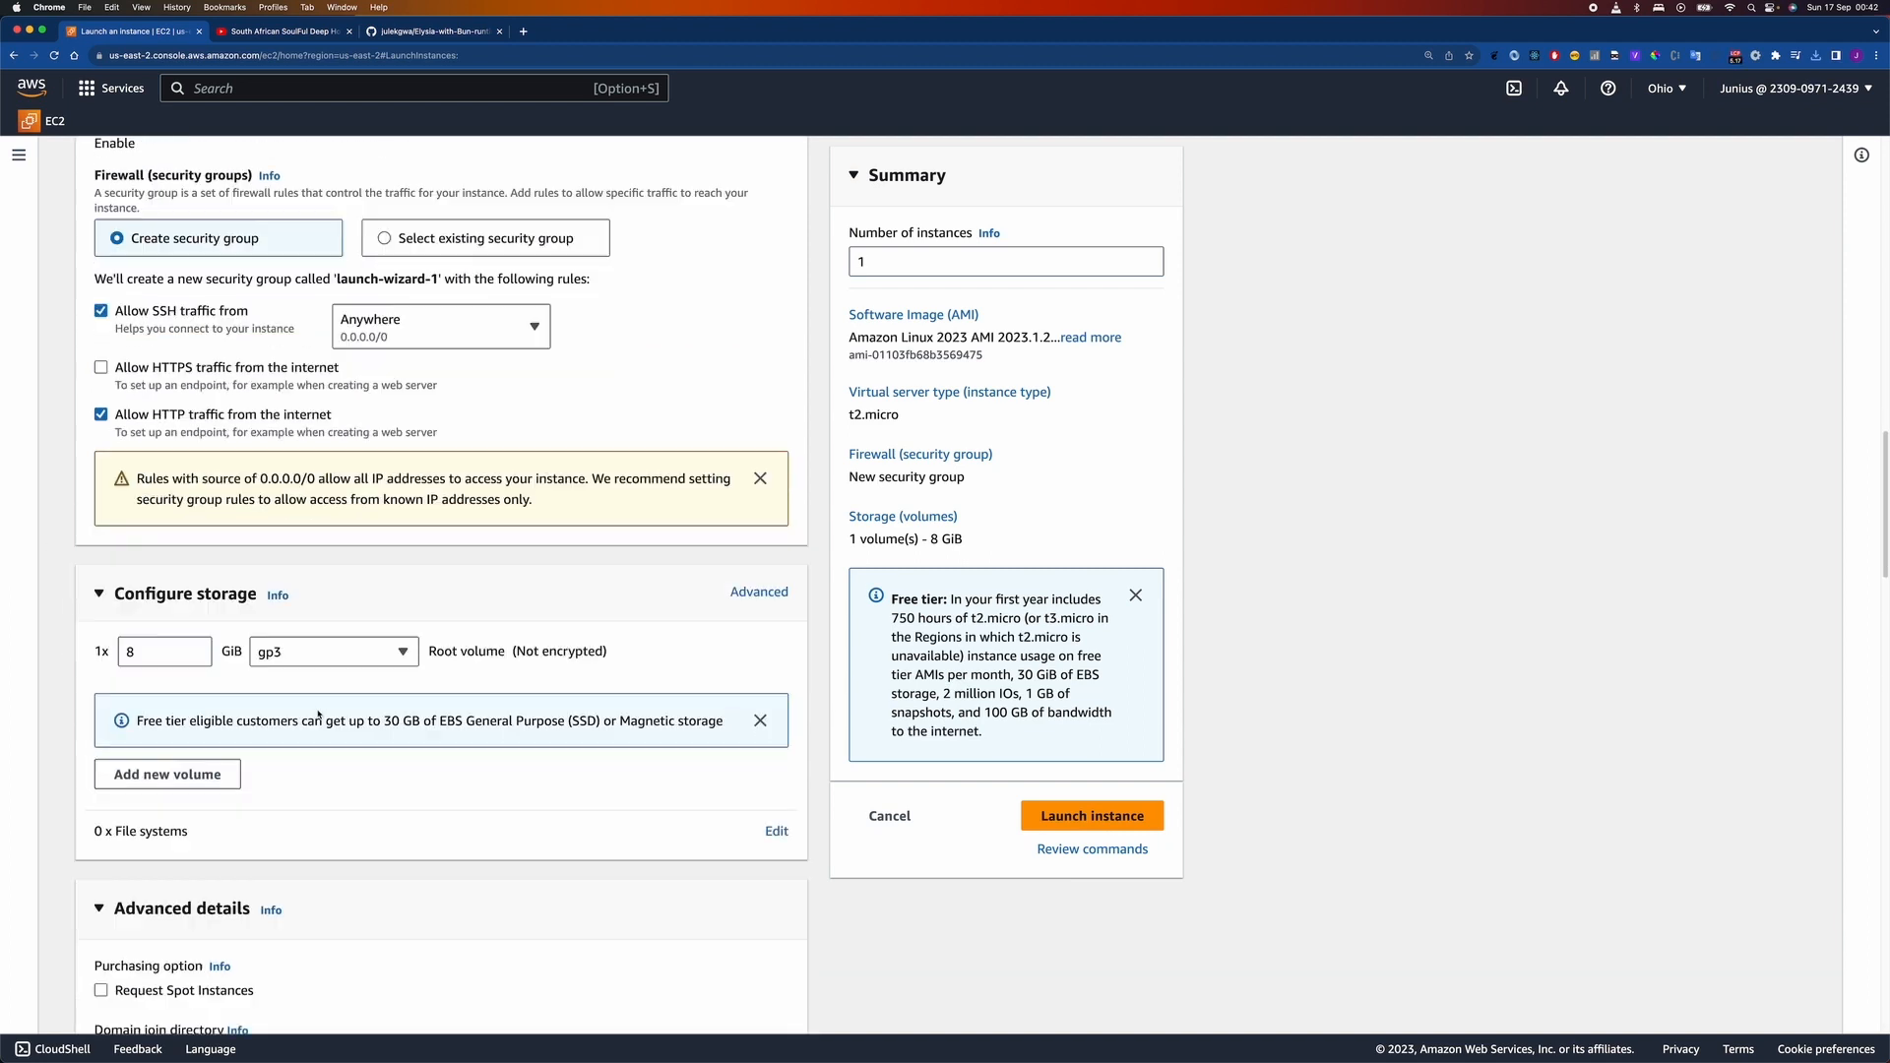
scroll(down, 3)
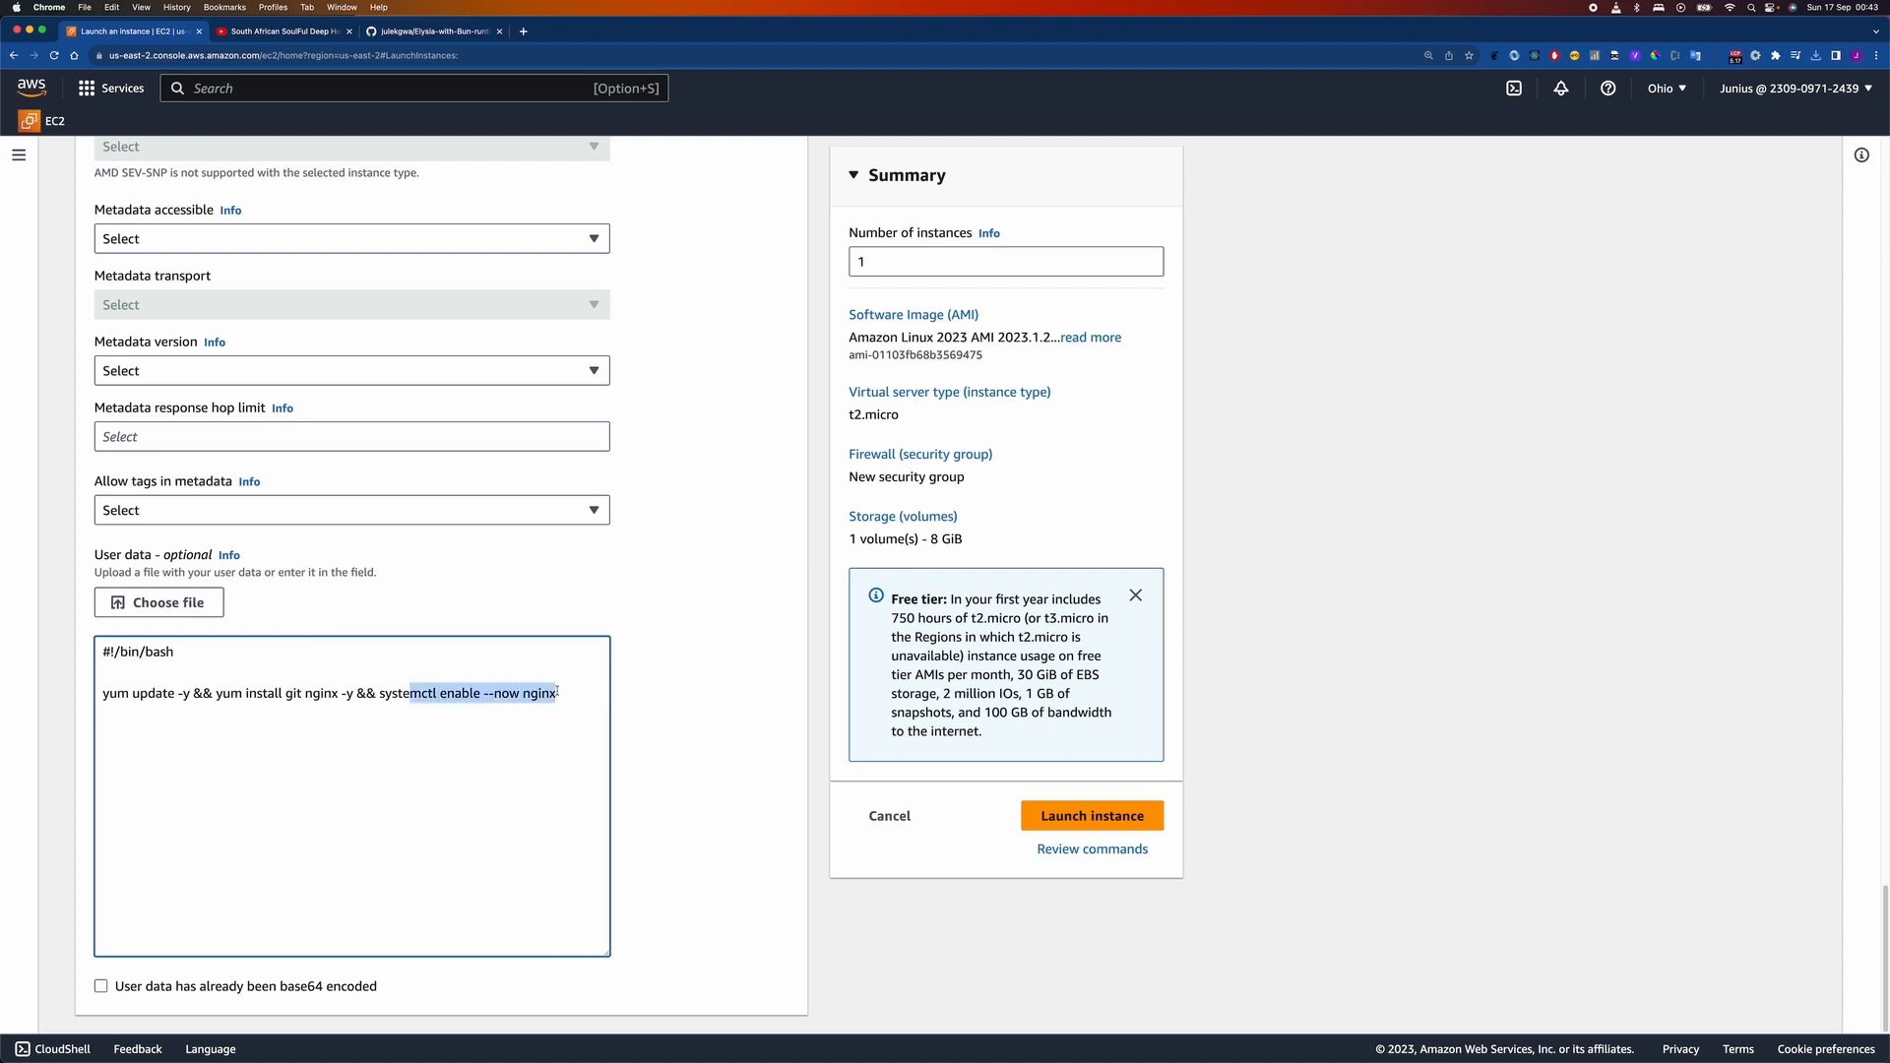
- Launch the configured instance from the Summary panel
scroll(up, 3)
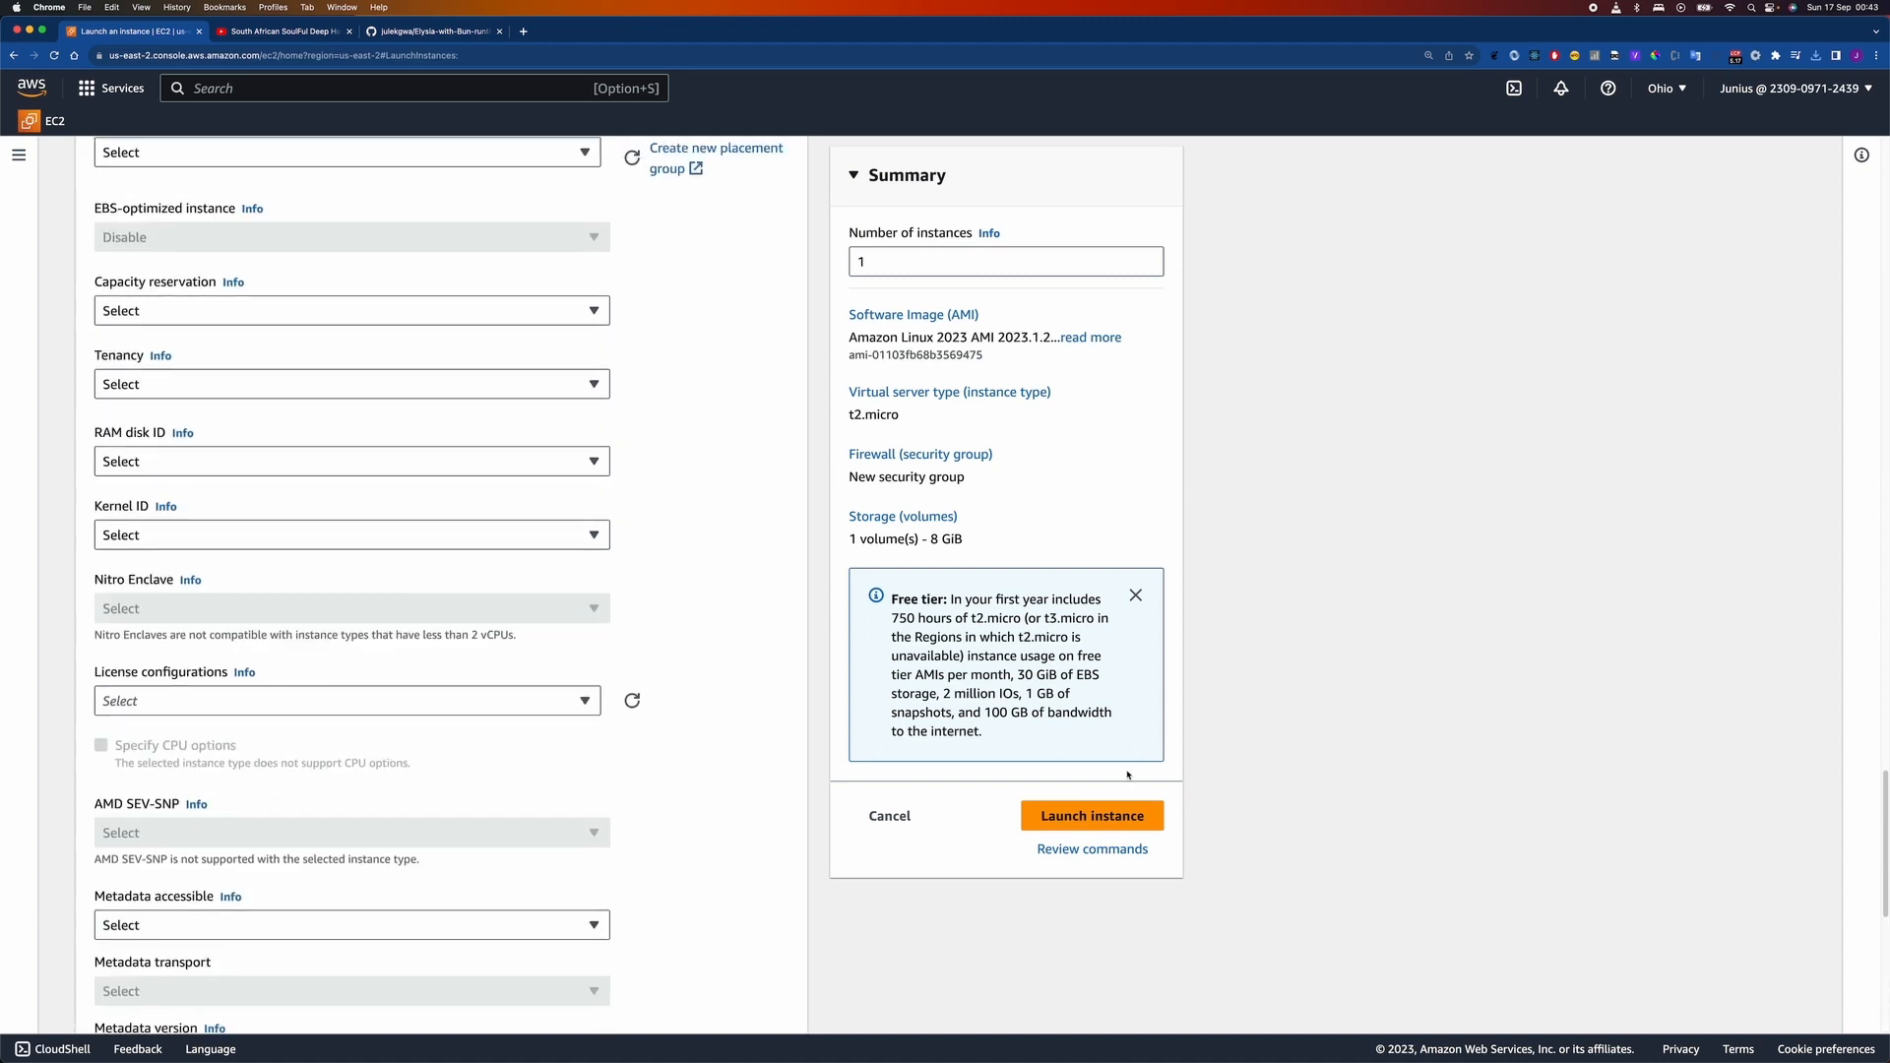
click(1091, 815)
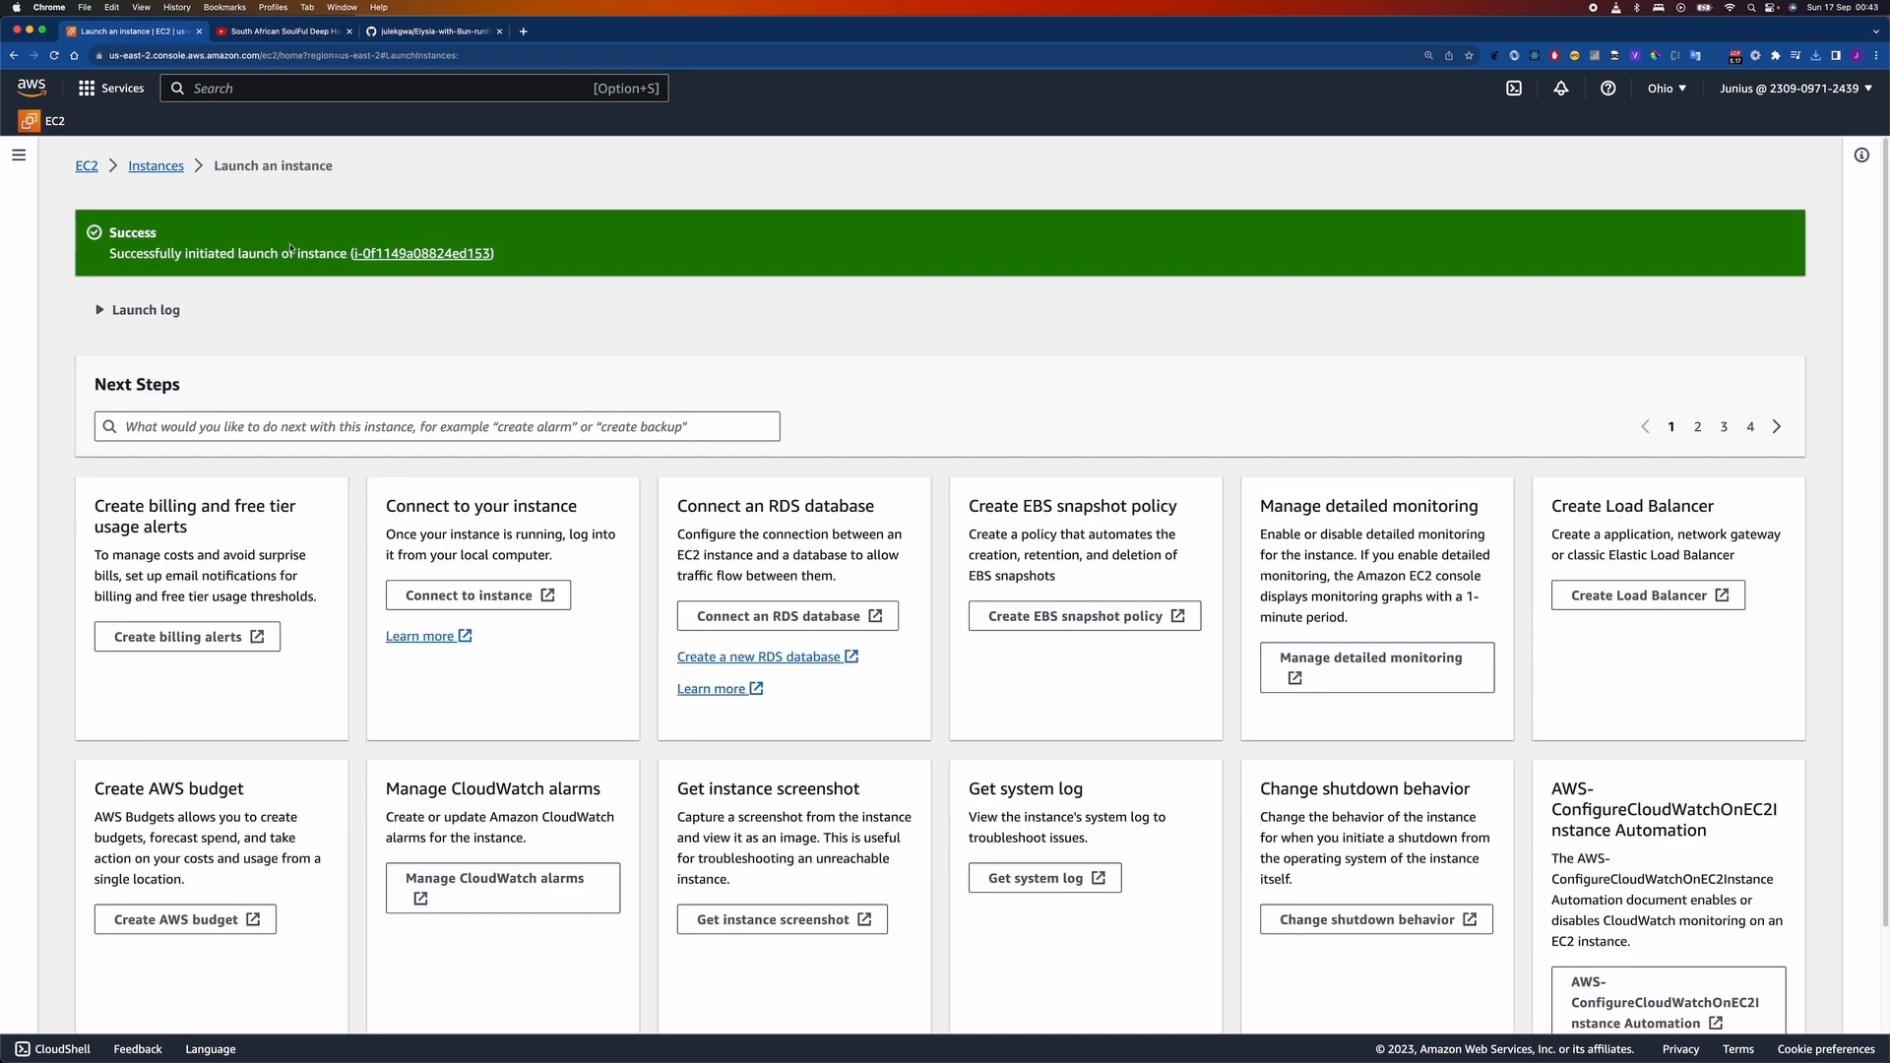
- Return to the instances list showing Bun API pending
click(153, 165)
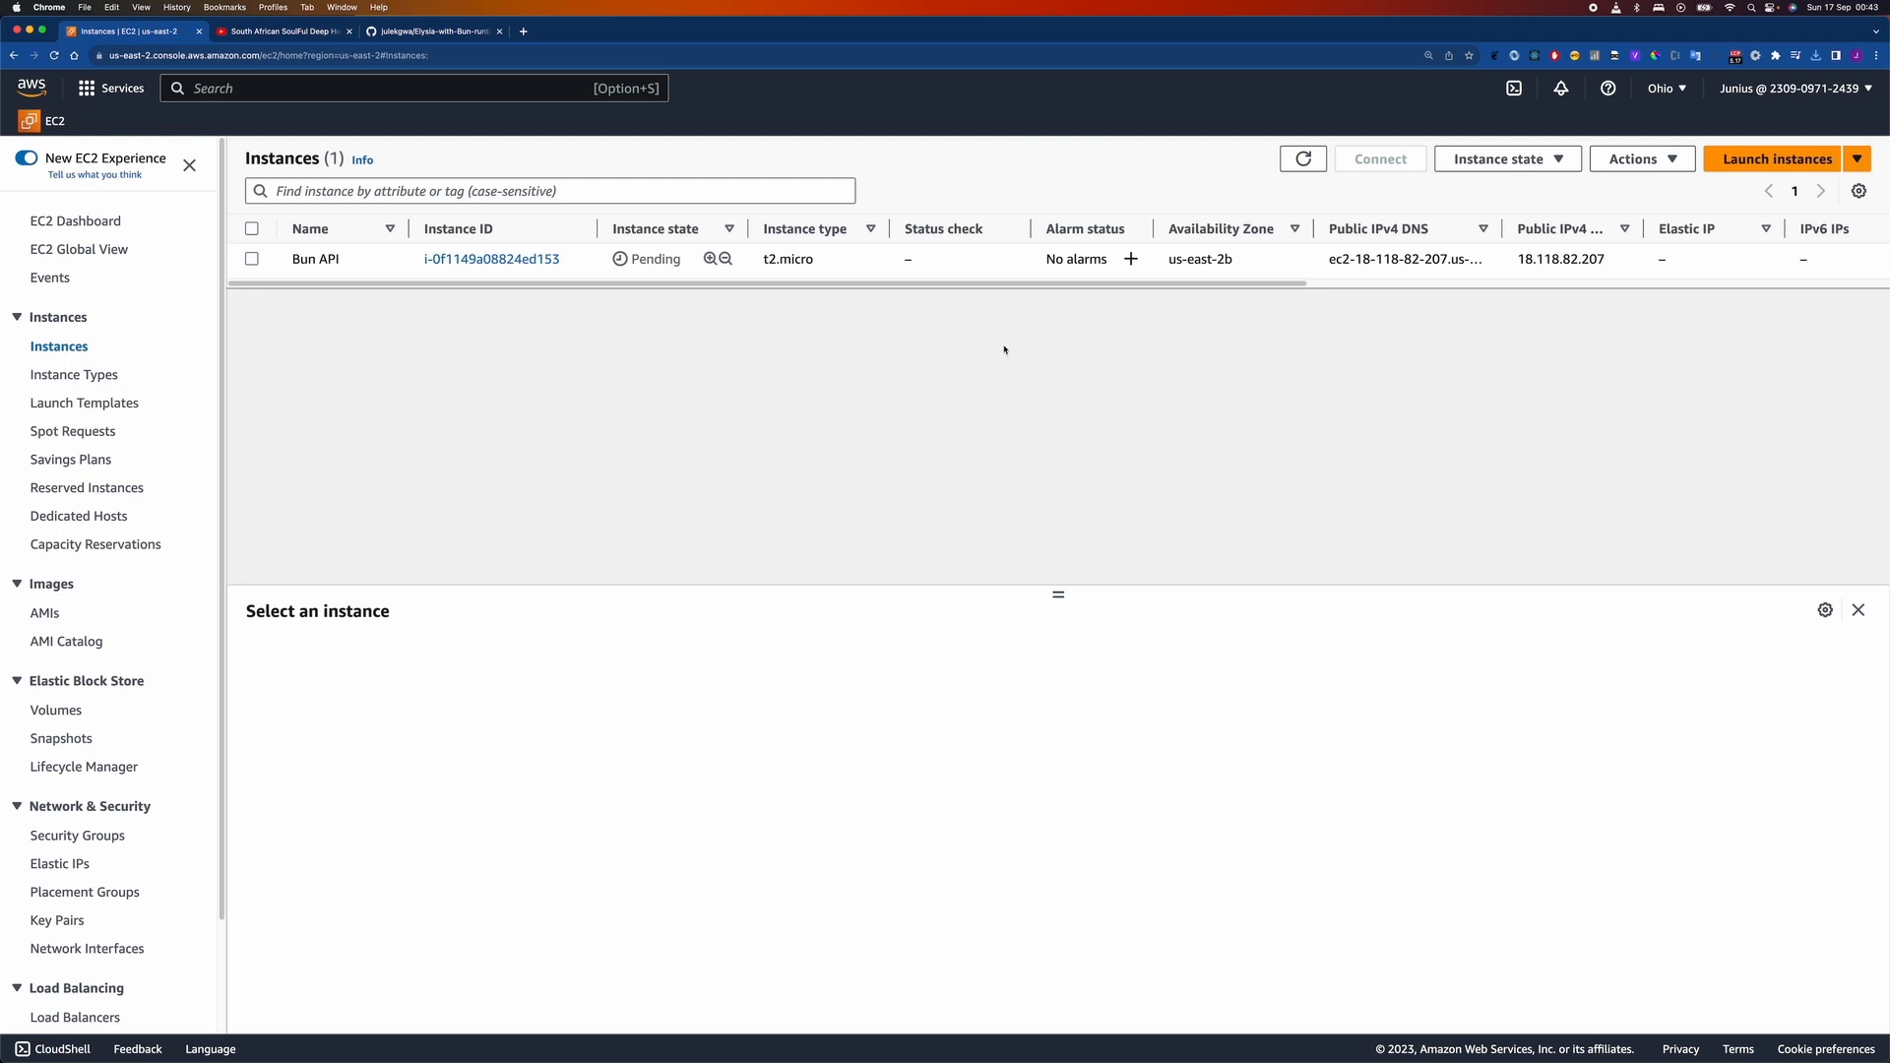
mouse_move(520, 321)
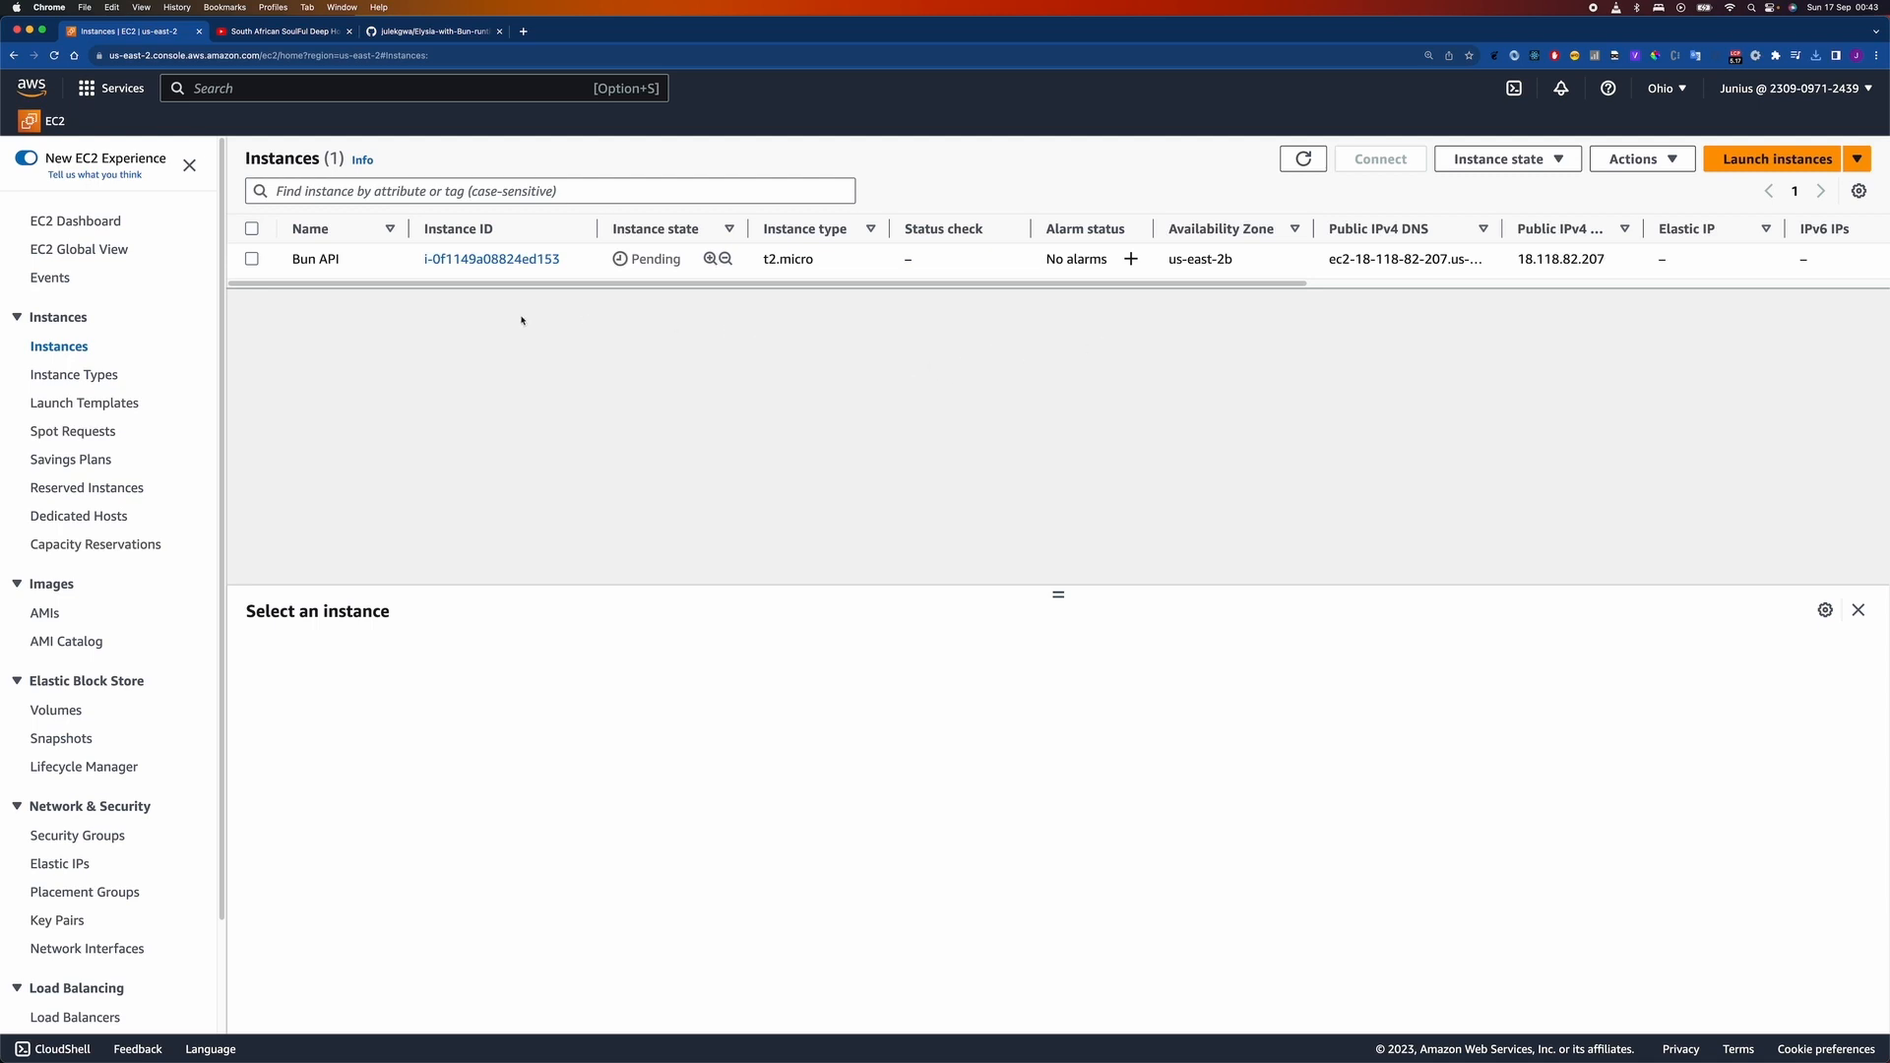
mouse_move(317, 269)
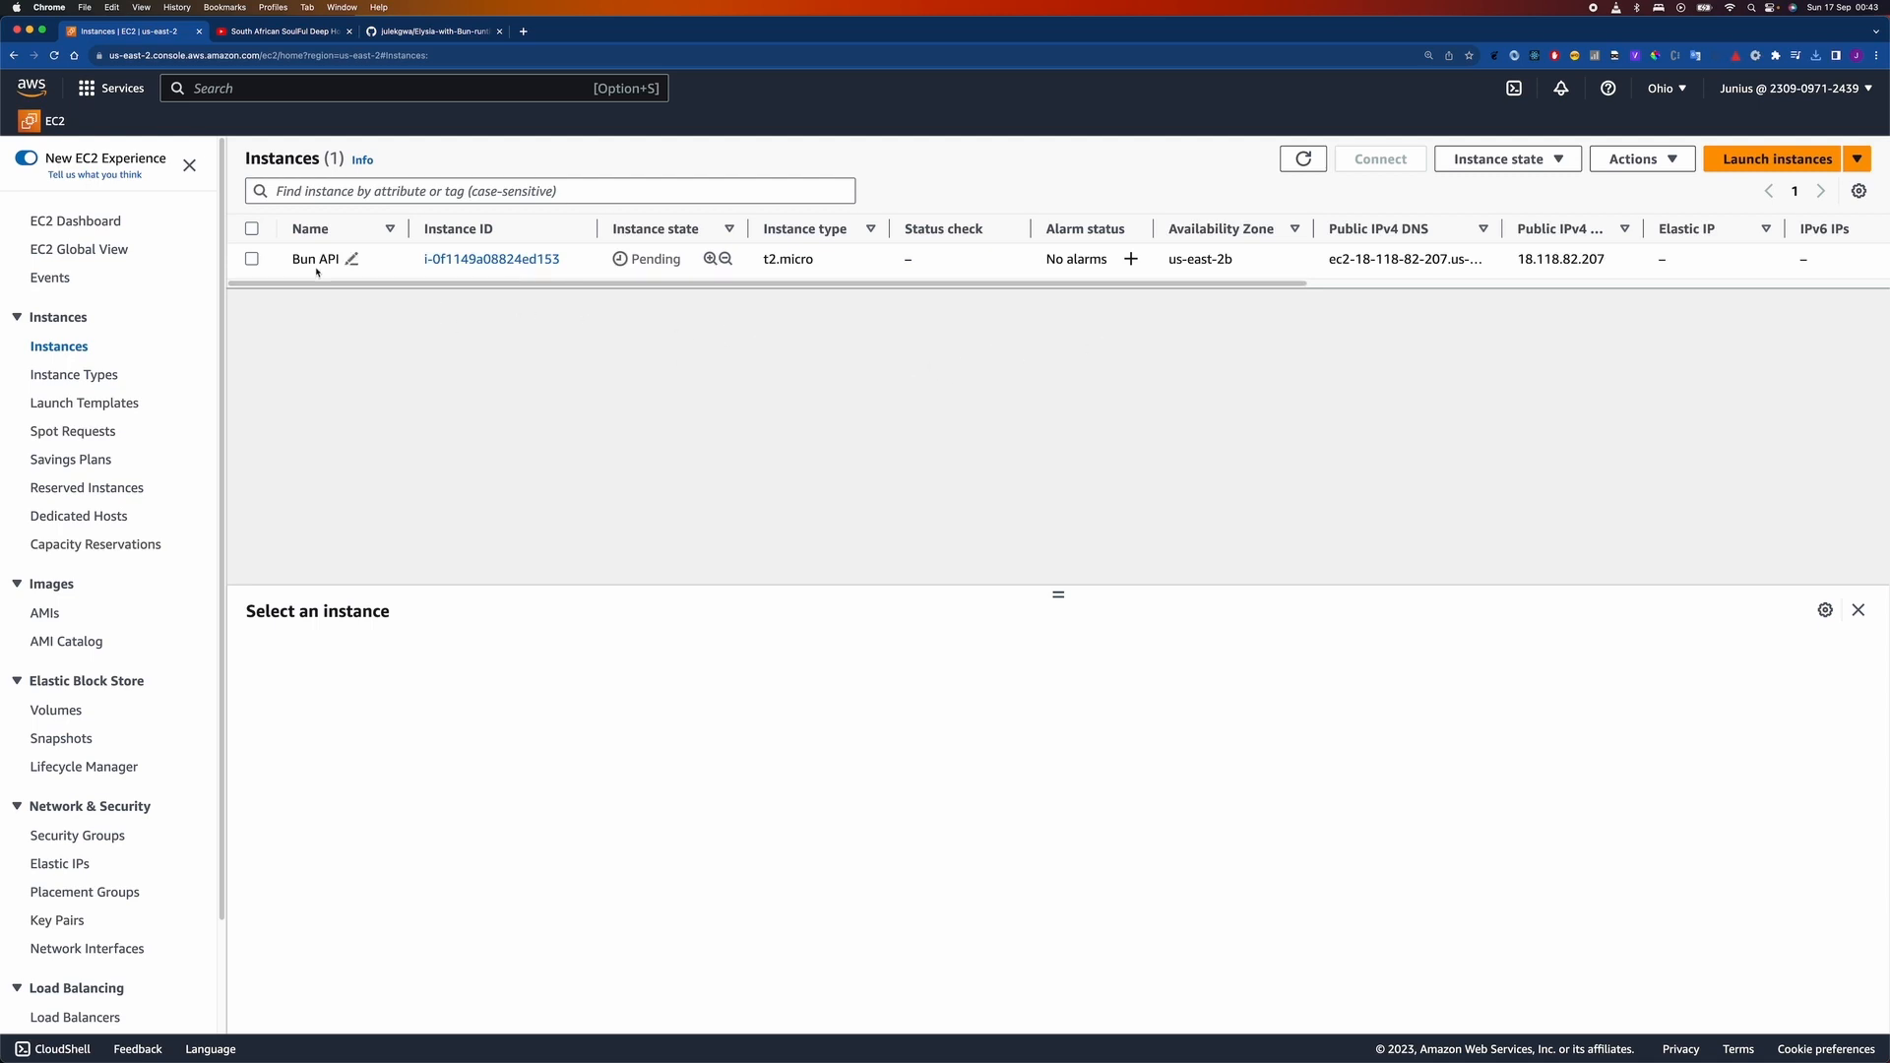
- View the Bun API instance's summary details
click(490, 258)
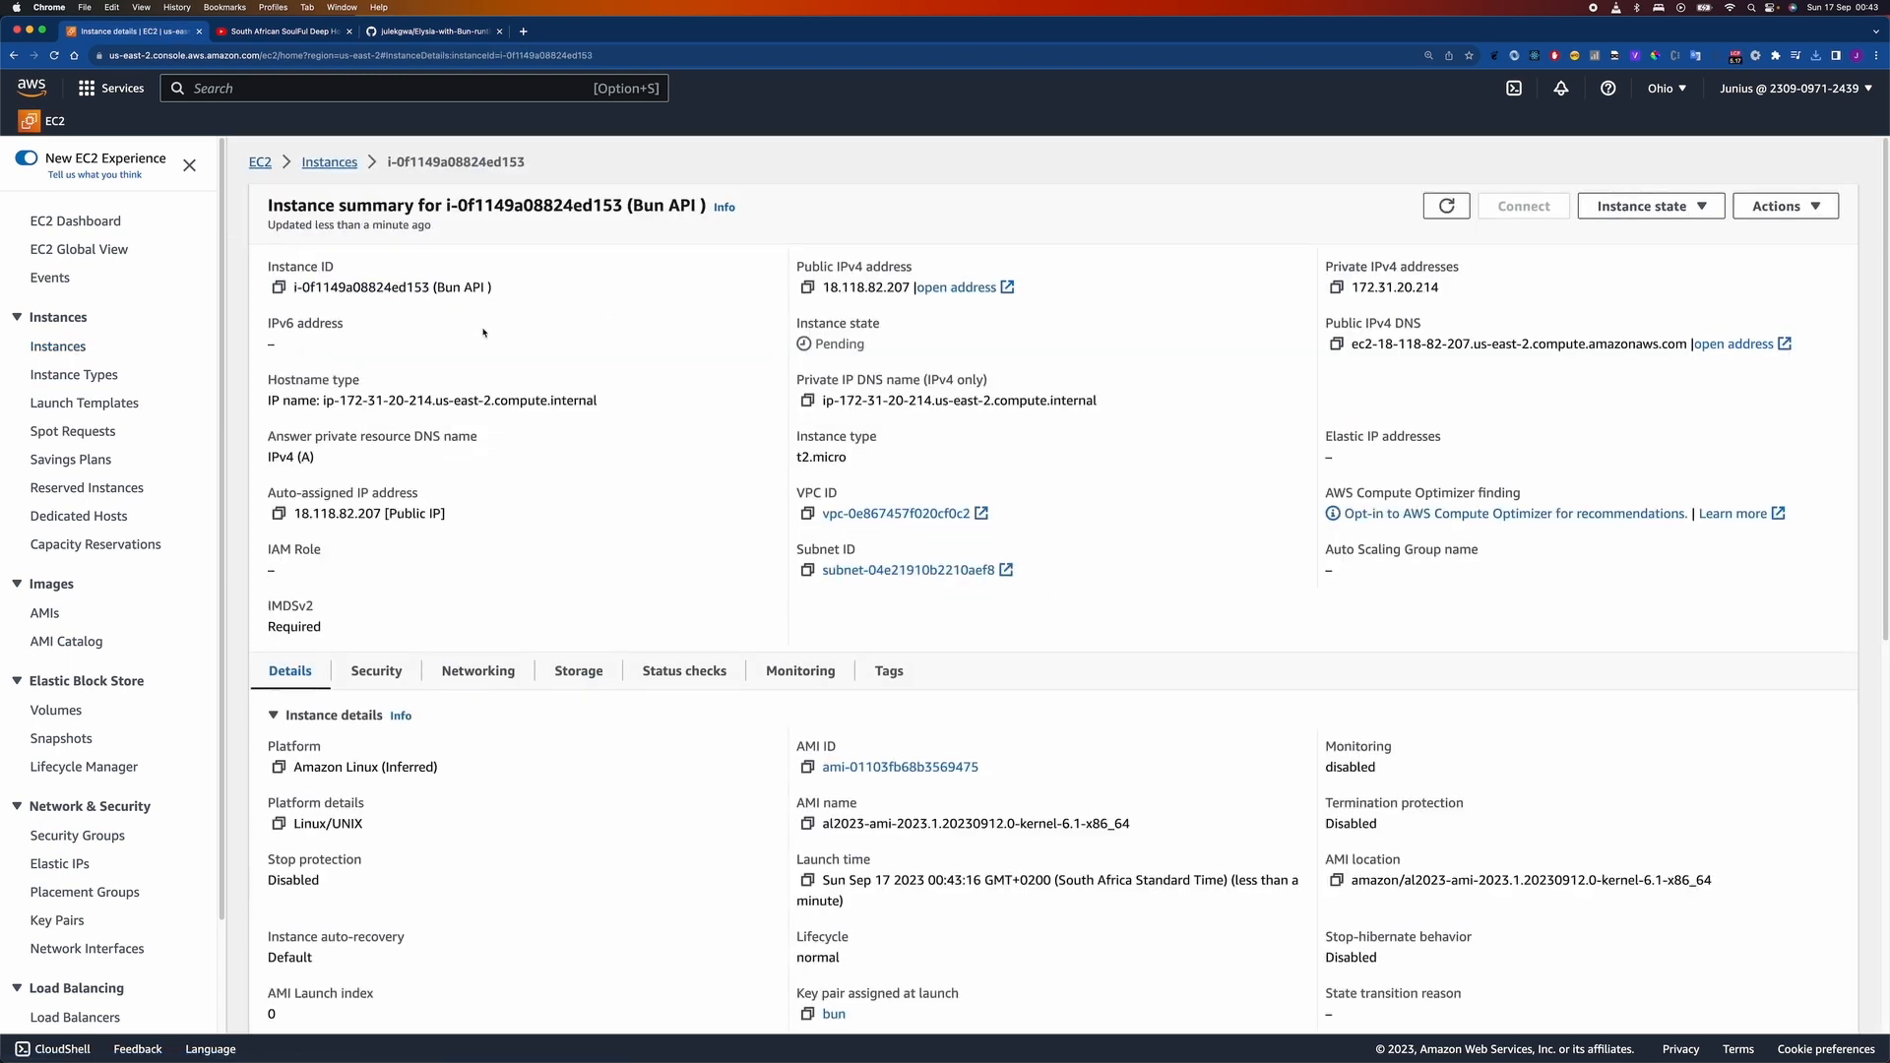
mouse_move(1069, 350)
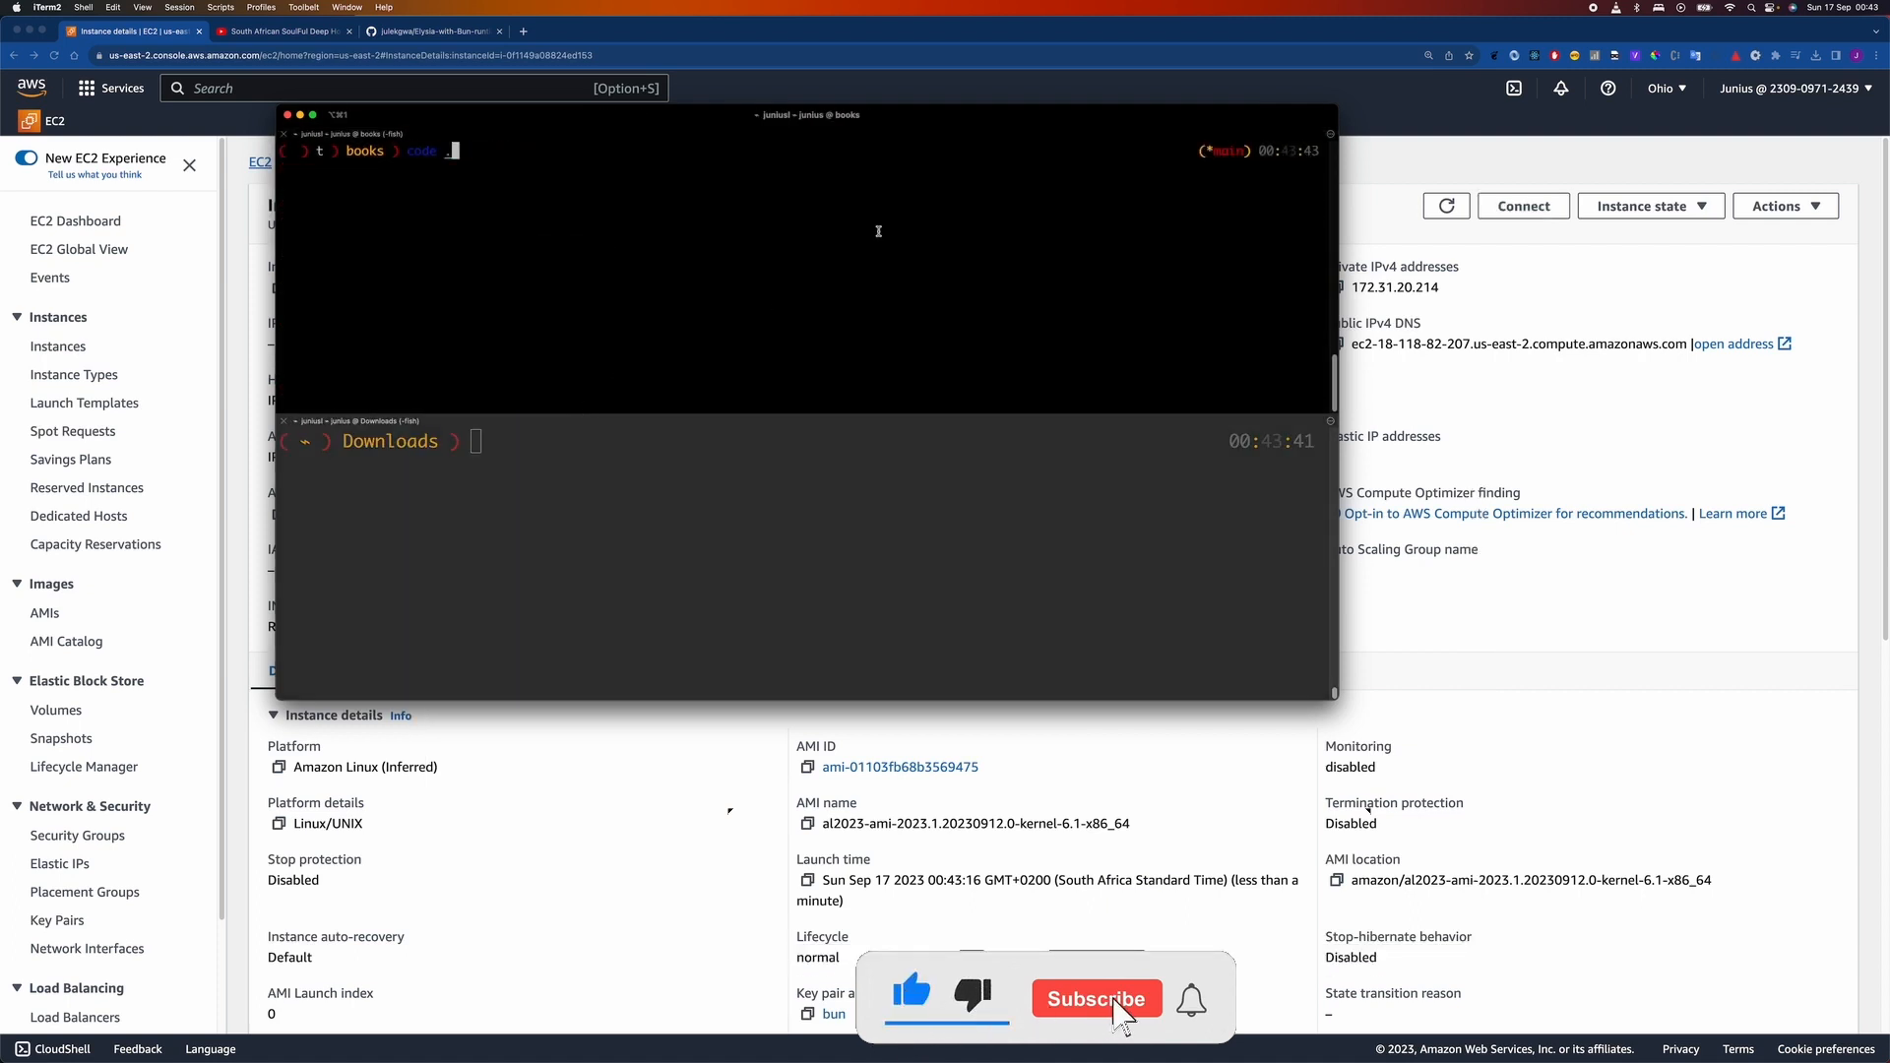
- Run chmod 400 bun.pem in the Downloads folder so the key is owner-readable only
click(1096, 998)
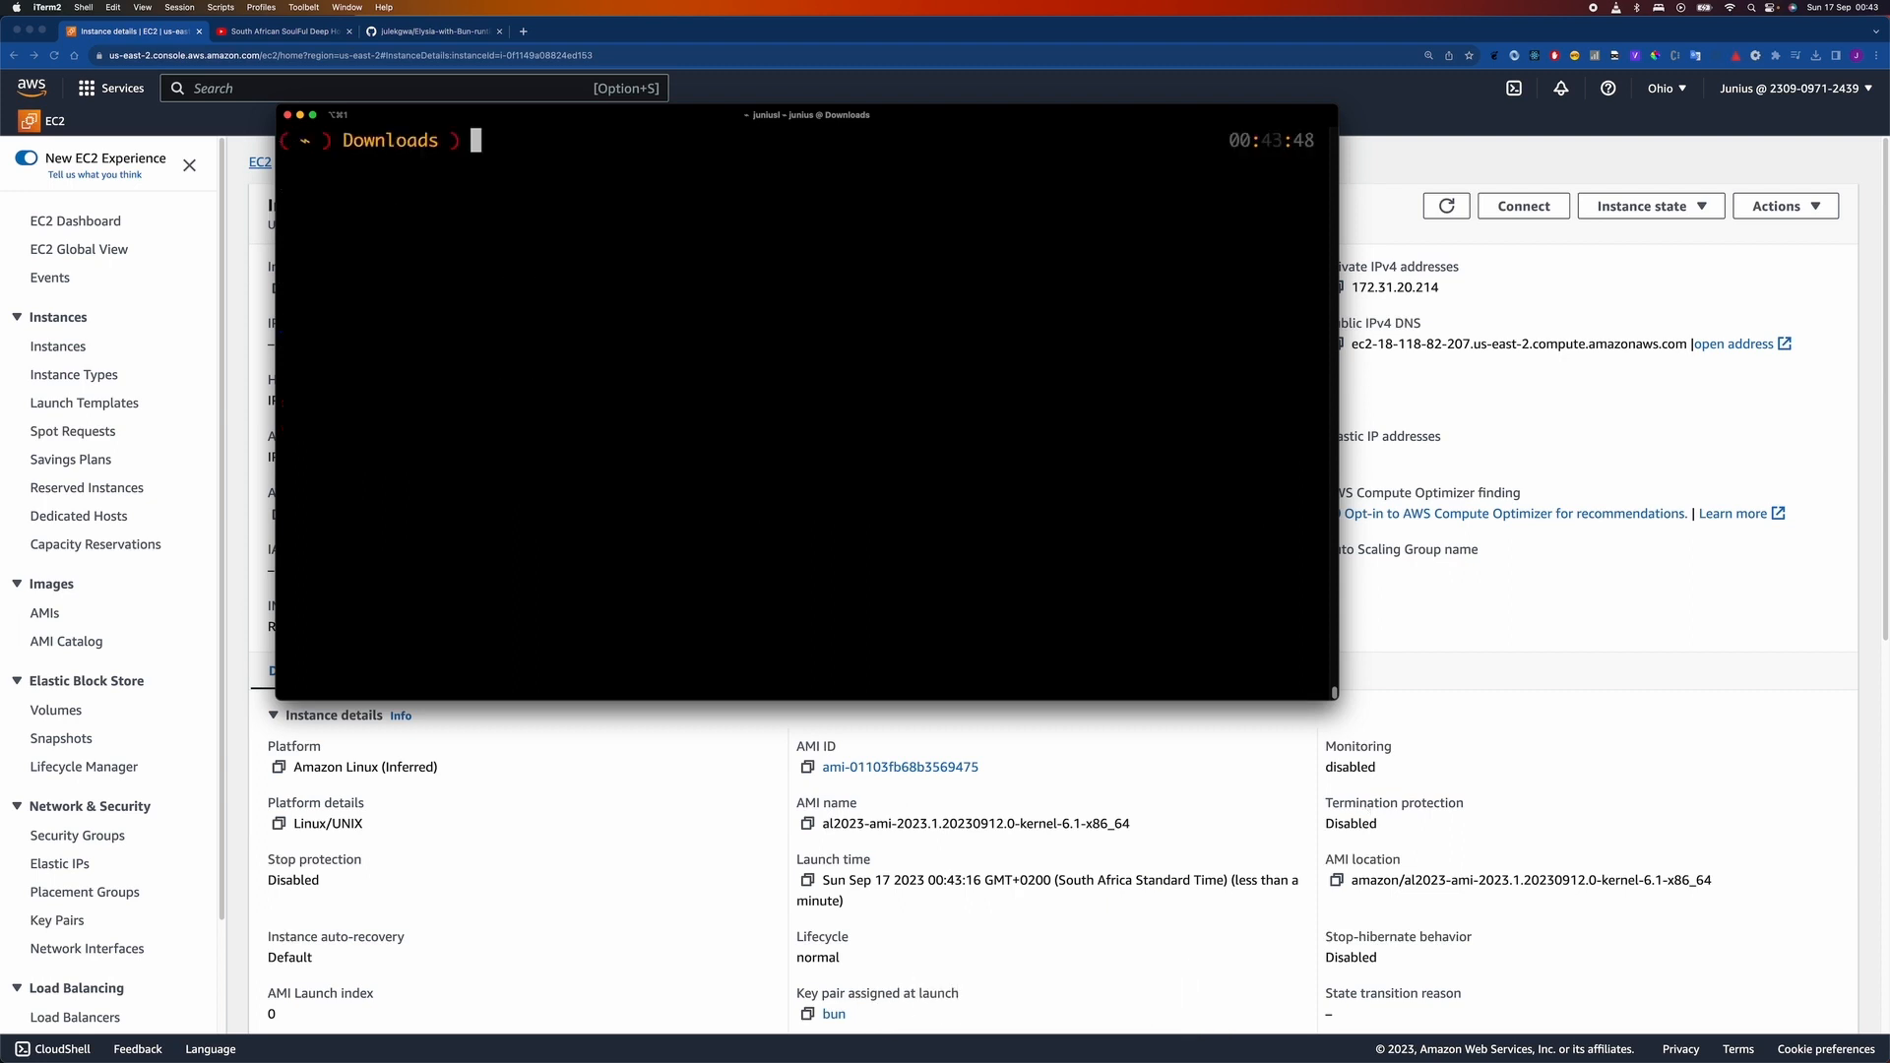
key(Return)
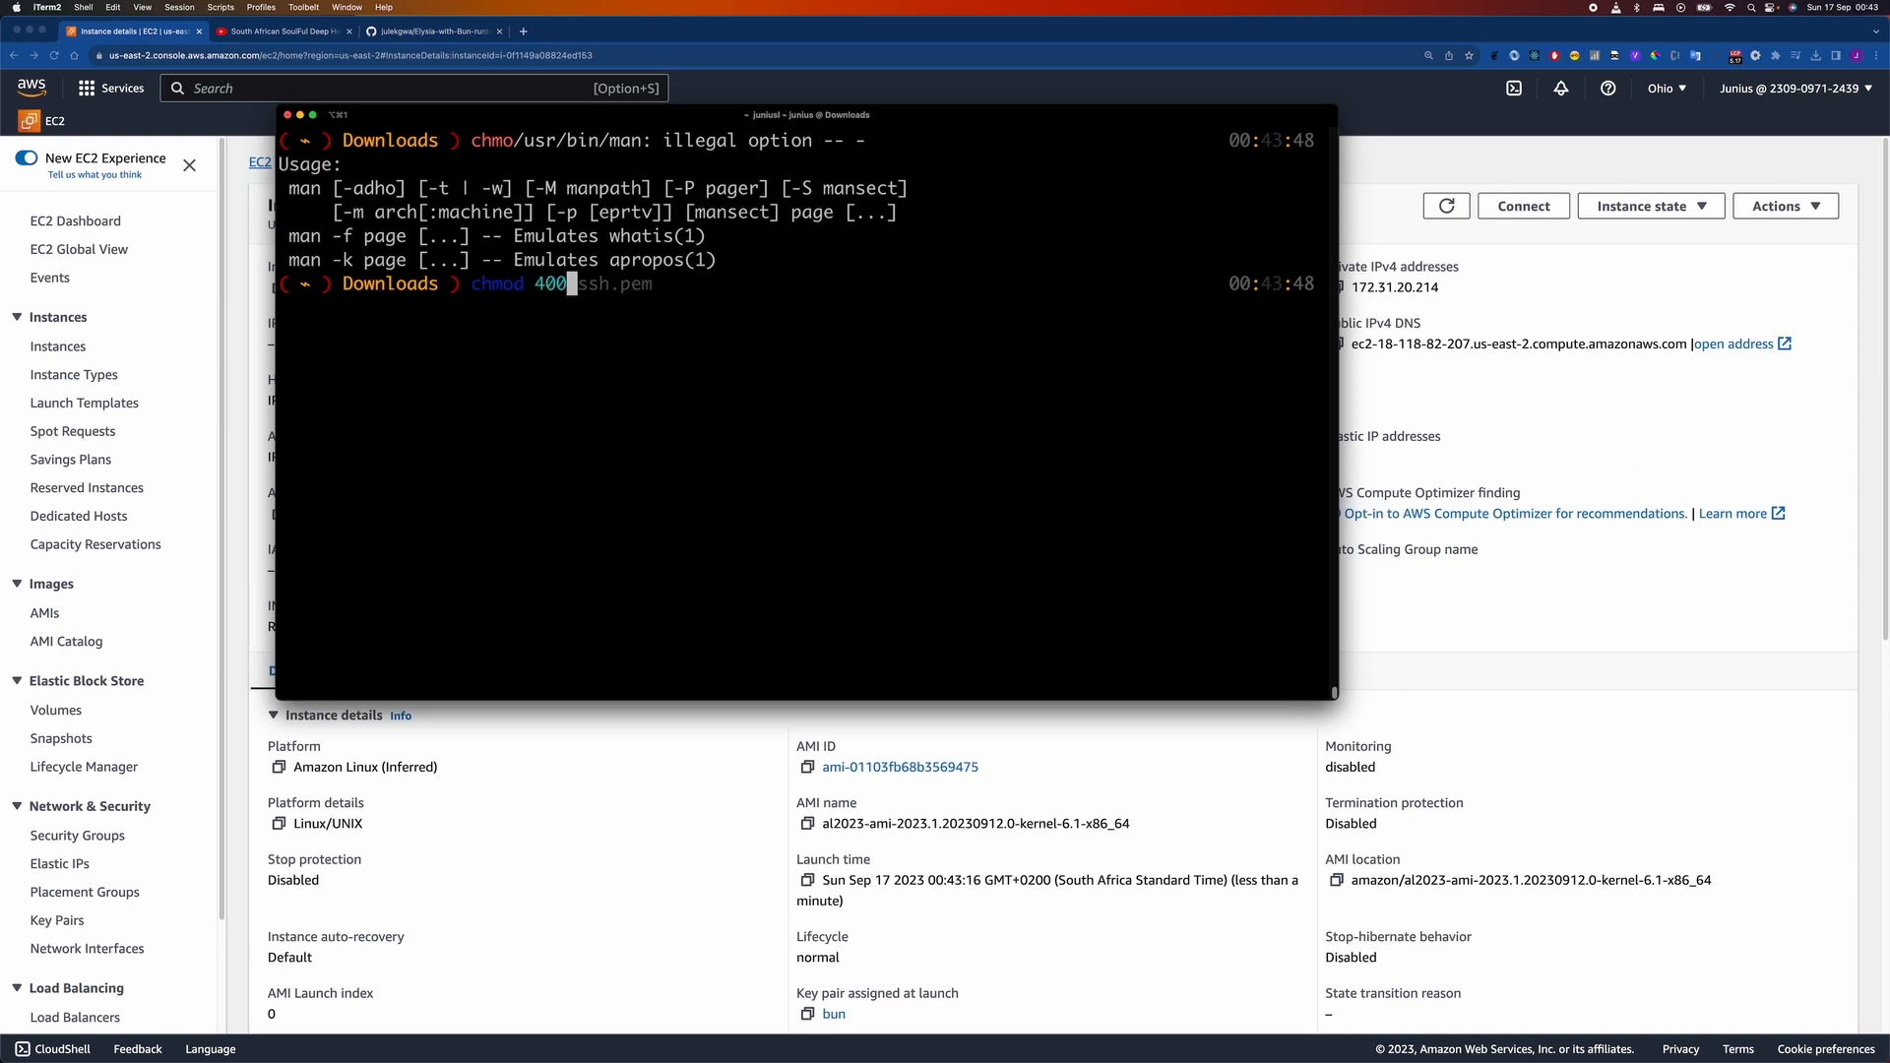
text(bun)
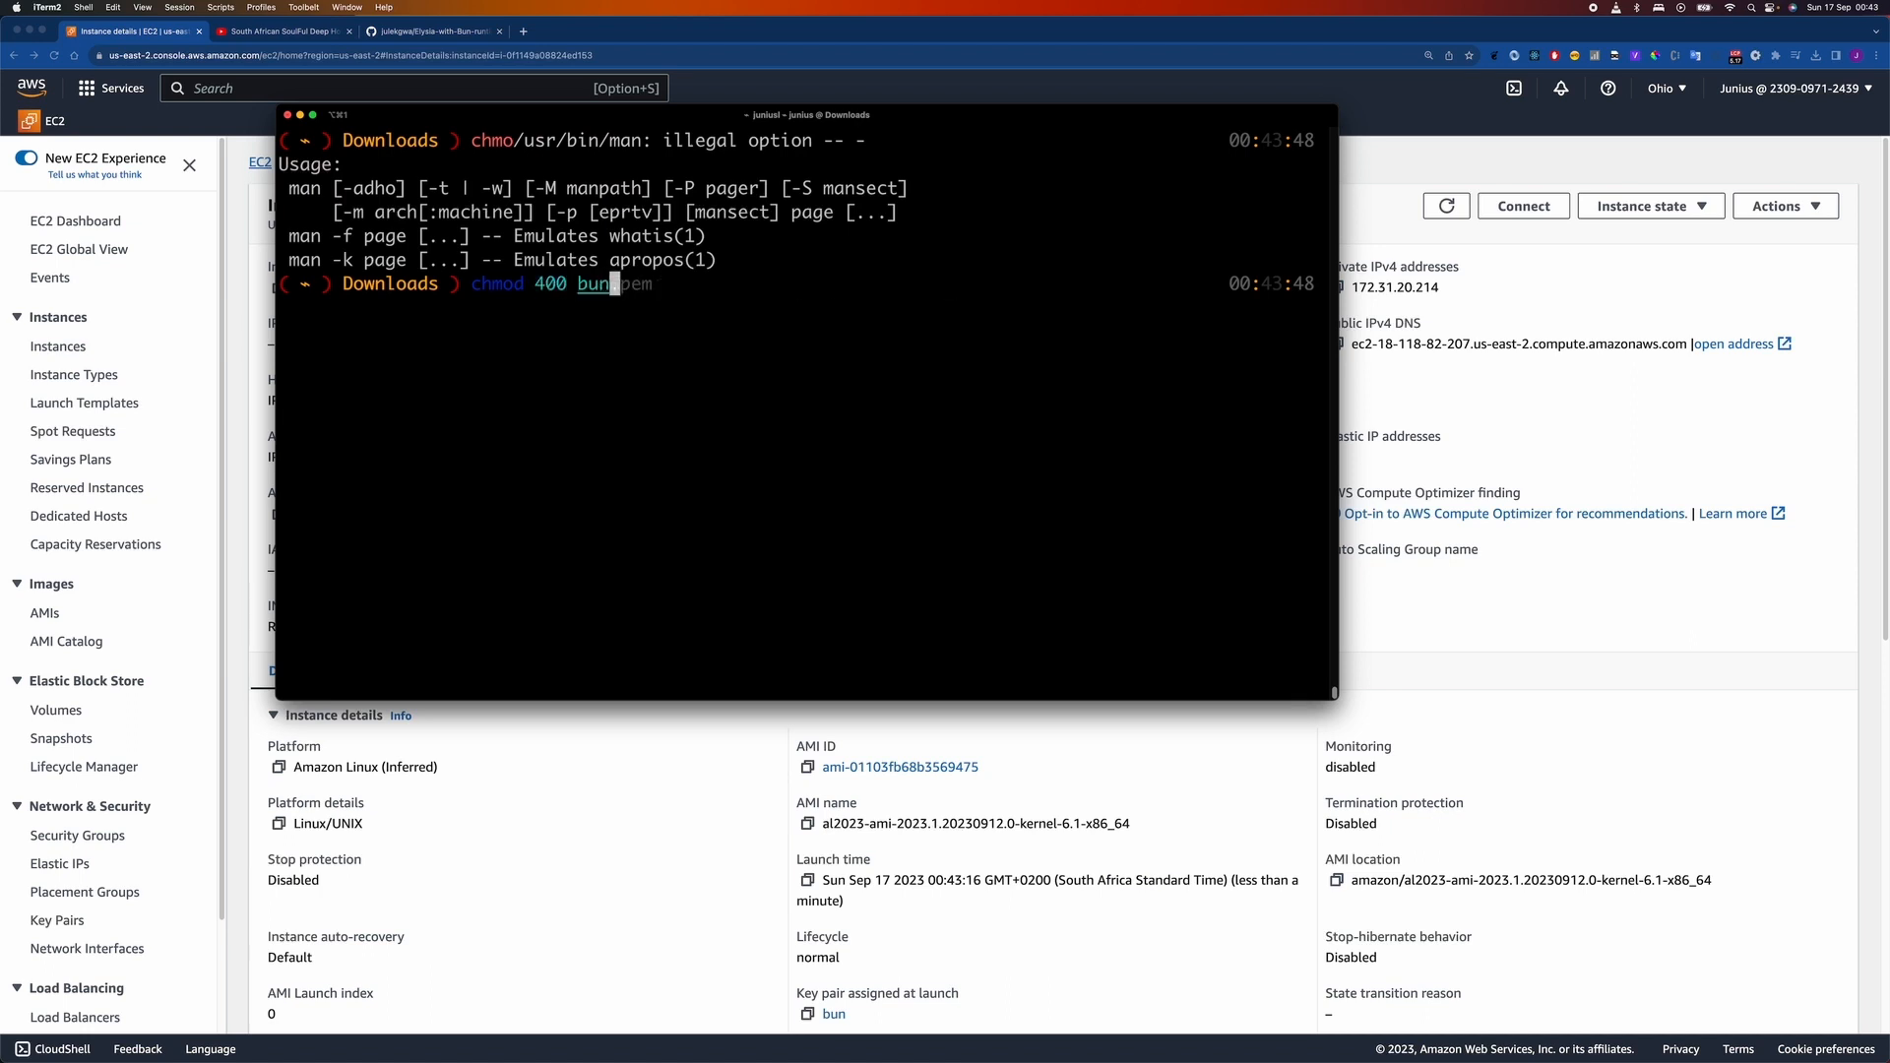
key(Return)
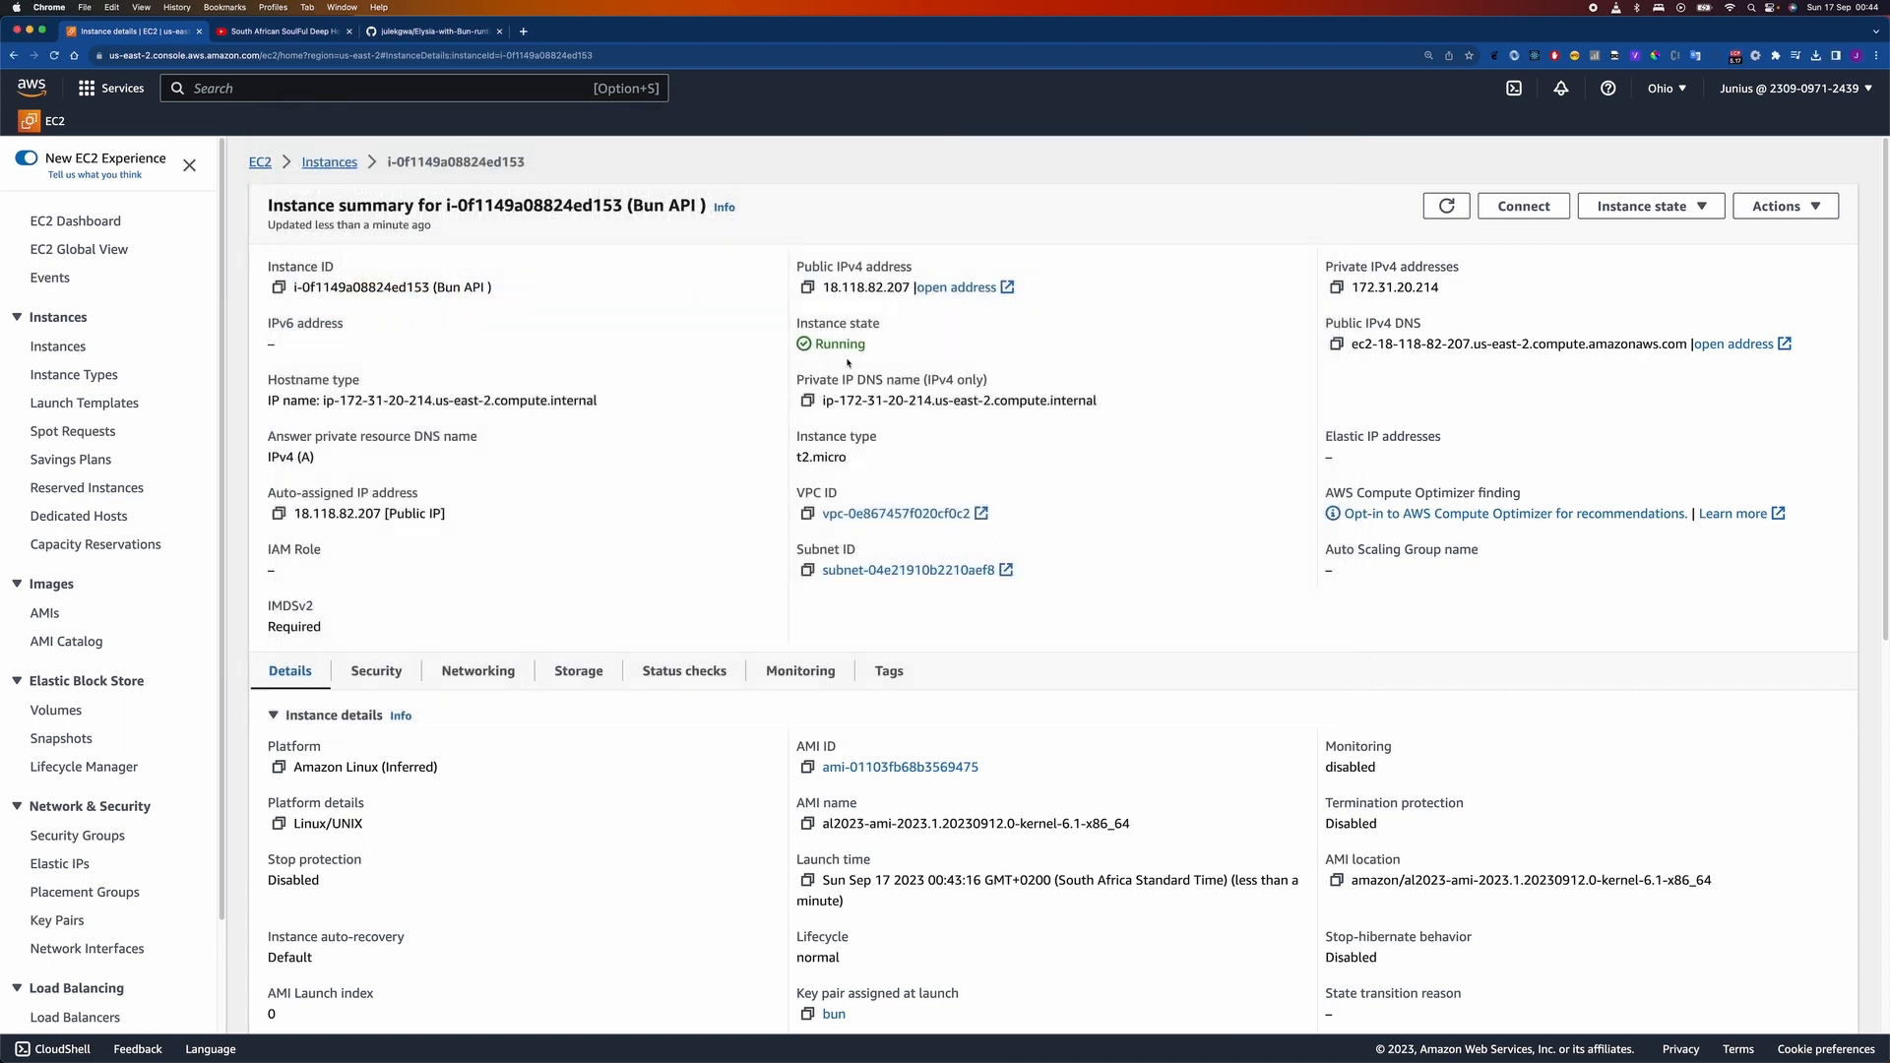
- Copy the instance's public IPv4 address from its summary
click(807, 288)
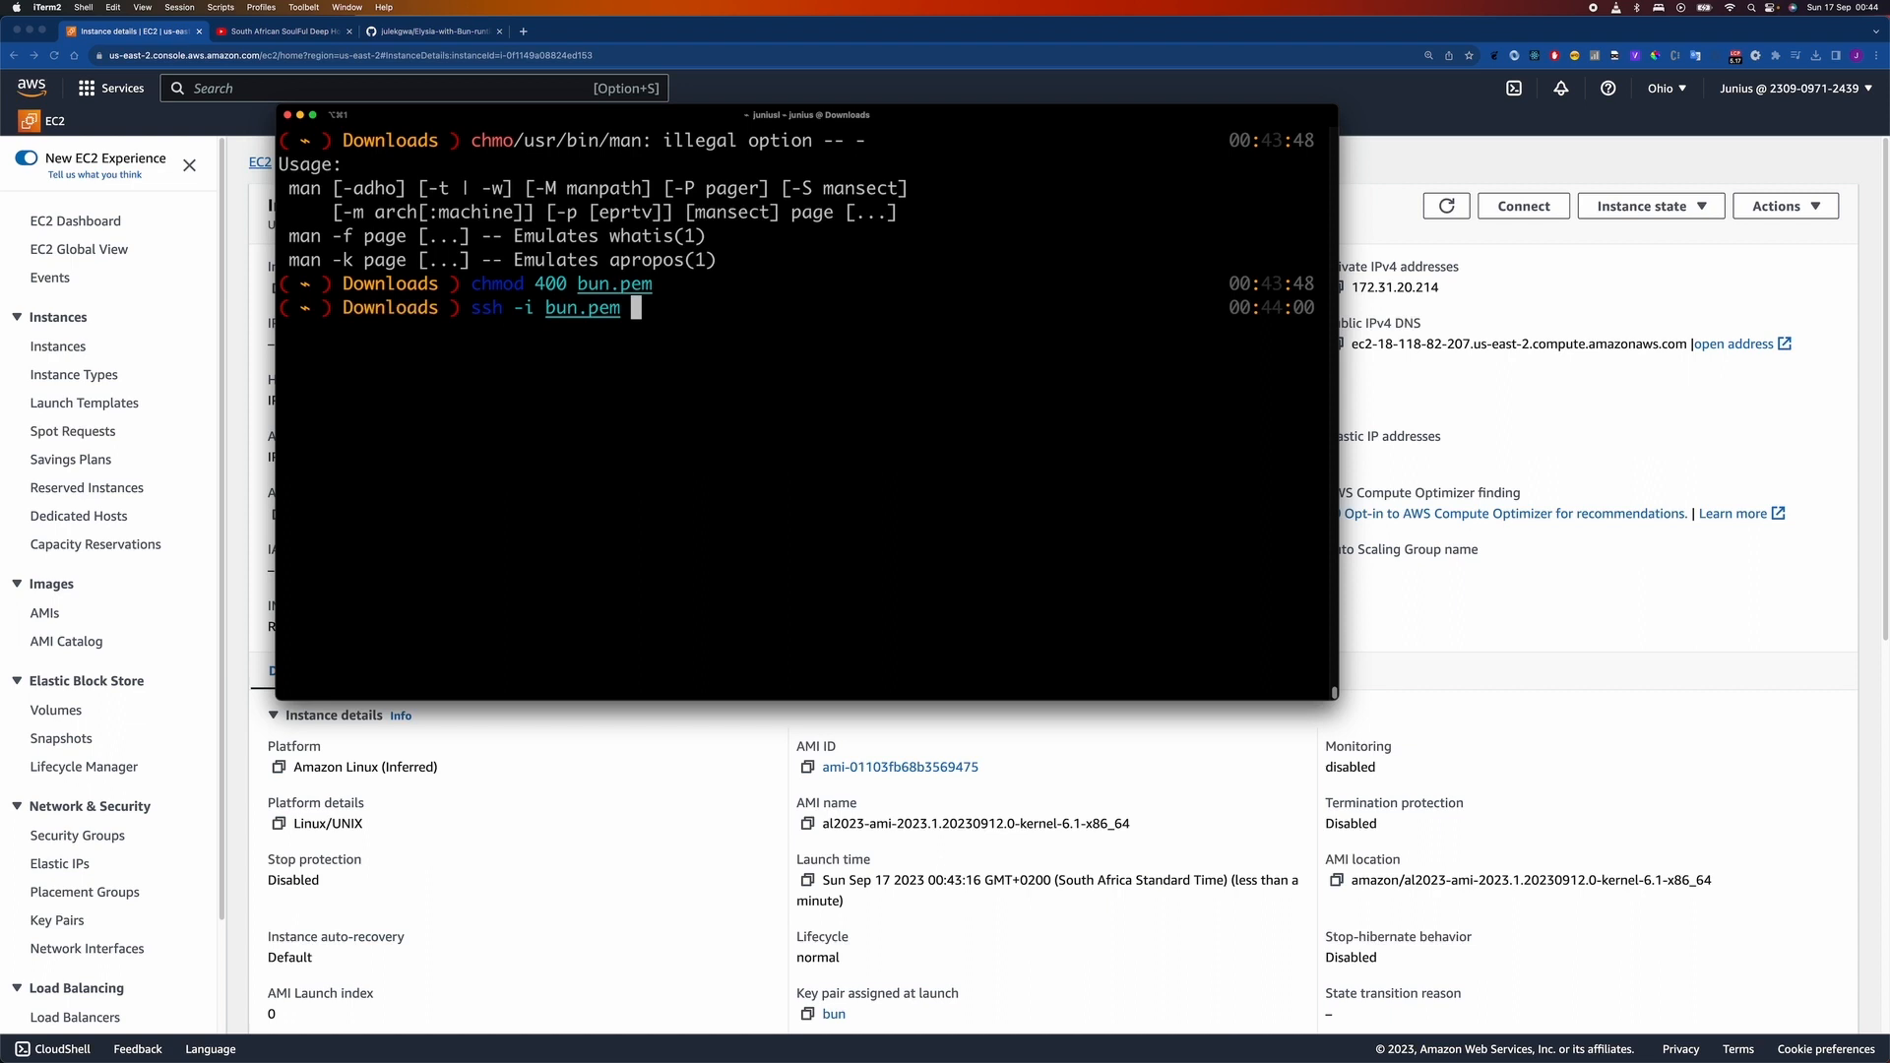
- SSH into 18.118.82.207 as ec2-user with bun.pem, answering yes to the fingerprint prompt
text(ec2-u)
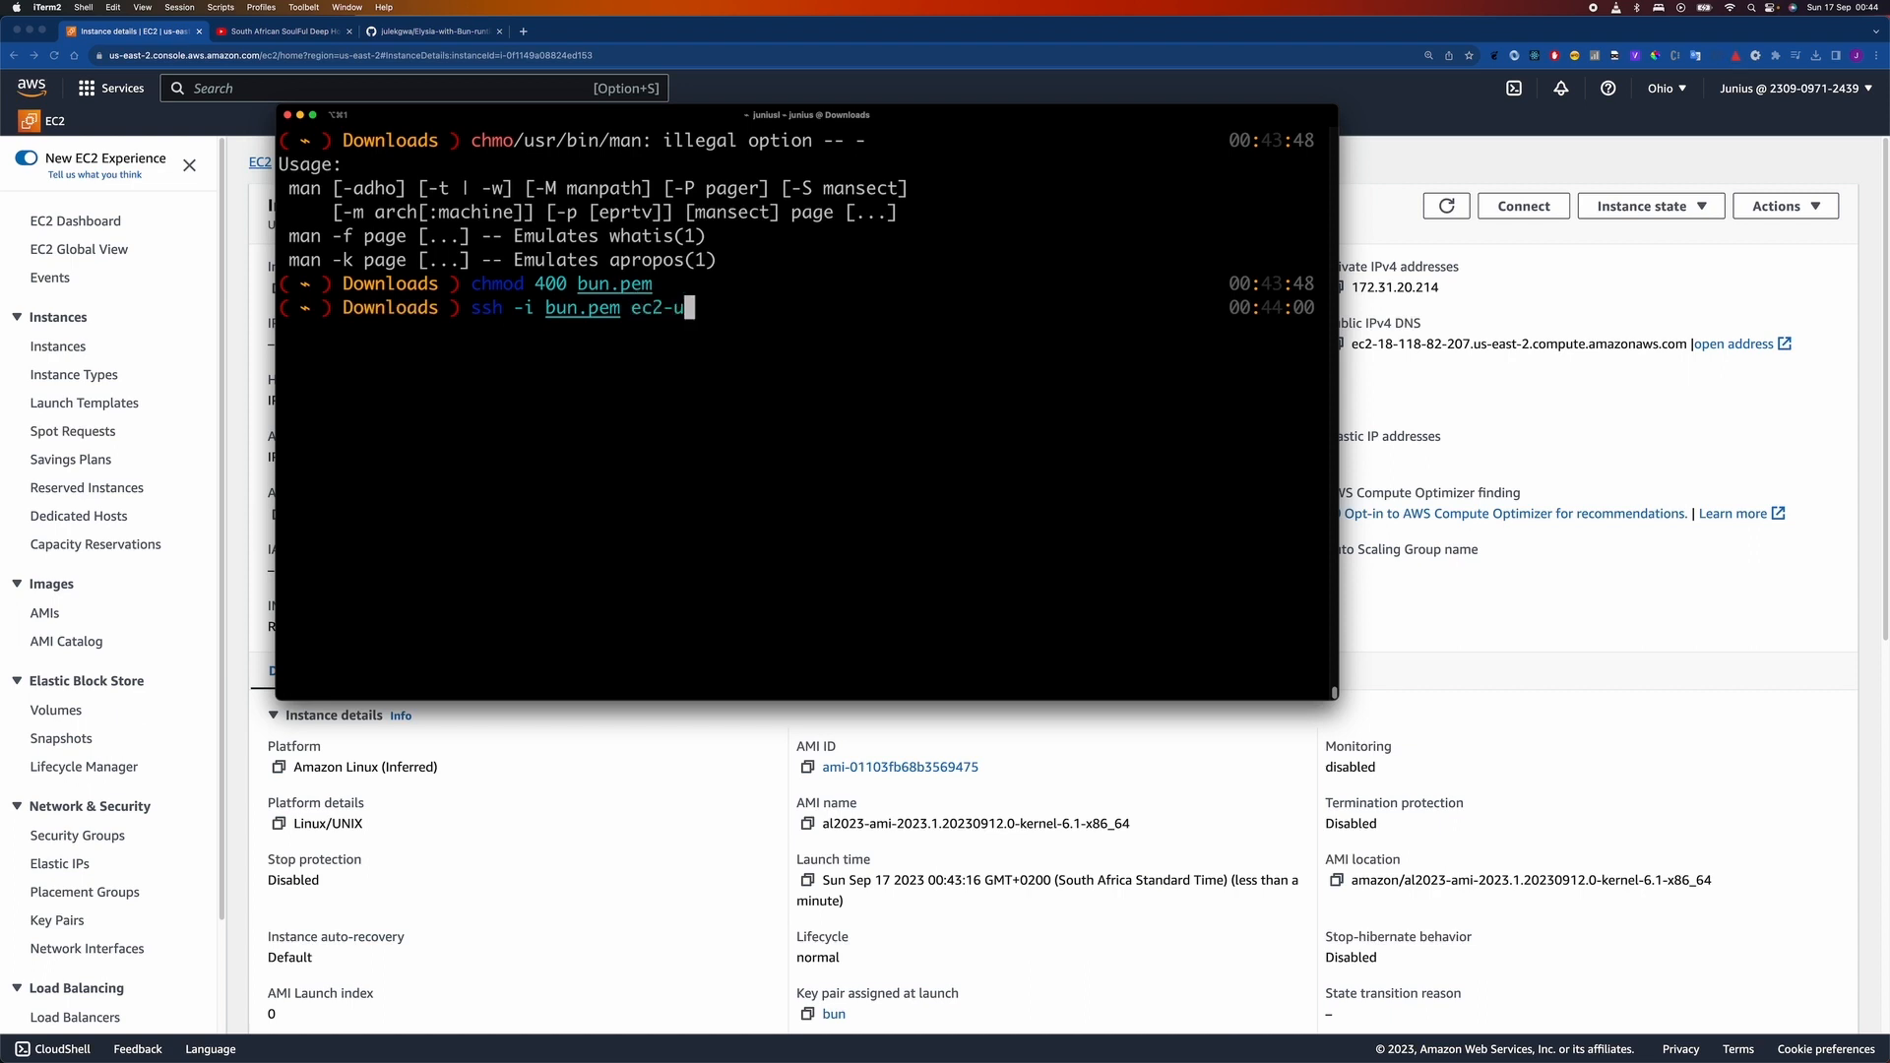
text(ser@18.118.82.207)
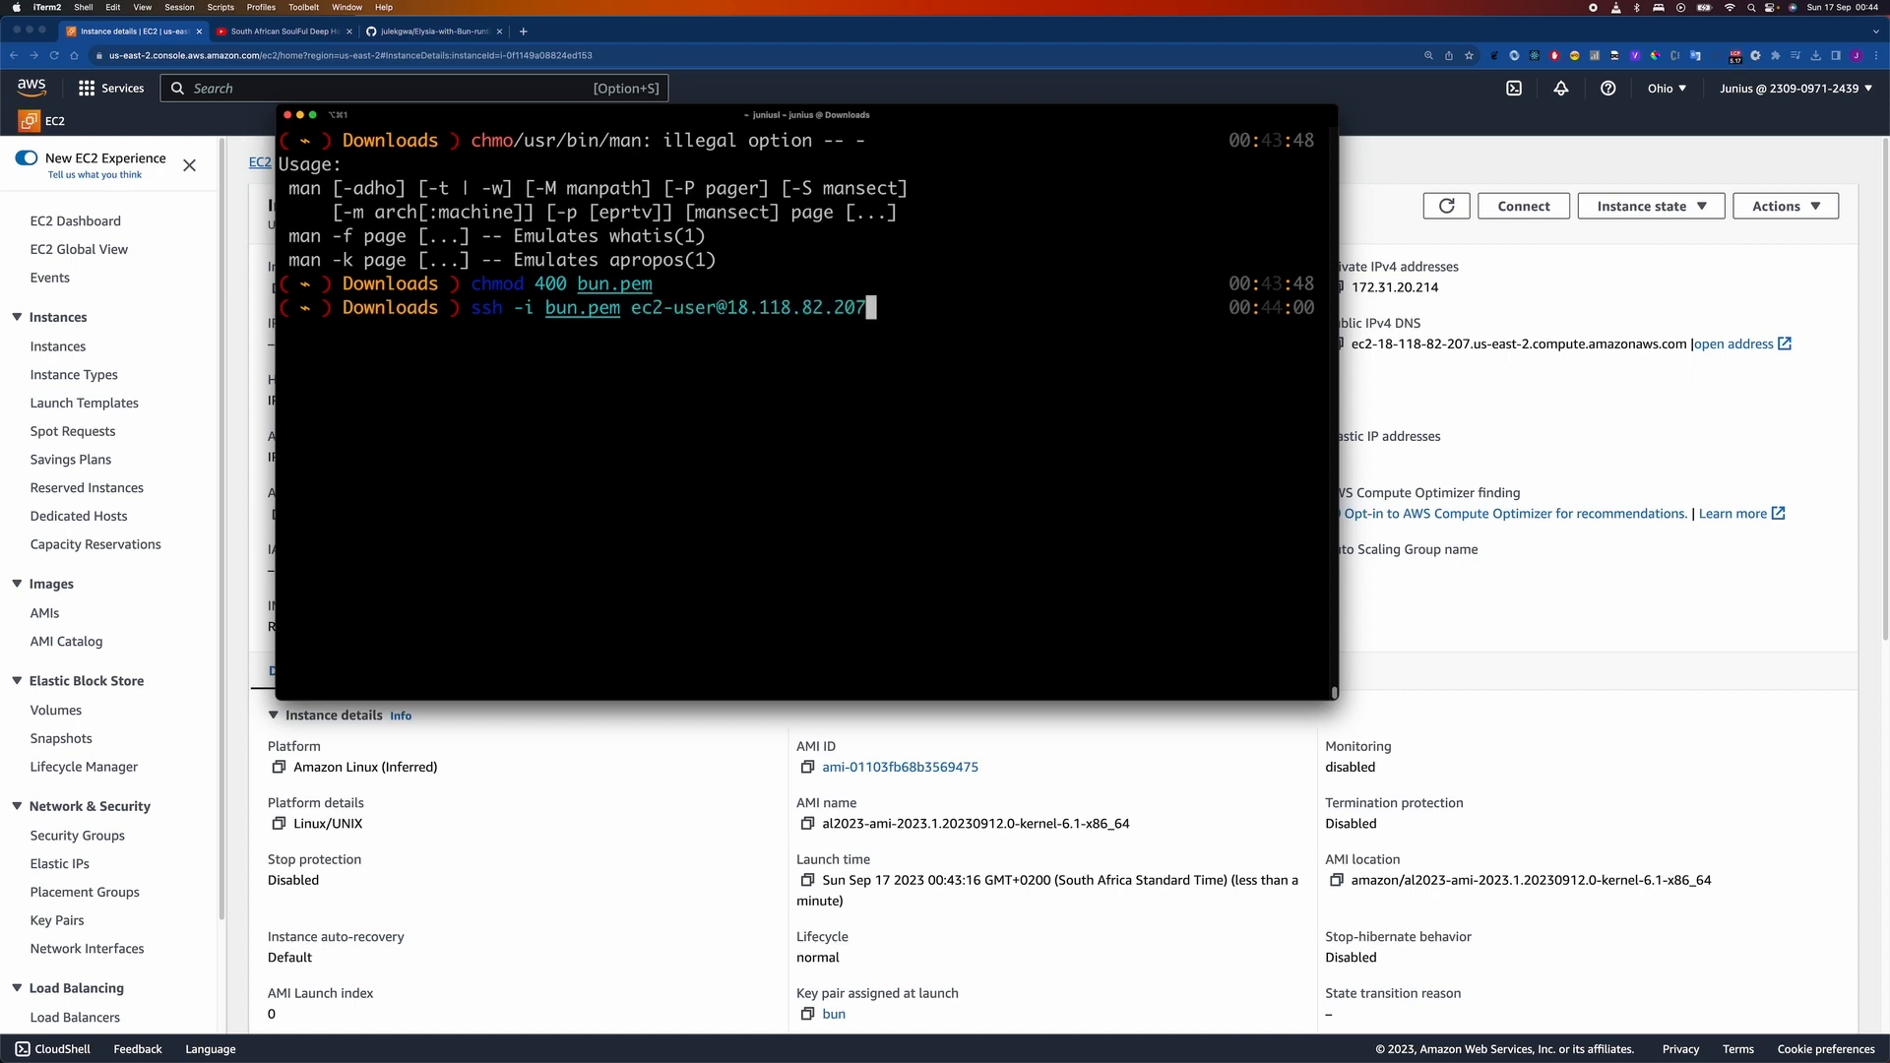
key(Return)
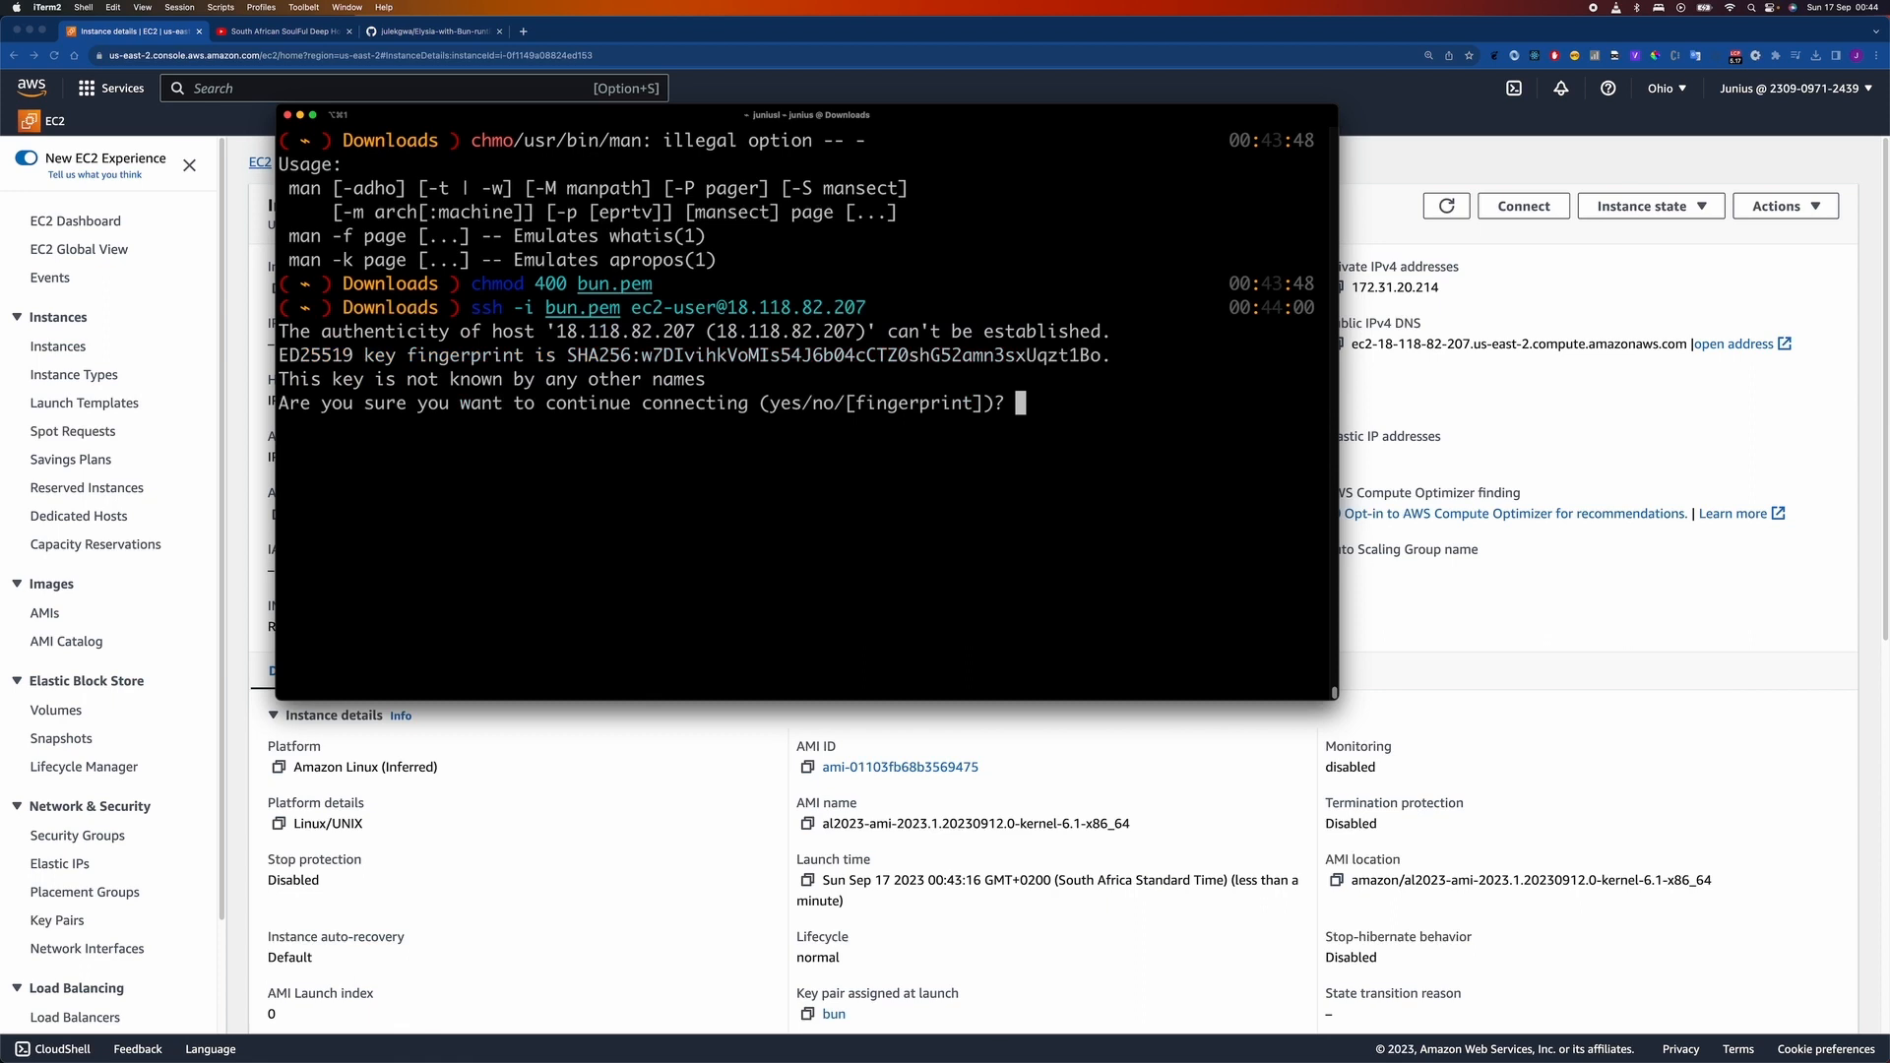
text(yes)
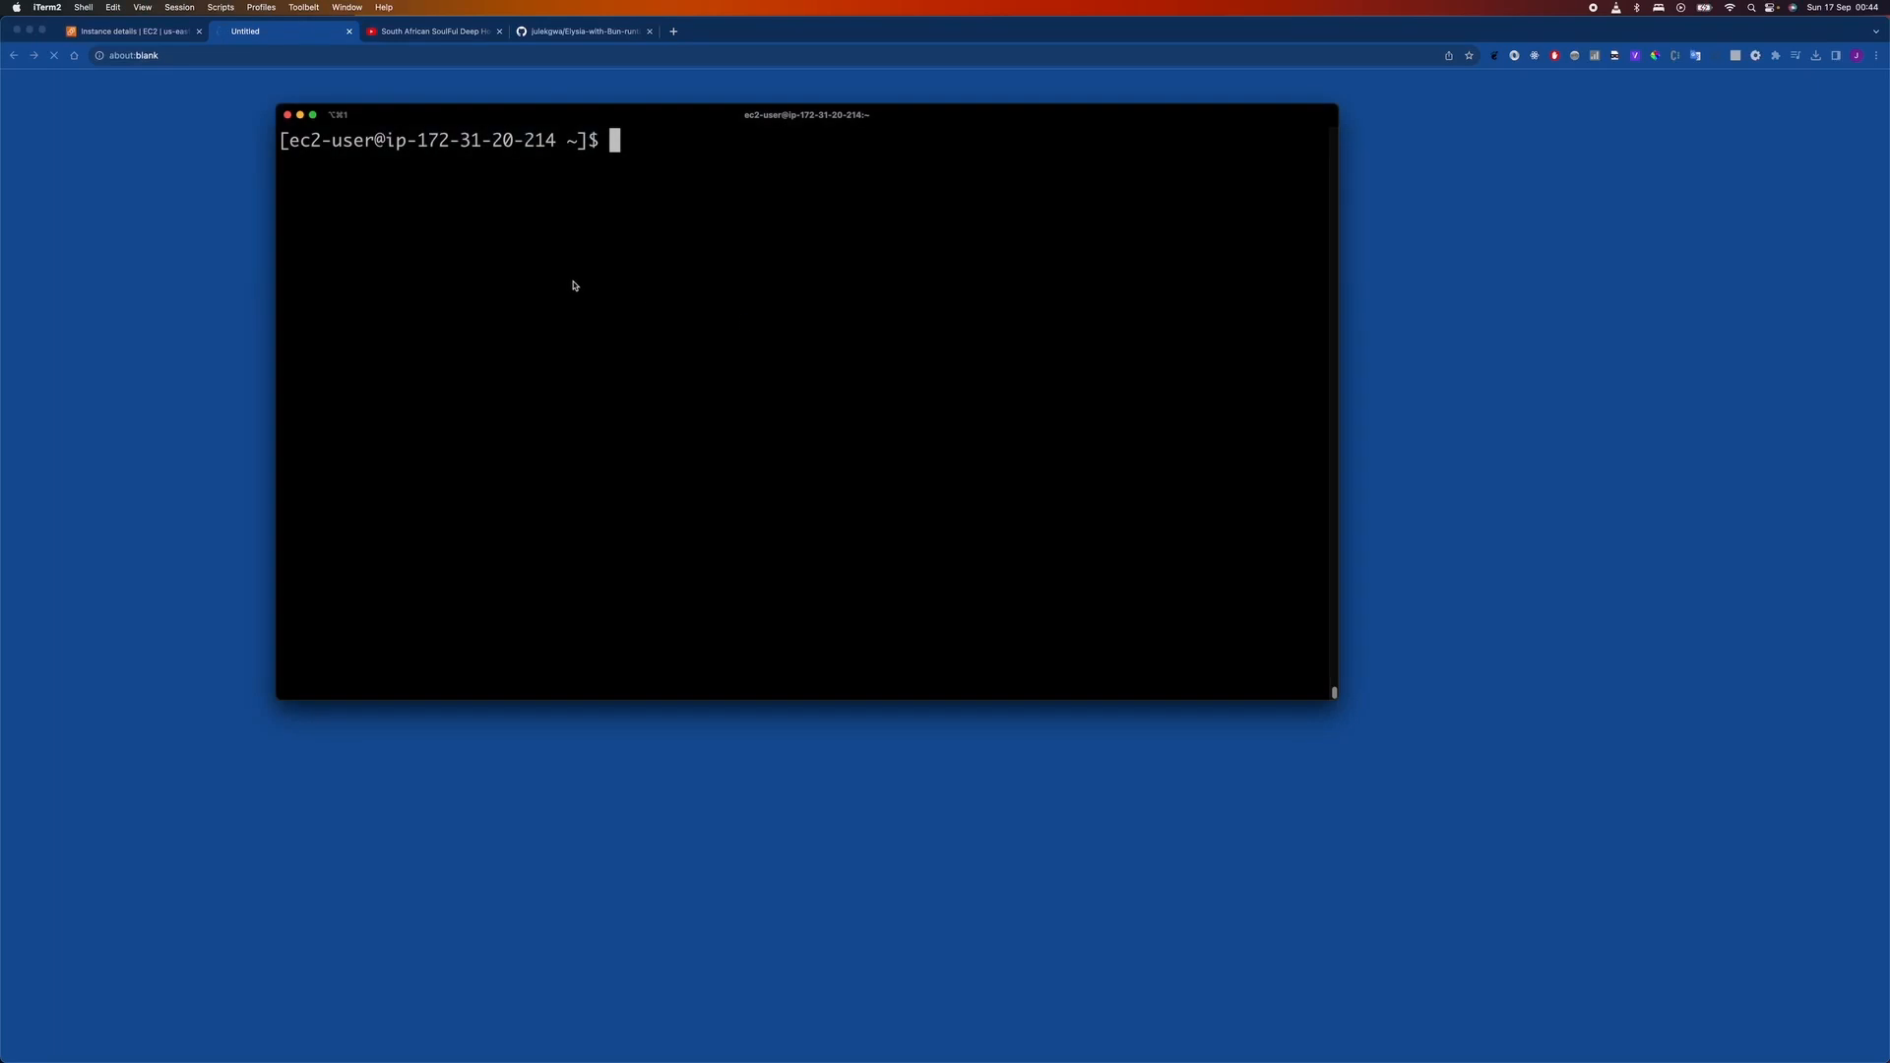
- Install nvm via the curl script and source /home/ec2-user/.bashrc to load it
text(curl -o- https://raw.githubusercontent.com/nvm-sh/nvm/v0.34.0/install.sh | bash)
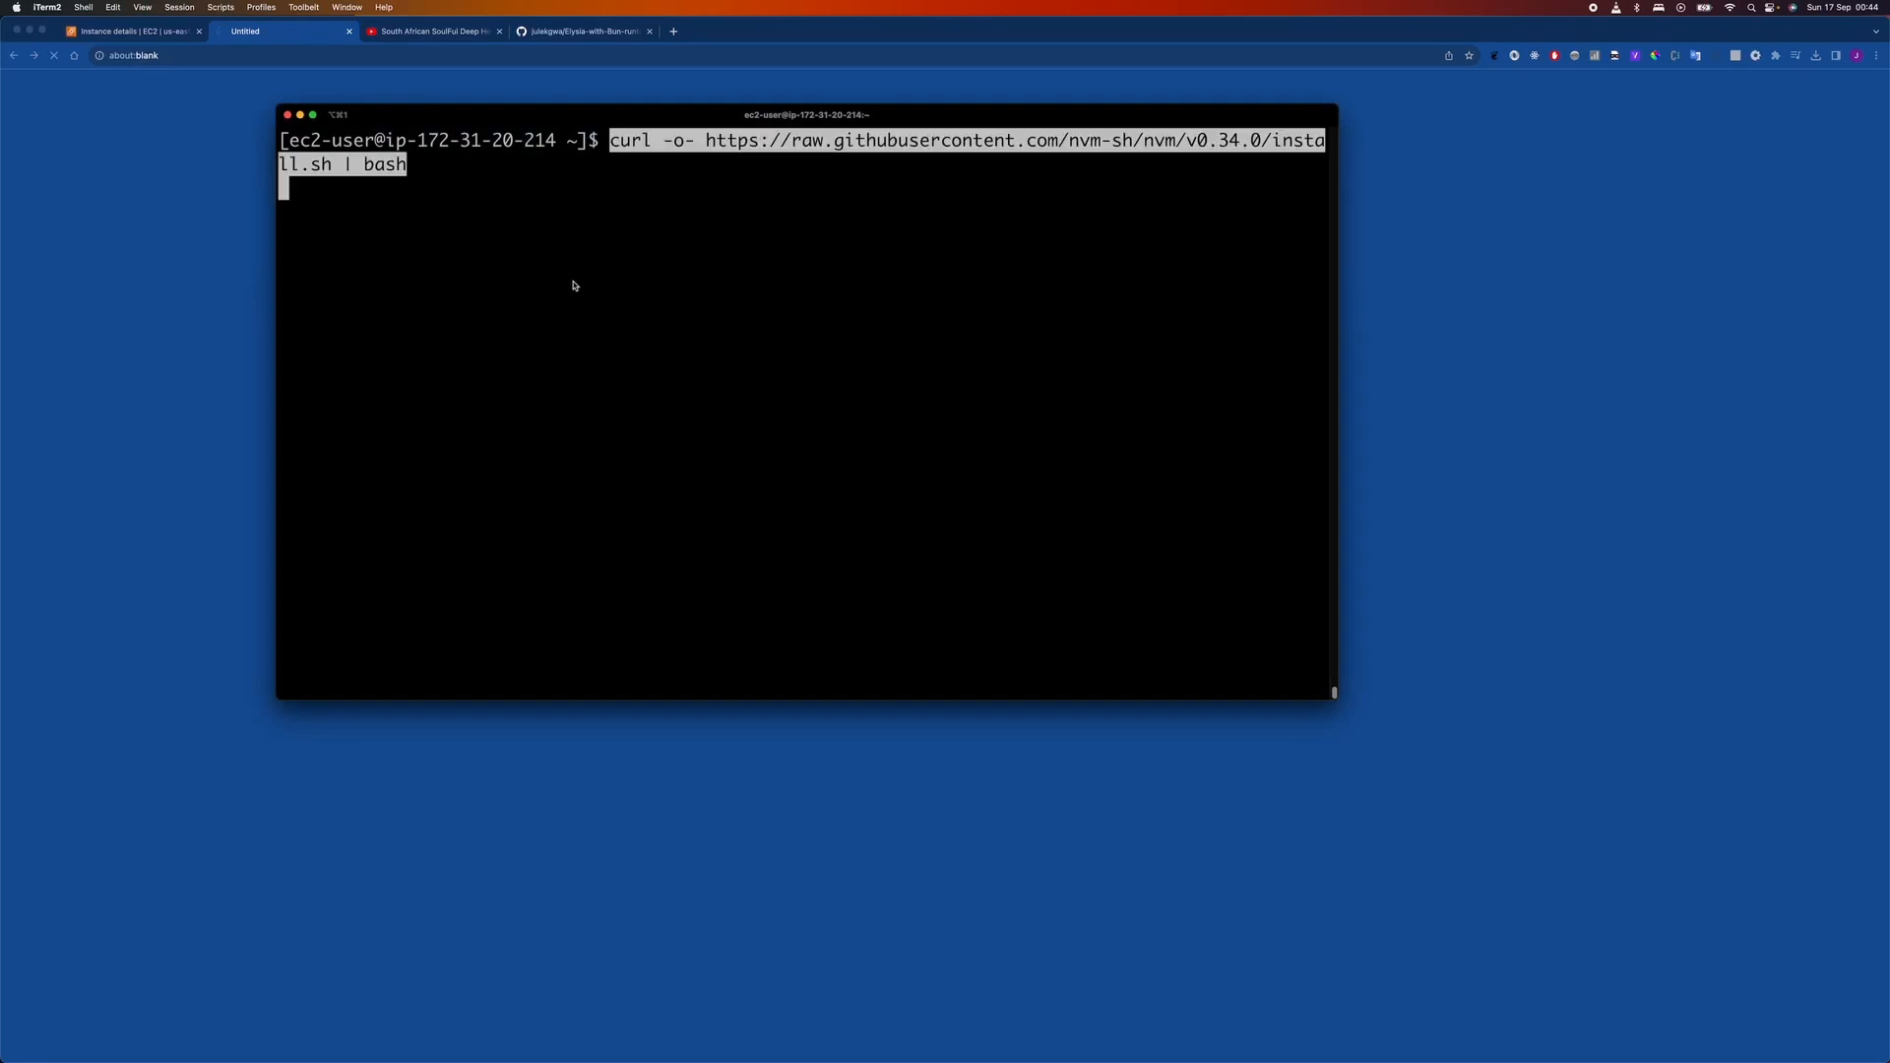
key(Return)
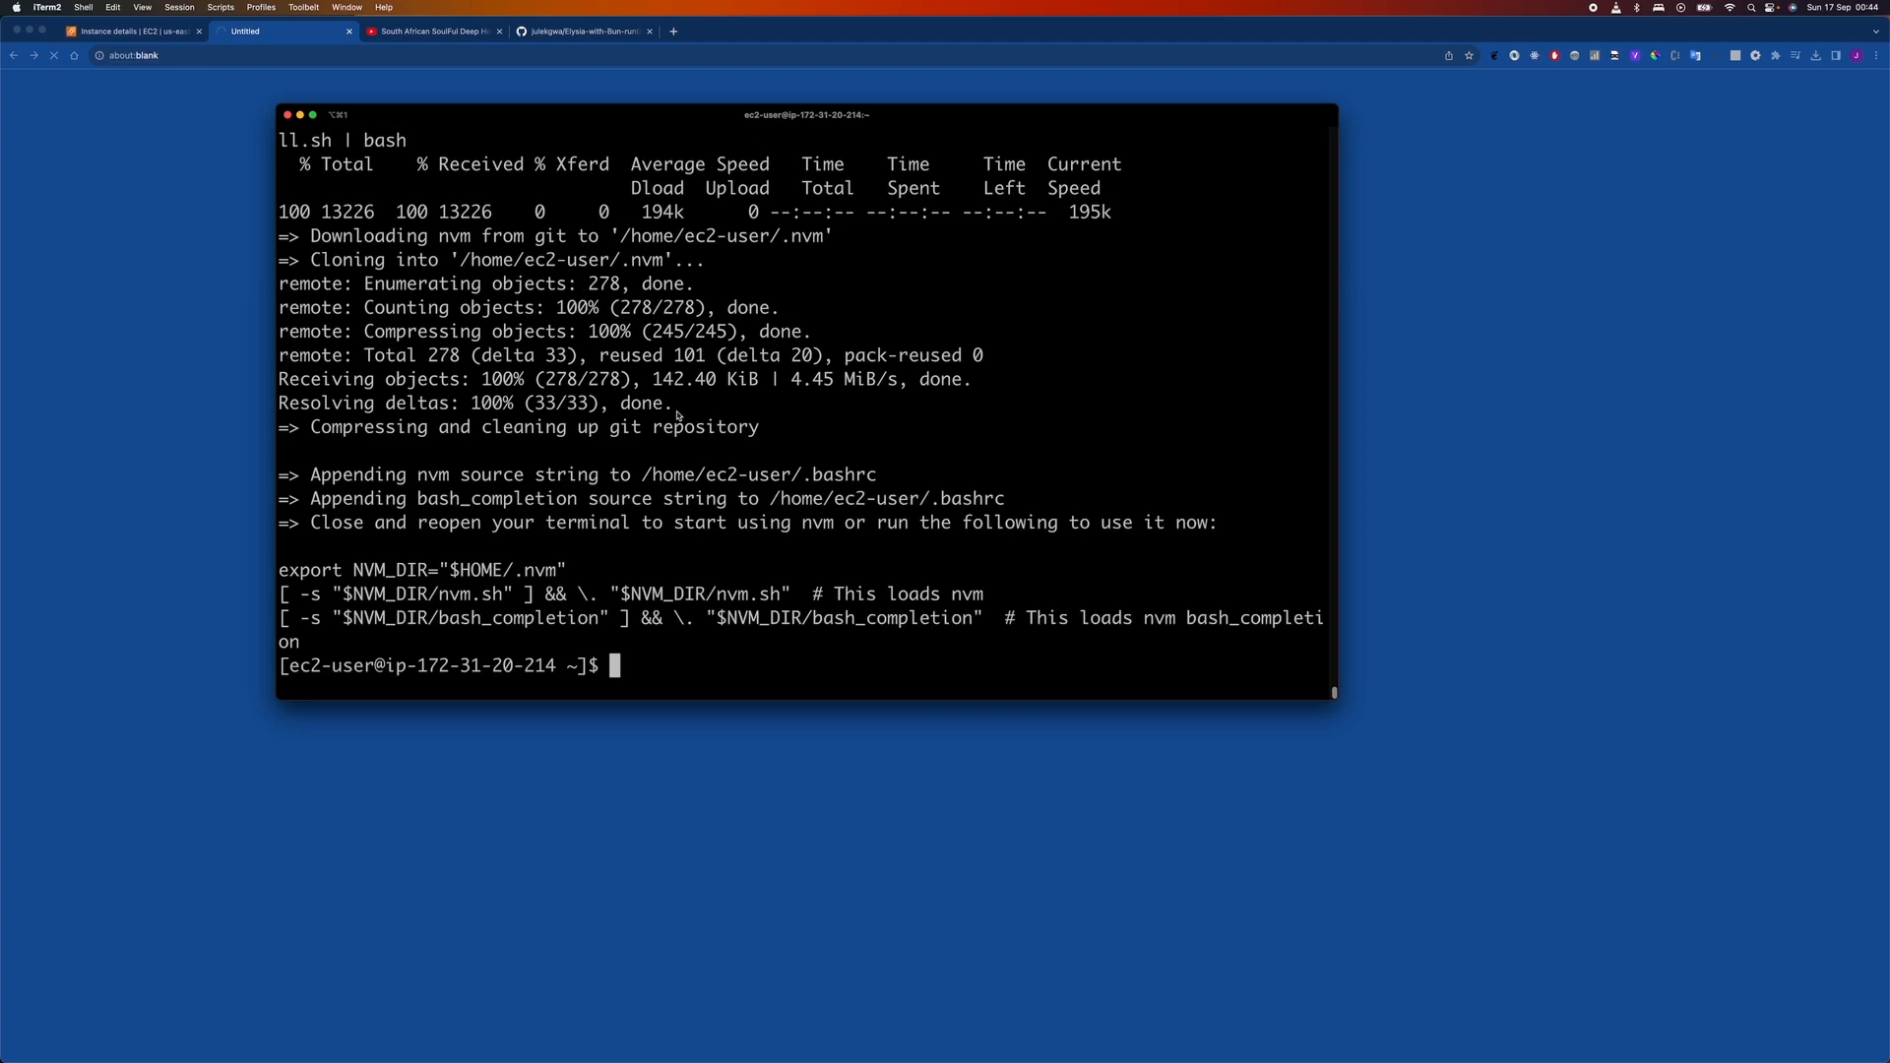
mouse_move(1016, 513)
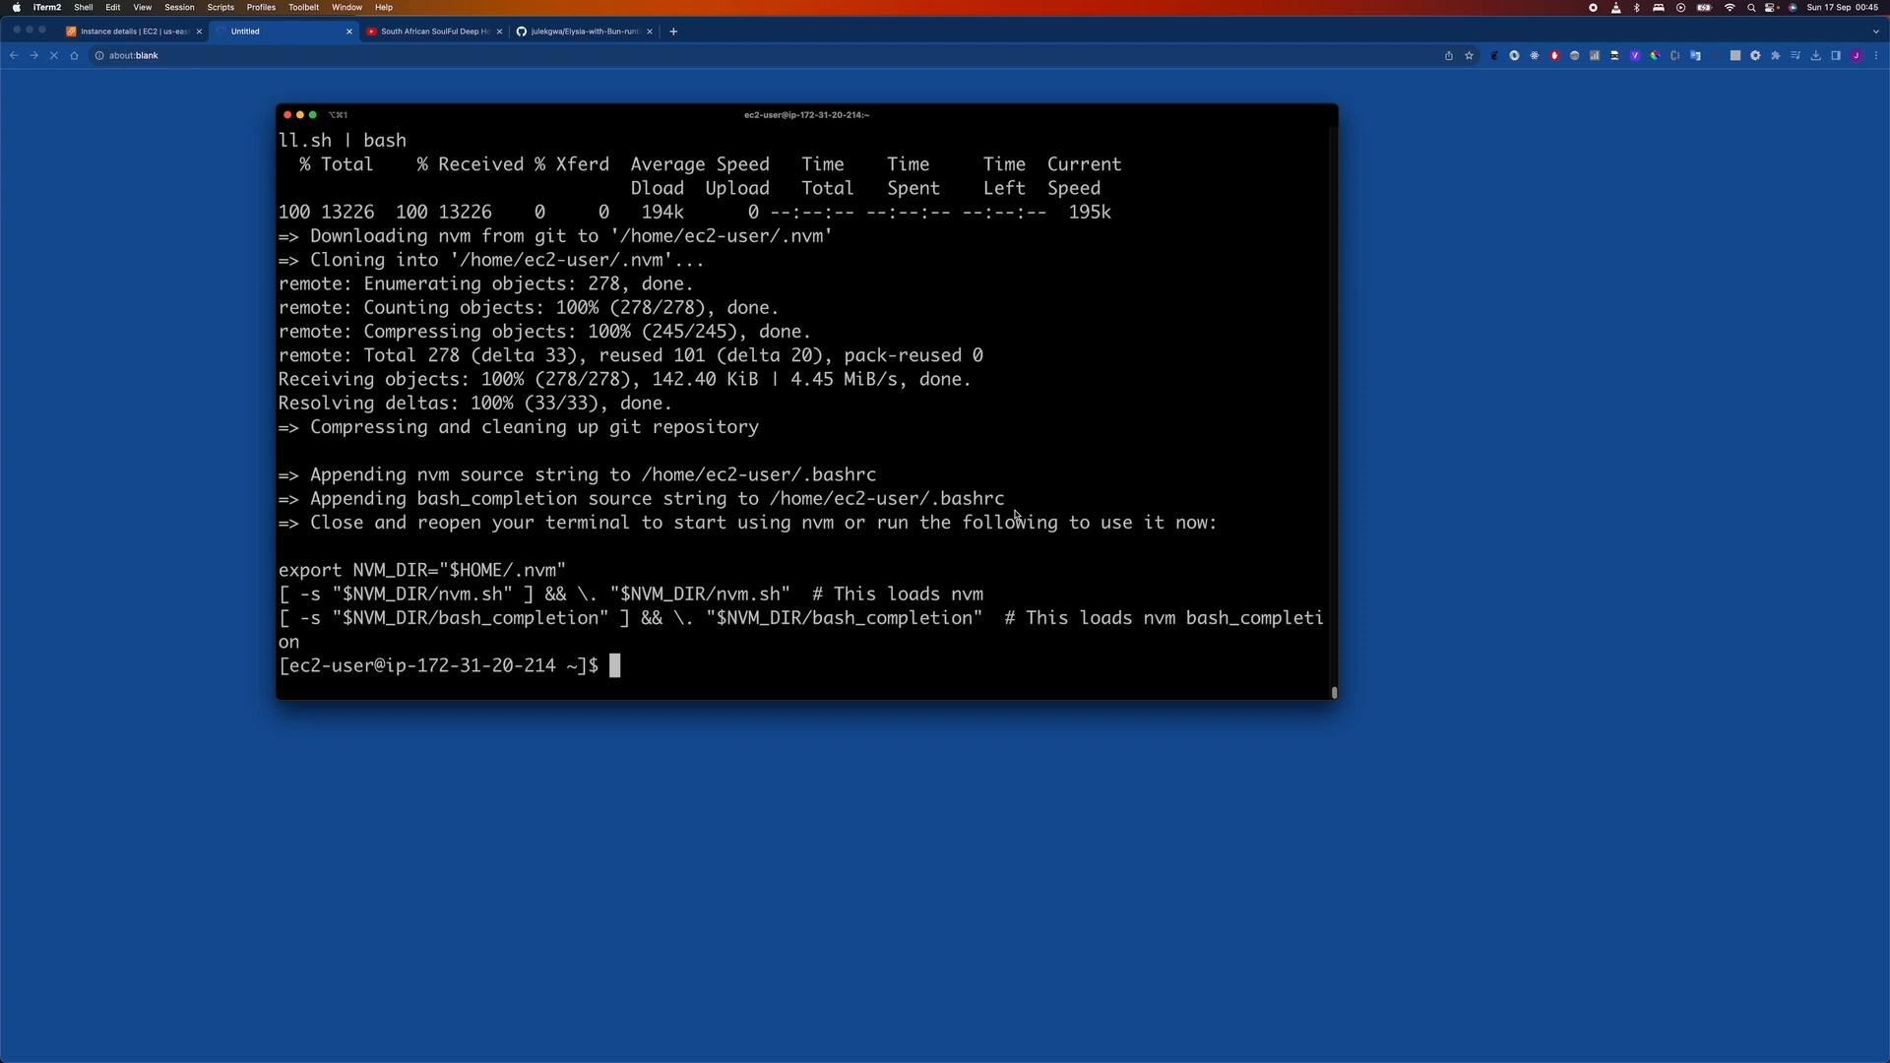
double_click(758, 475)
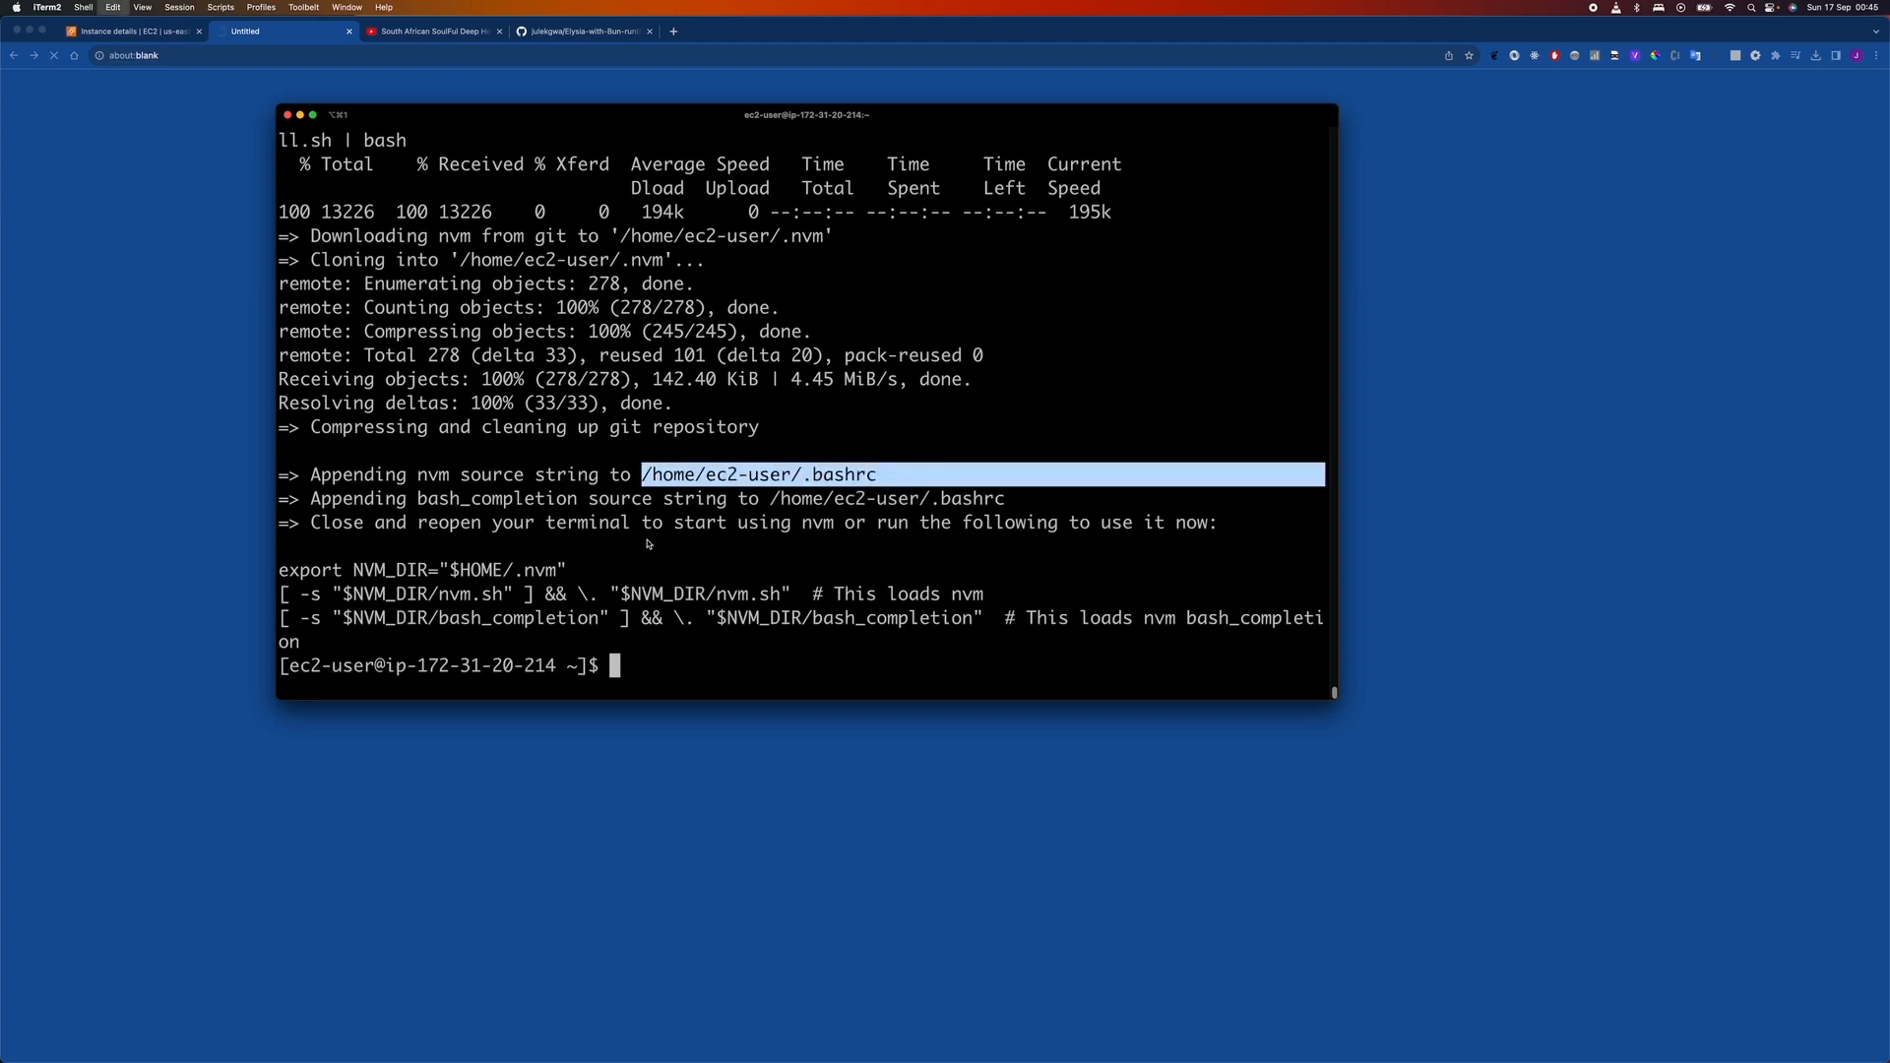
text(sou)
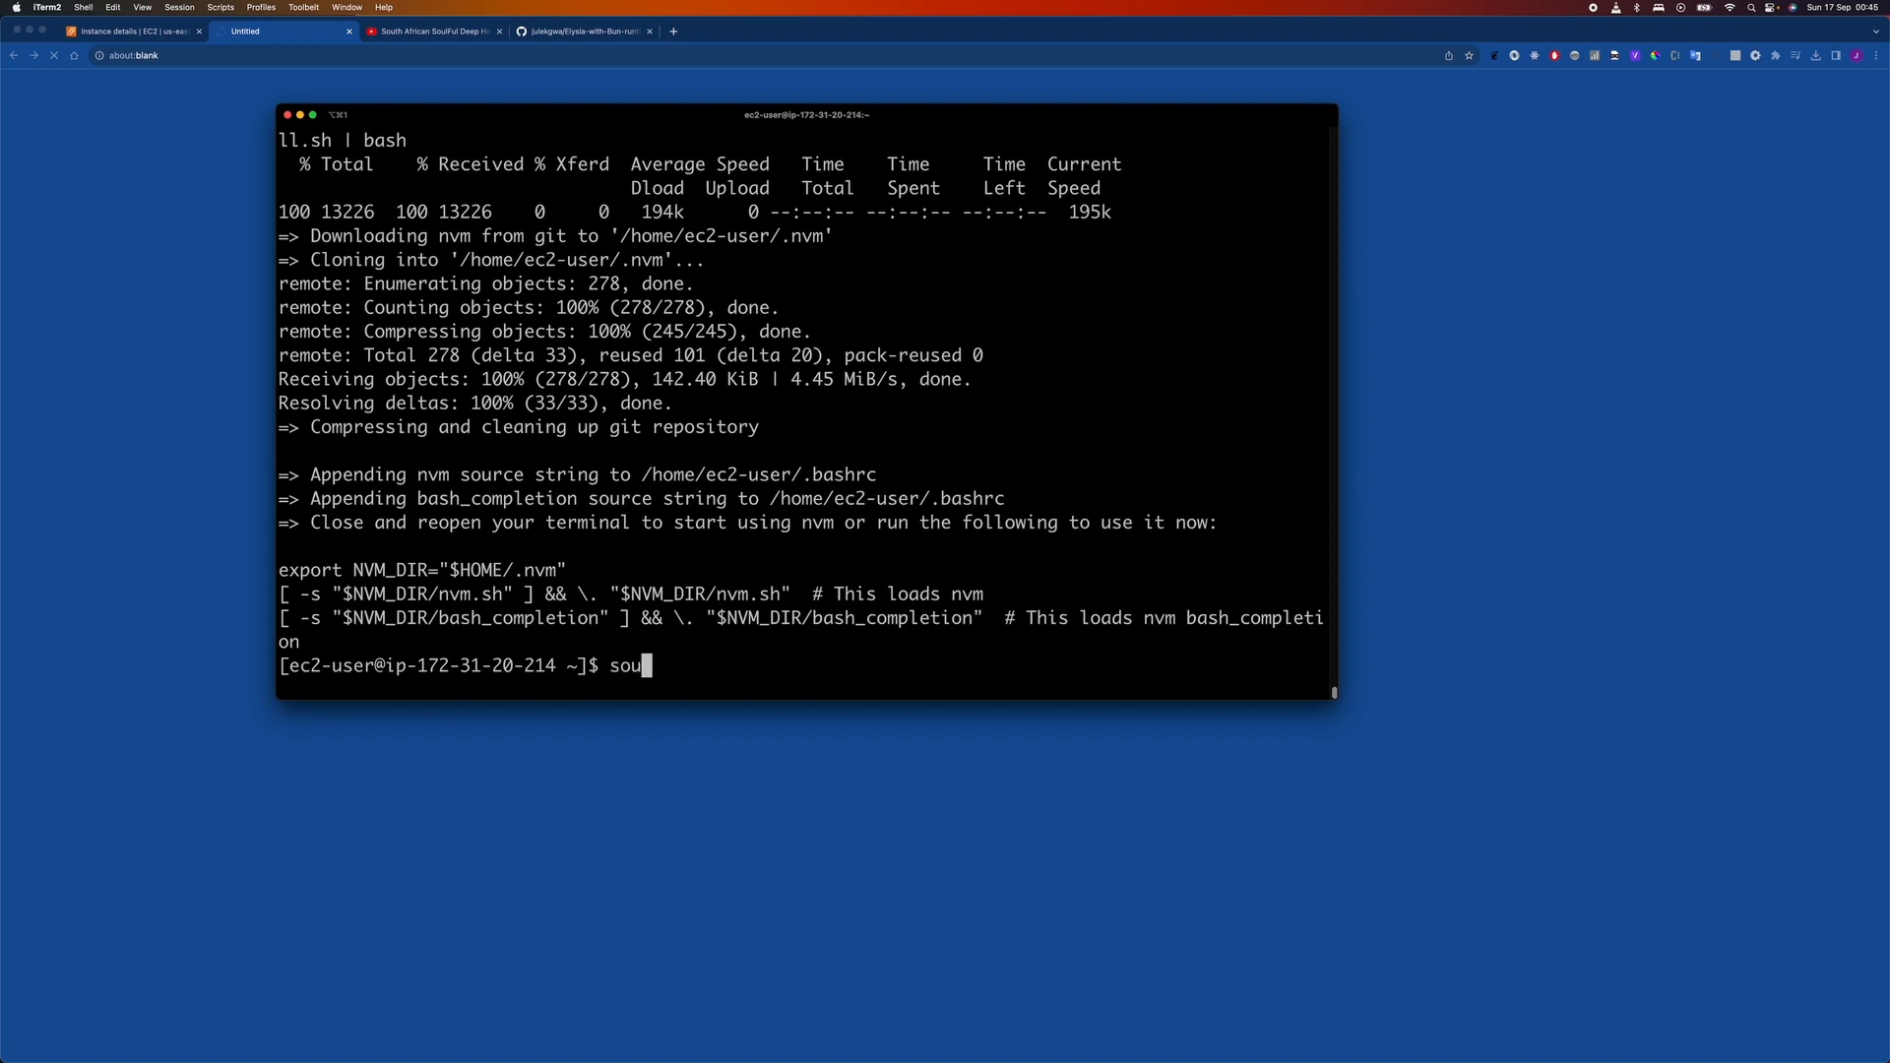
text(rce /home/ec2-user/.bashrc)
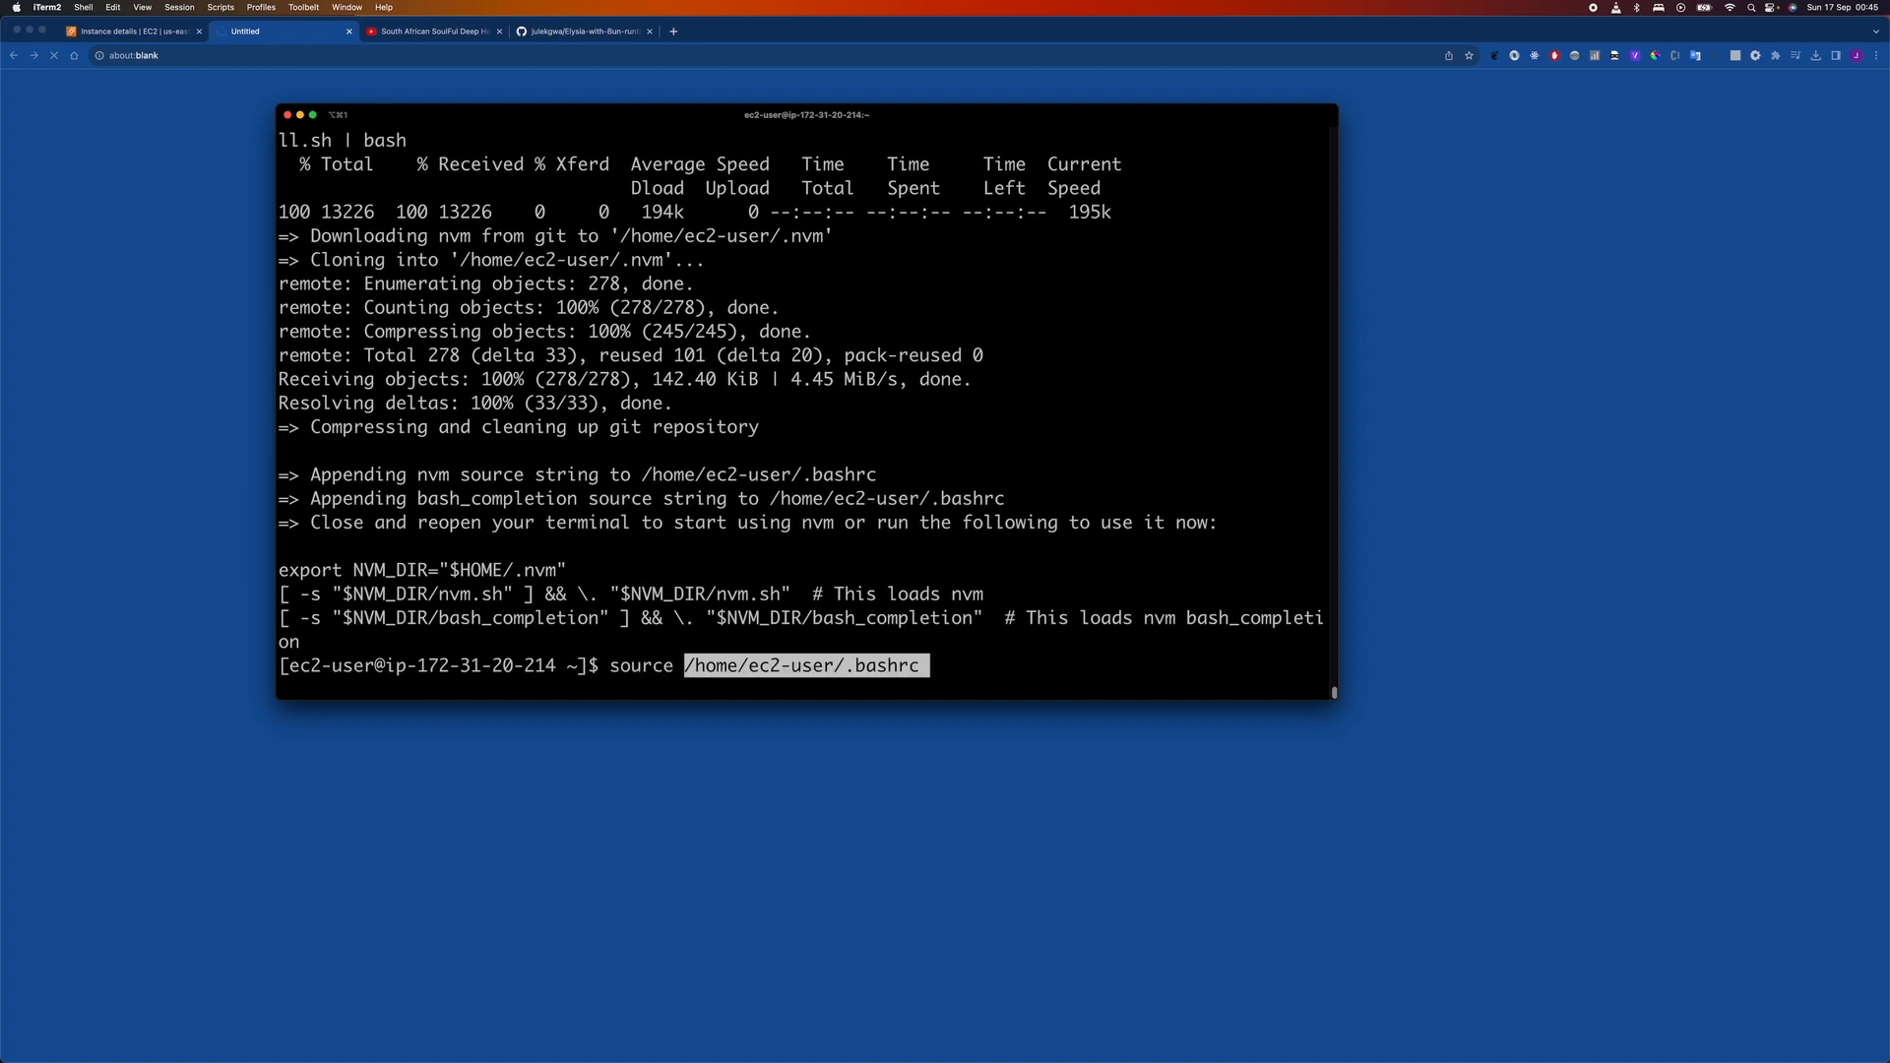
key(Return)
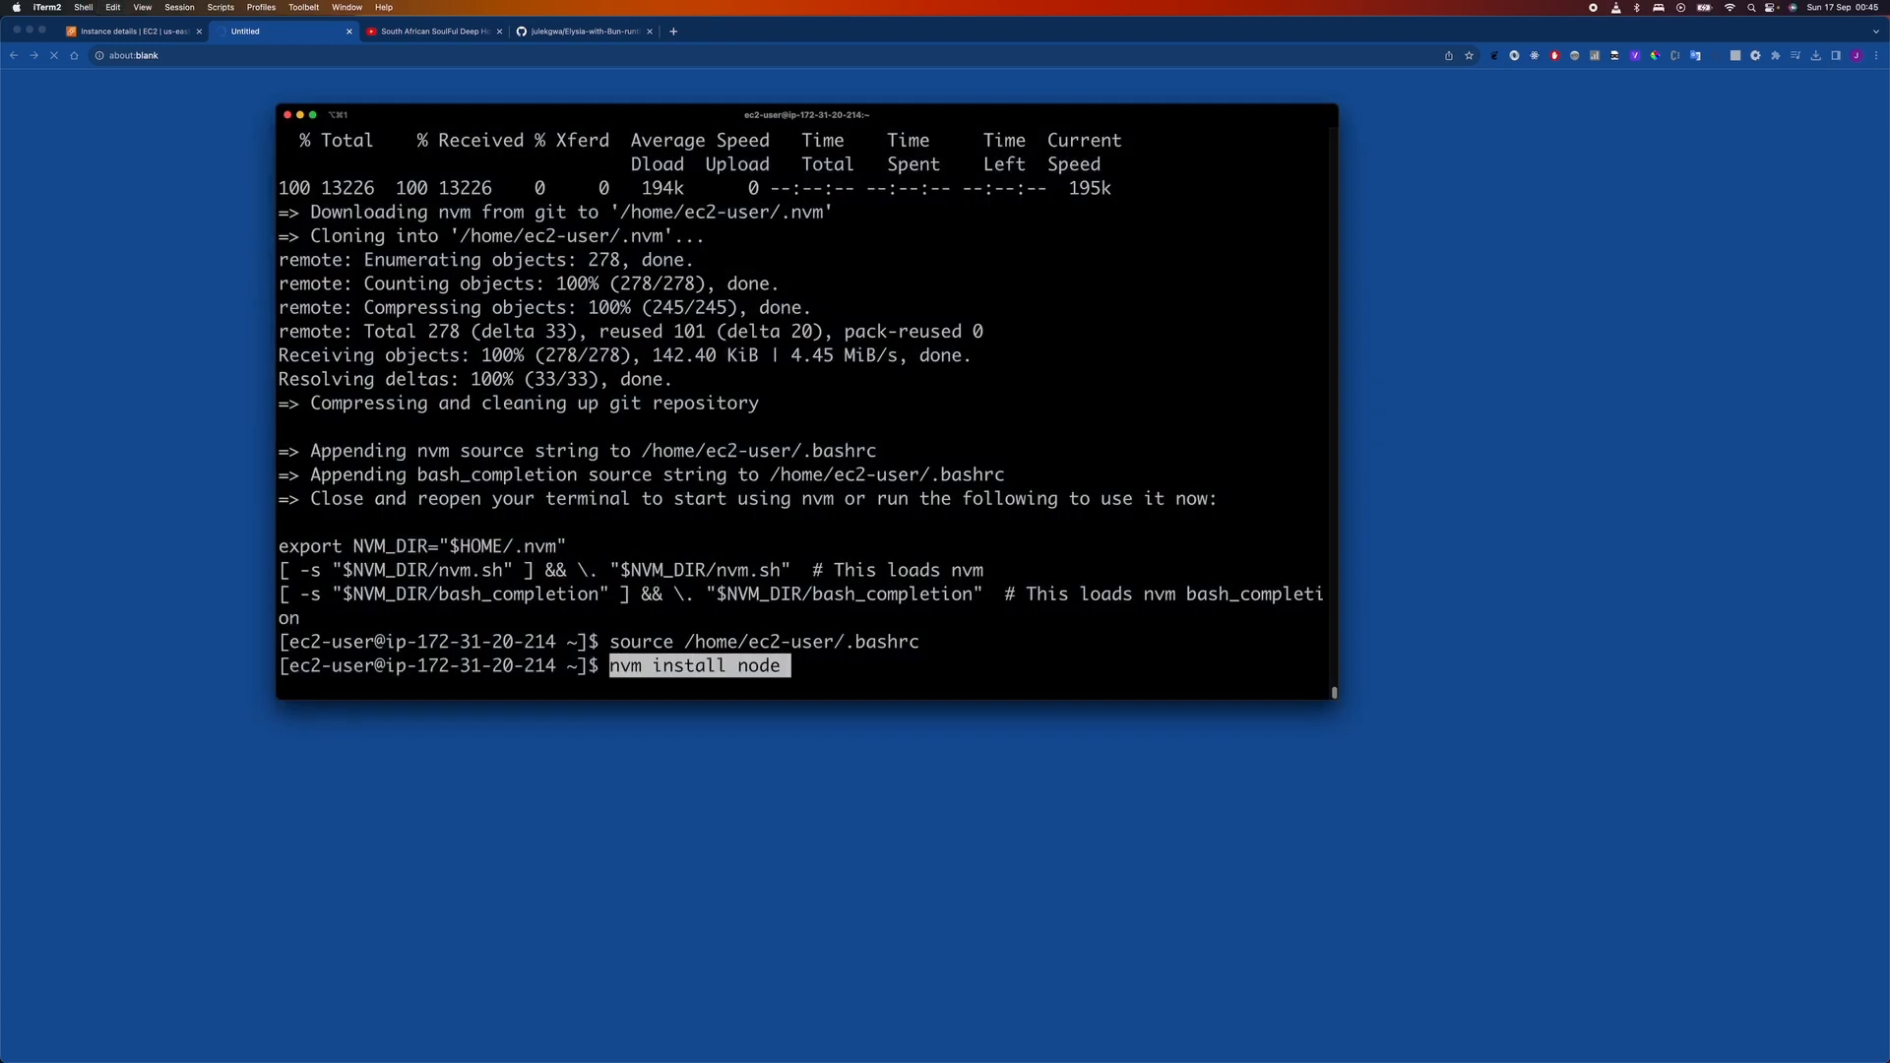
- Install the latest Node (v20.6.1) as default with nvm install node
key(Return)
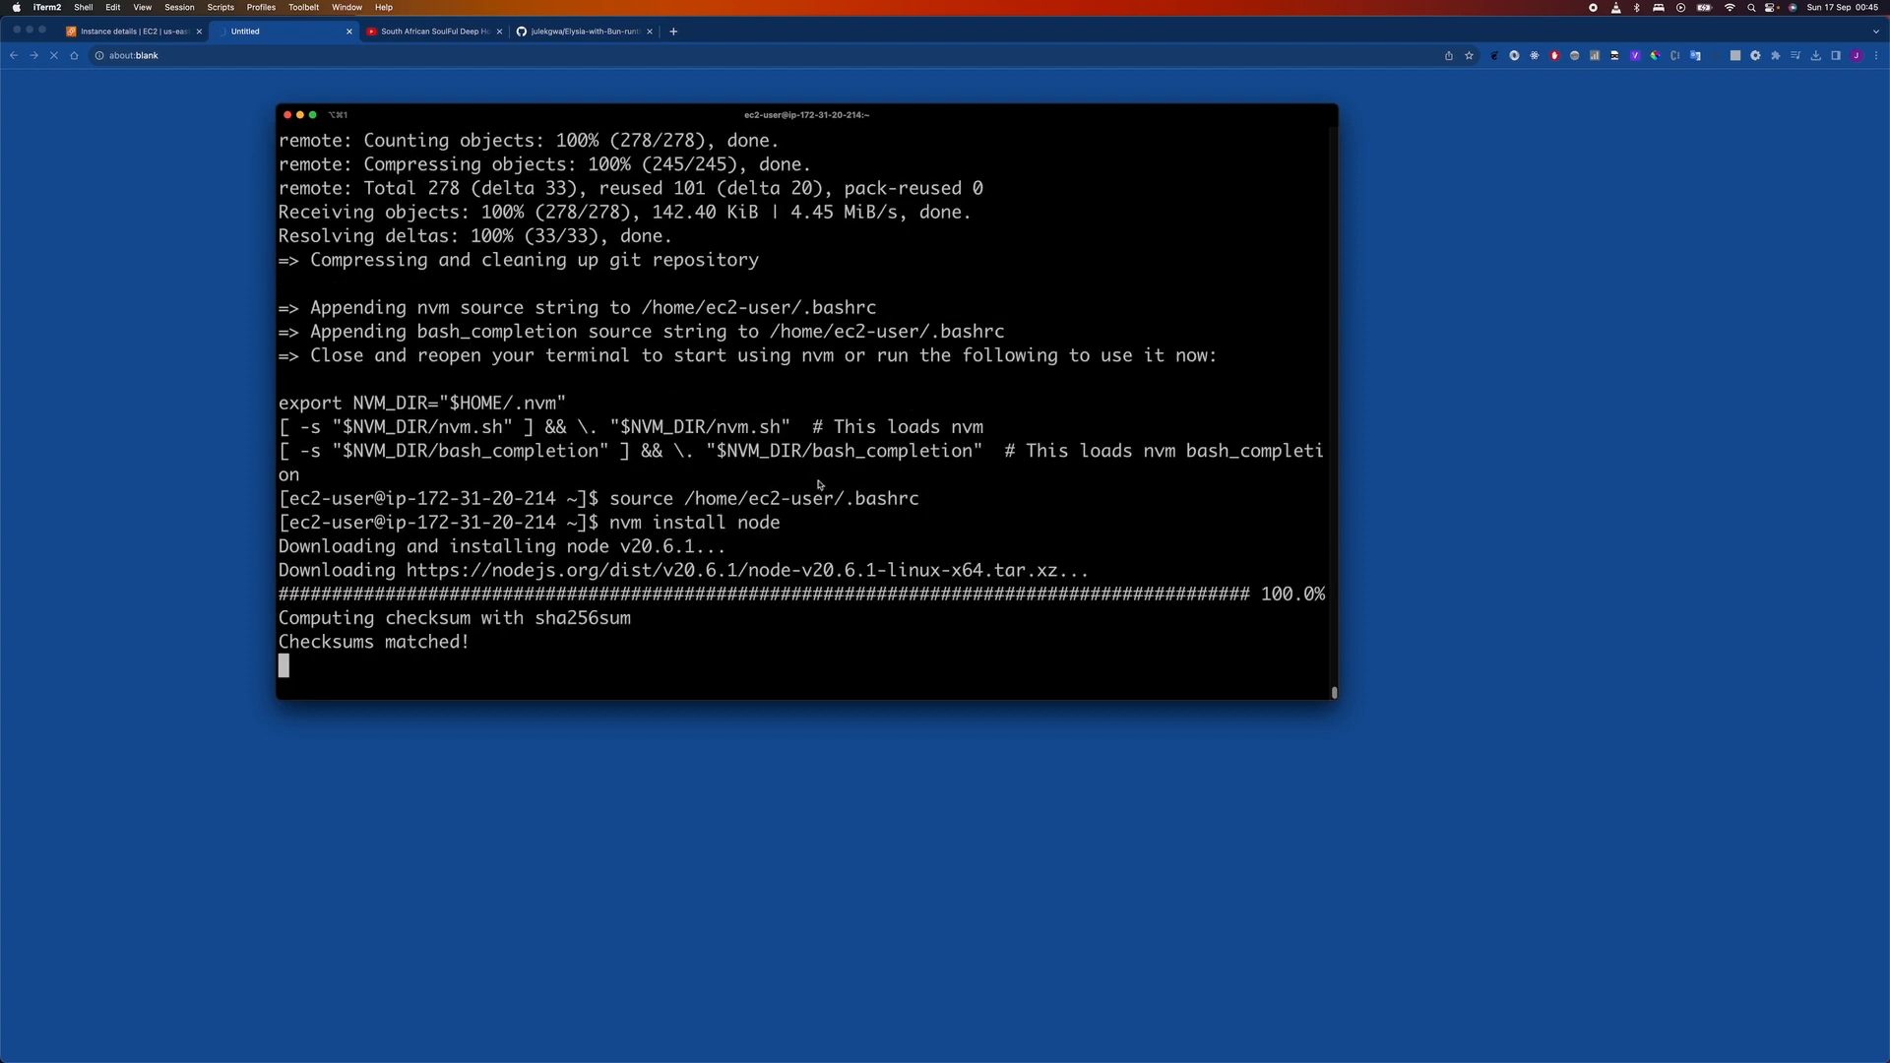
mouse_move(779, 543)
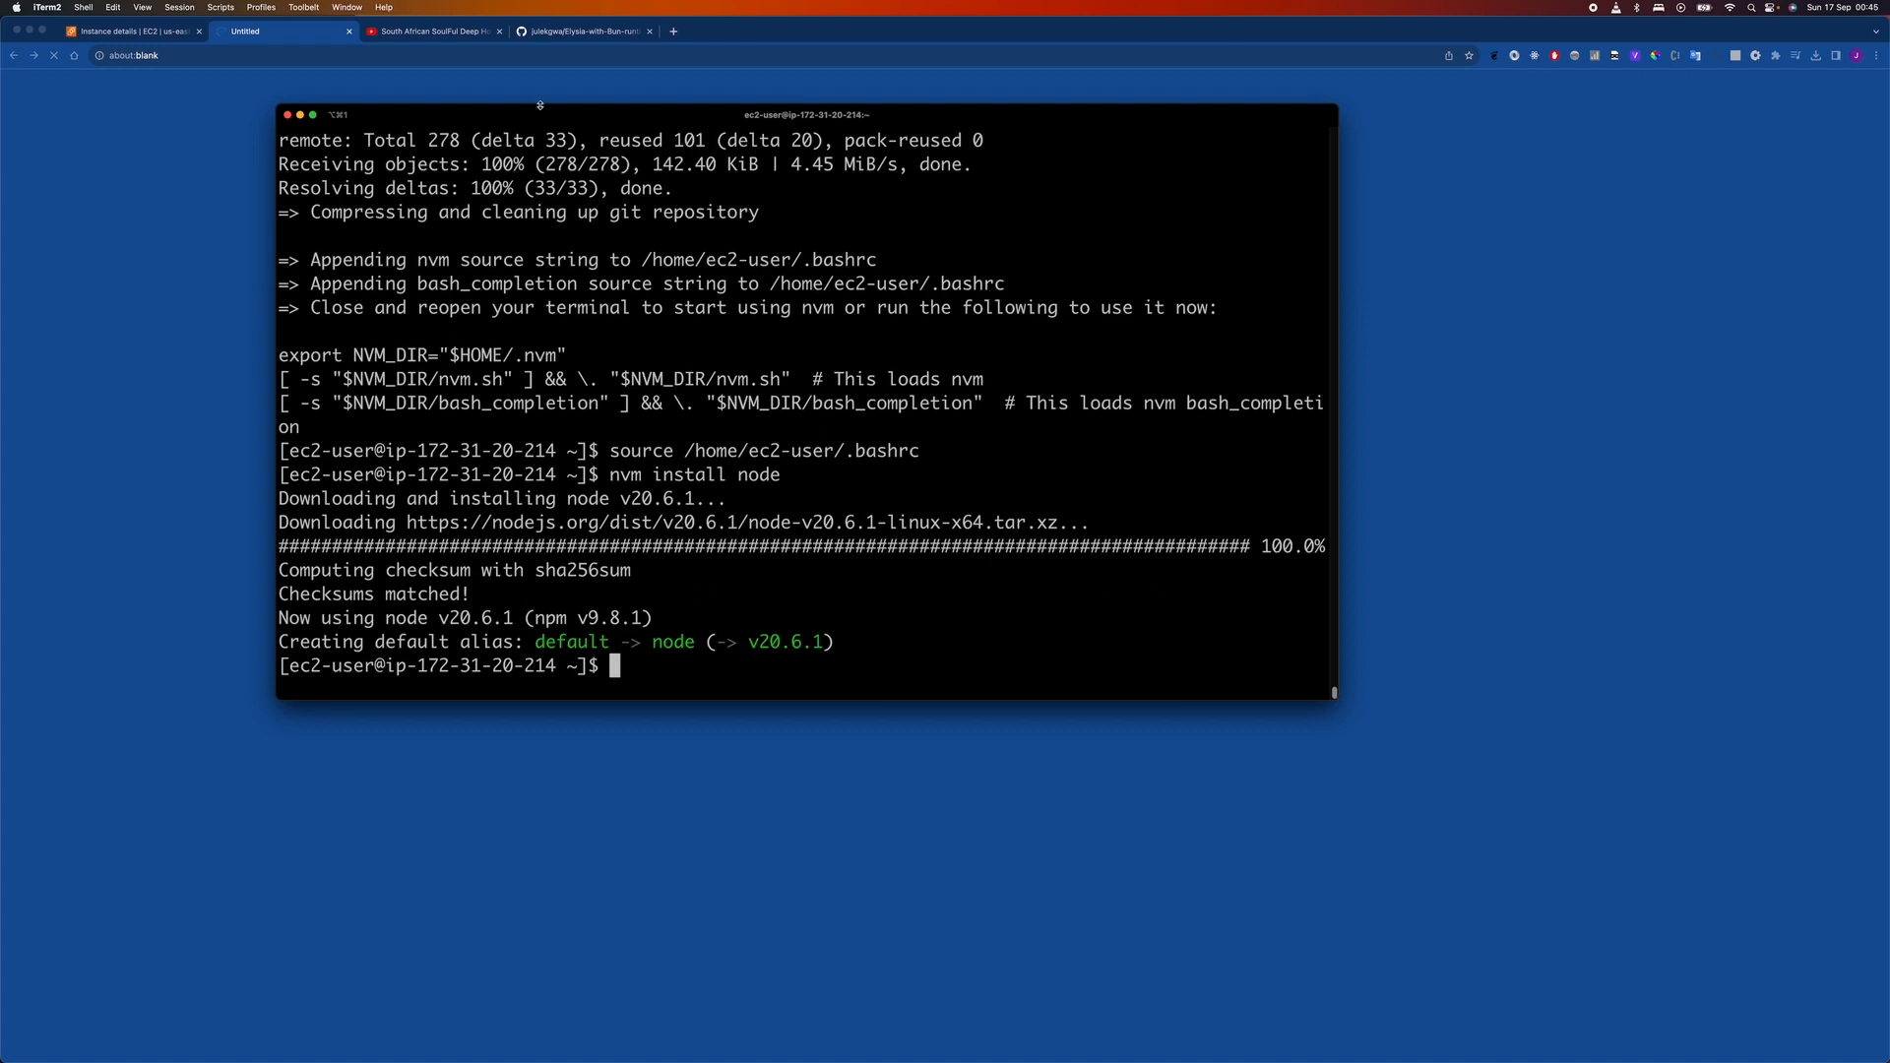
click(823, 30)
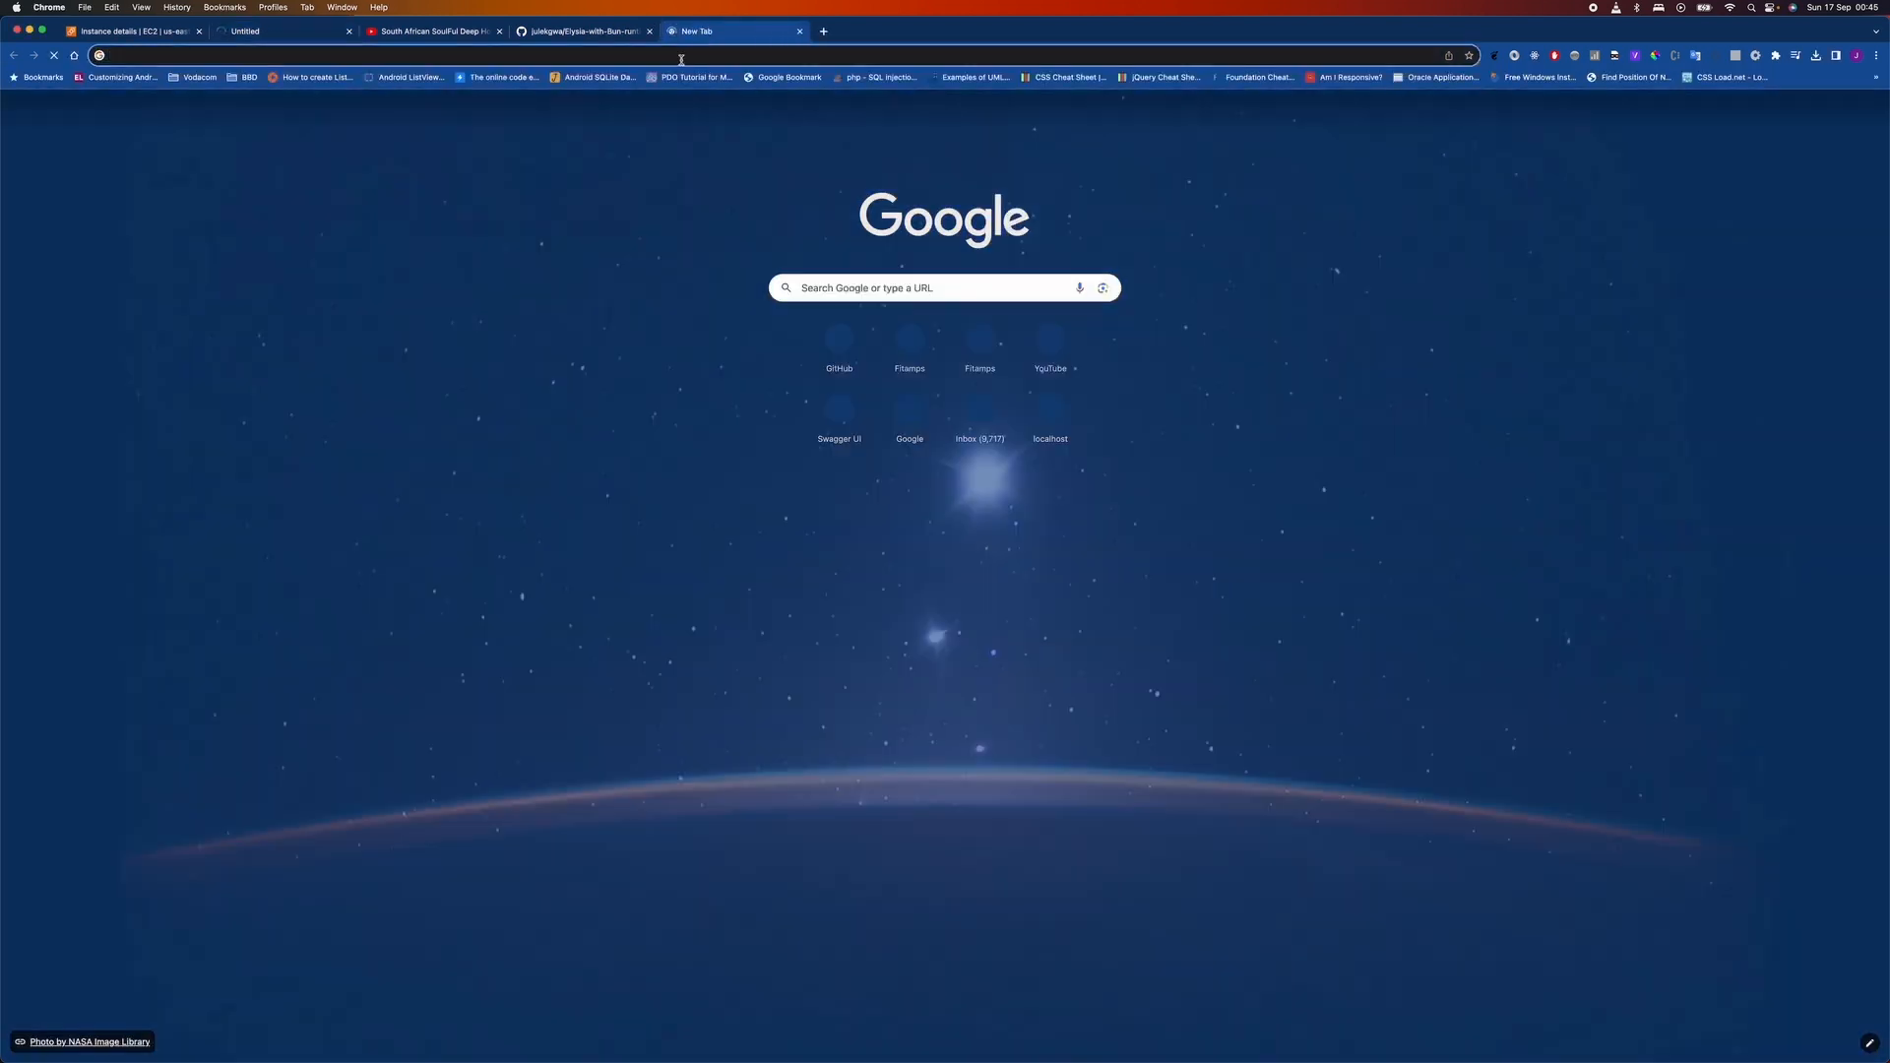
- Run the bun.sh install script with curl and copy the profile reload command
text(bun.sh)
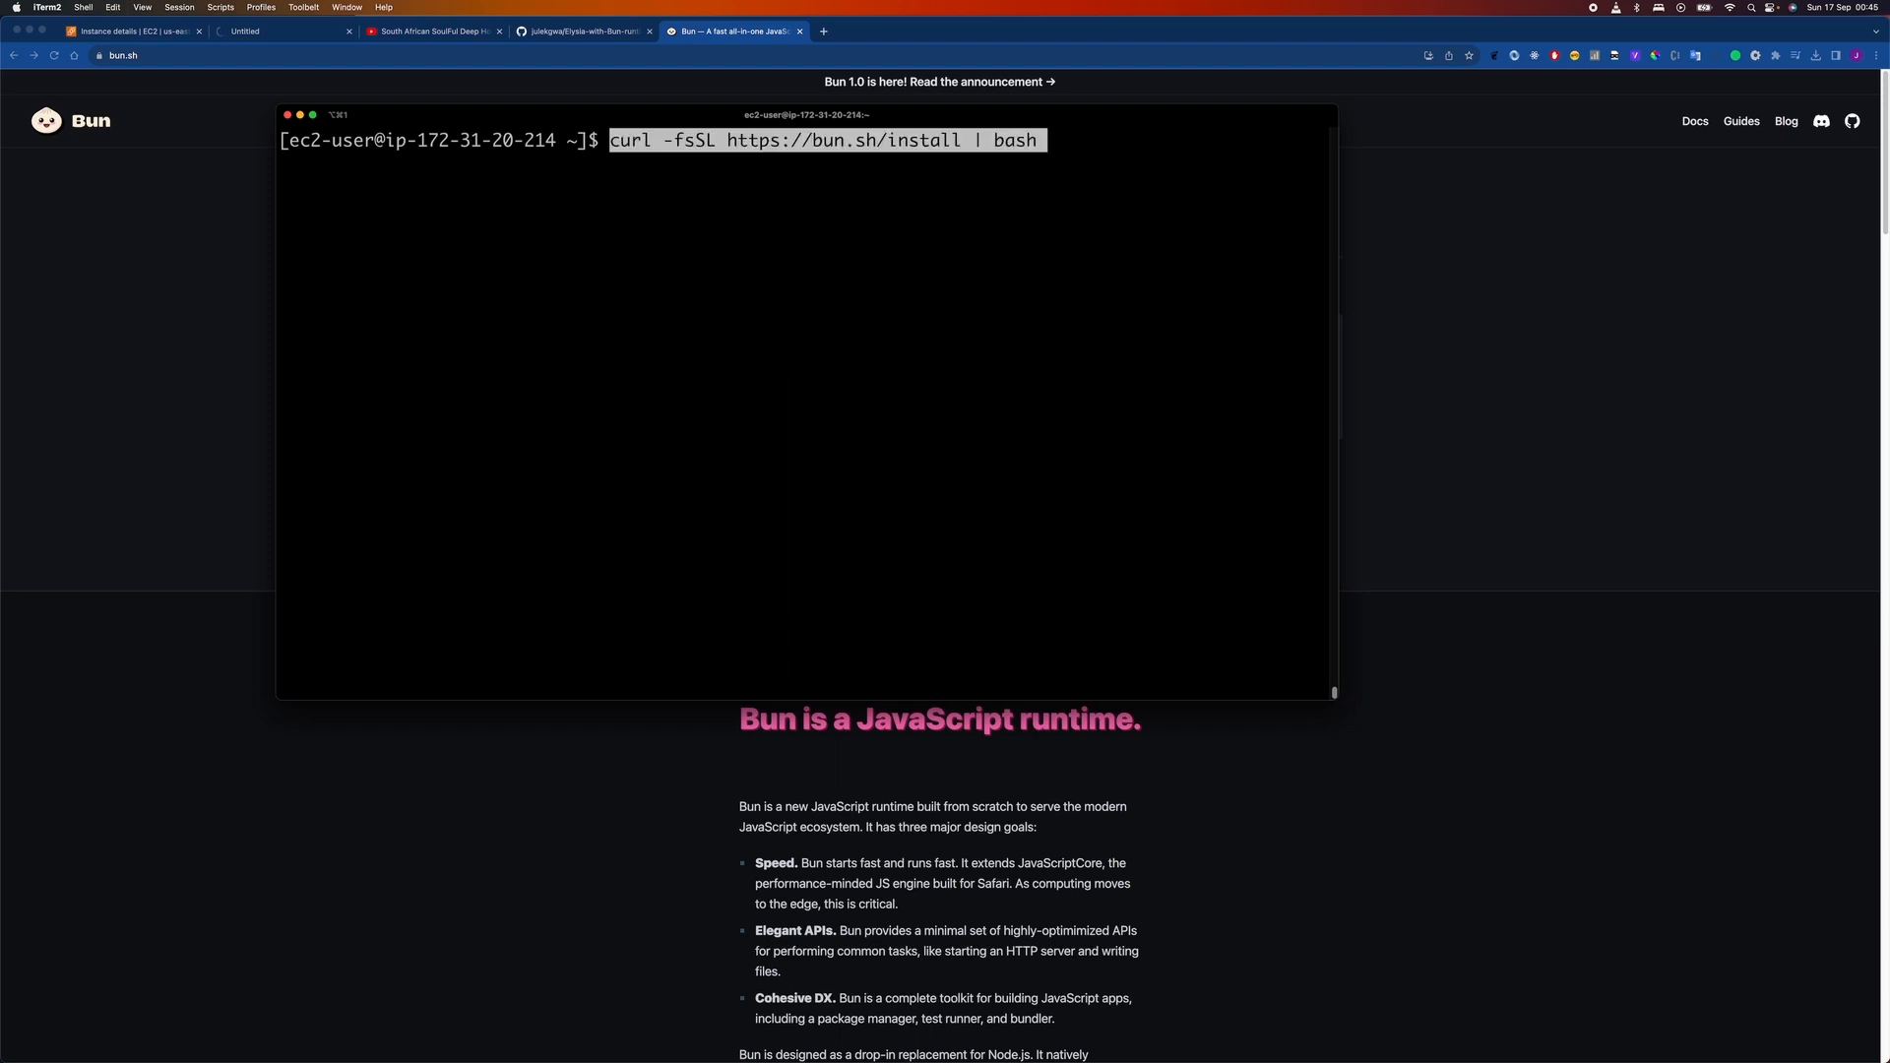
key(Return)
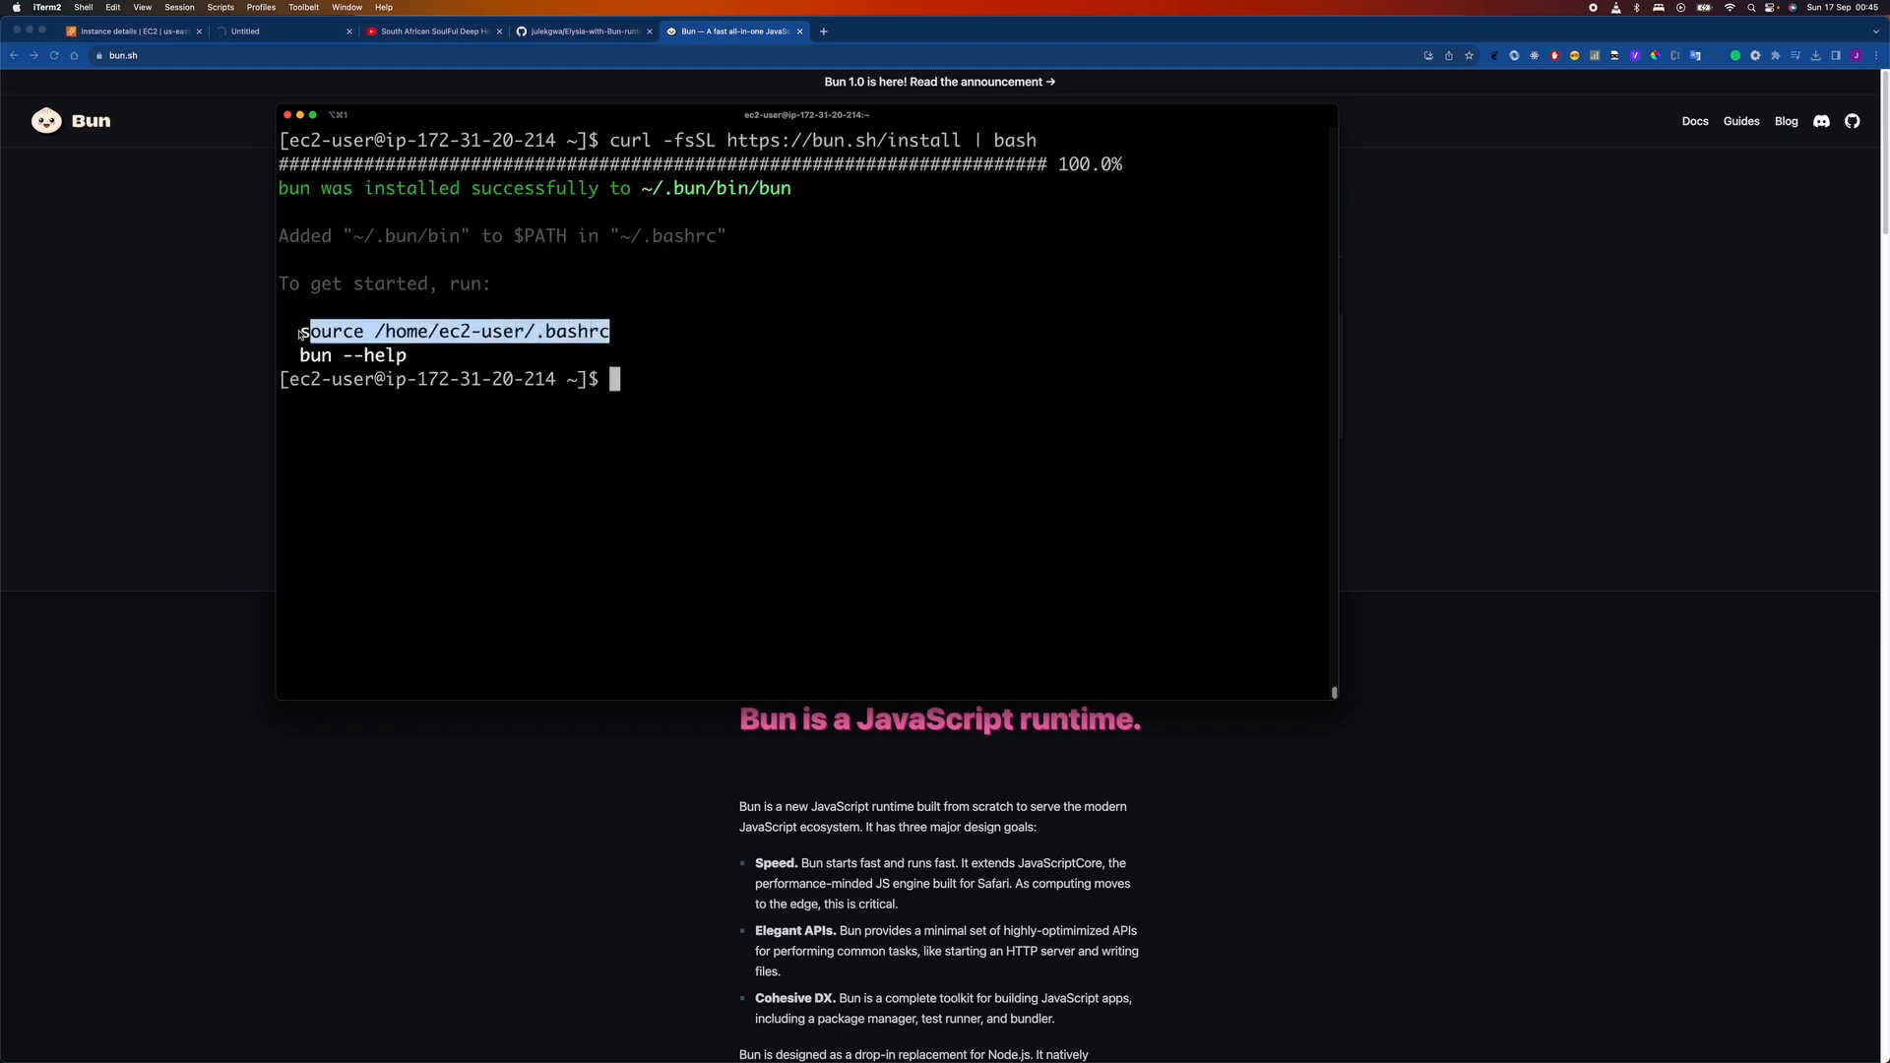
click(728, 431)
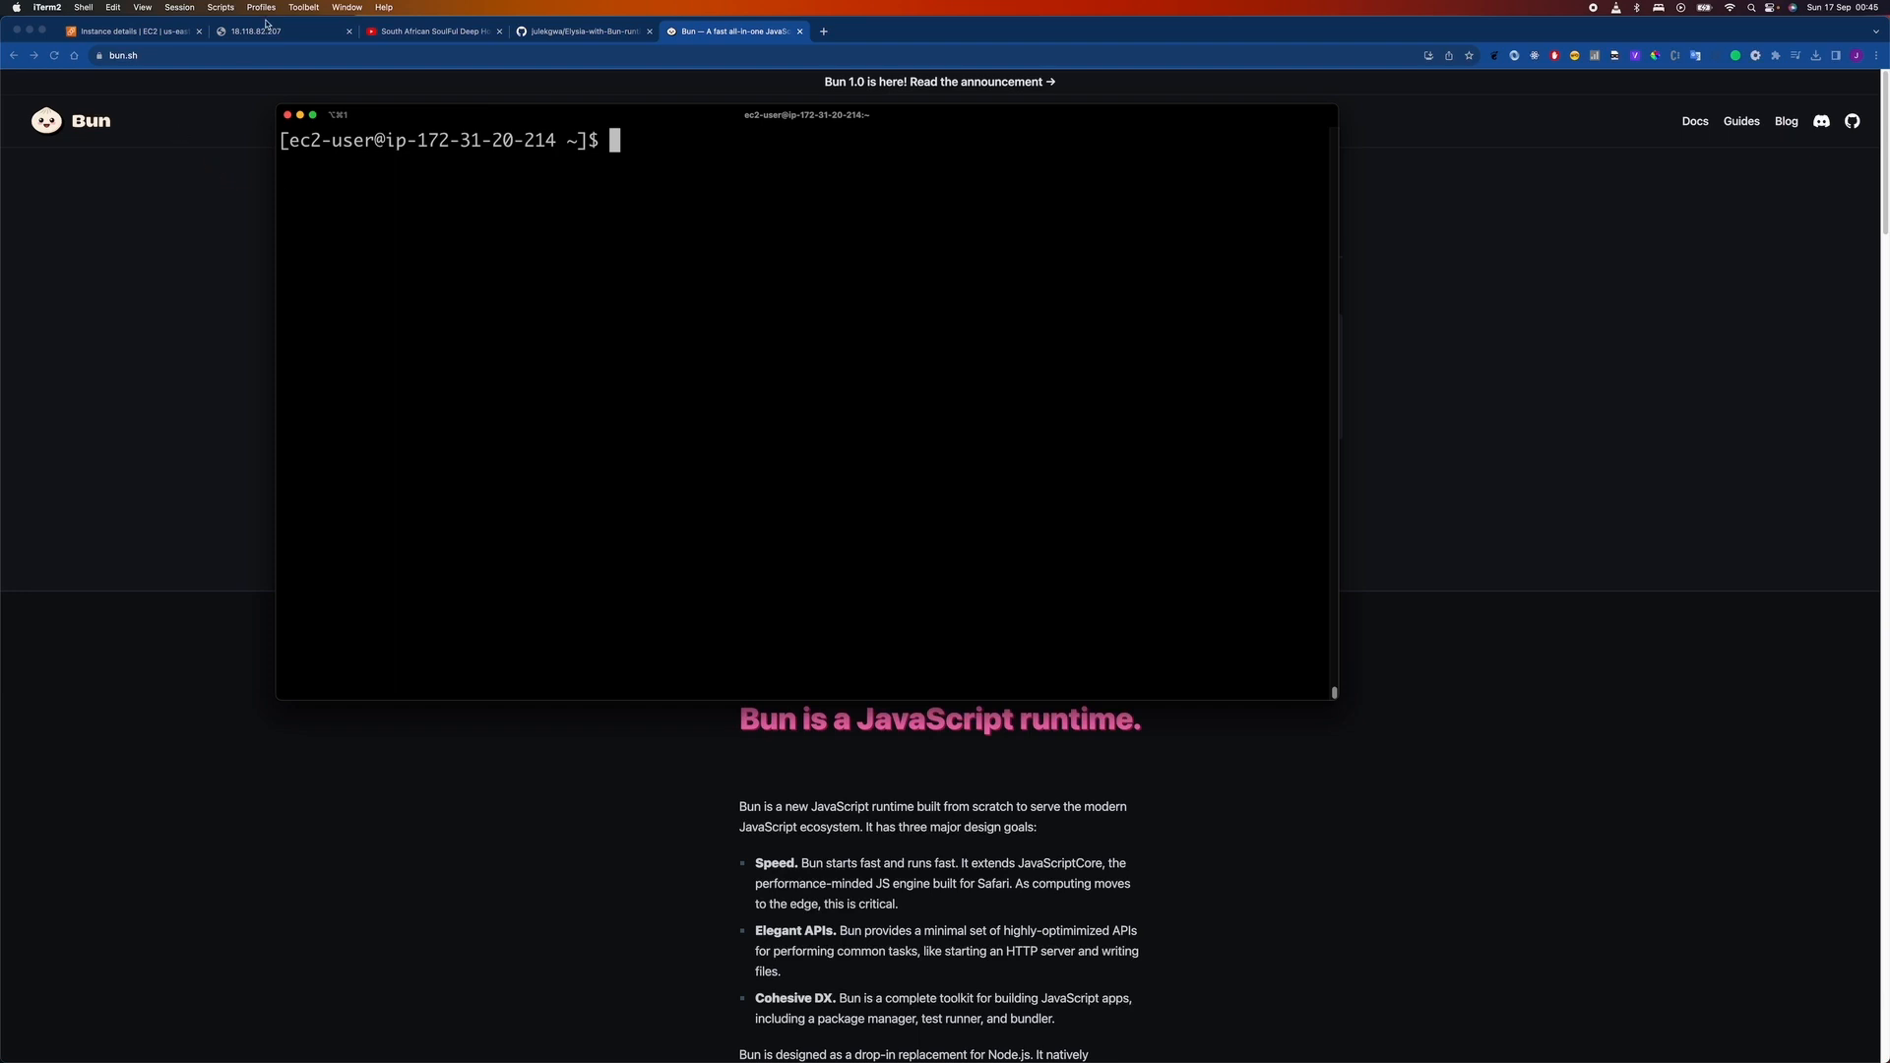
- Load 18.118.82.207 over plain HTTP in Chrome to reach the nginx welcome page
click(282, 29)
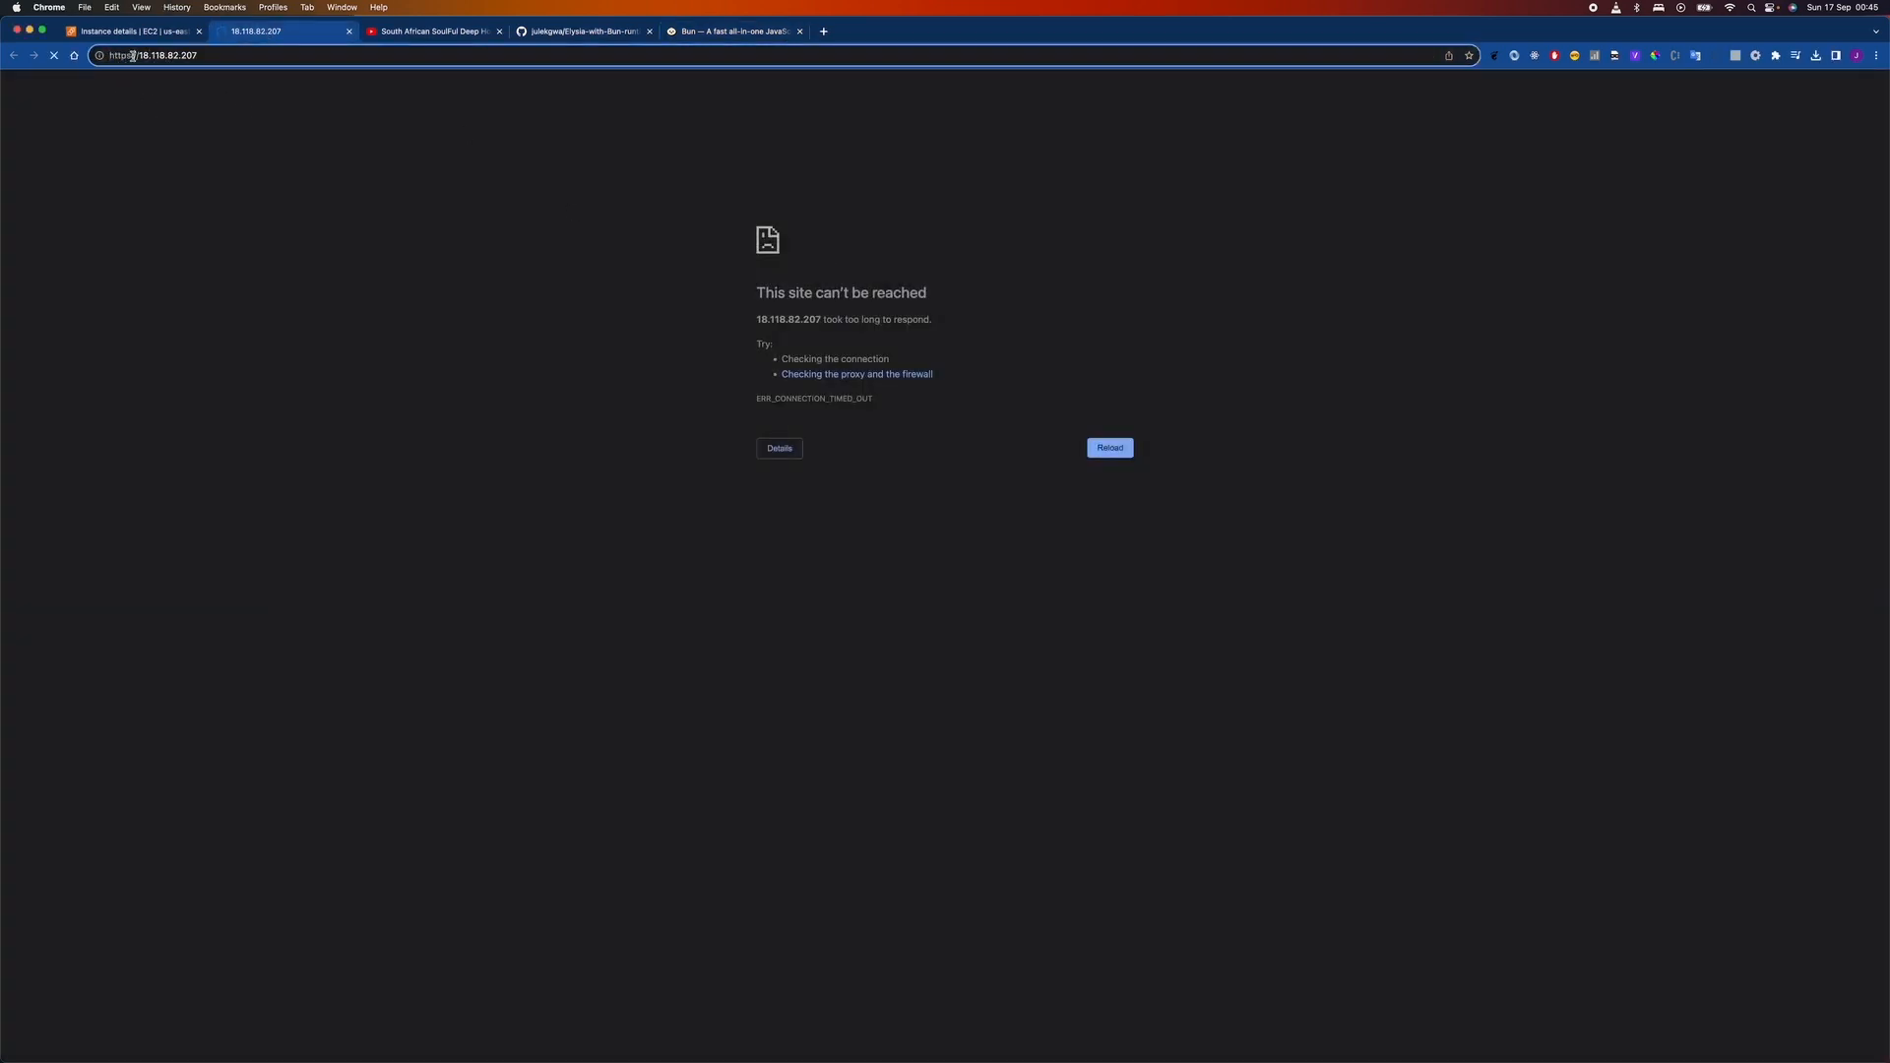
click(157, 56)
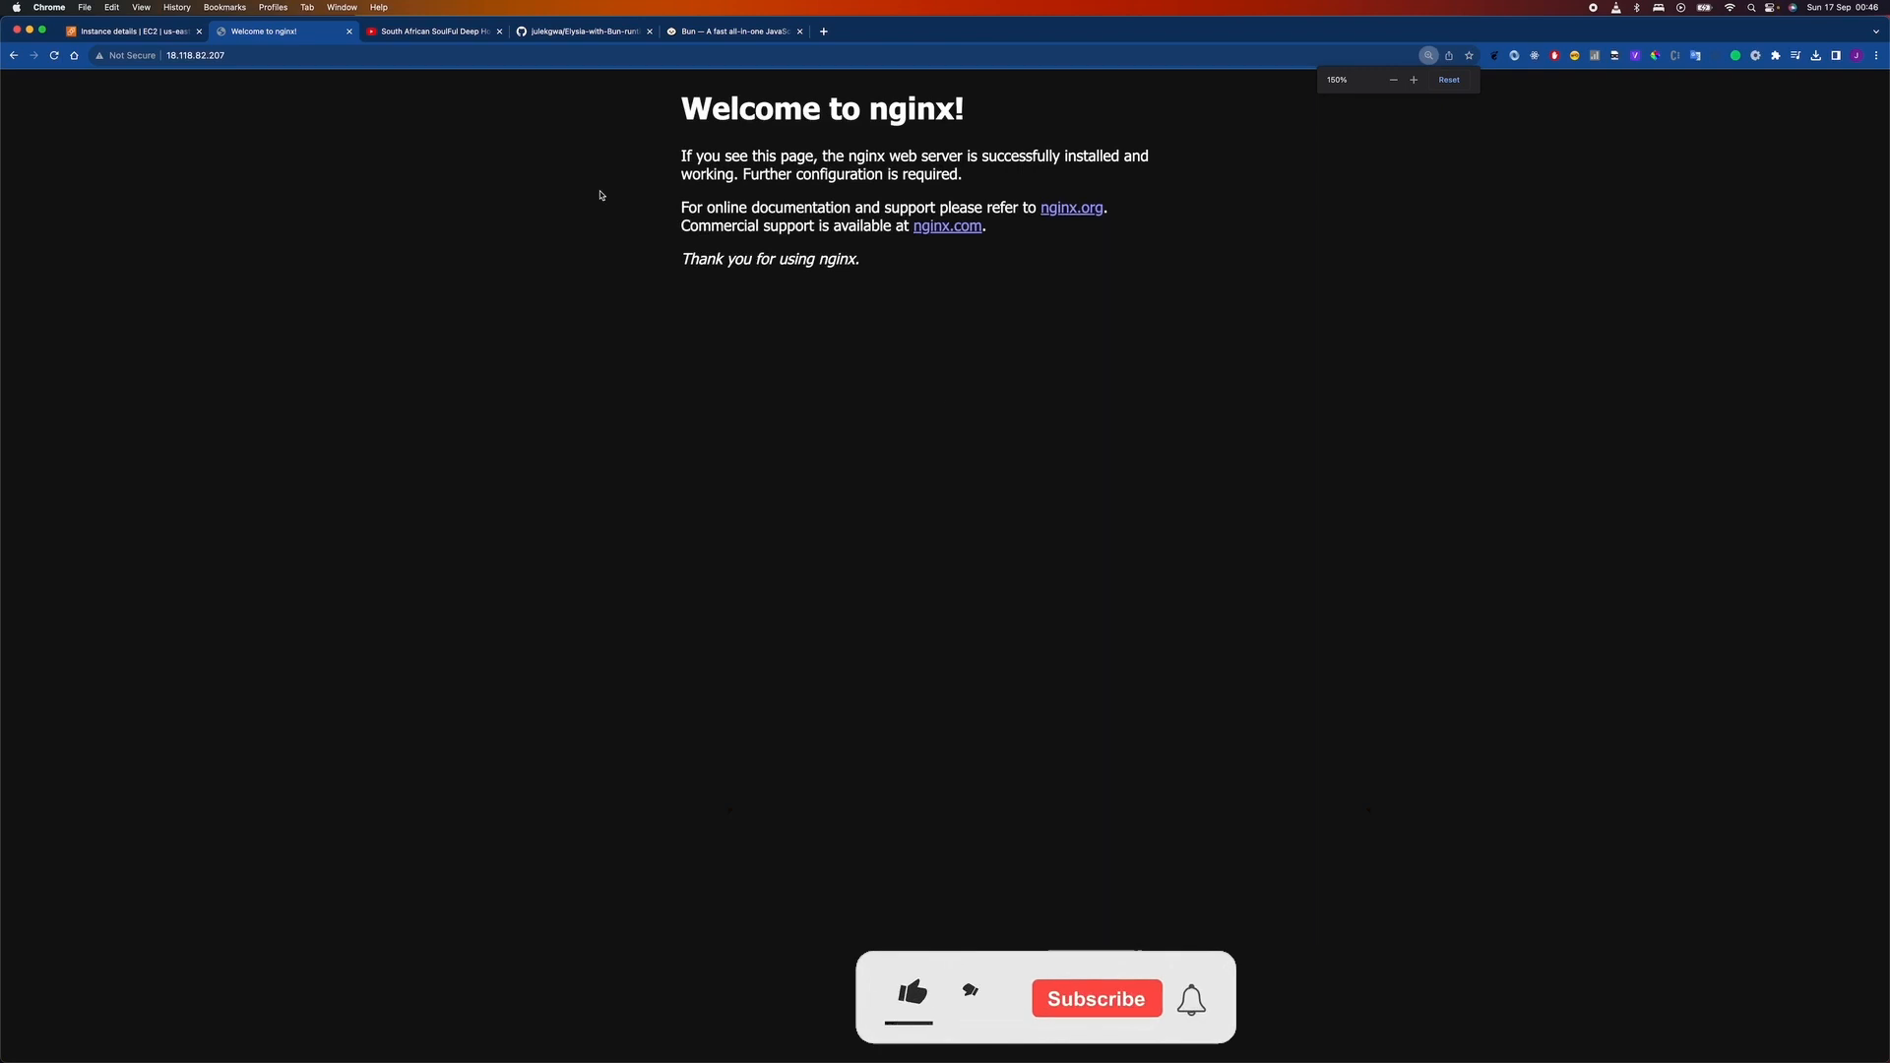
- git clone the Elysia-with-Bun-runtime repo, cd into it and run bun i
click(582, 30)
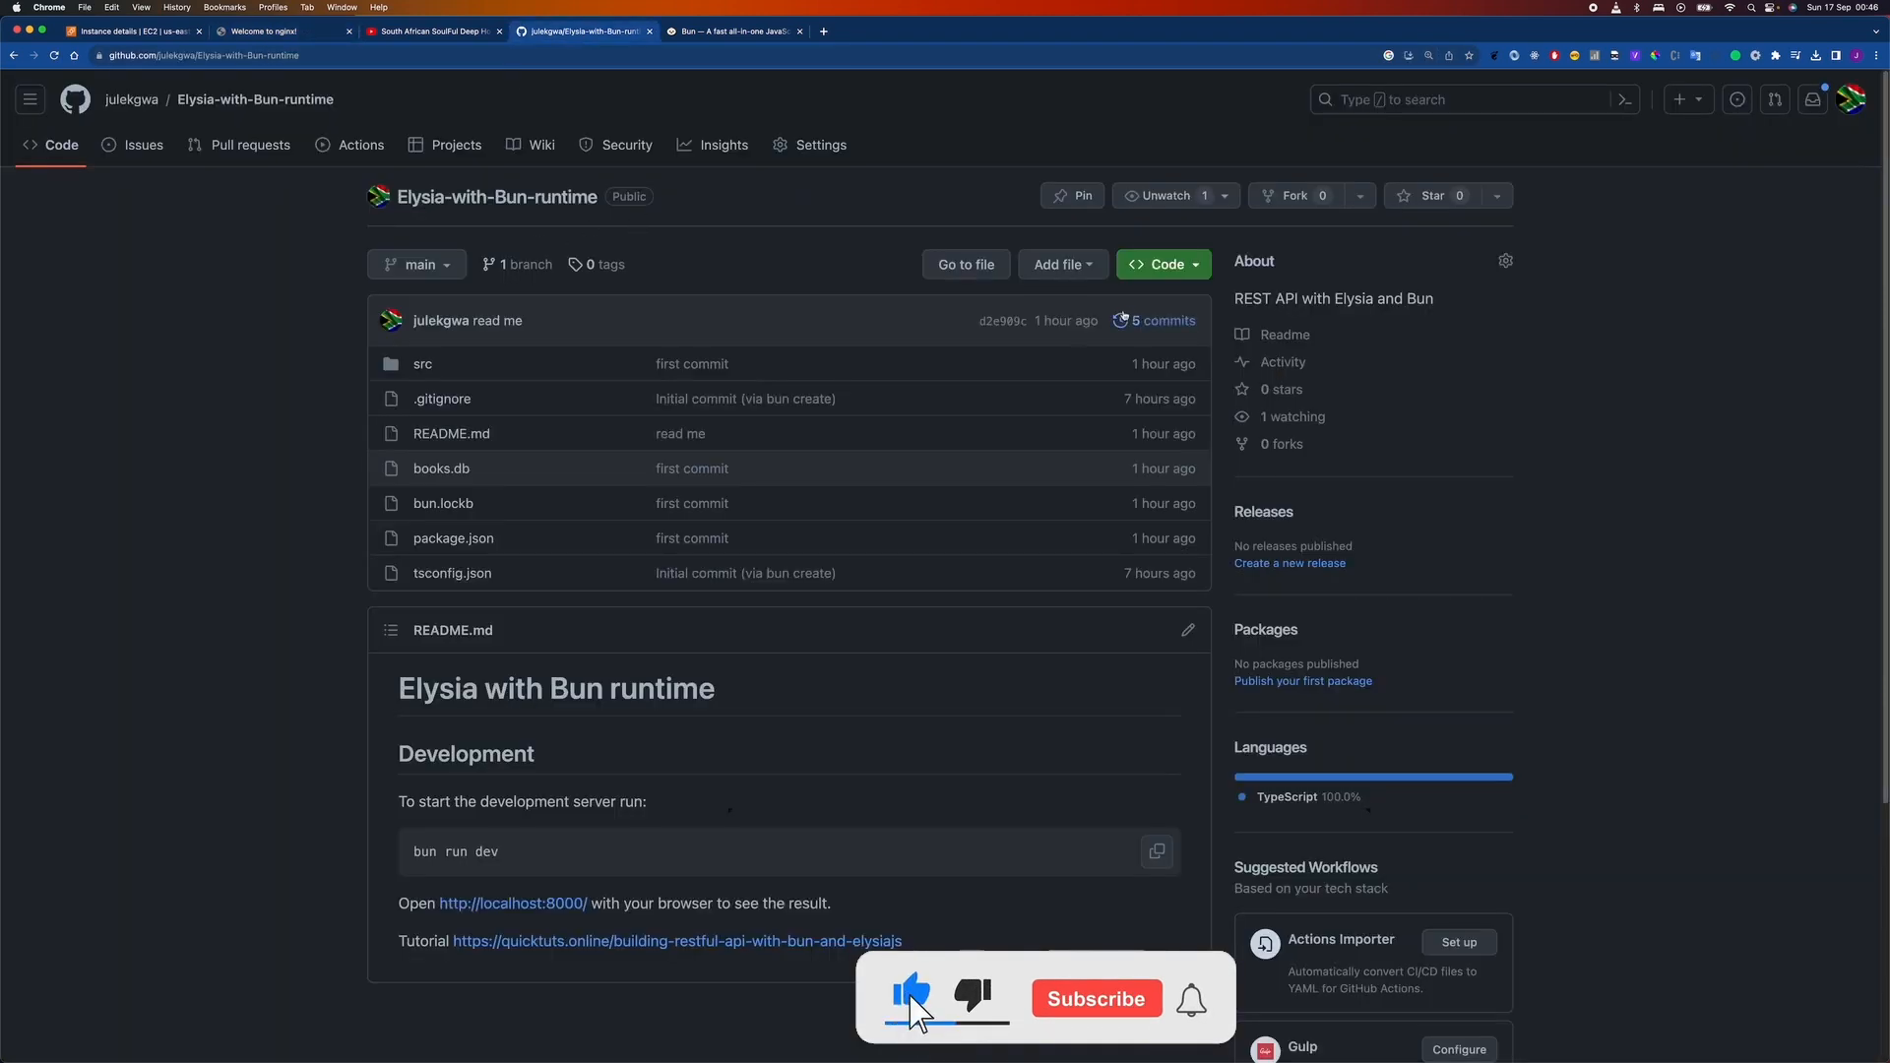
click(1159, 263)
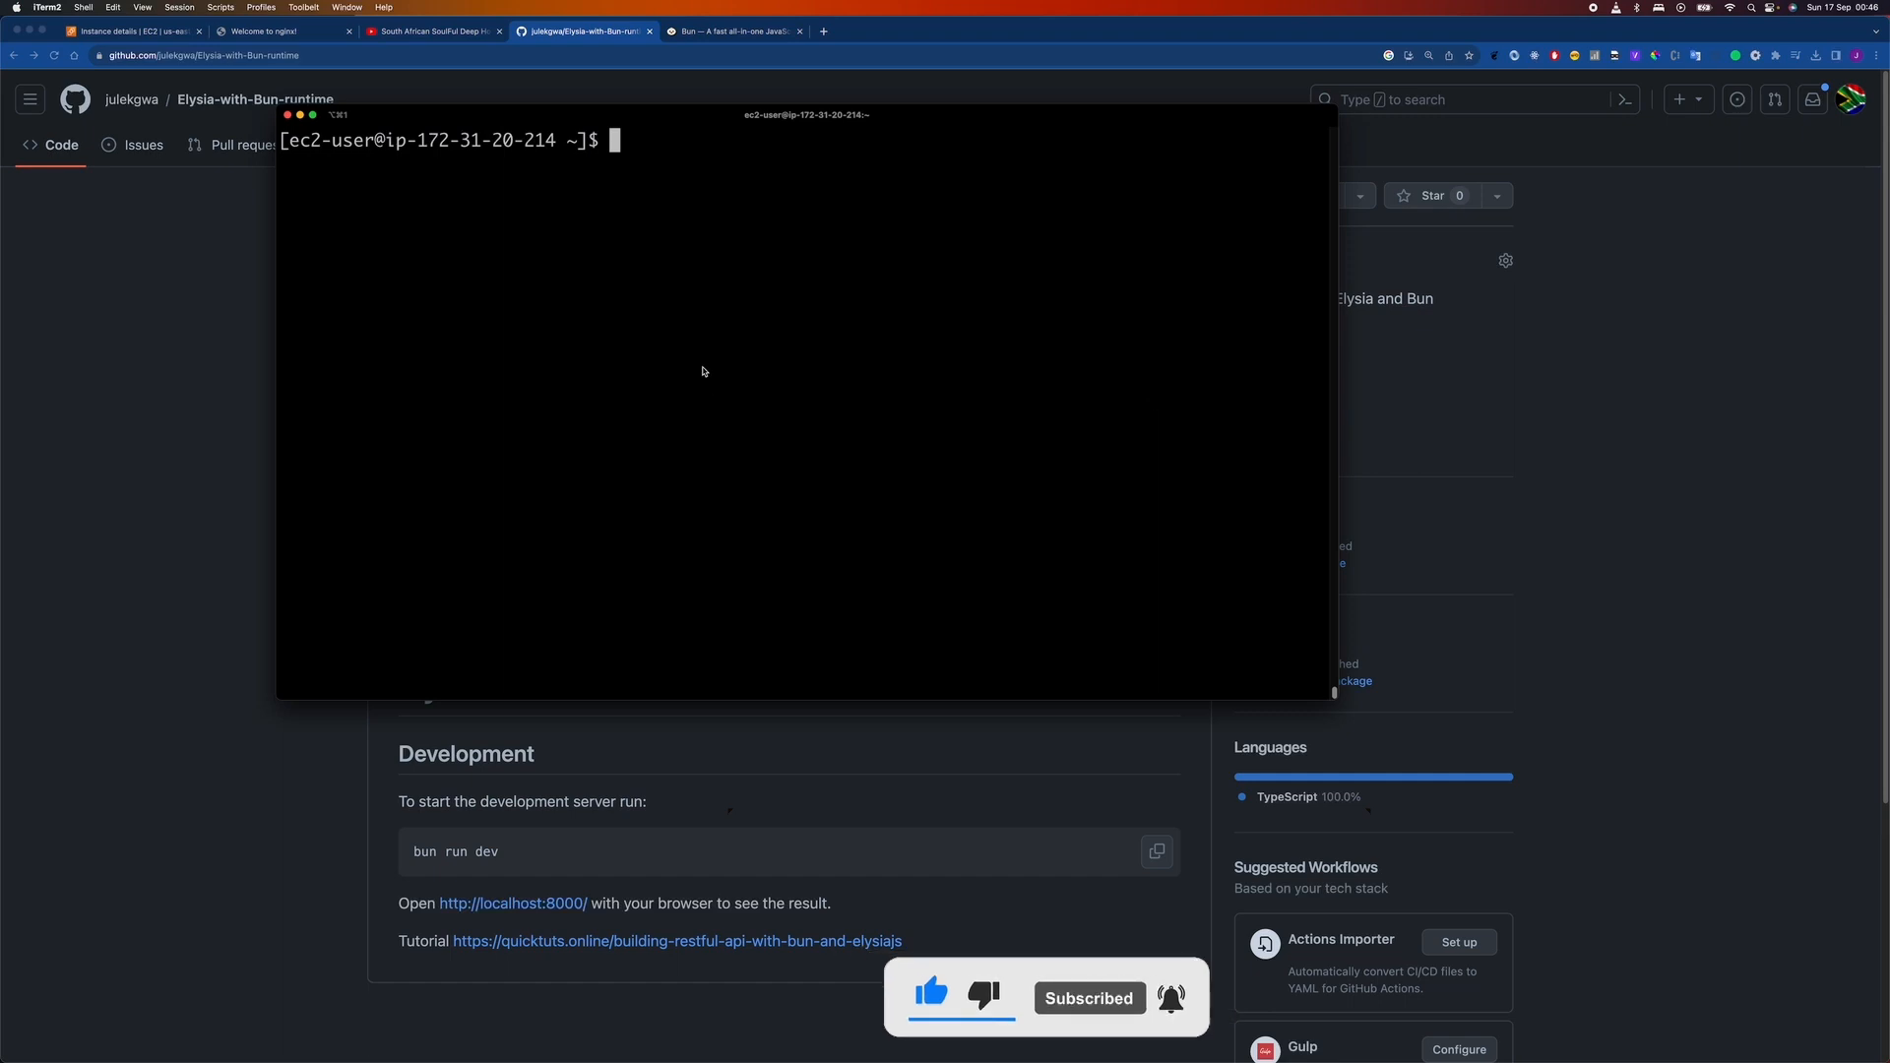
text(git clone https://github.com/julekgwa/Elysia-with-Bun-runtime.git)
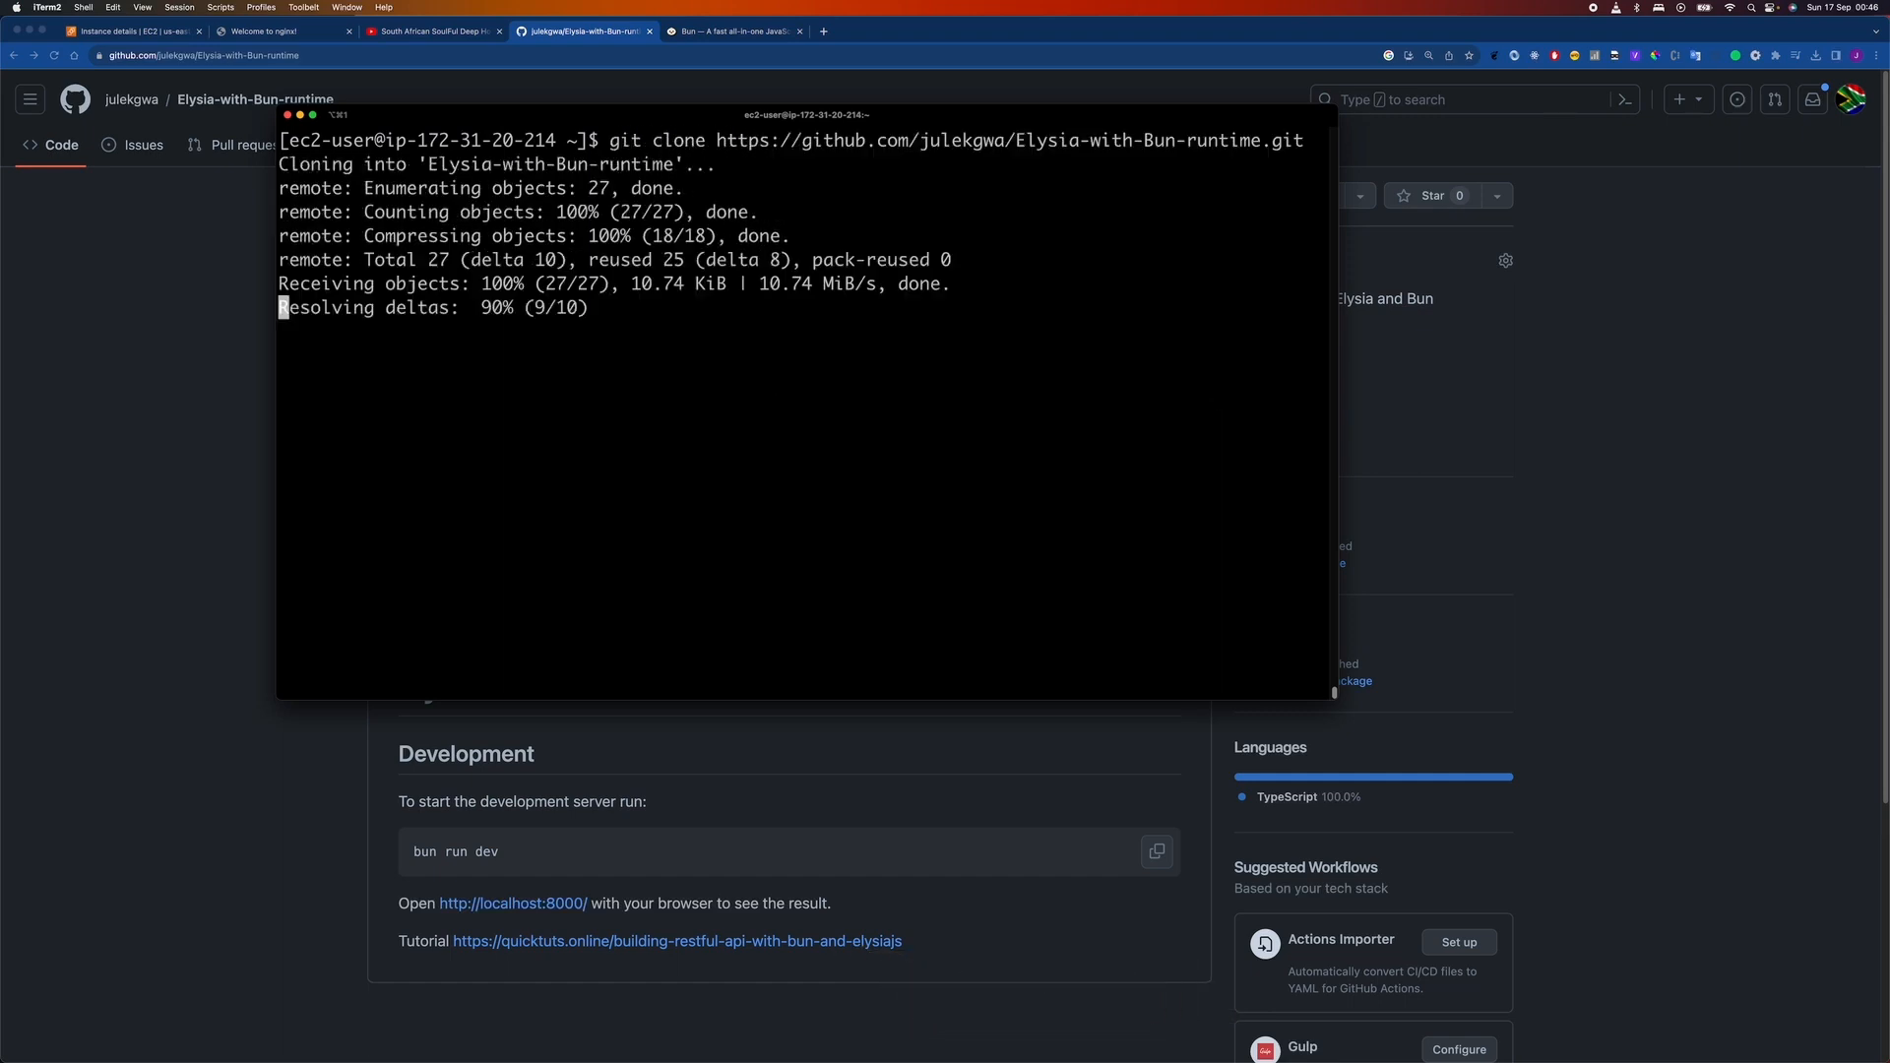
text(cd Elysia-with-Bun-runtime/)
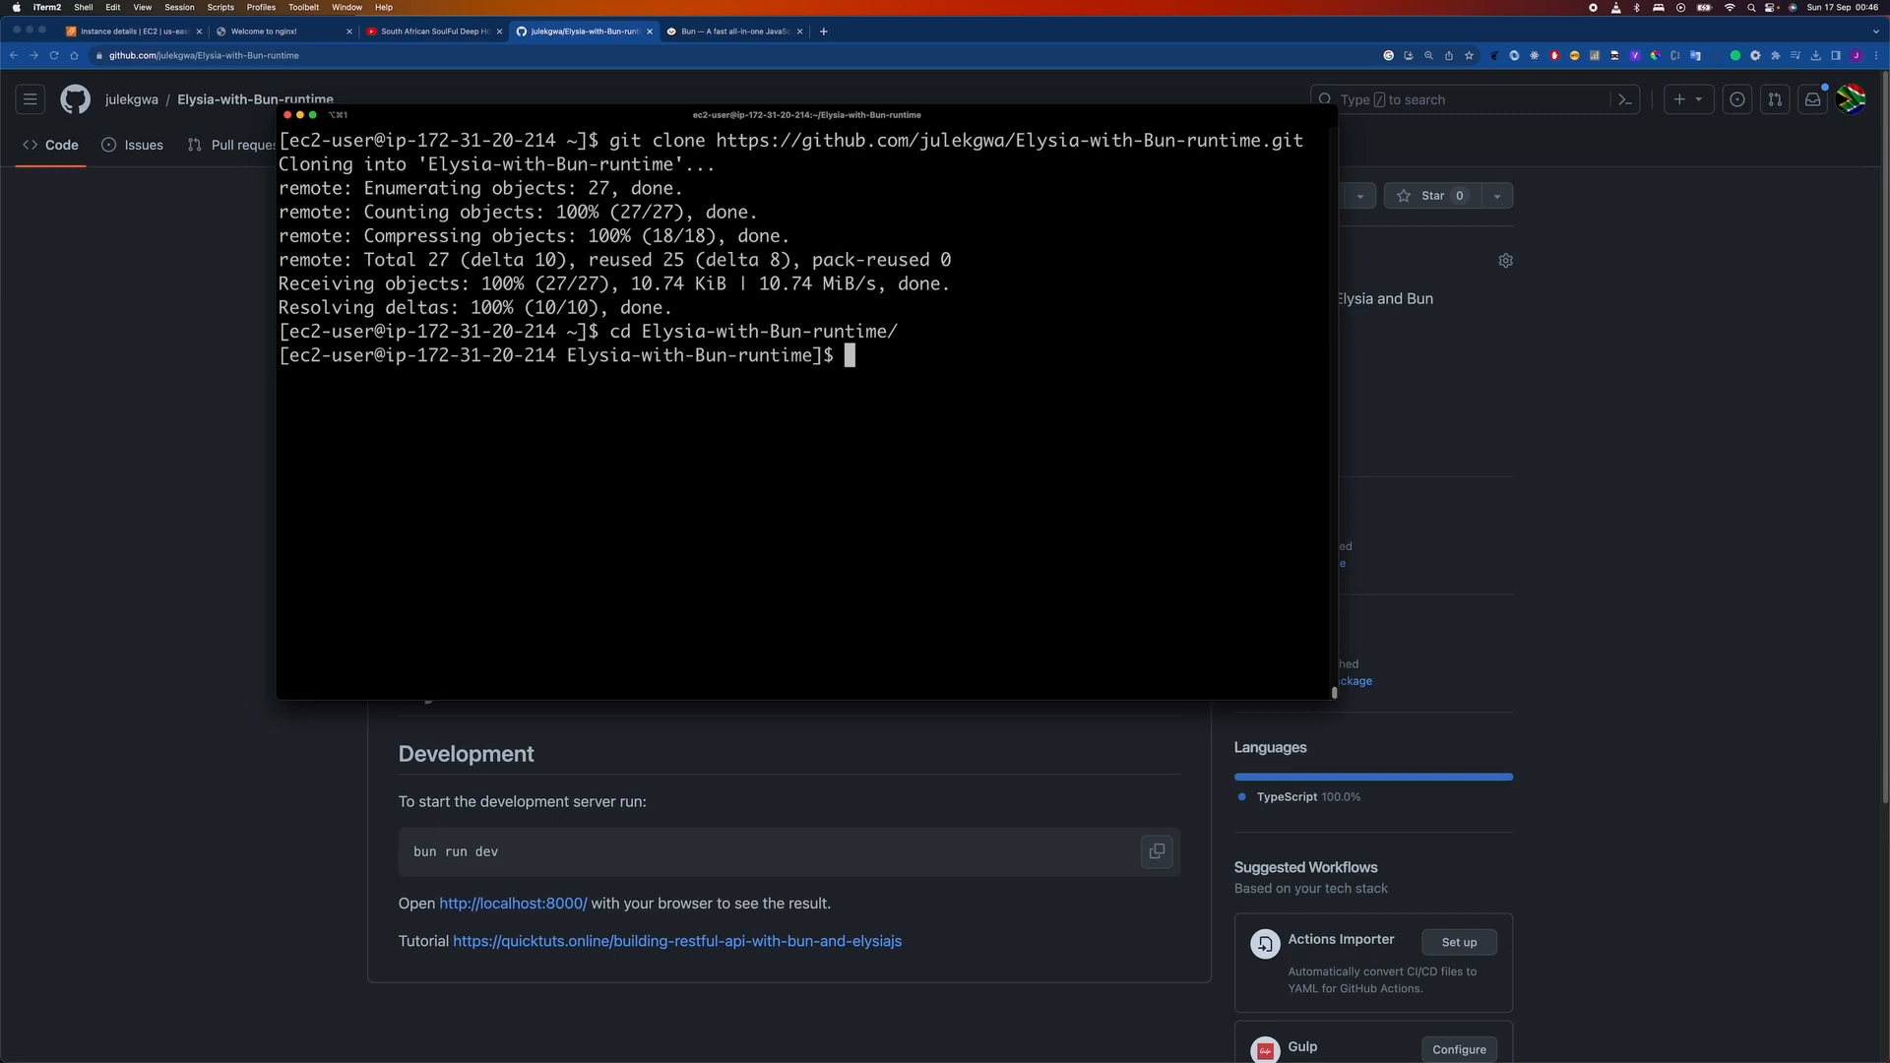
text(bun i)
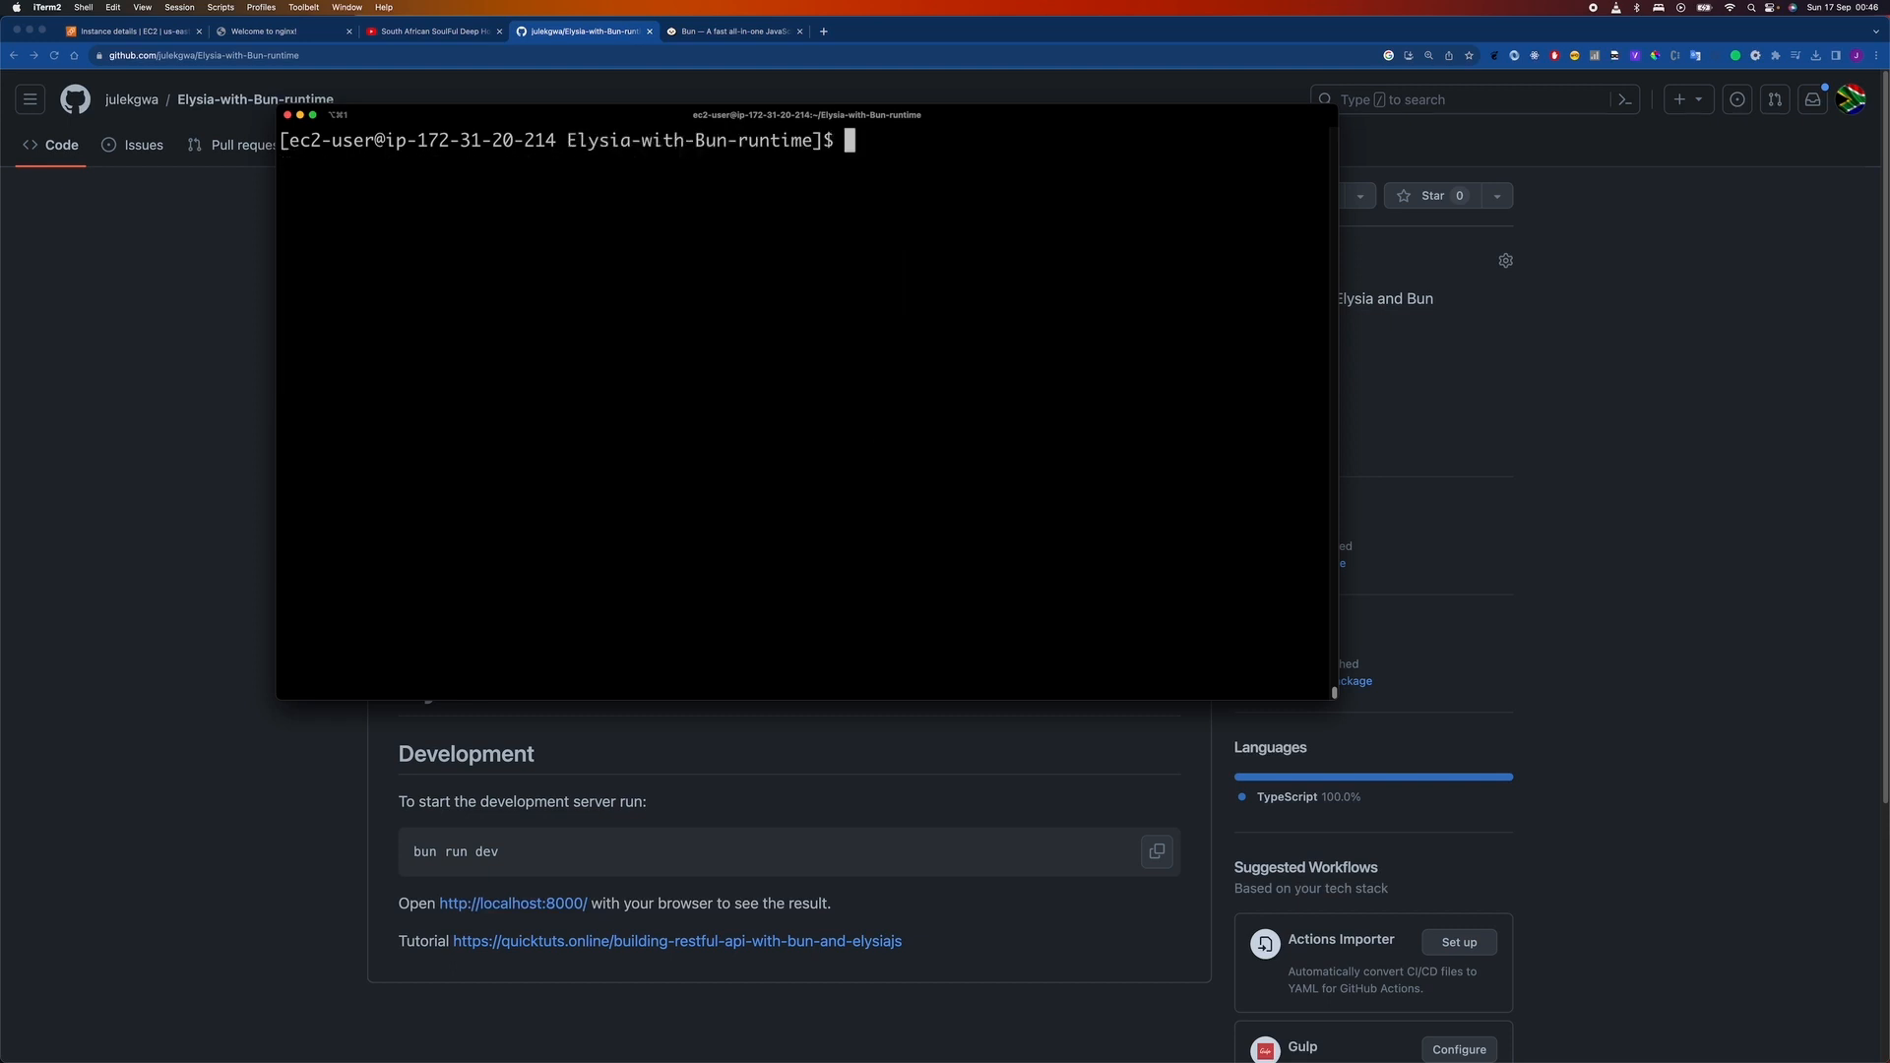
- Install pm2 globally with bun install -g pm2
click(1162, 263)
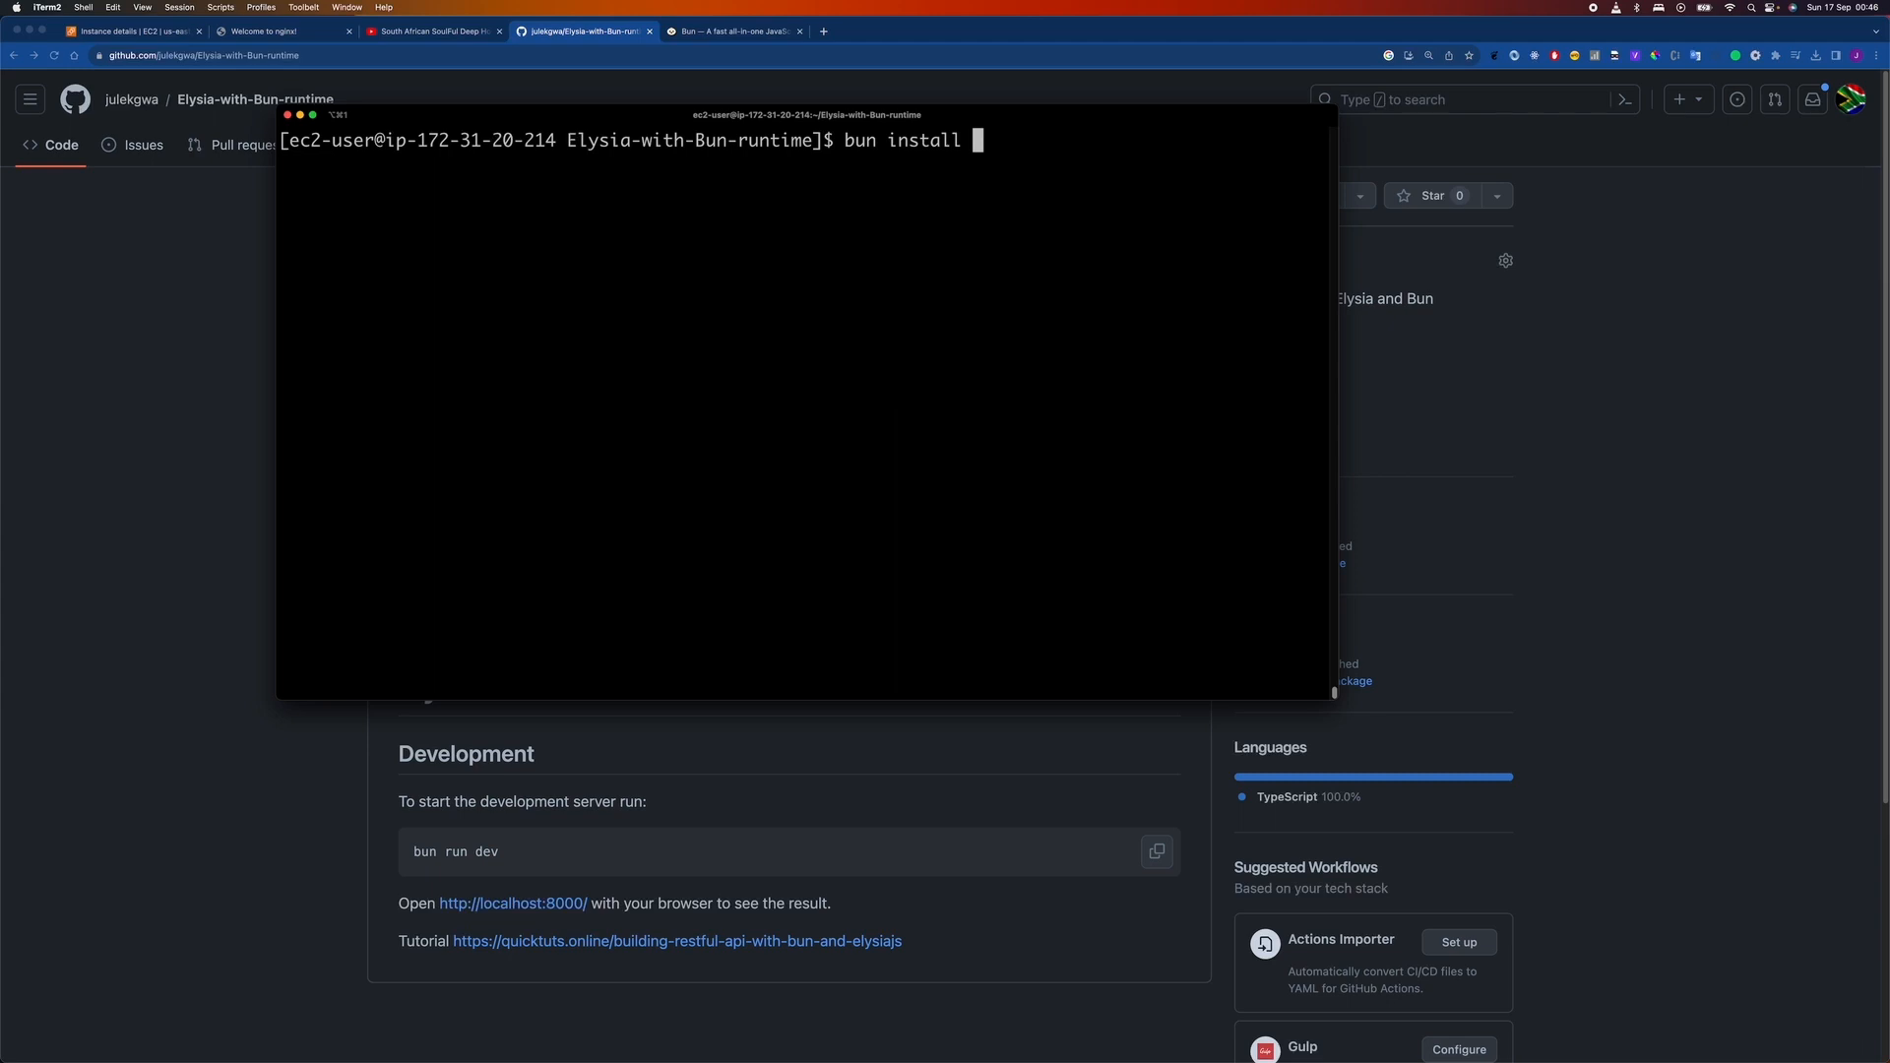
text(-g pm2)
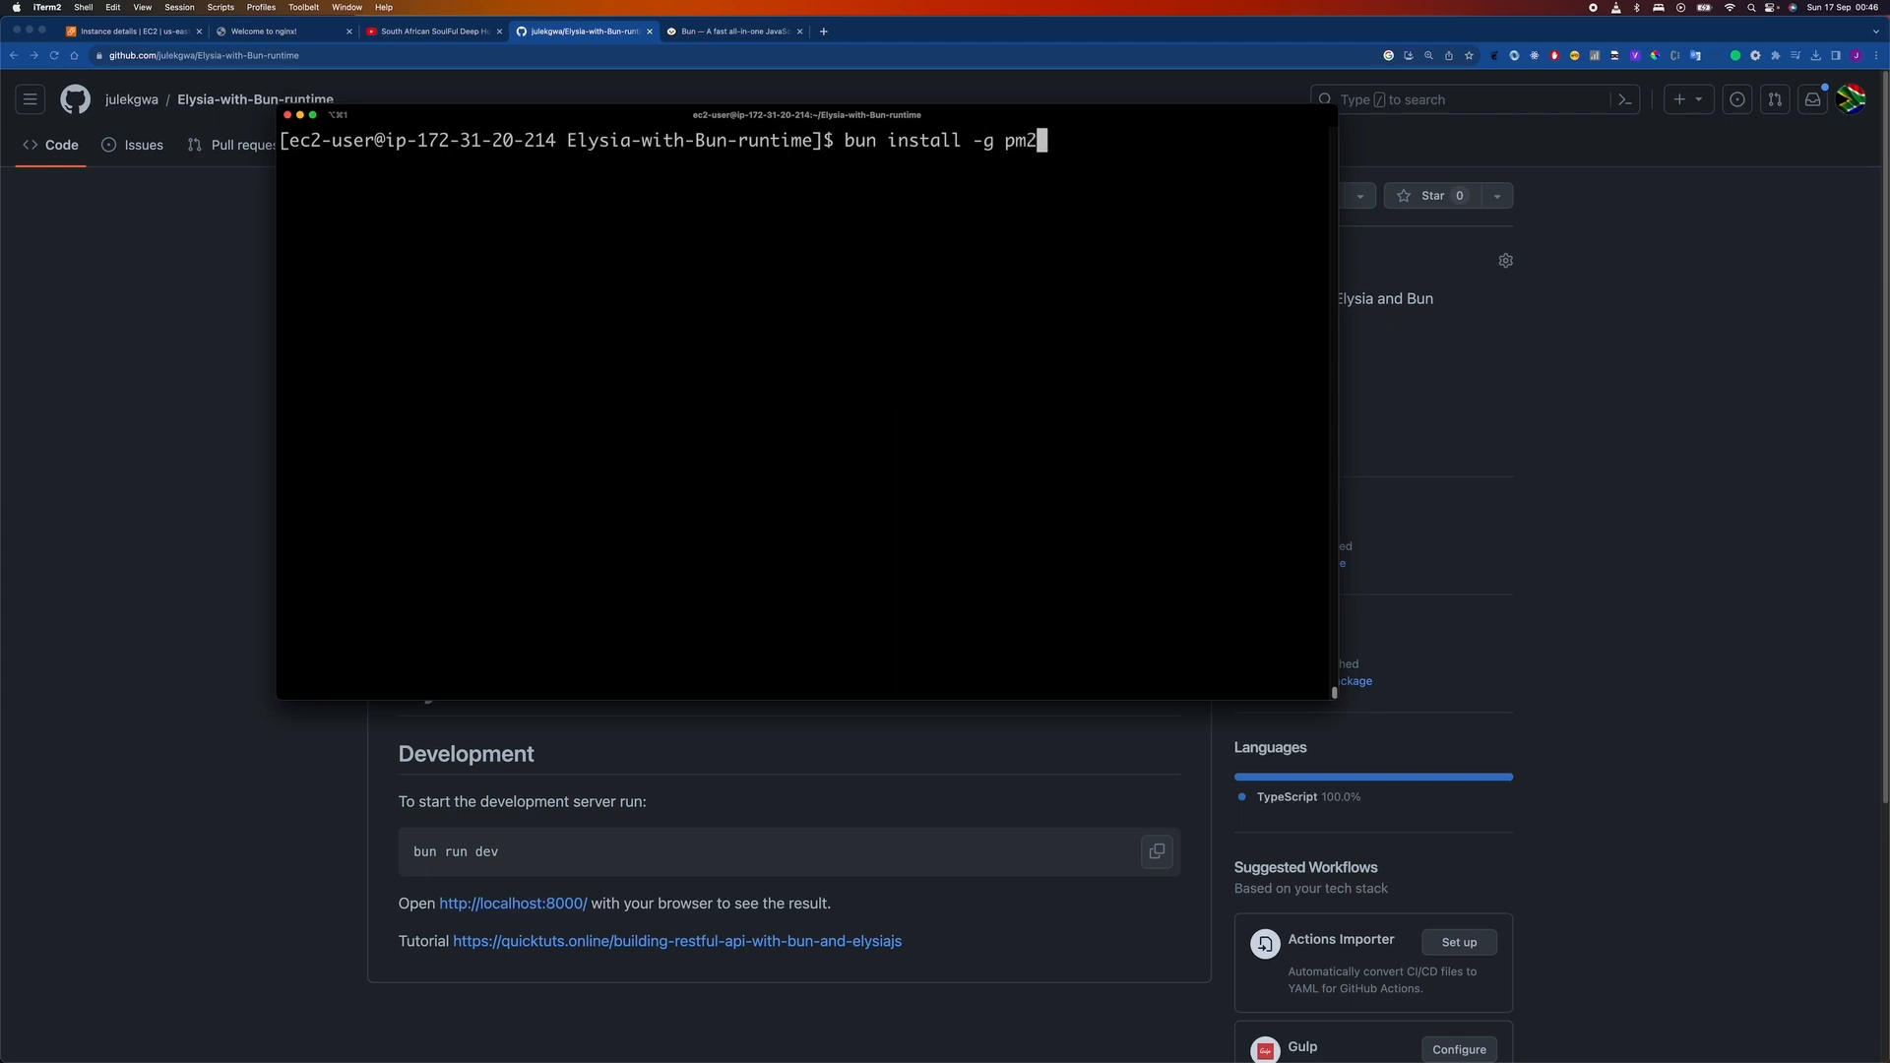
key(Return)
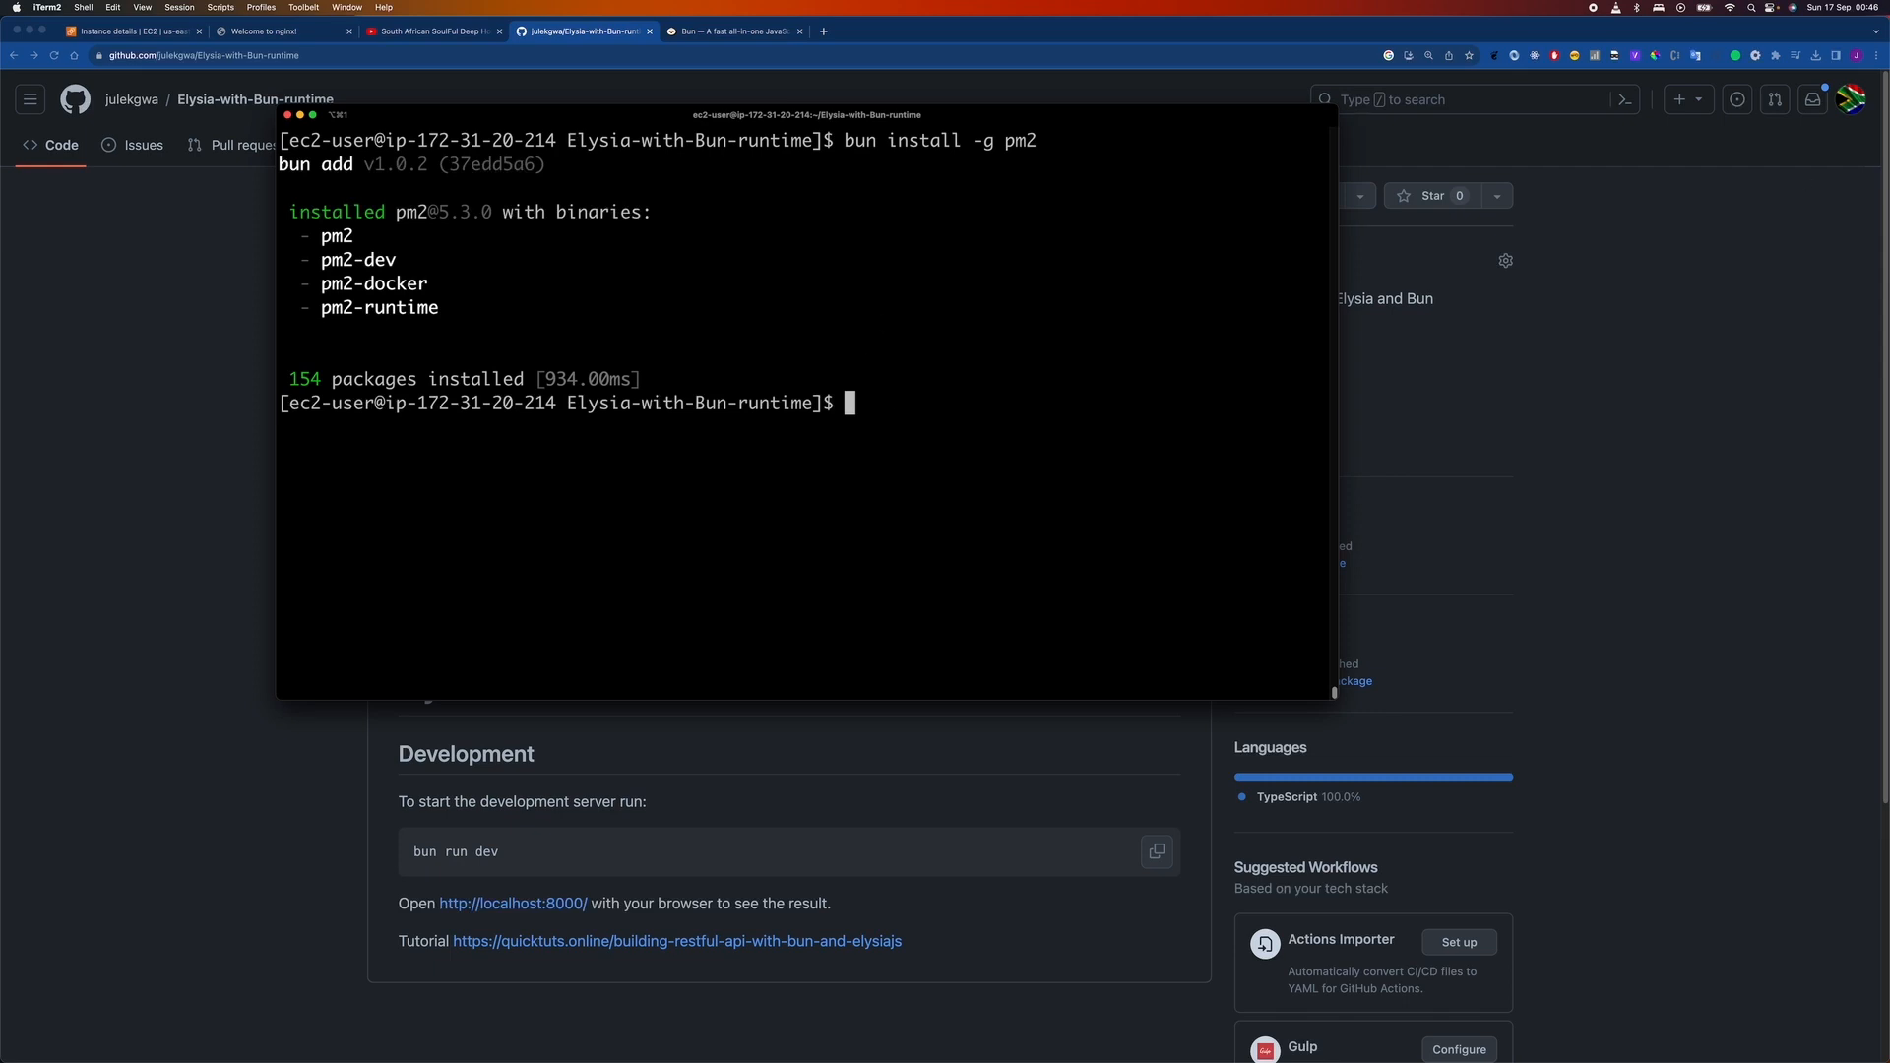
- Start the app under pm2 as bun-prod with pm2 start bun --name bun-prod -- dev
click(1162, 264)
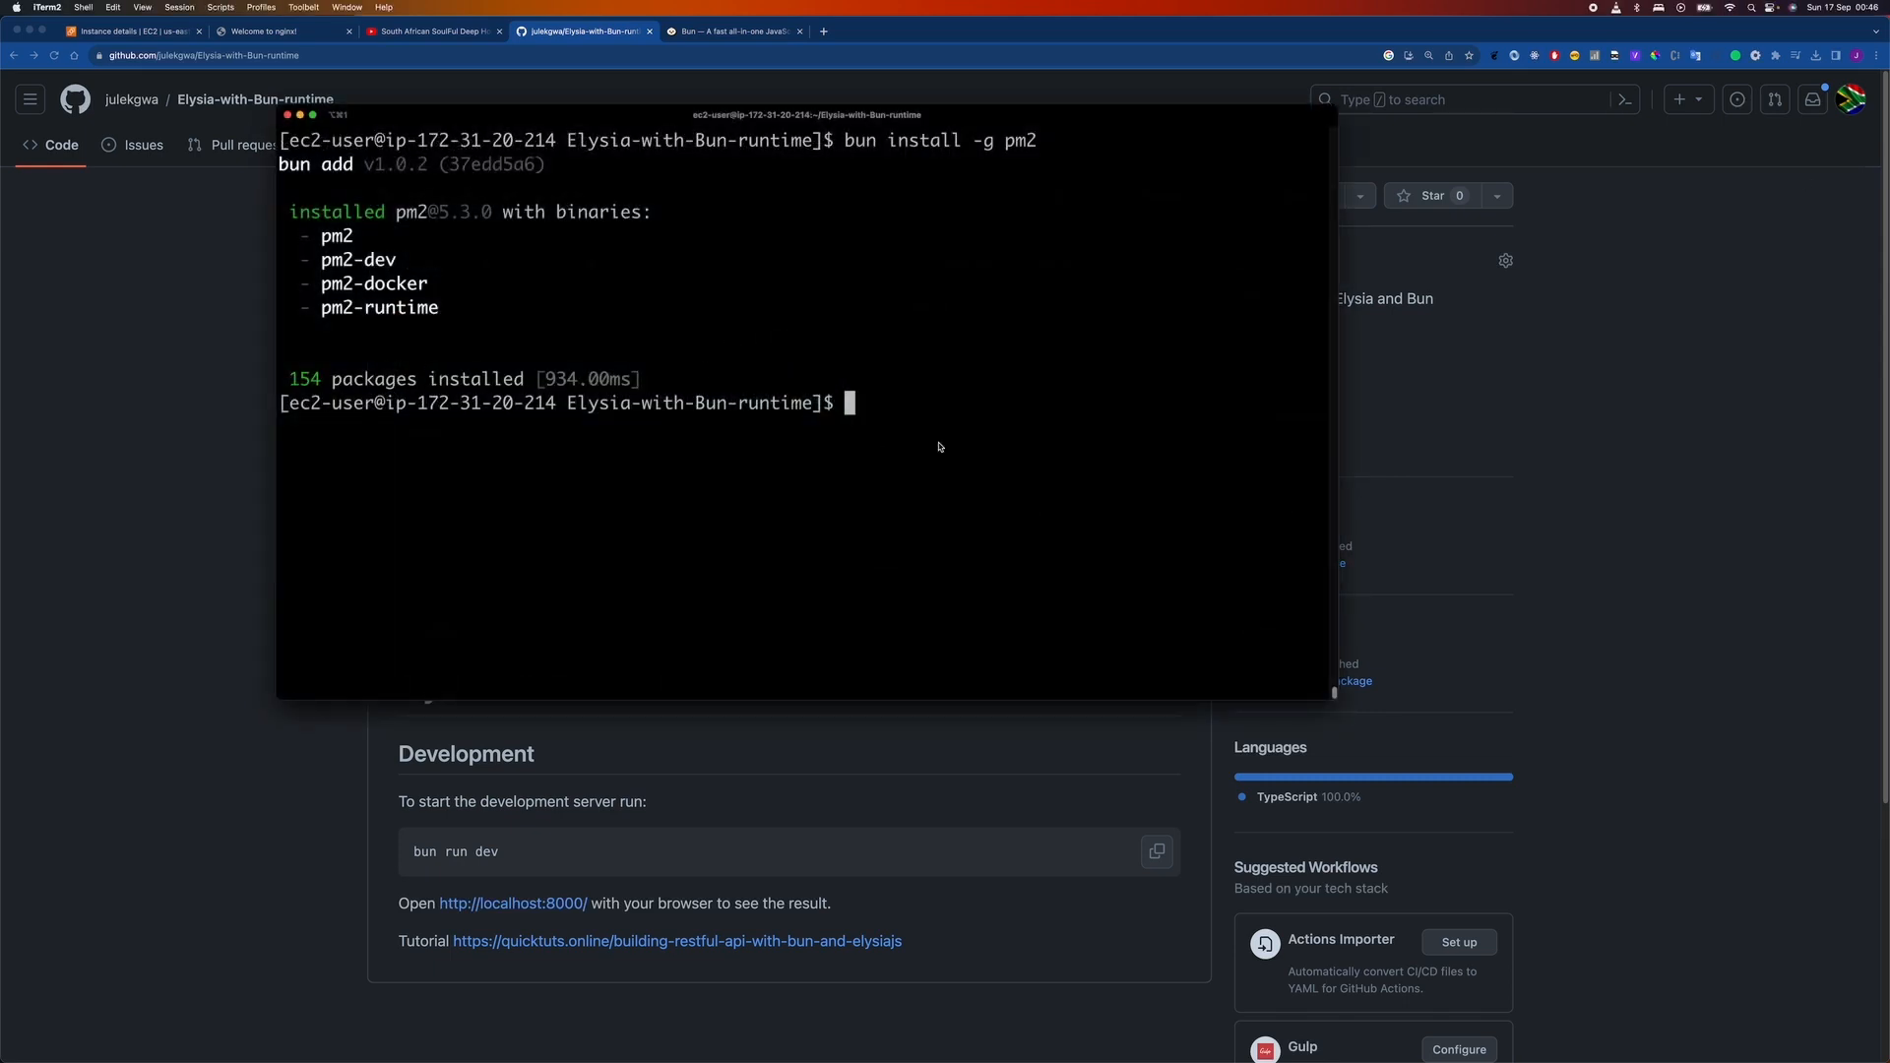
text(pm2 start bun --name bun-pd -- dev)
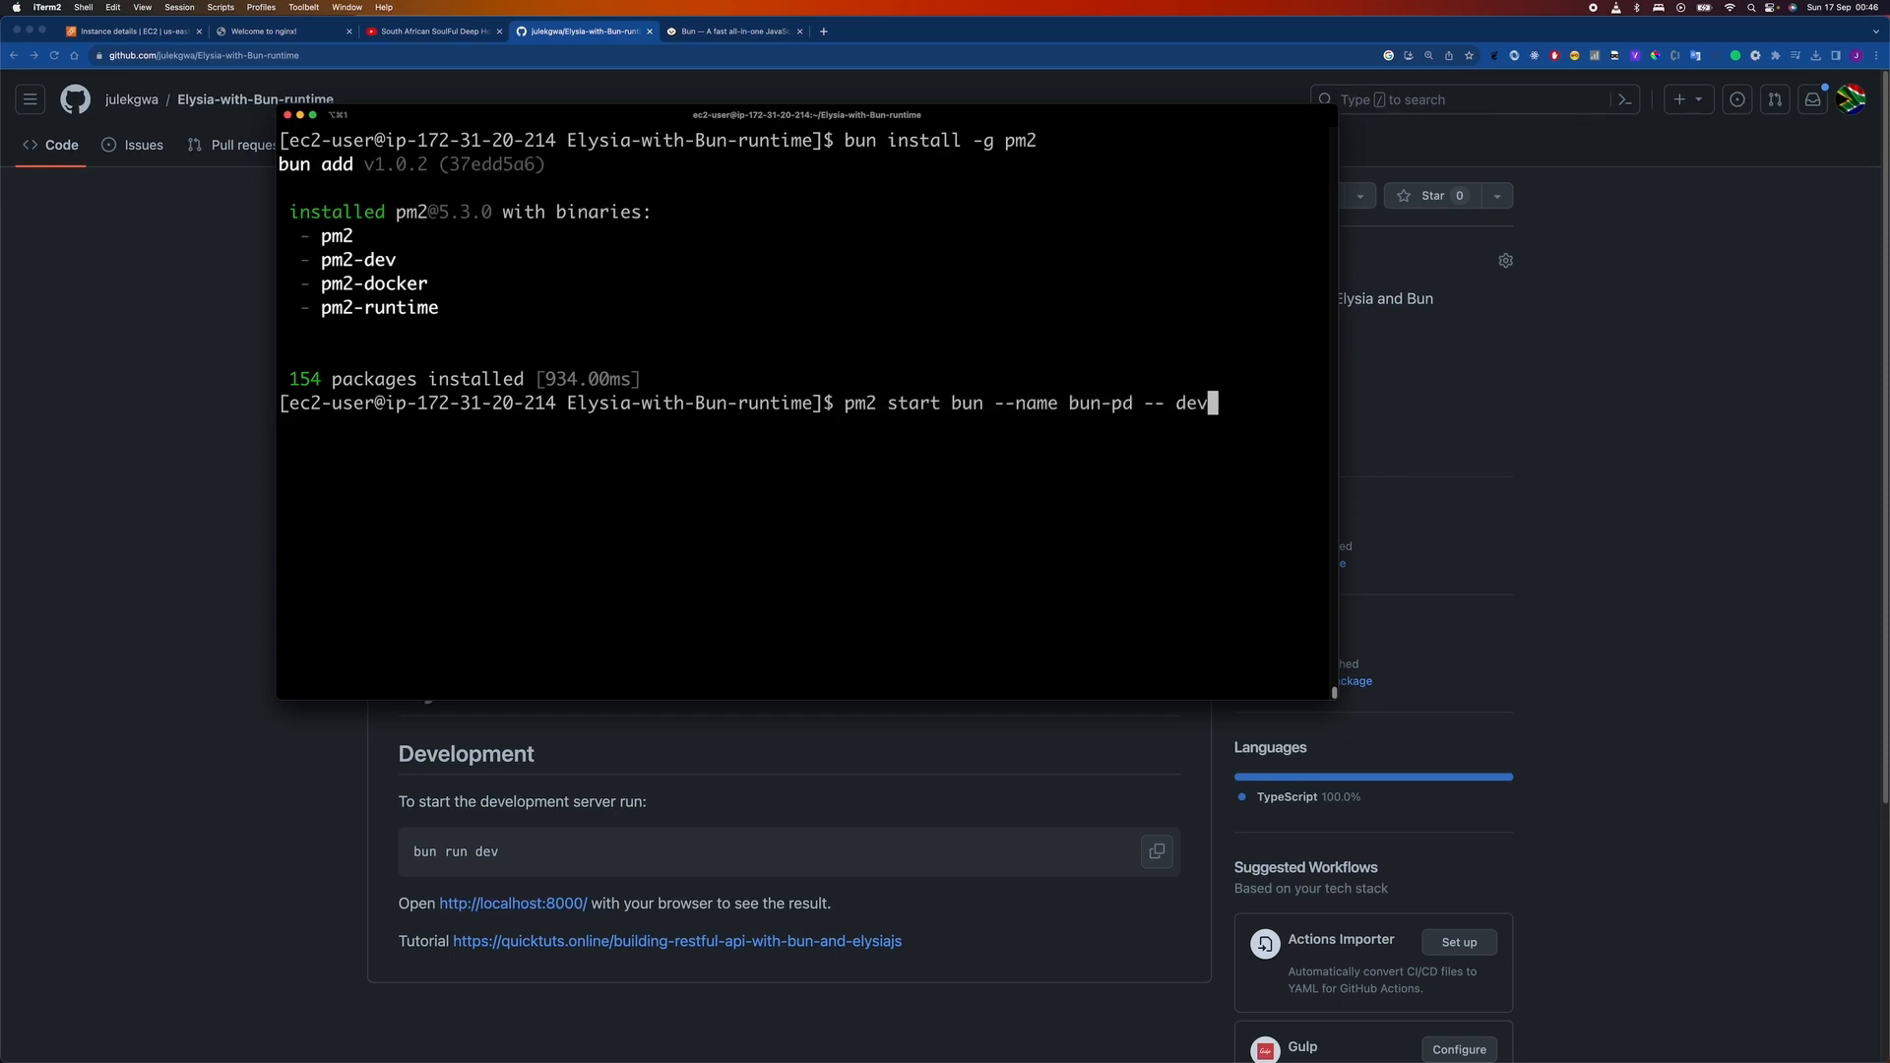
key(Left)
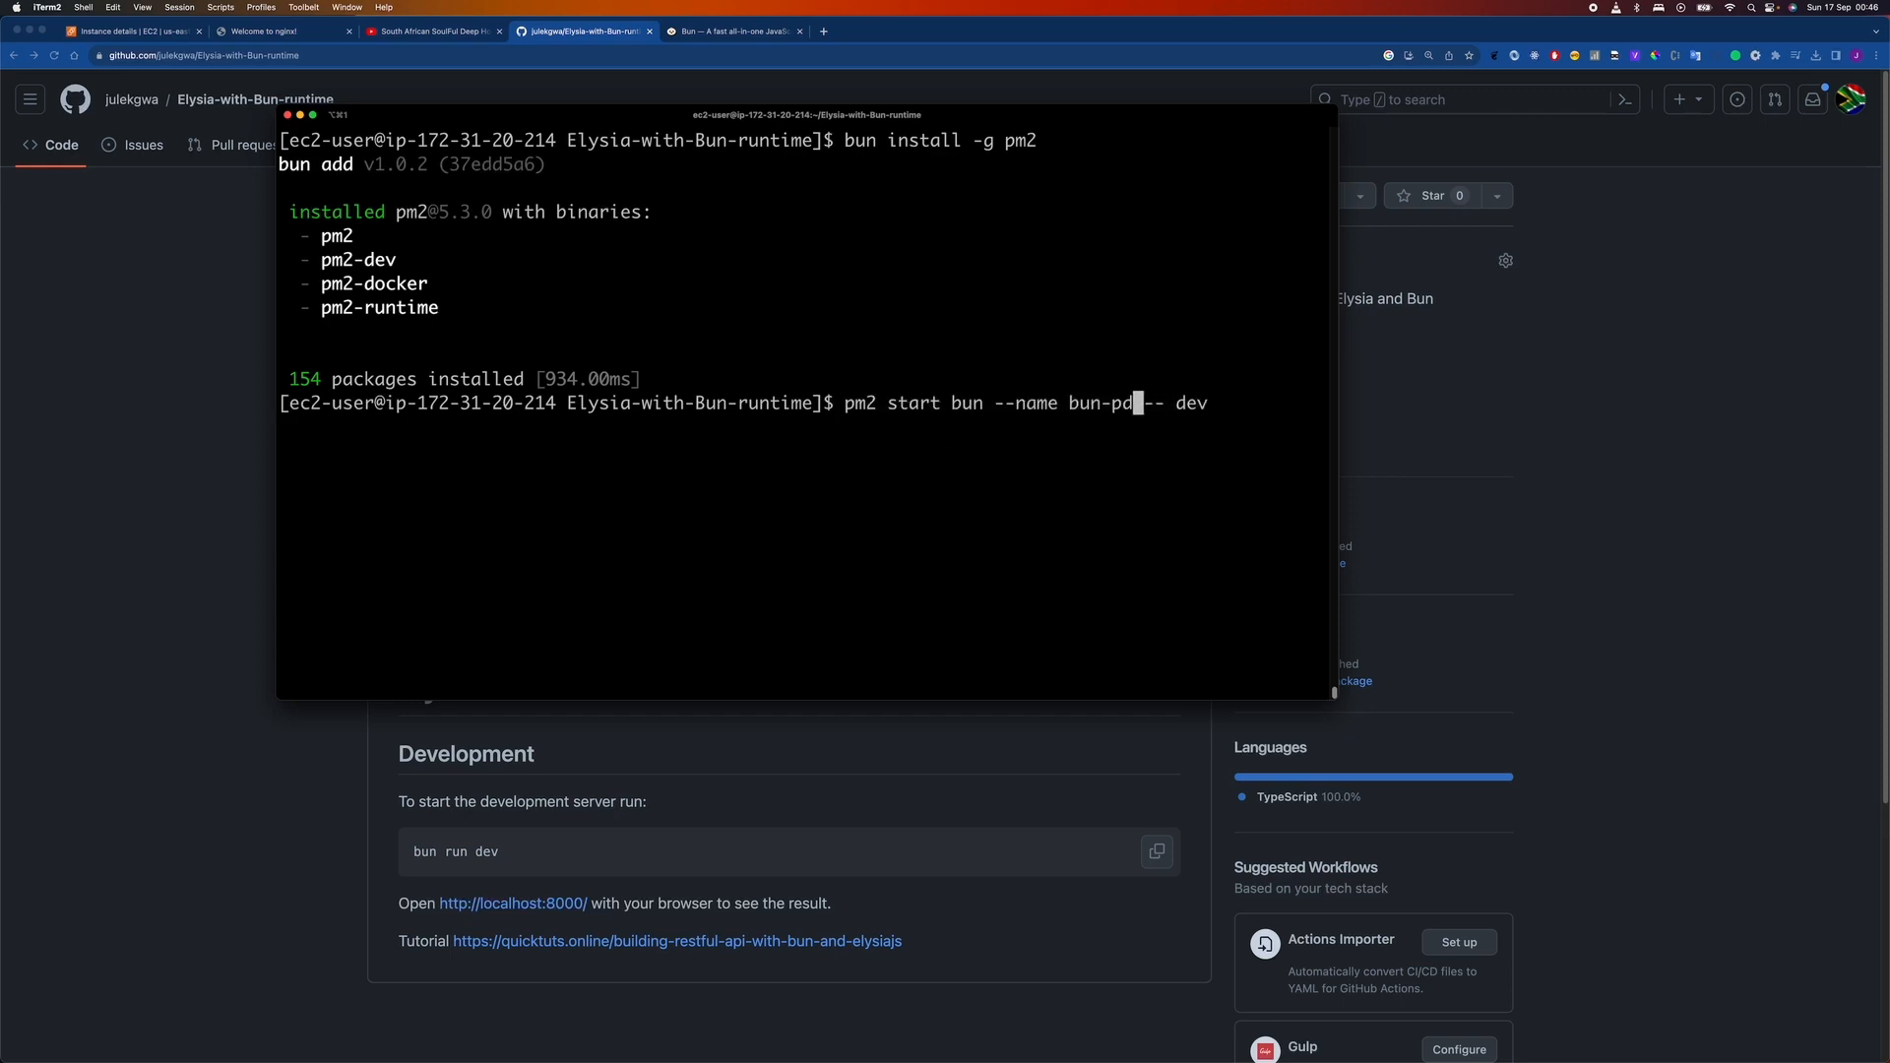
text(rod)
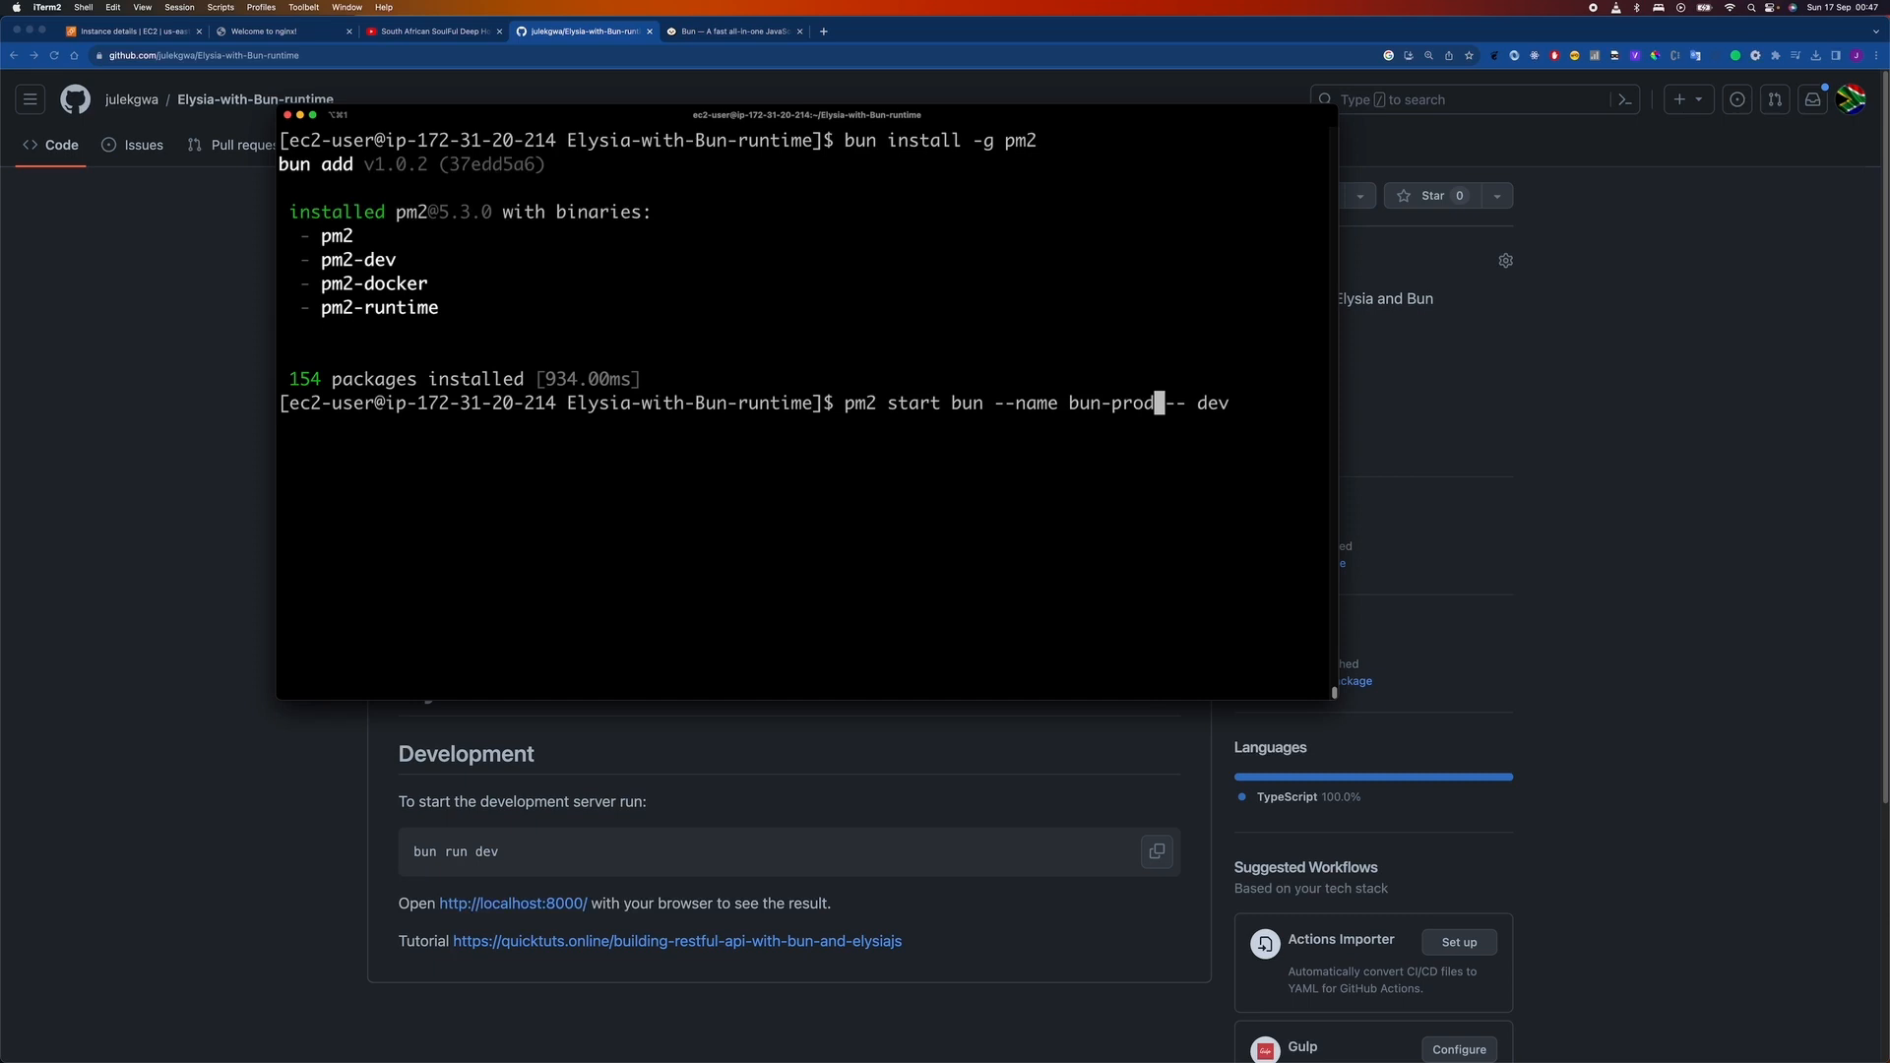
mouse_move(1183, 439)
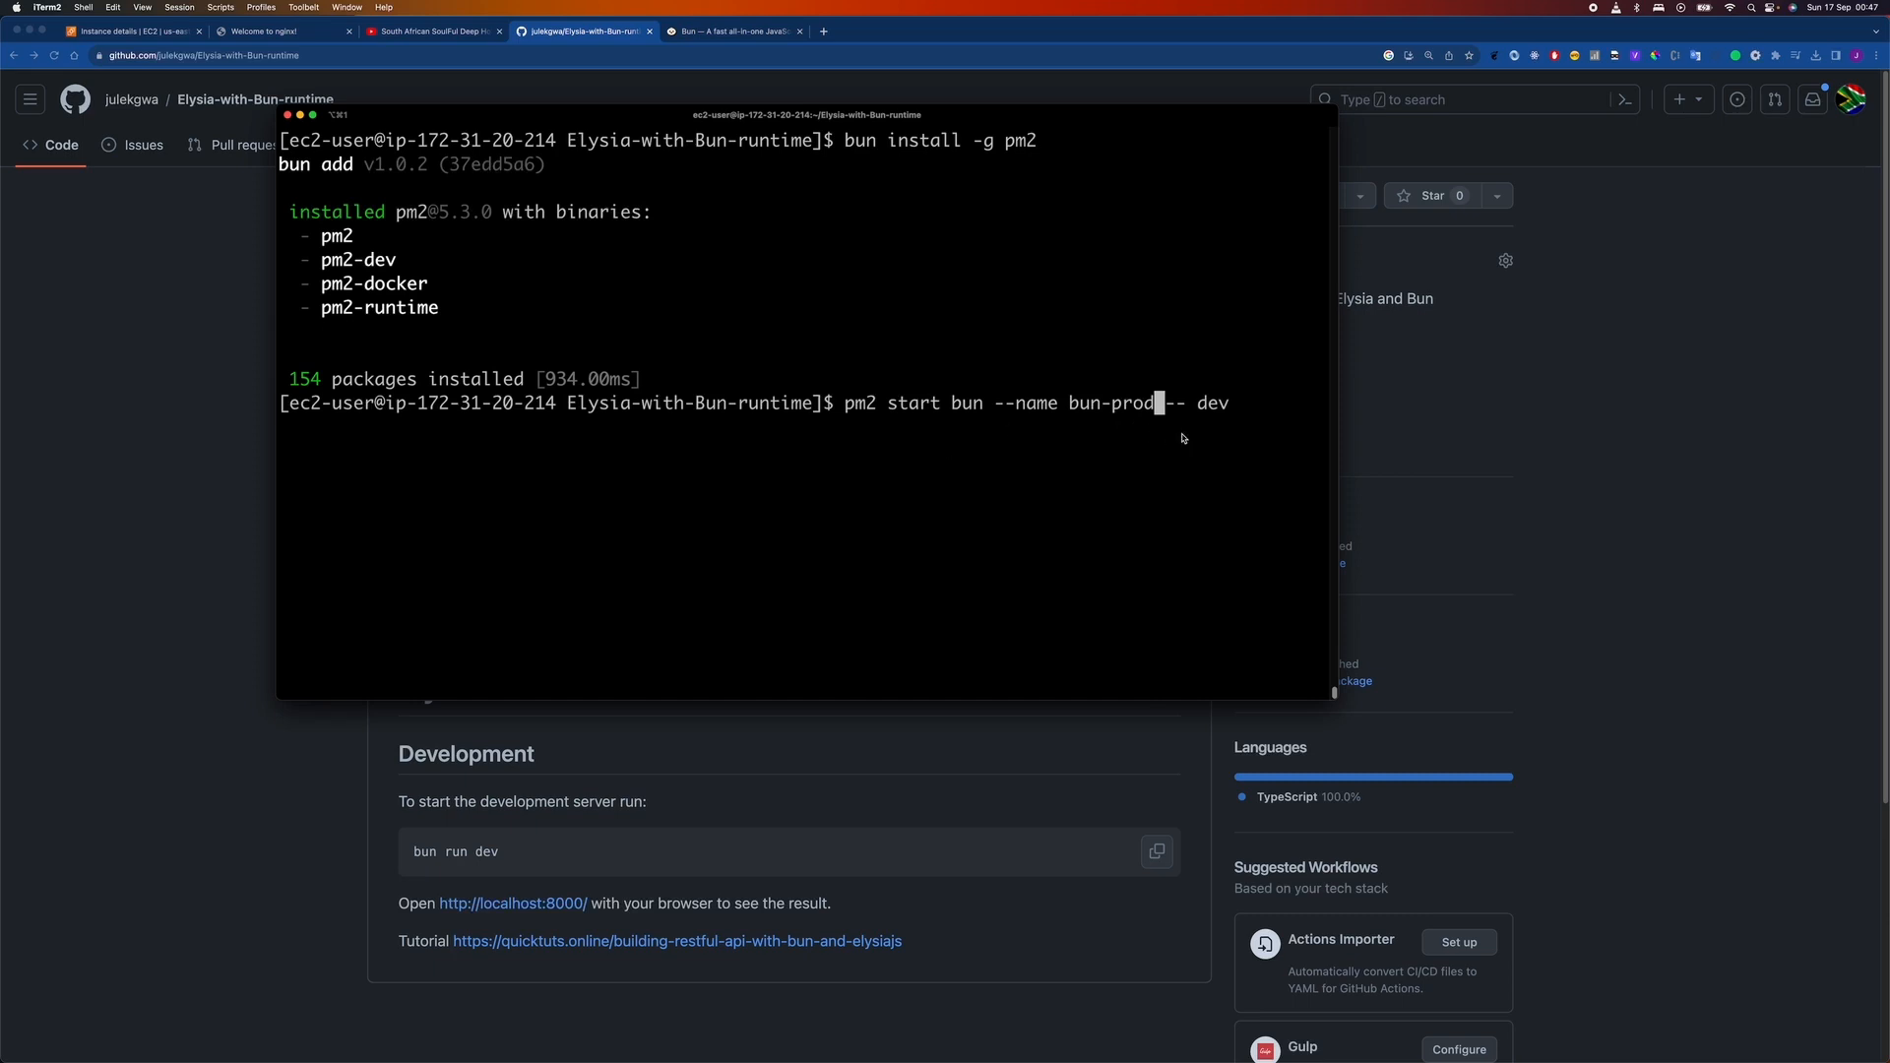
double_click(1212, 401)
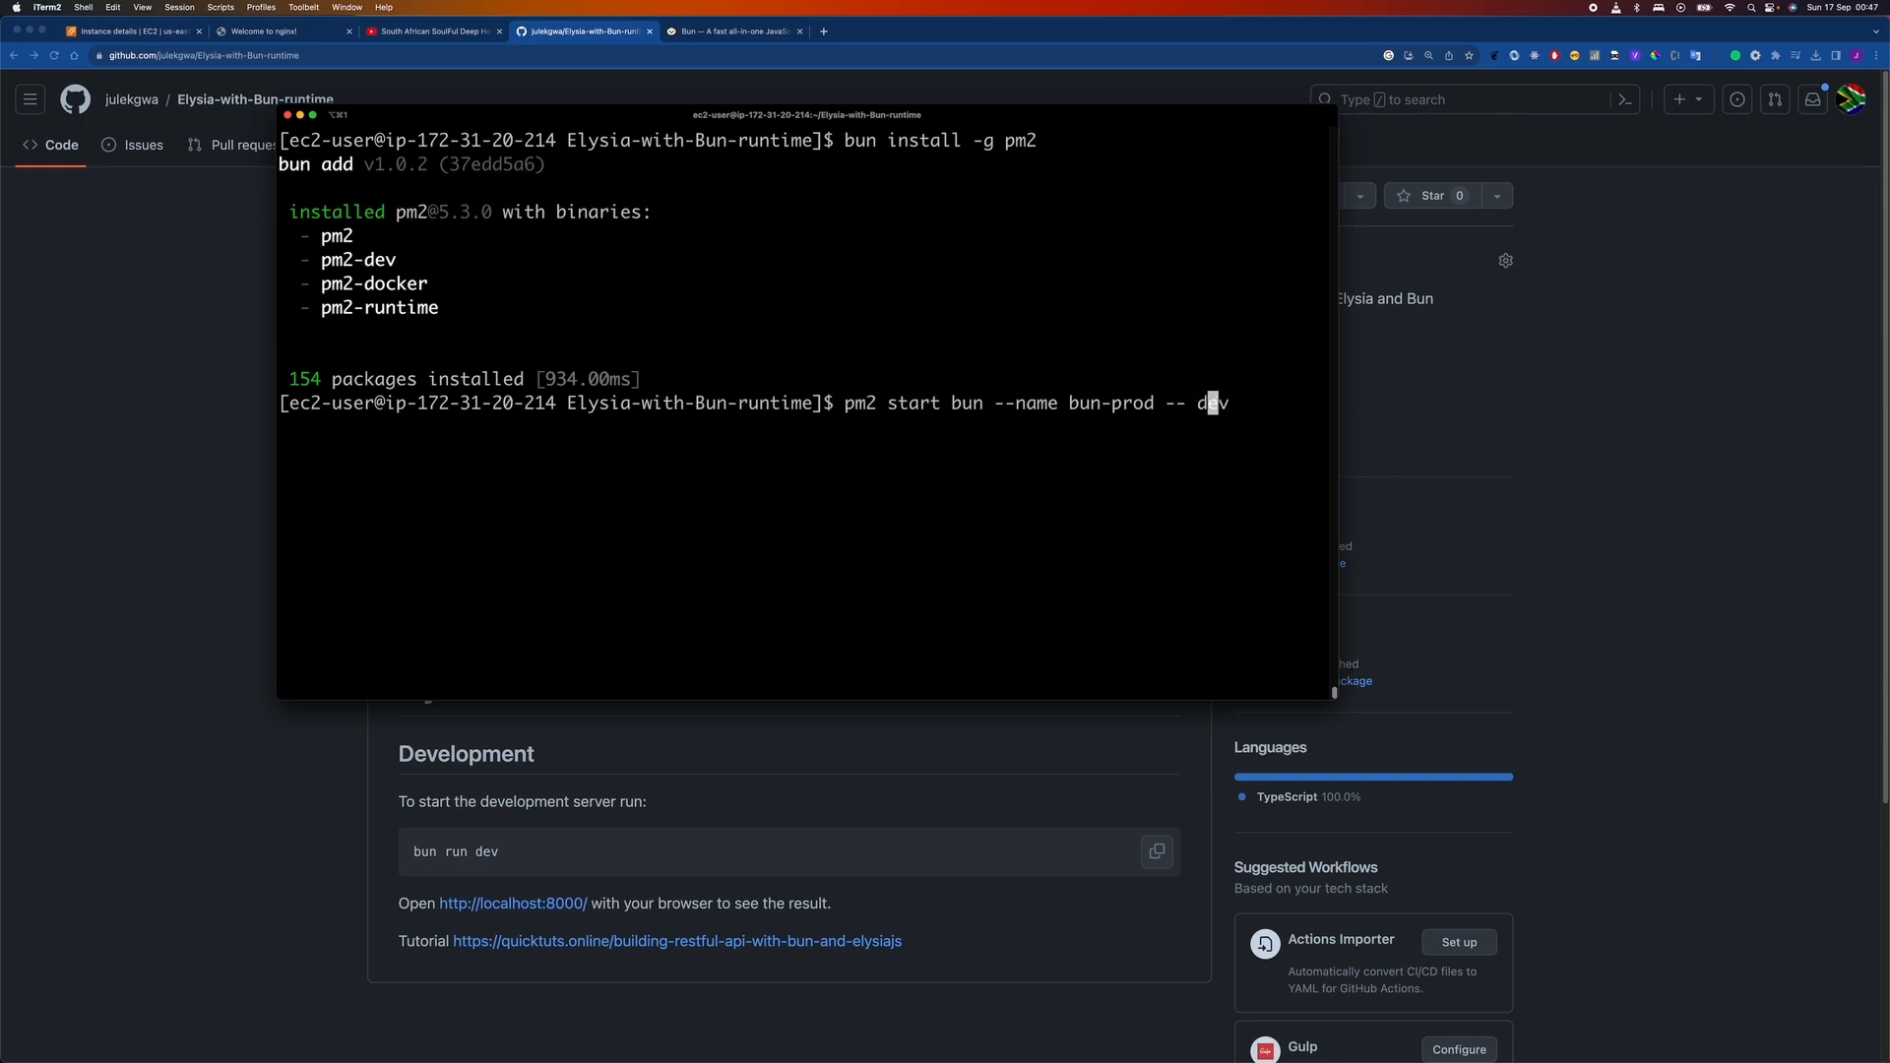
key(Return)
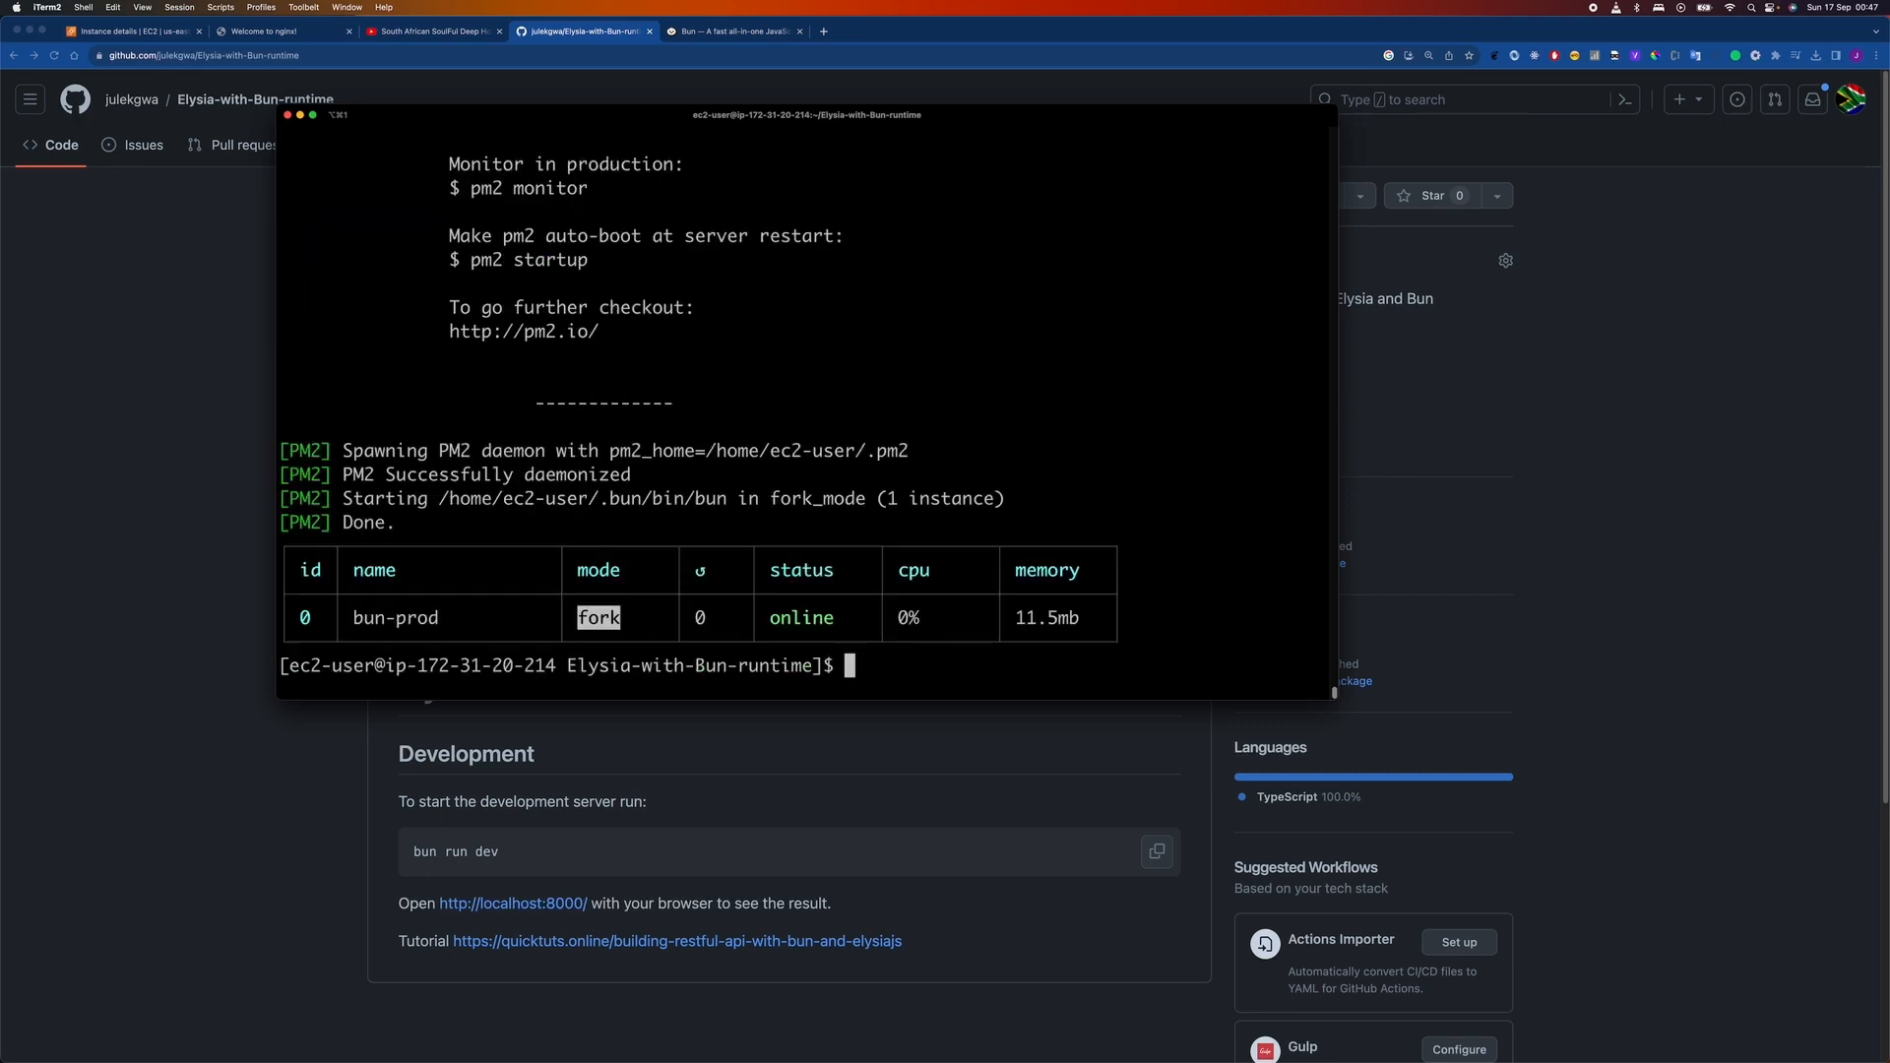
- Check pm2 logs for Elysia on port 8000, stop following them, and list the folder
text(pm)
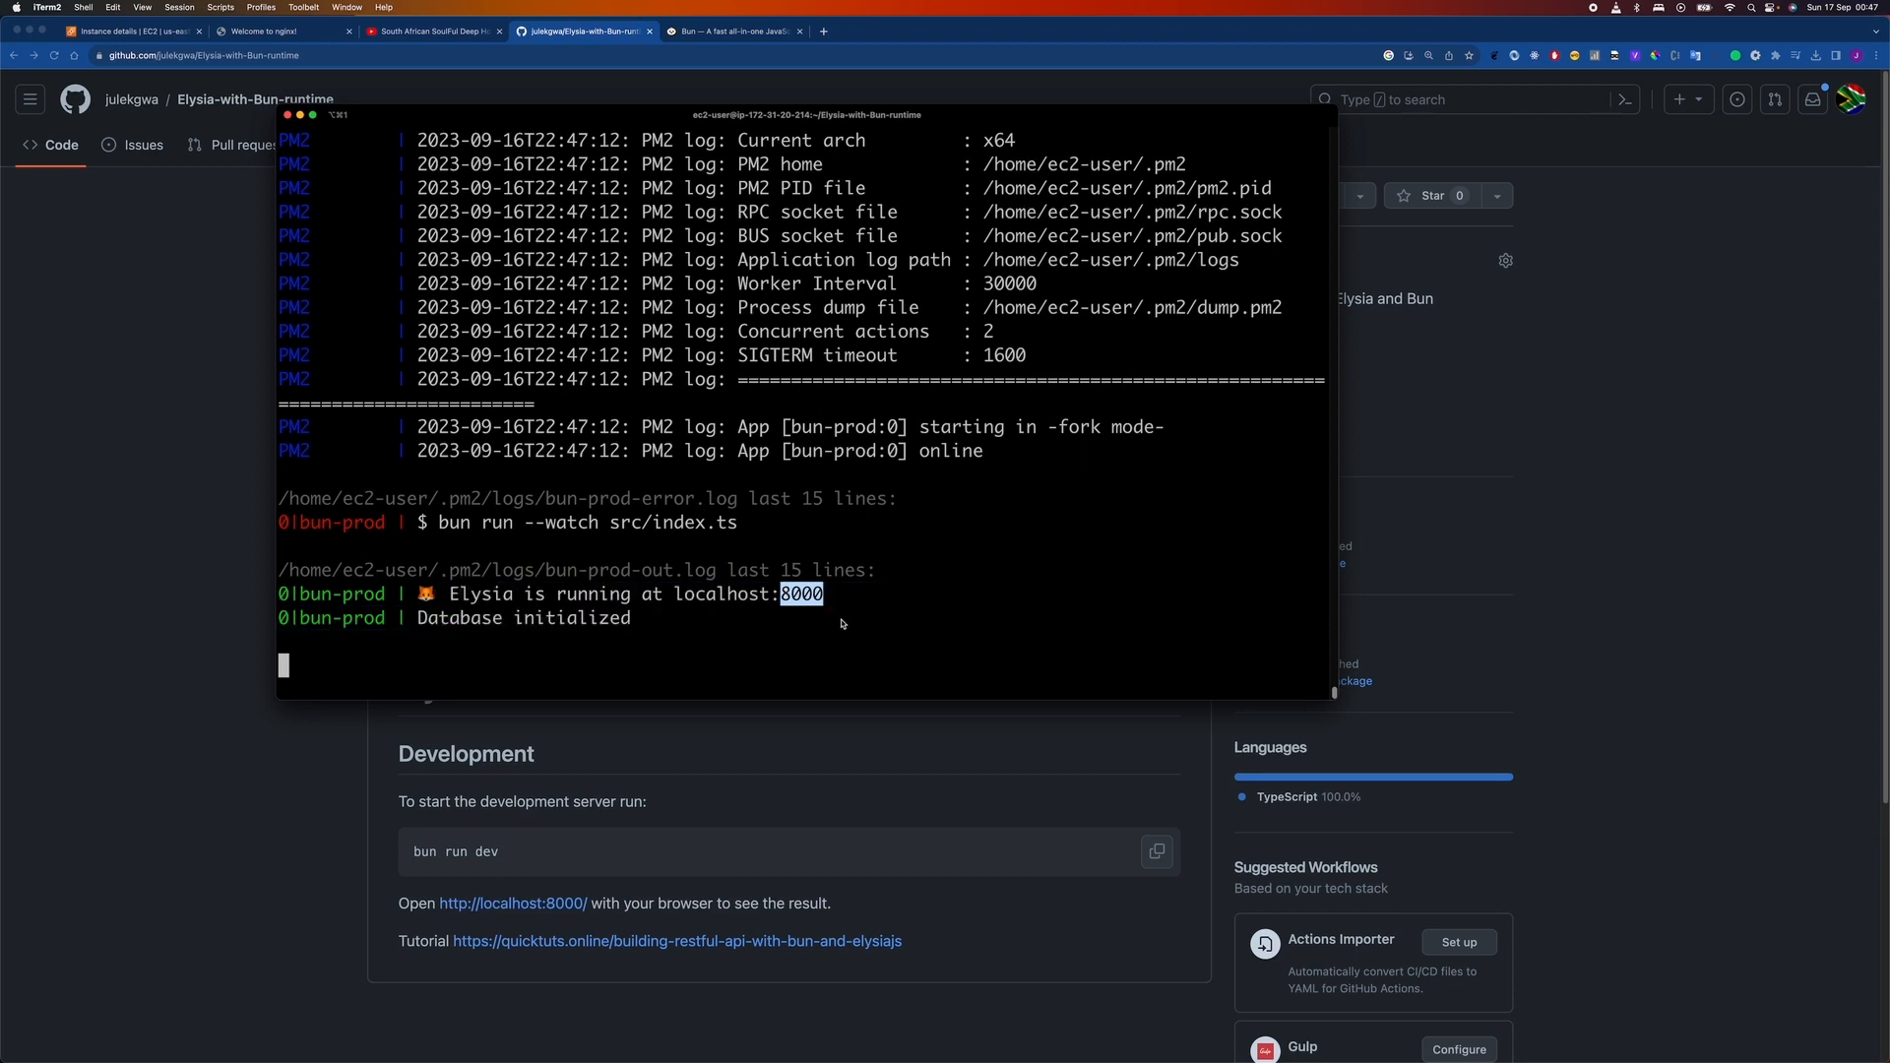
key(ctrl+c)
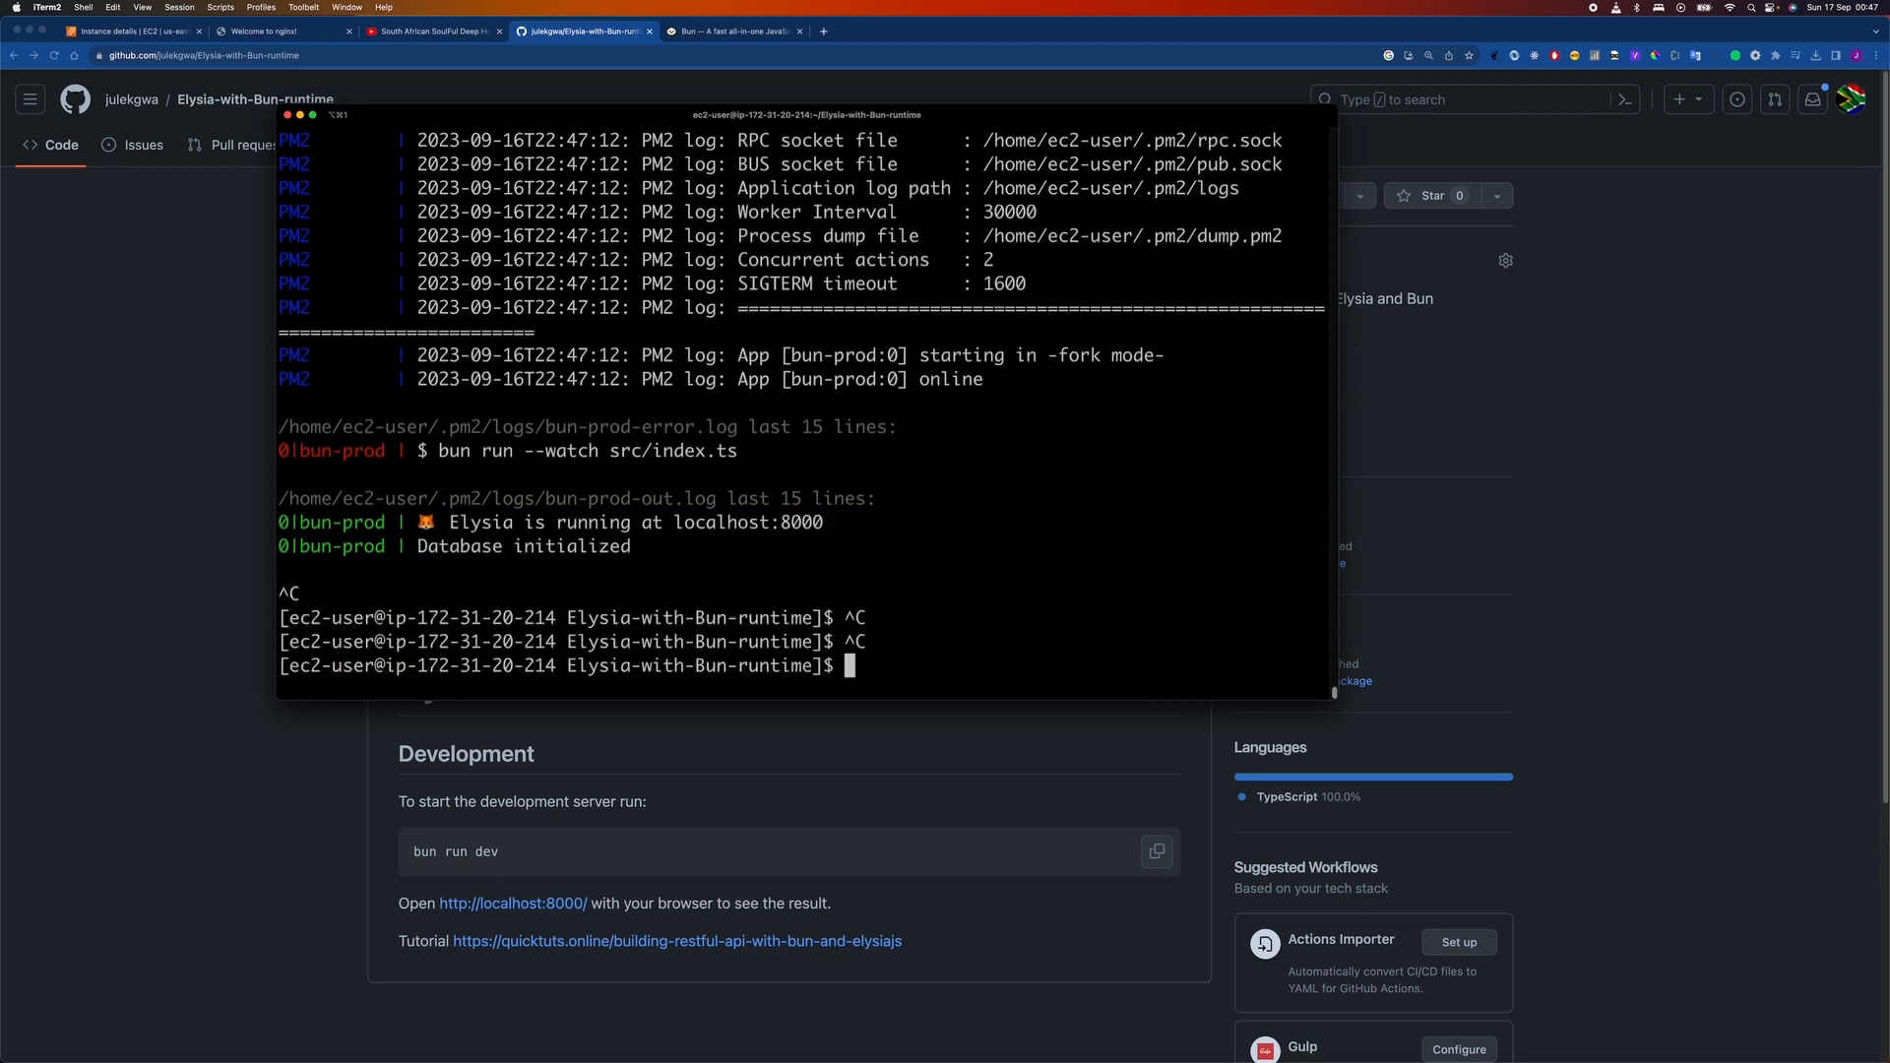
text(ls)
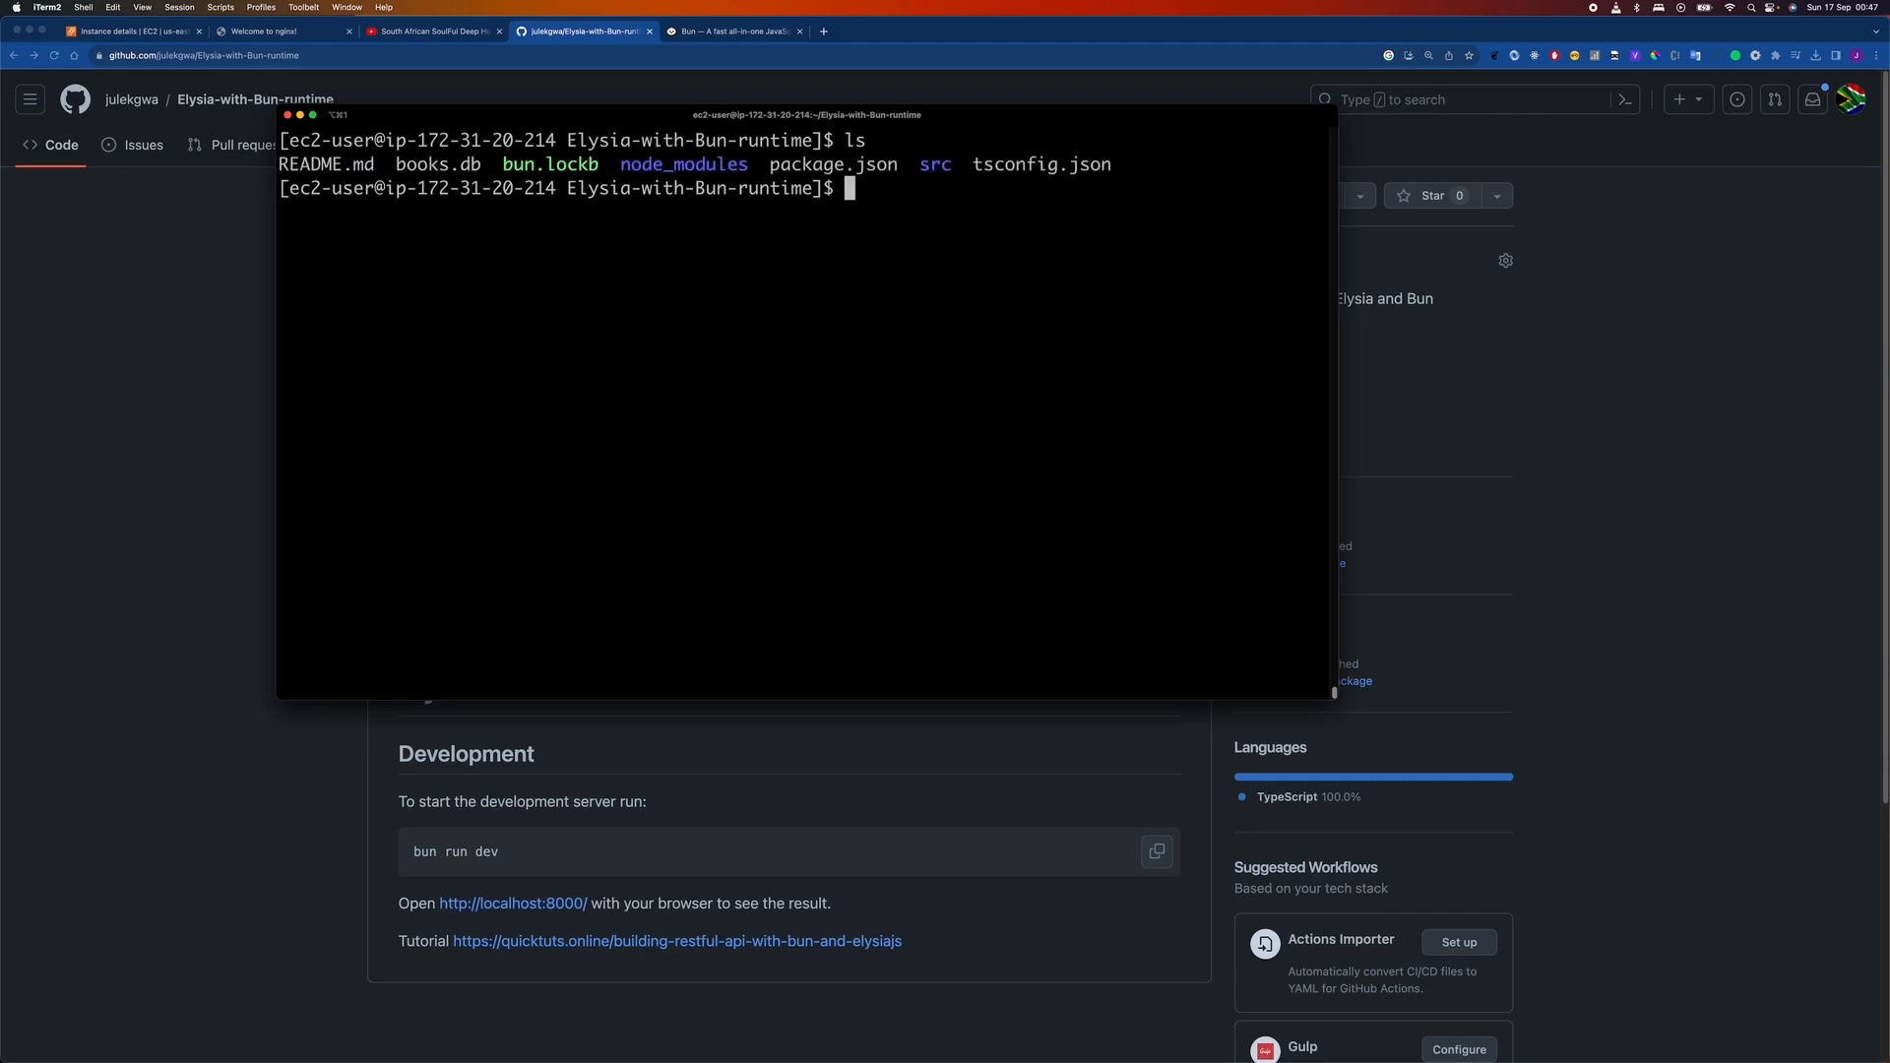
- Open /etc/nginx/nginx.conf for editing with sudo vi
click(1161, 264)
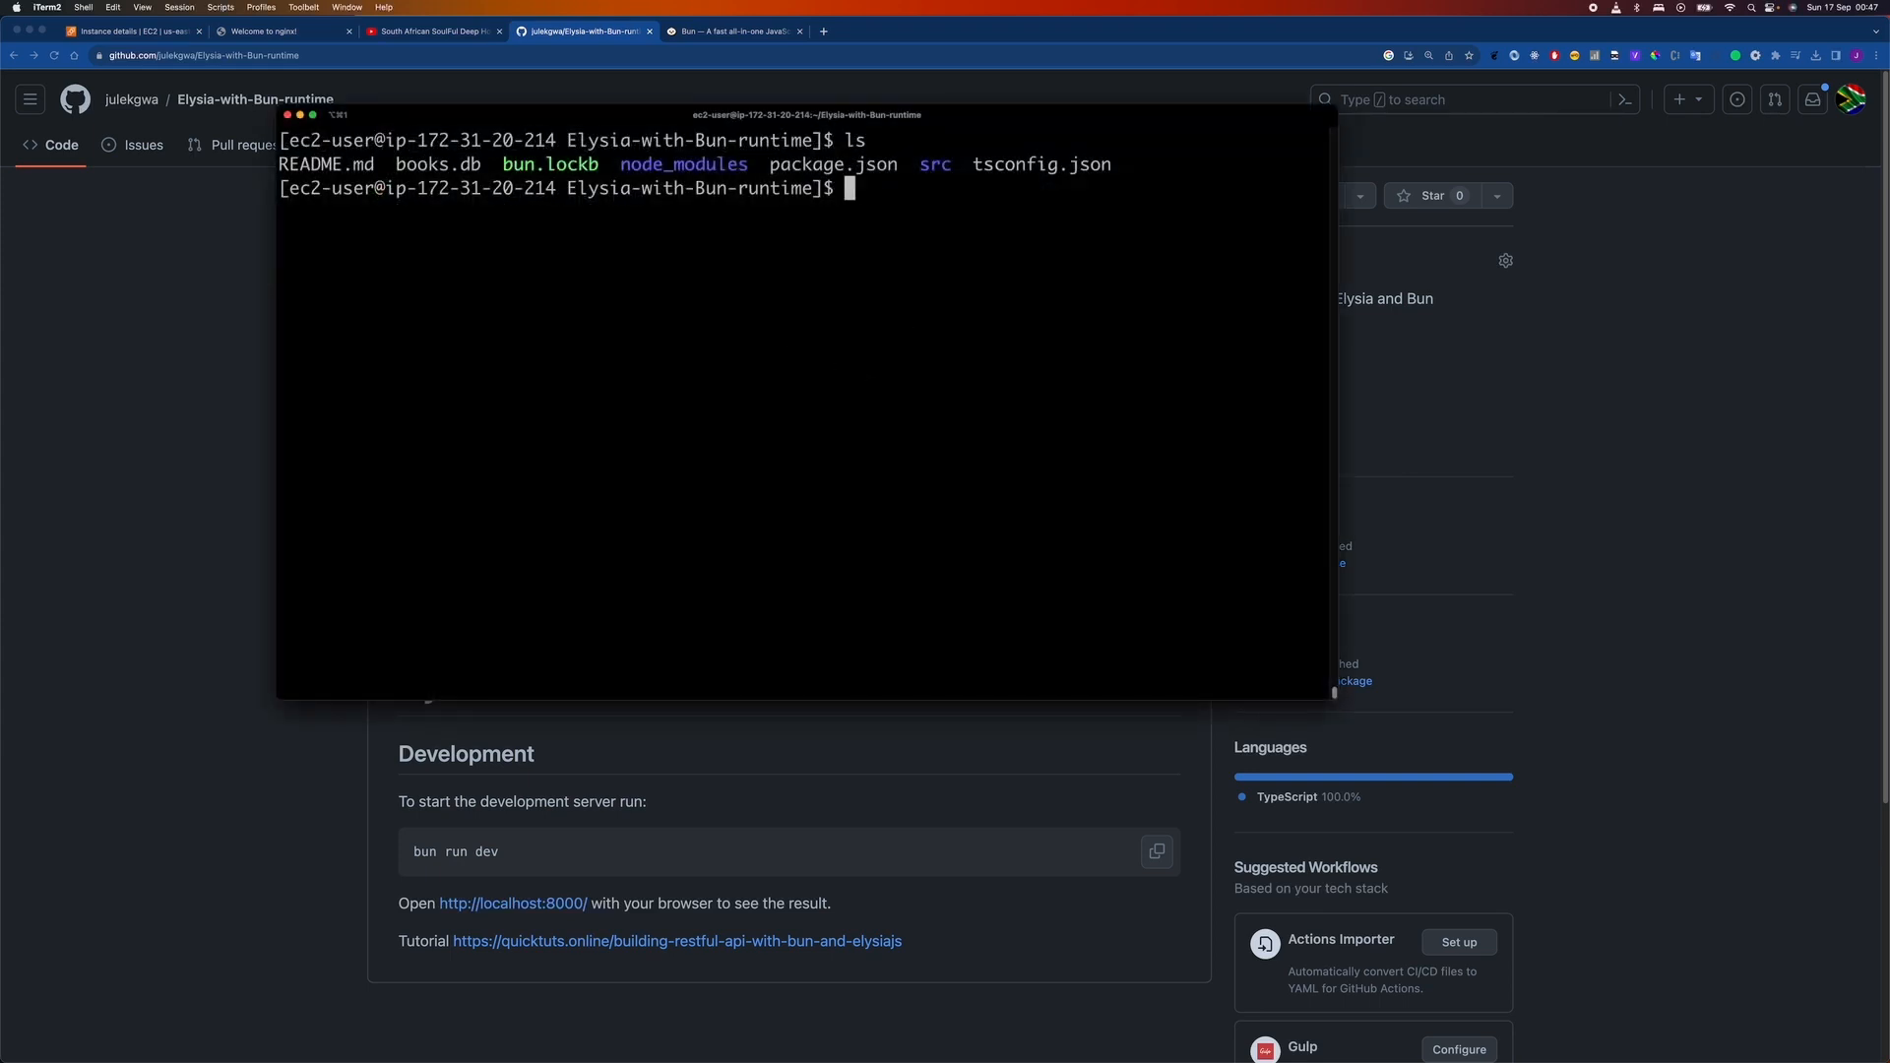
text(sudo vi)
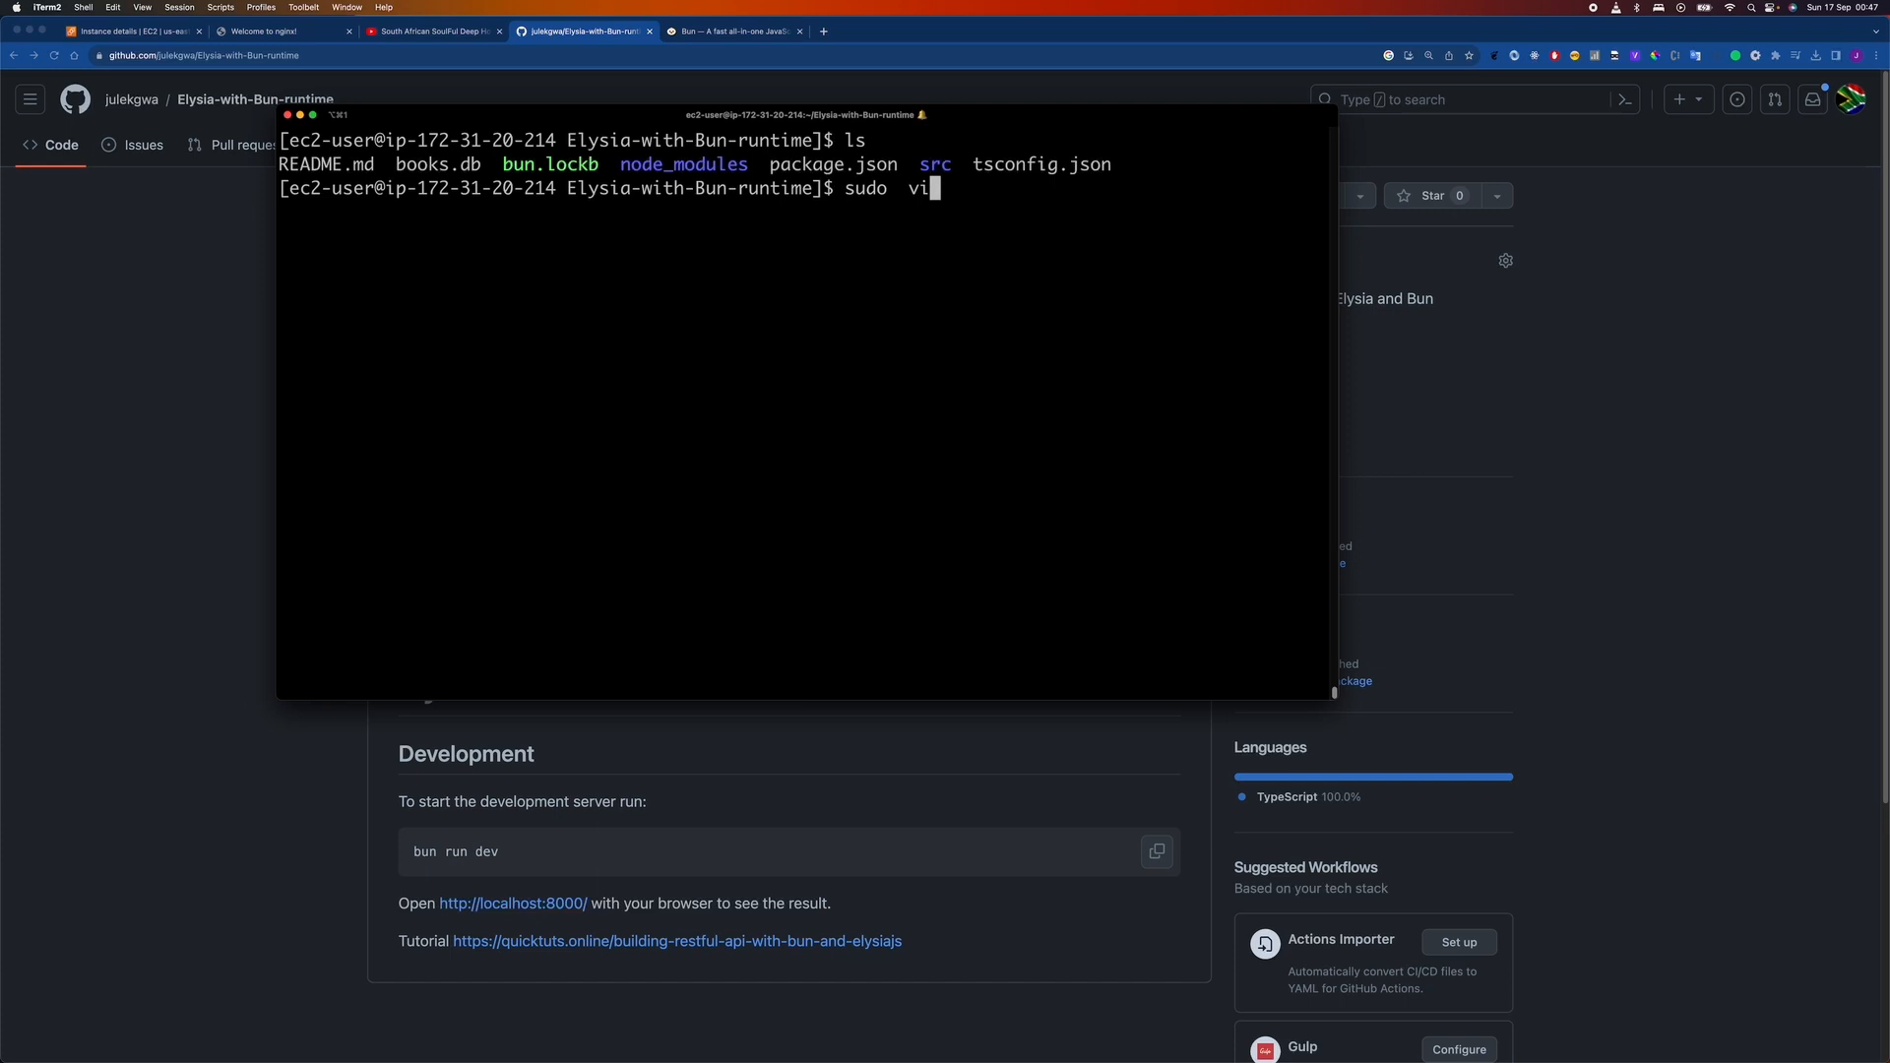
text(/etc/)
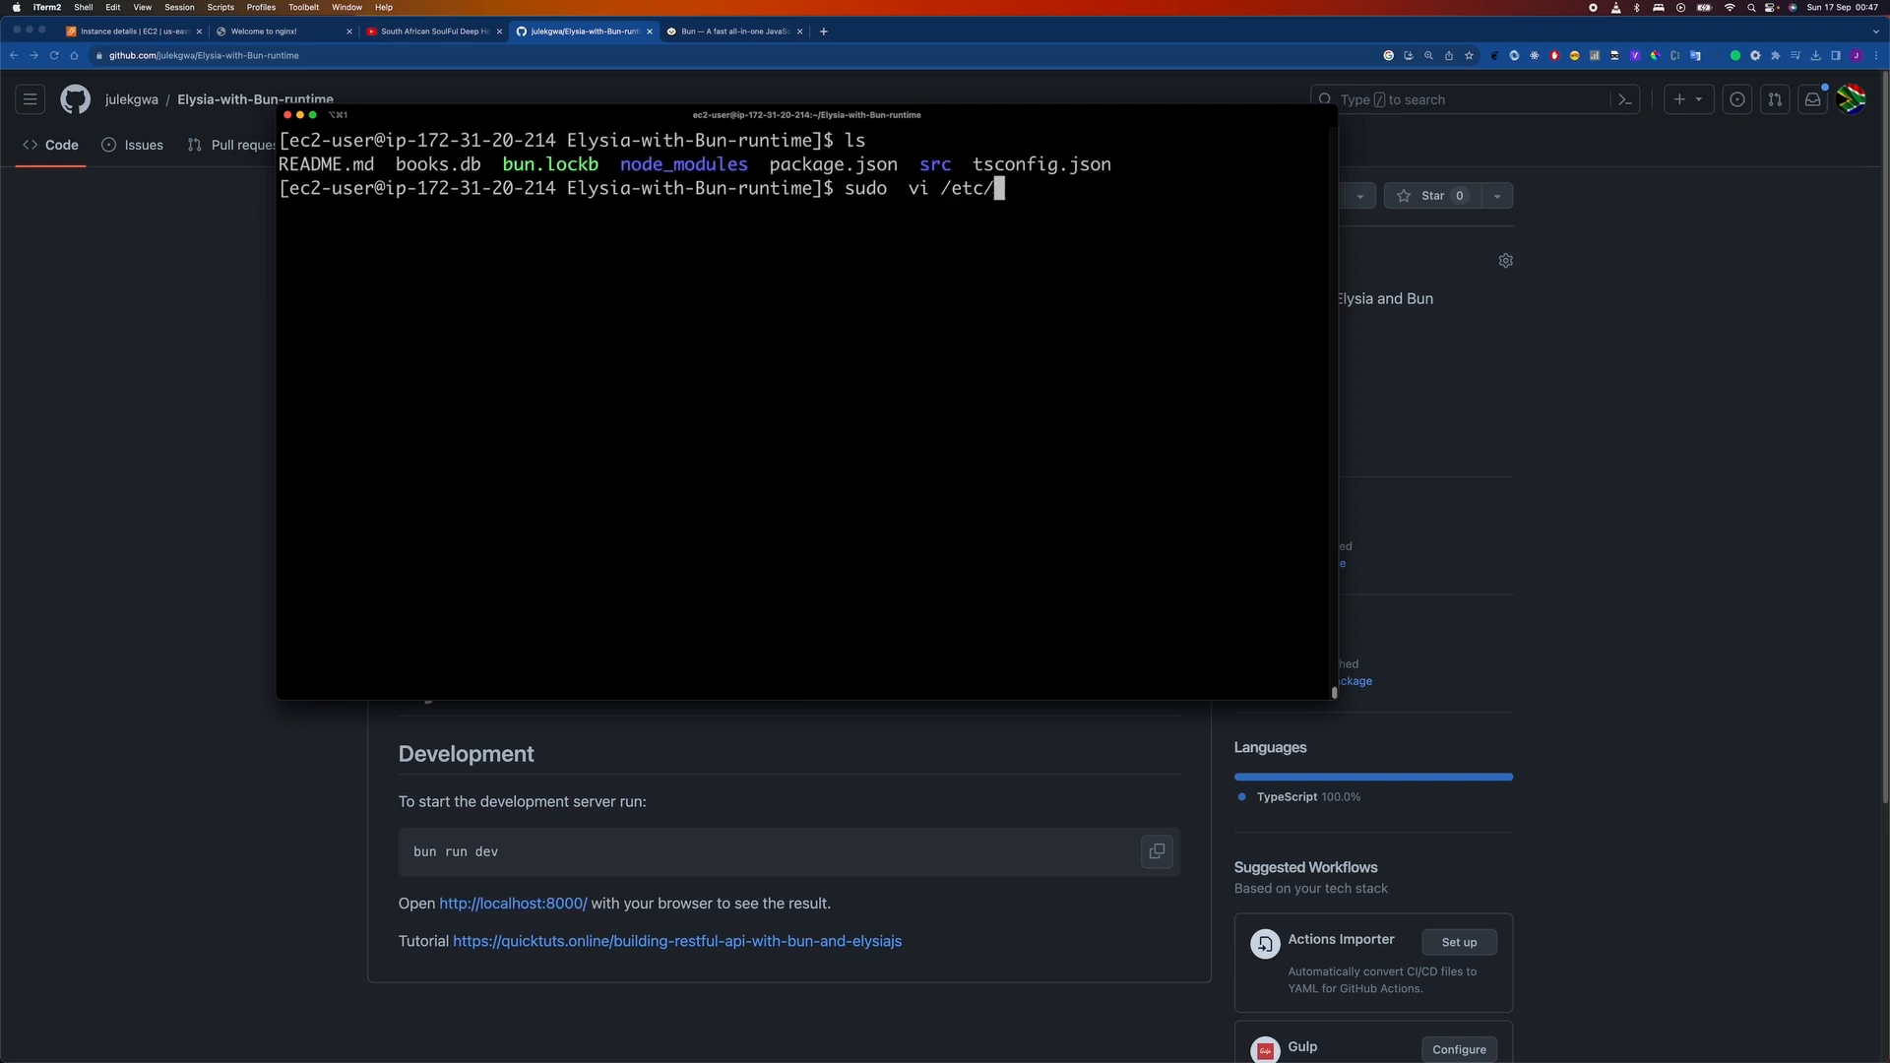
text(b)
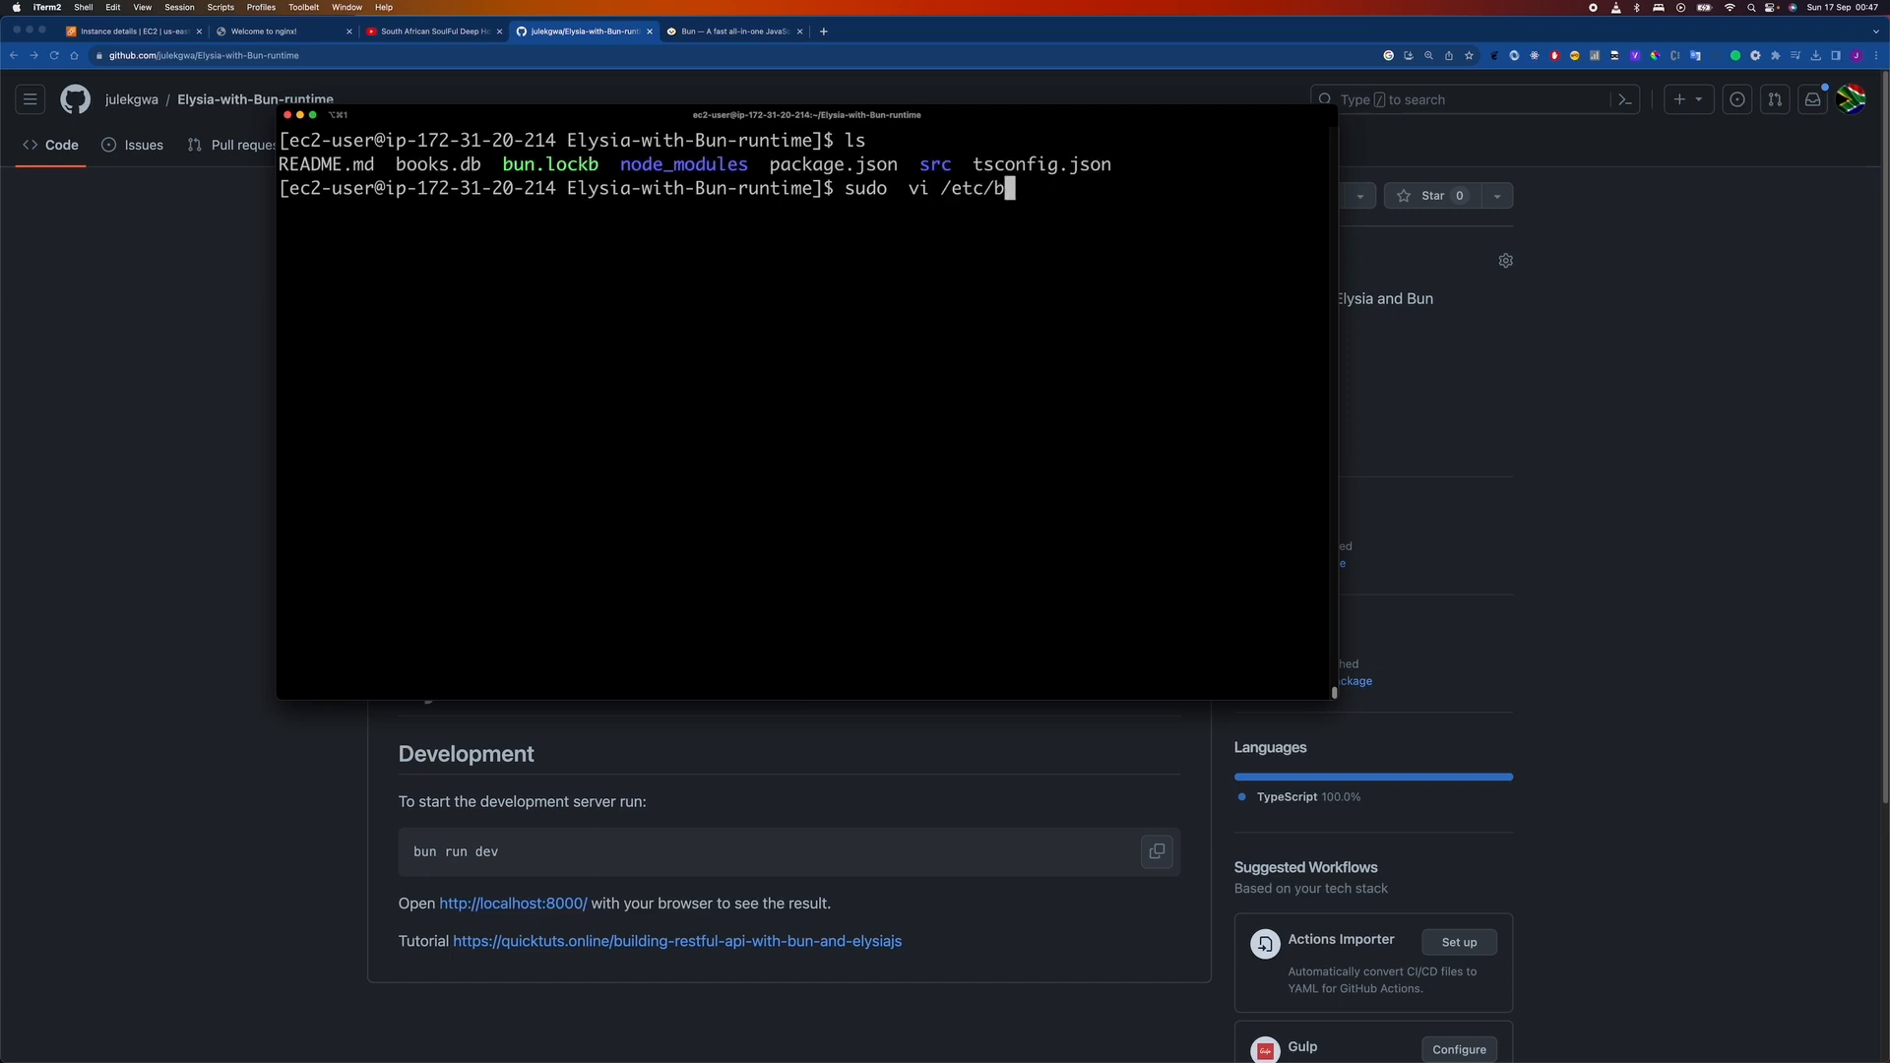
text(ginx/)
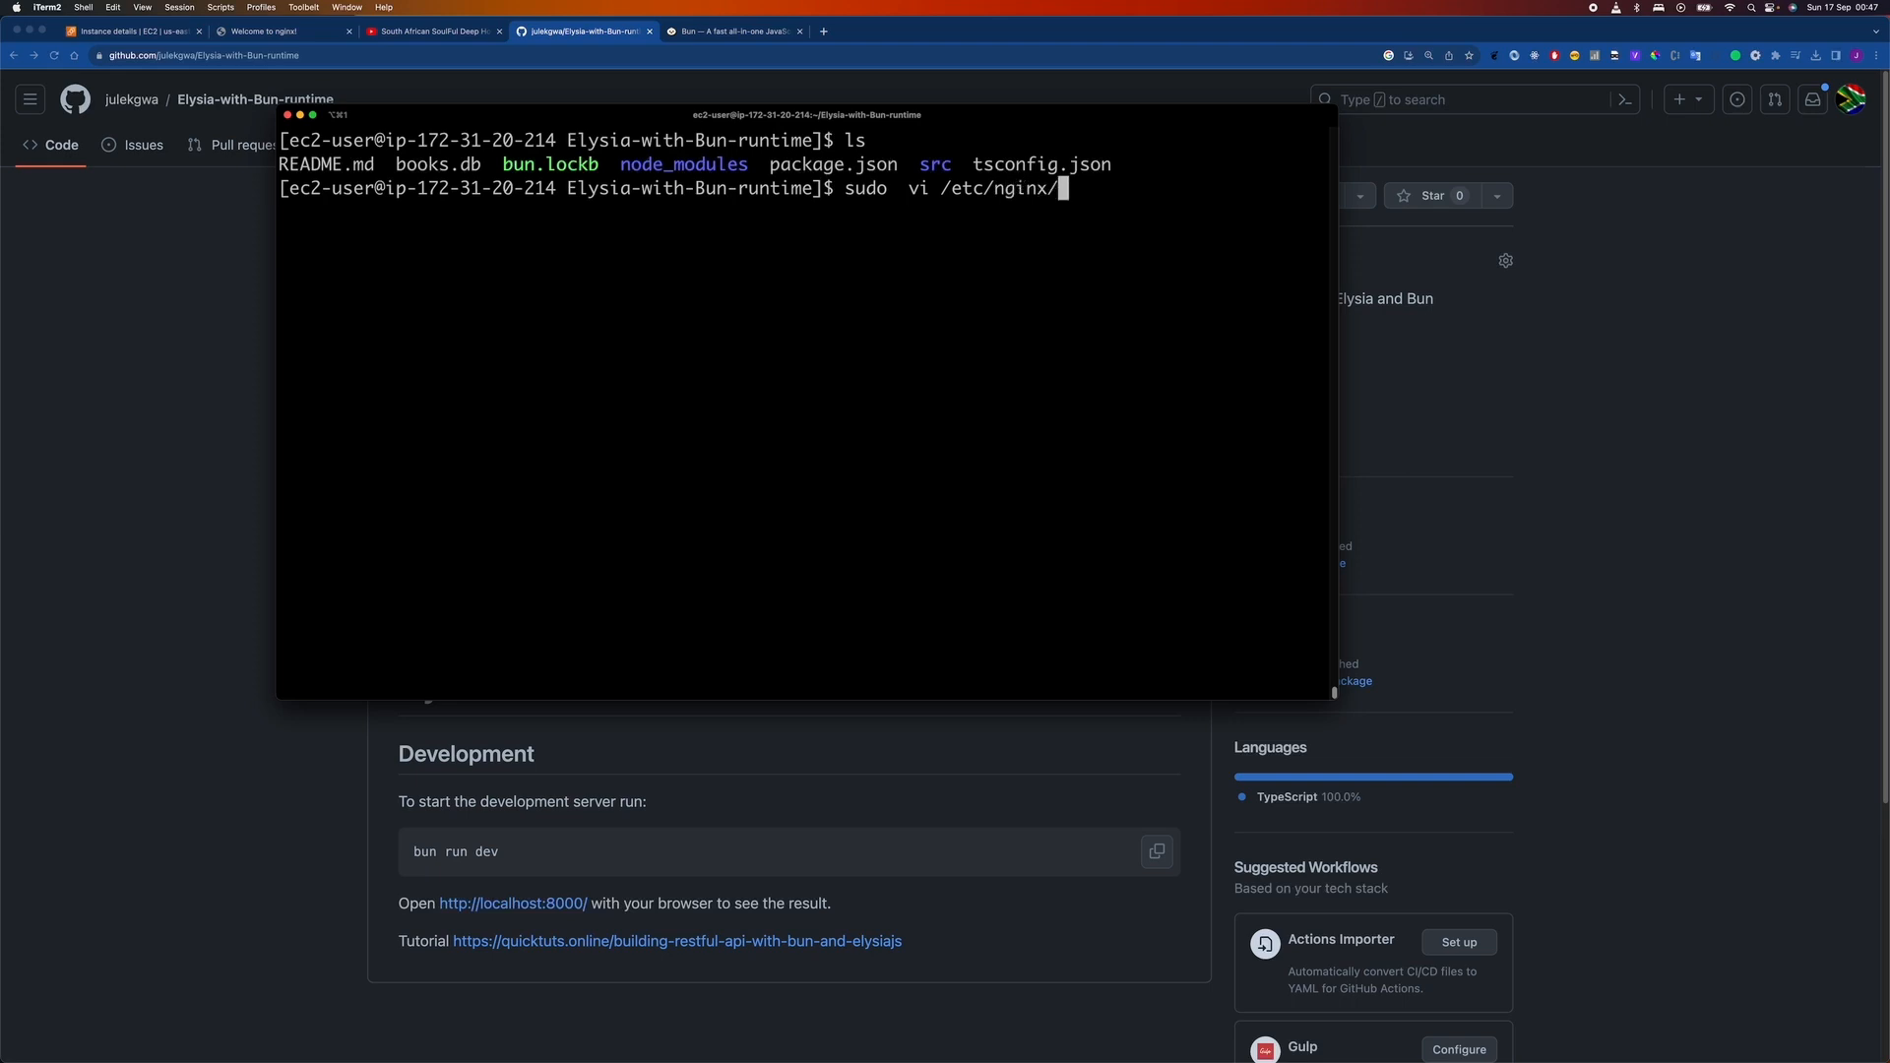
text(nginx.conf)
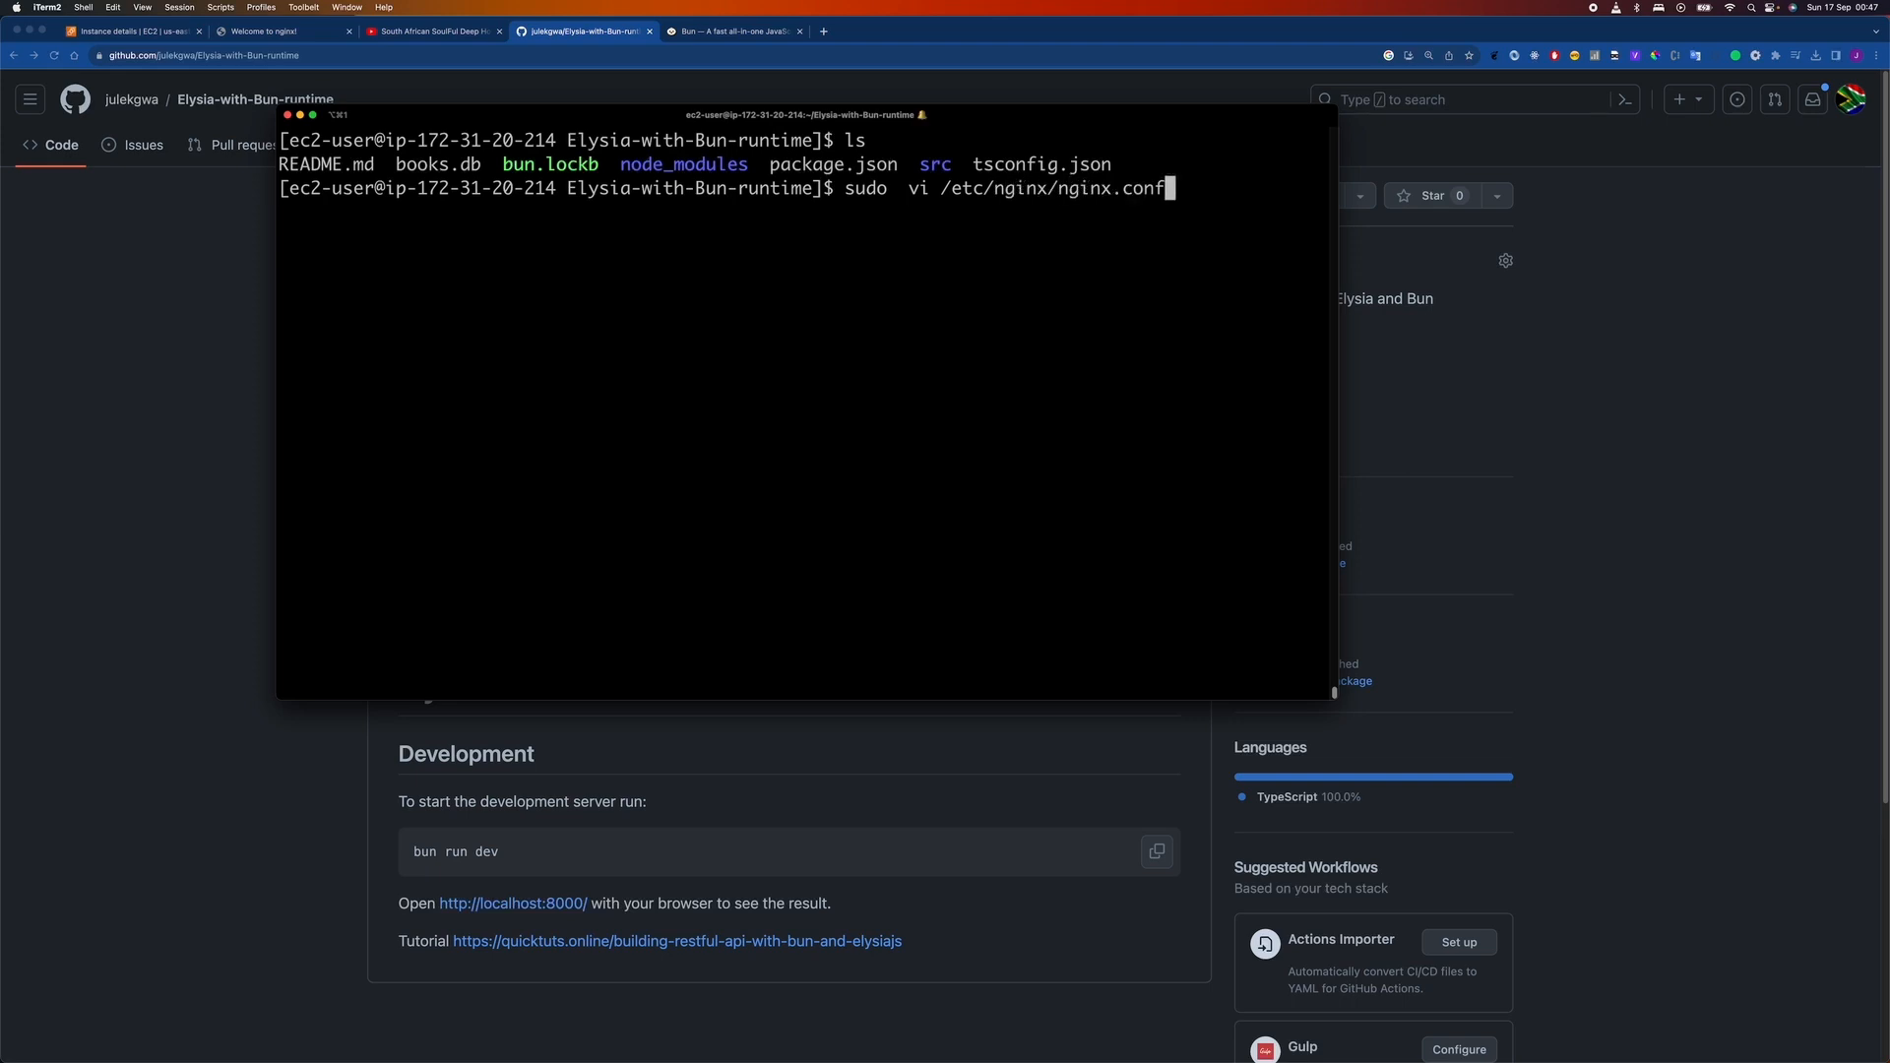
key(Return)
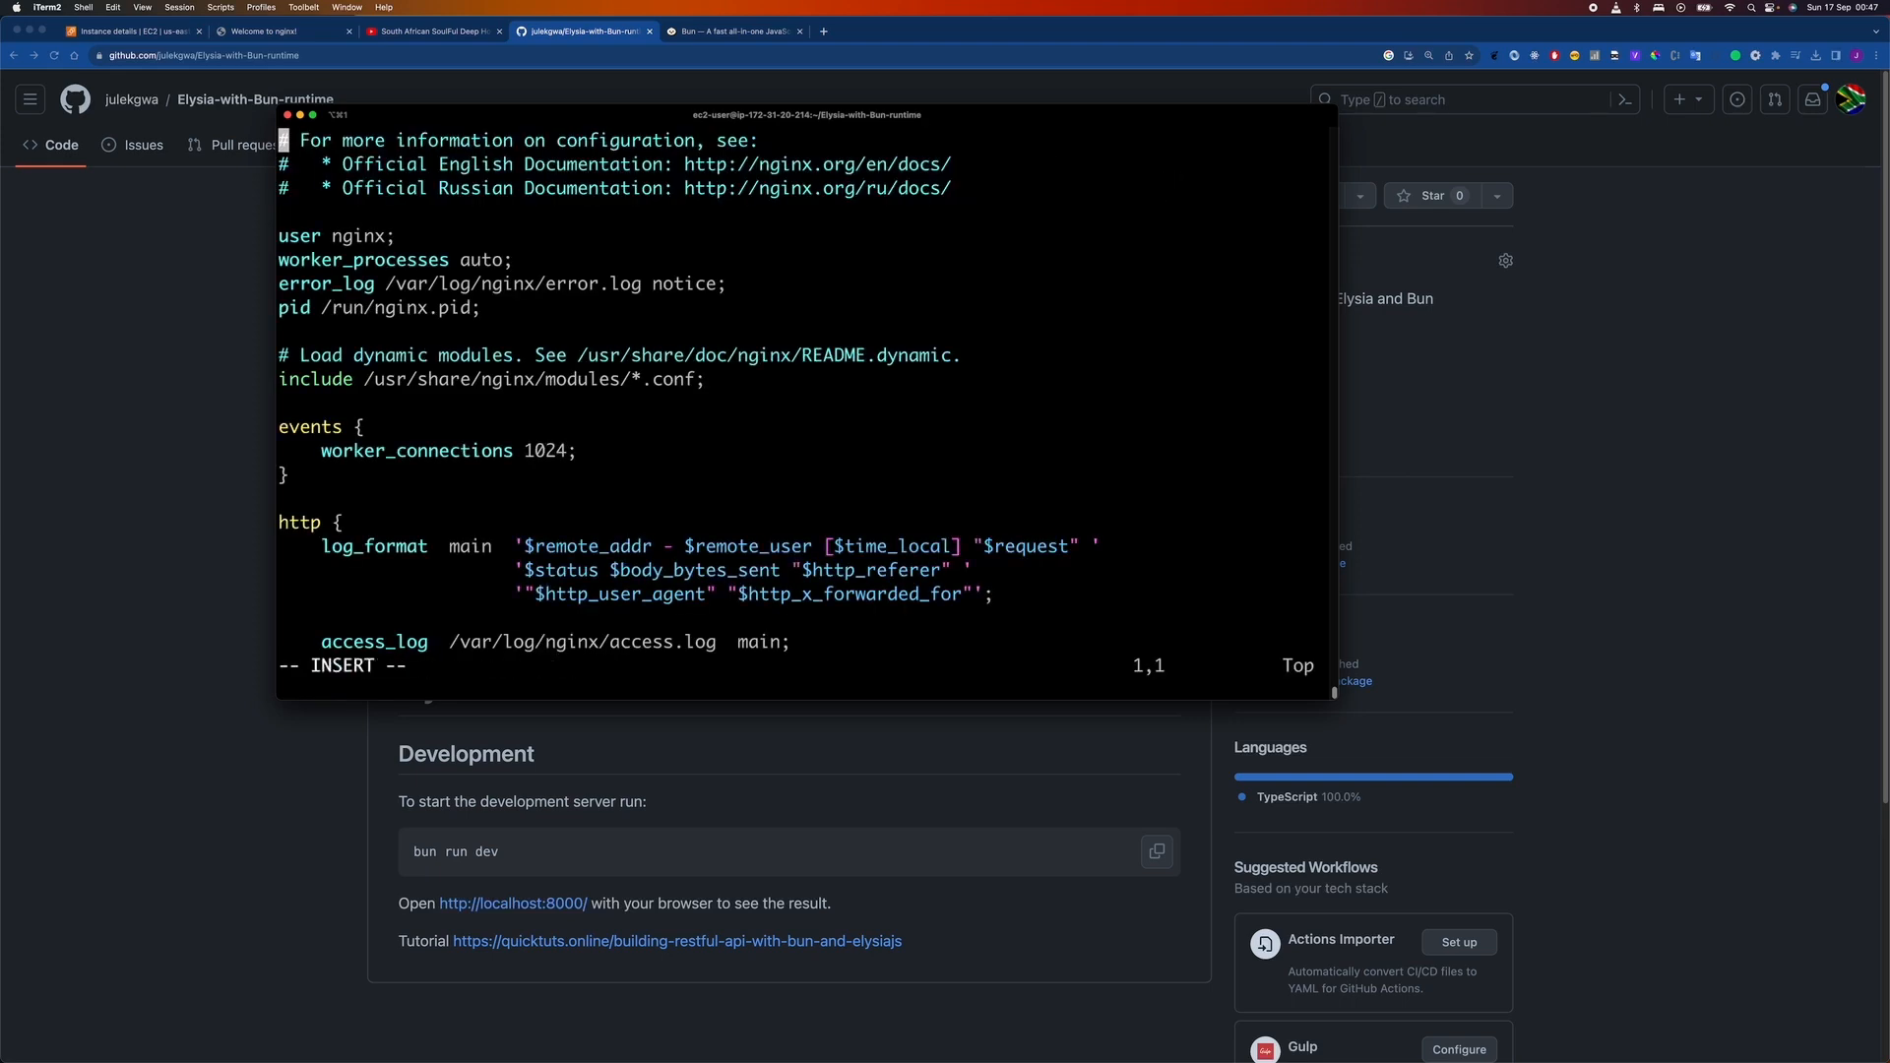
scroll(down, 3)
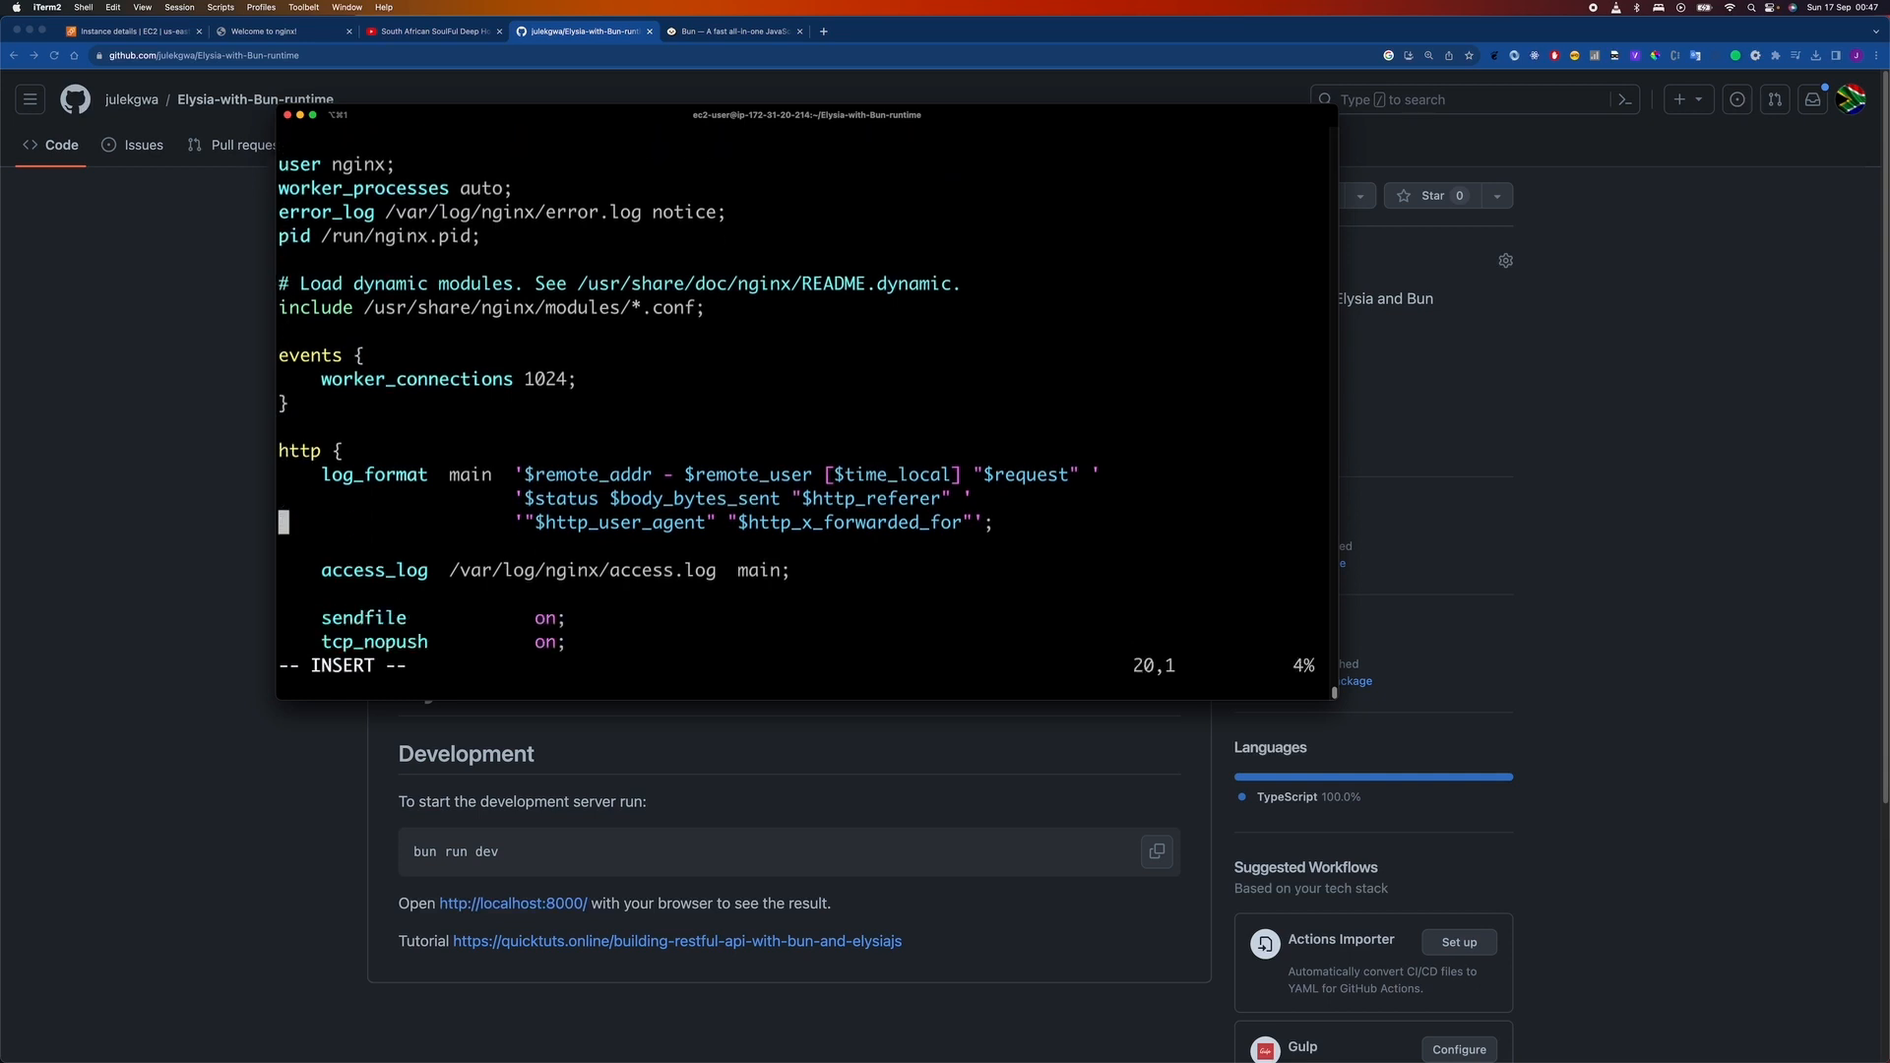
scroll(down, 3)
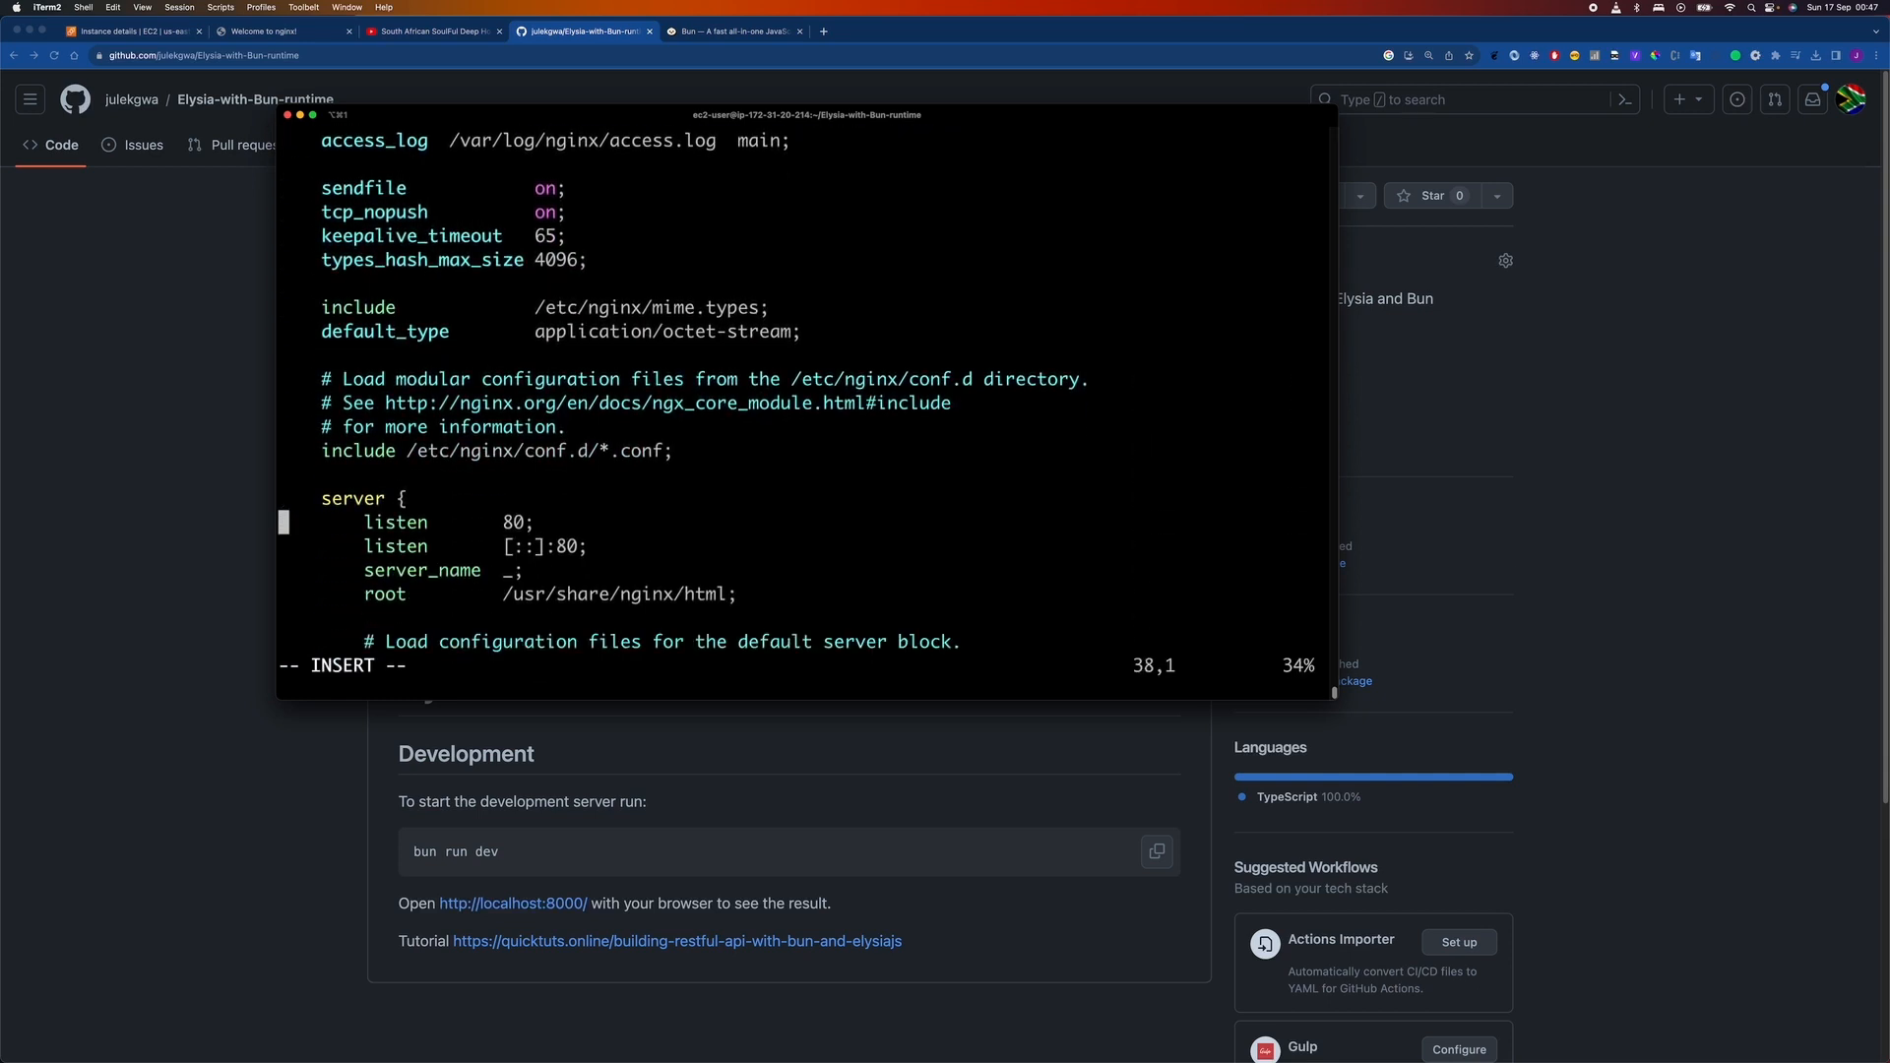
scroll(down, 3)
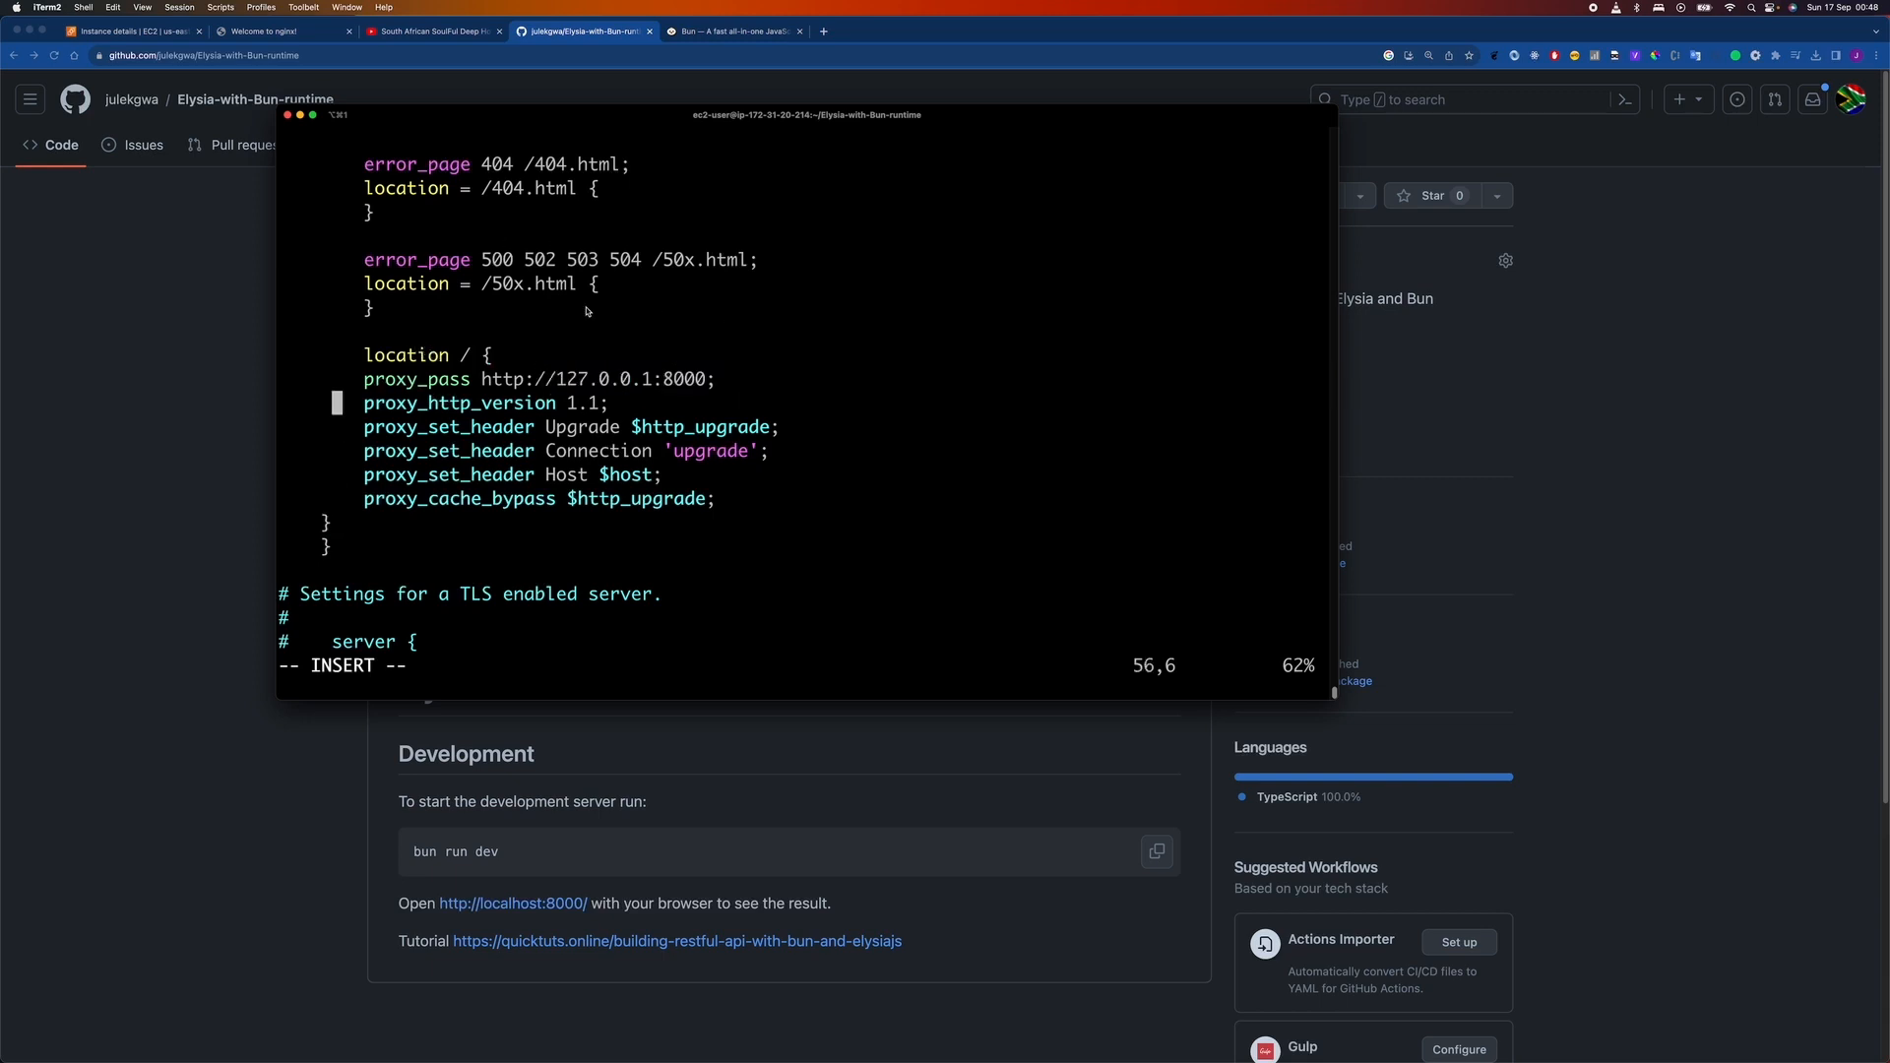
key(Escape)
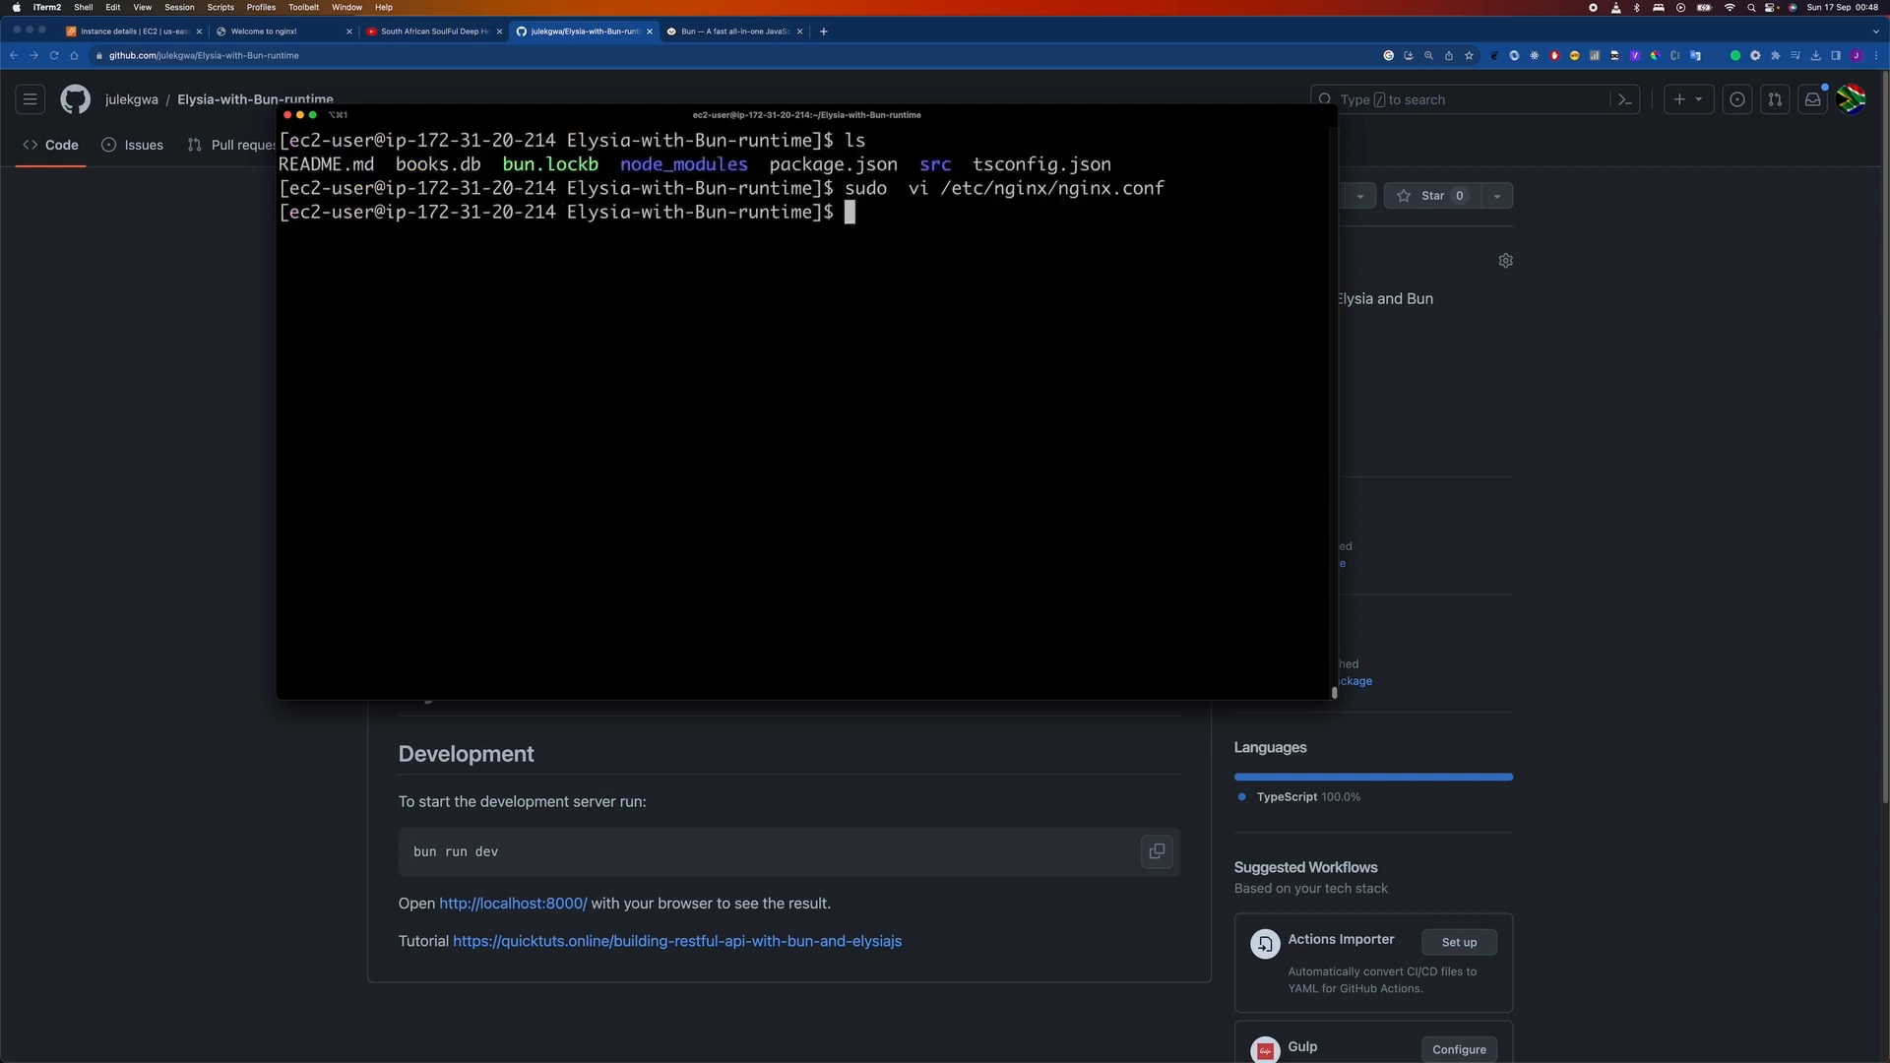
- Restart nginx with sudo systemctl restart nginx to apply the new config
text(sudo system)
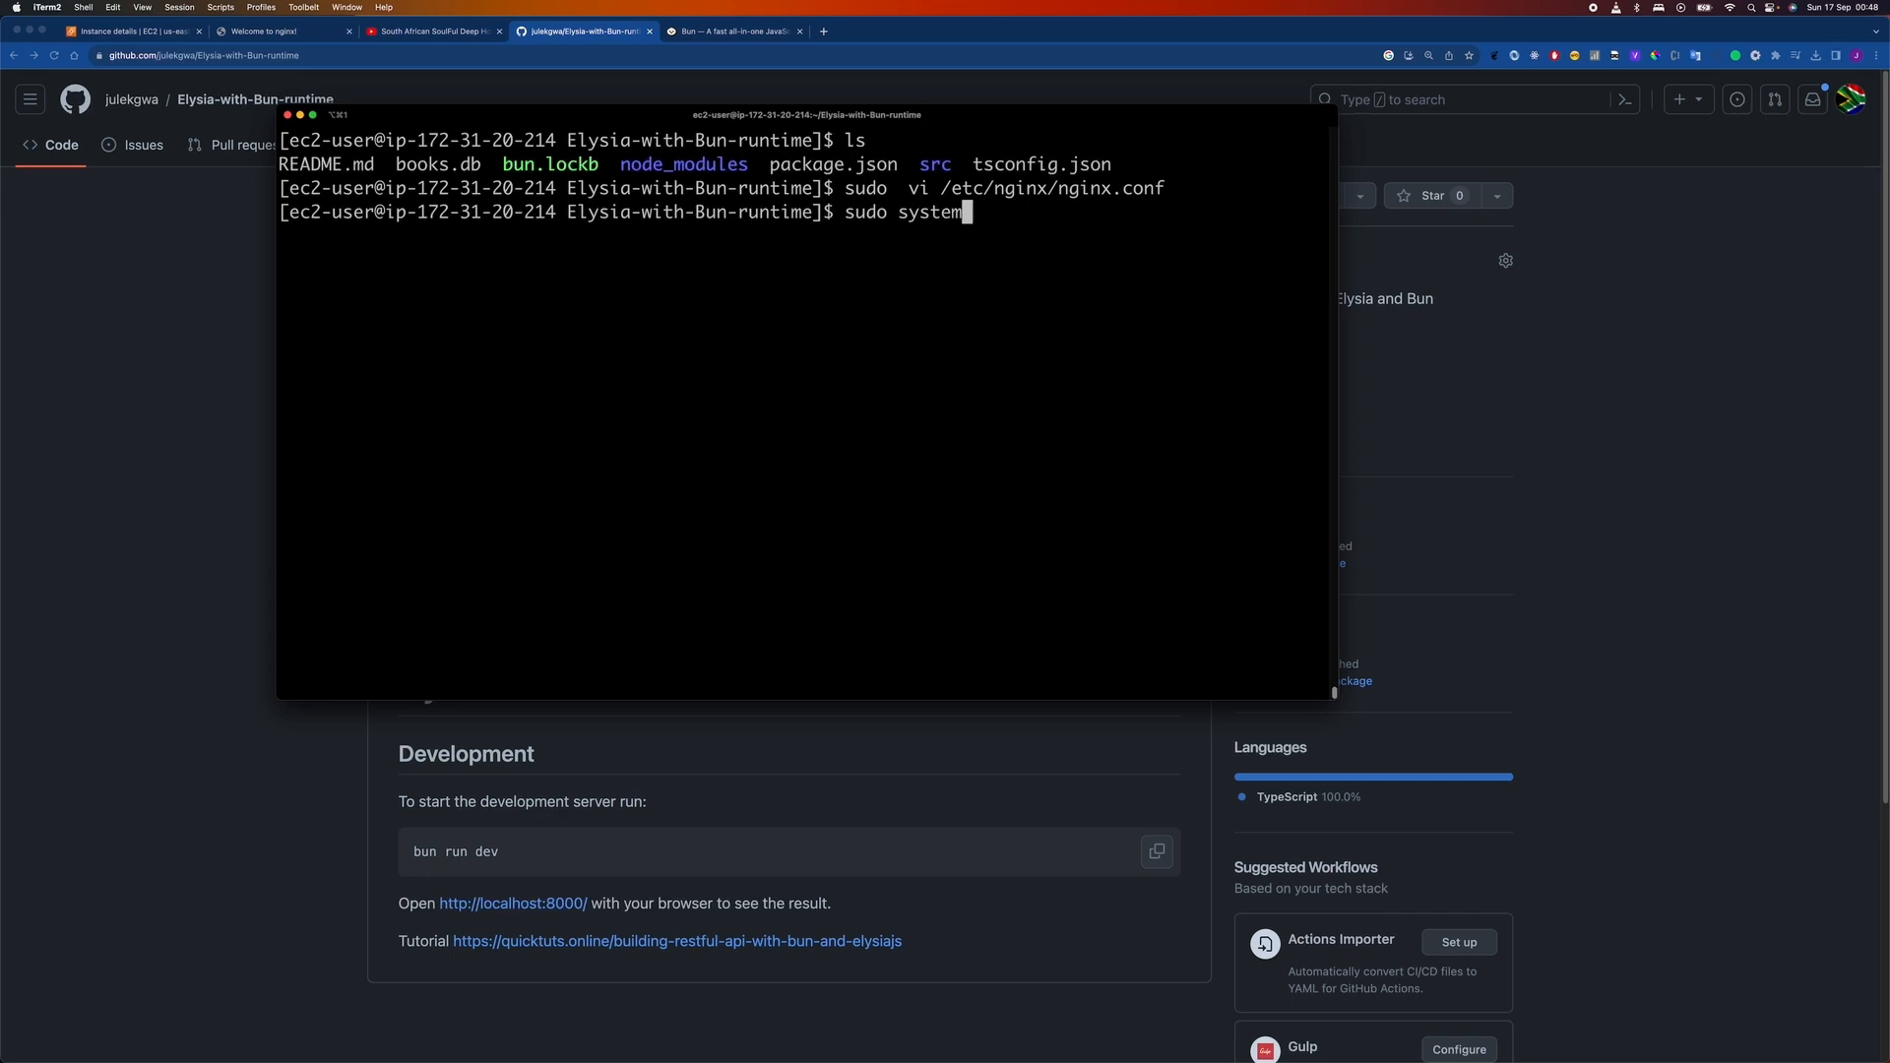
text(ctl restrat)
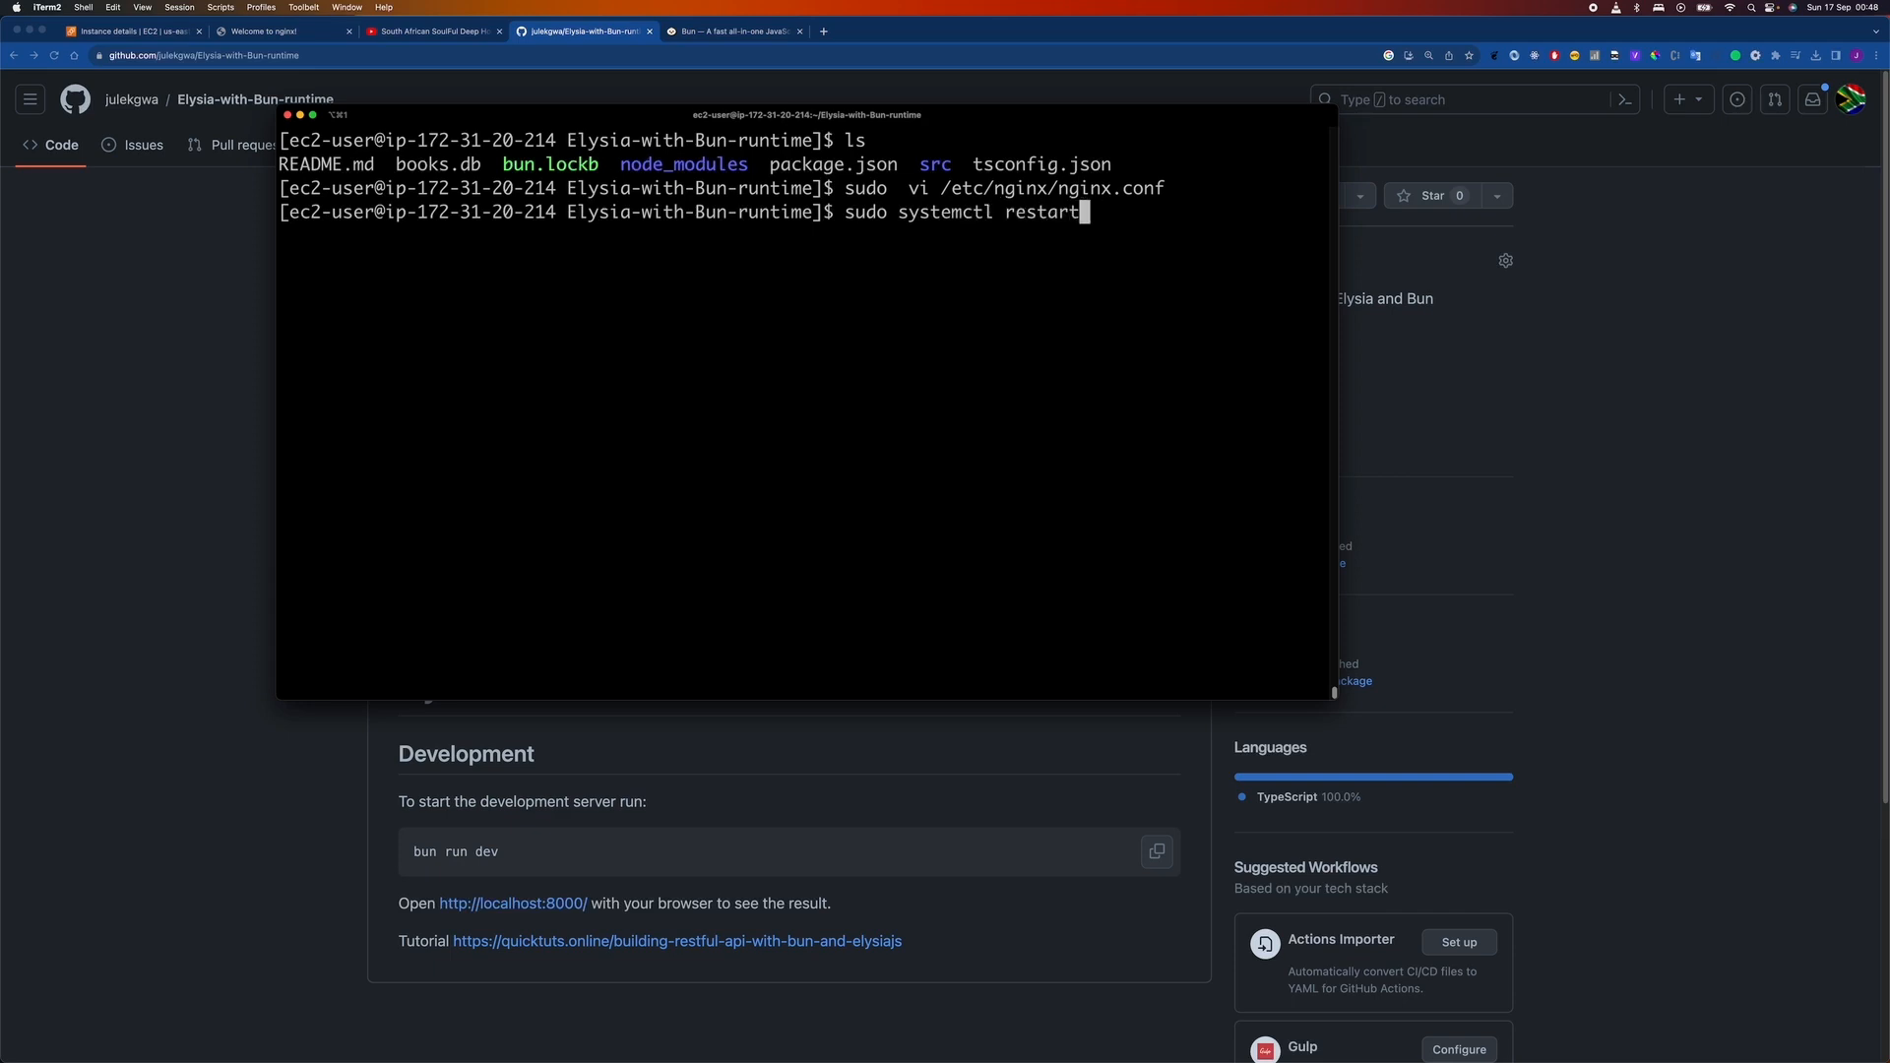
text(n)
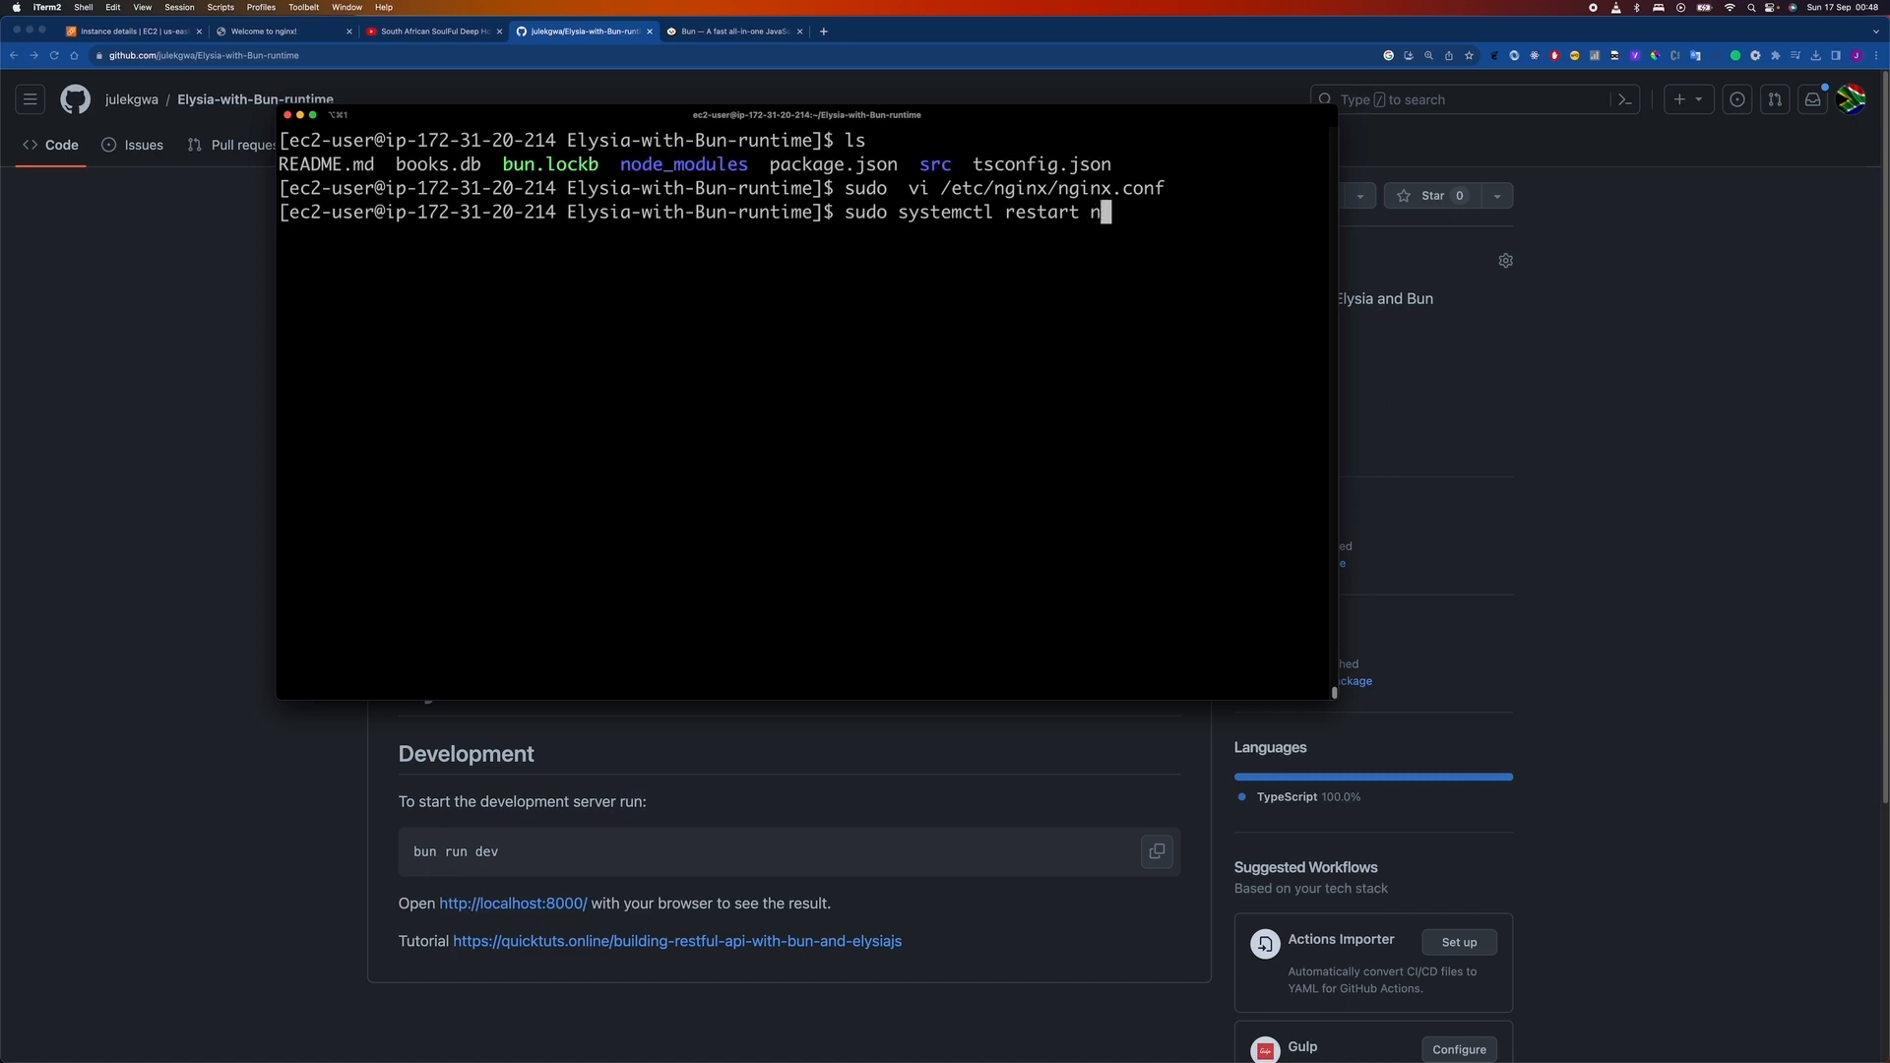
text(ginx)
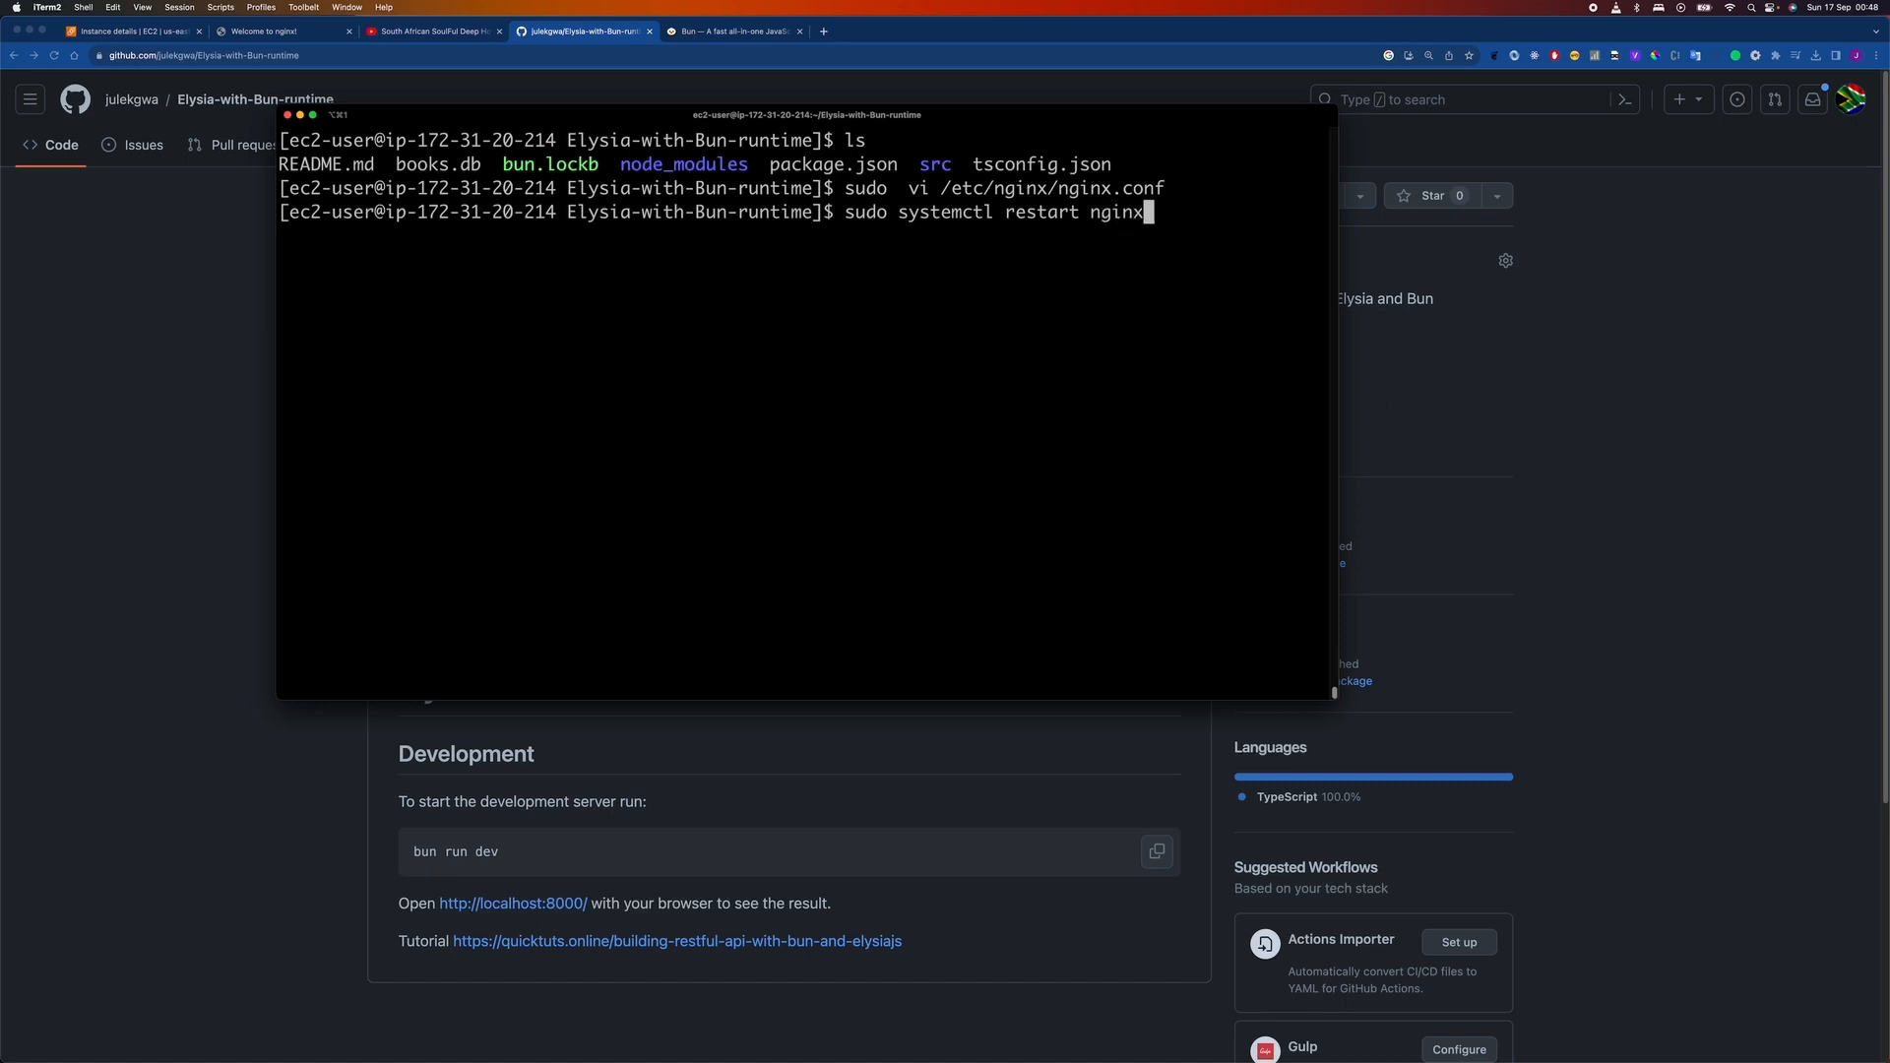
key(Return)
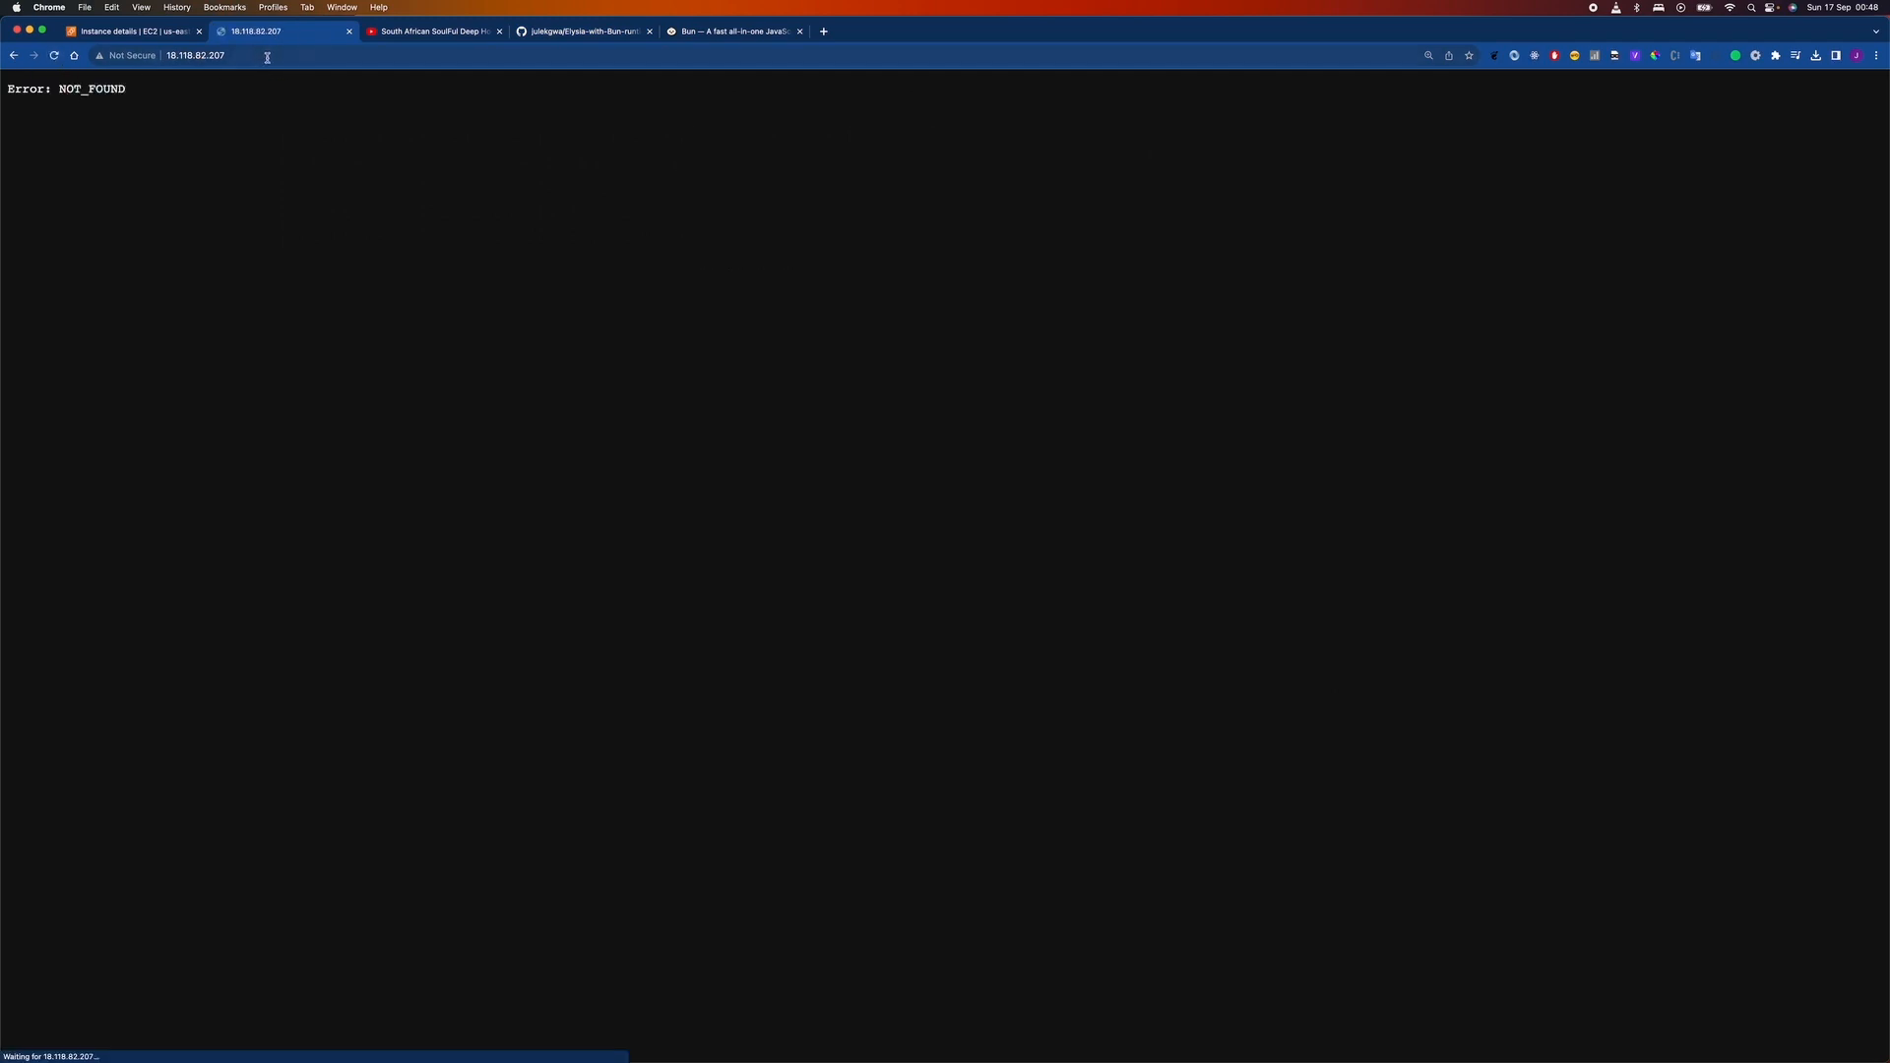
- Open <public-ip>/swagger and execute GET /books, returning 200 with the book FE in Javascript
click(192, 55)
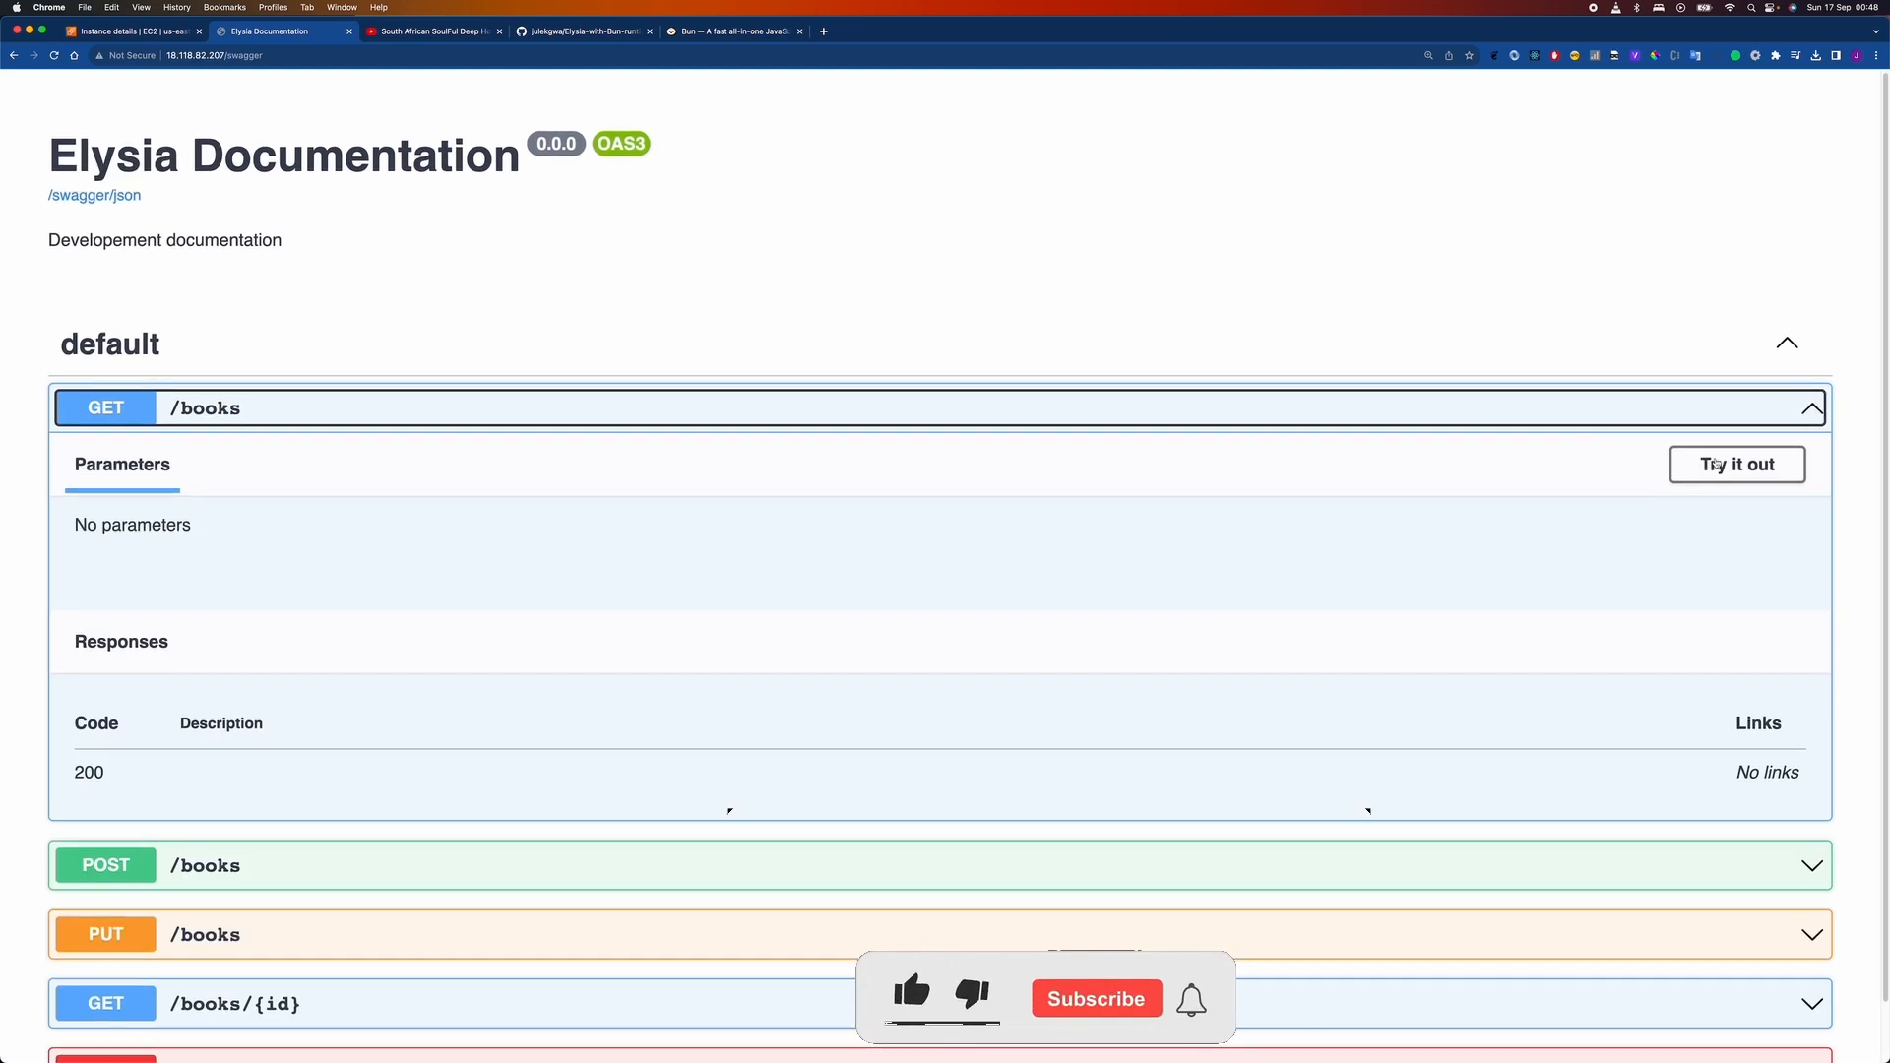
click(1736, 465)
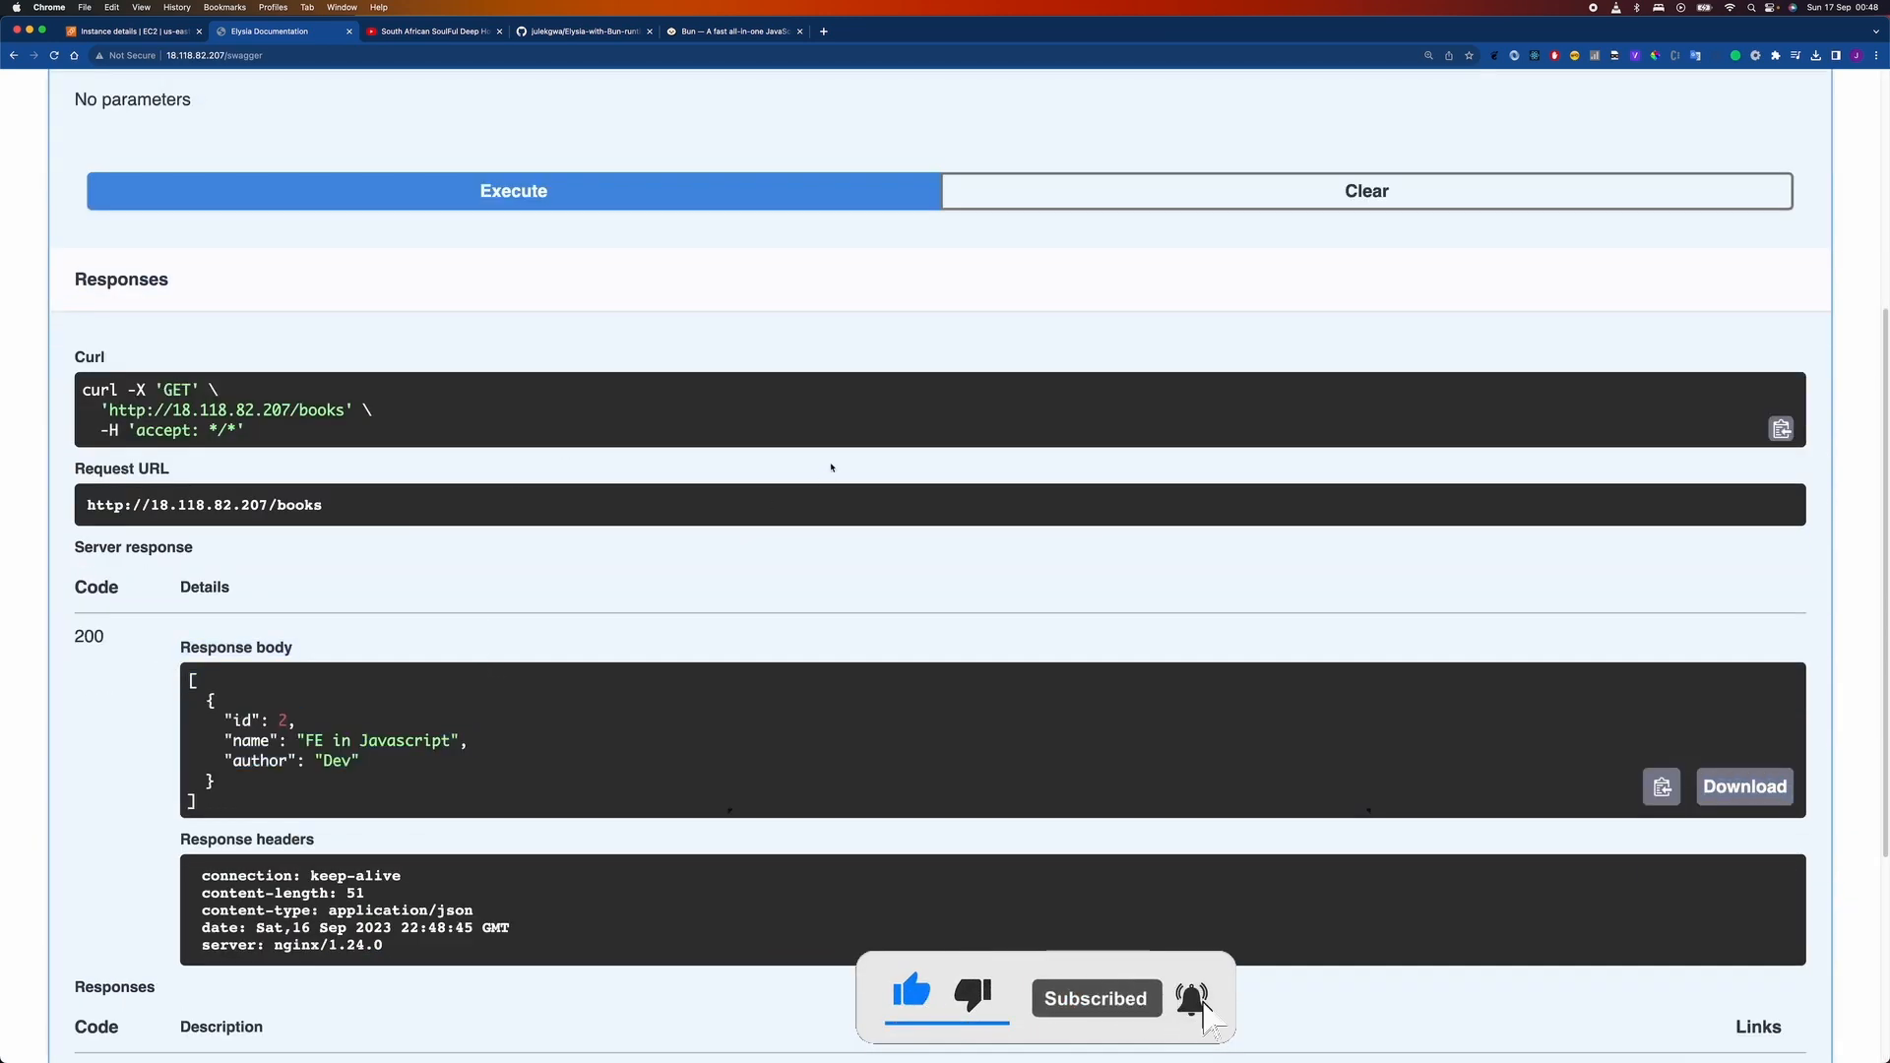
scroll(up, 3)
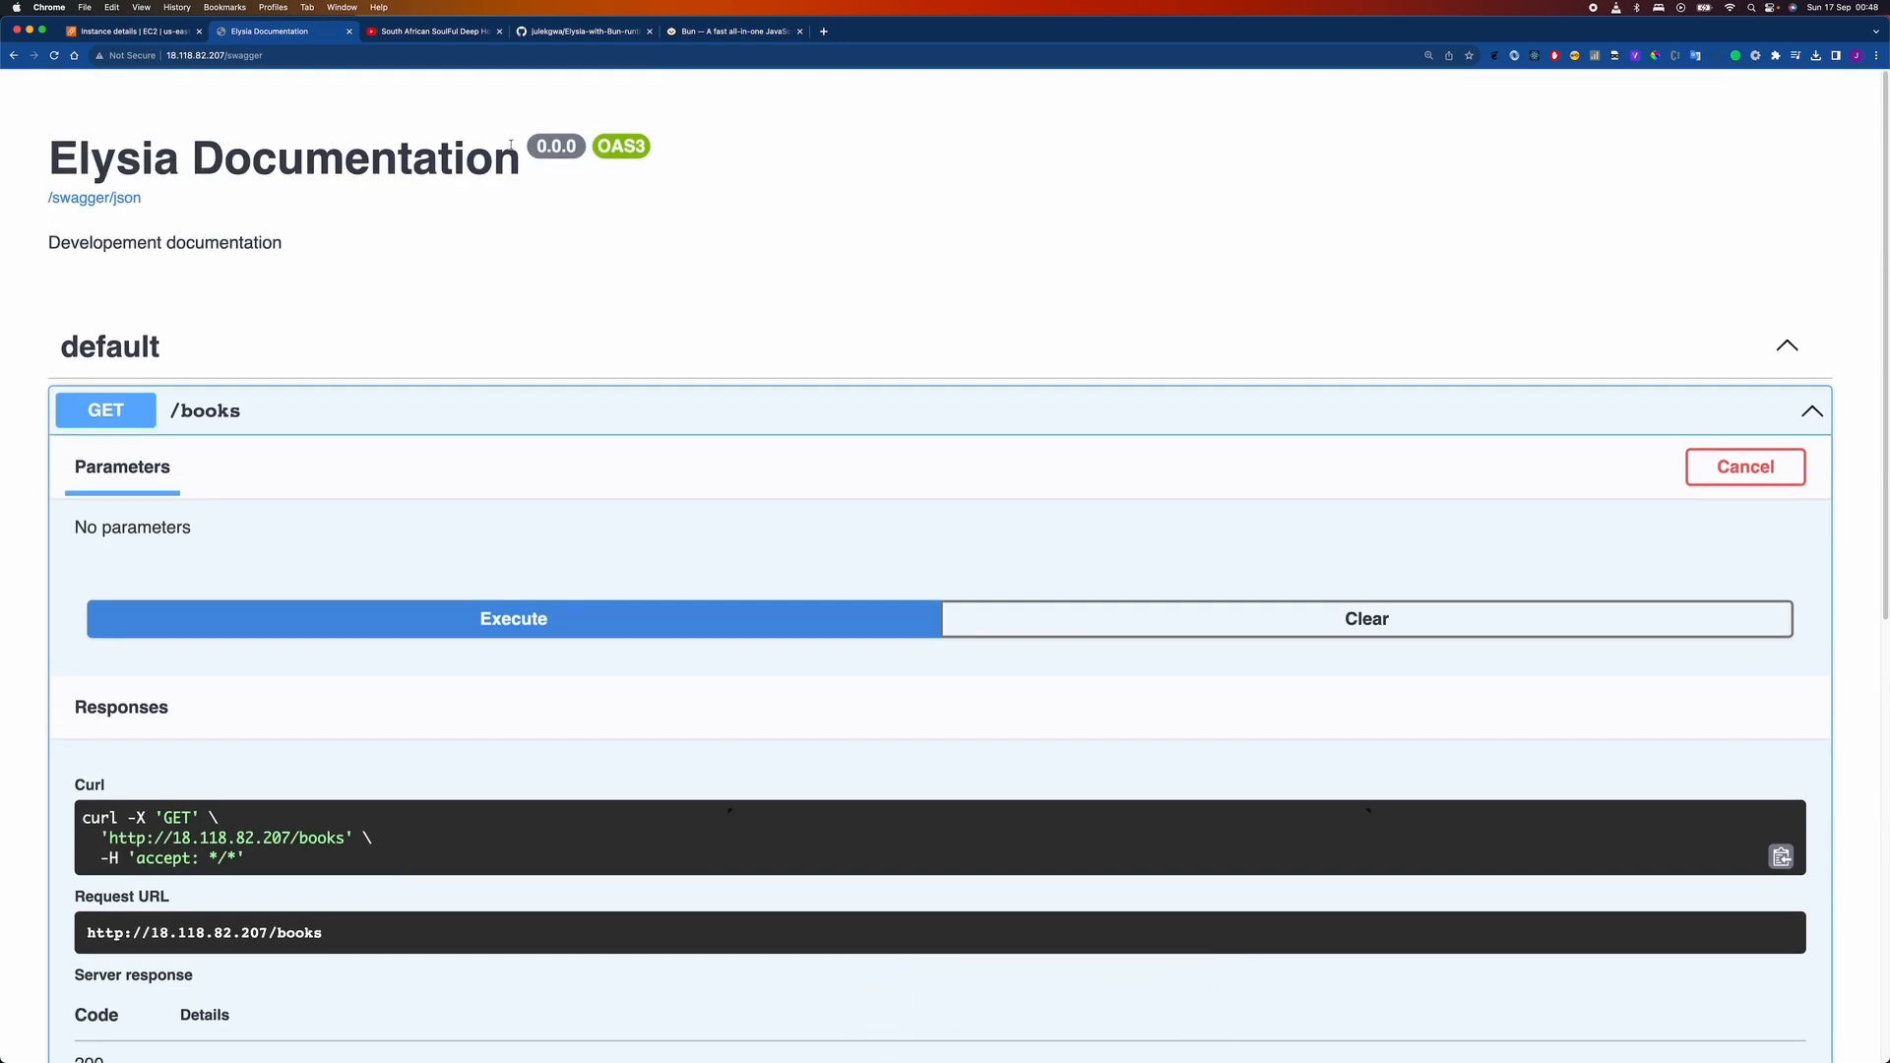